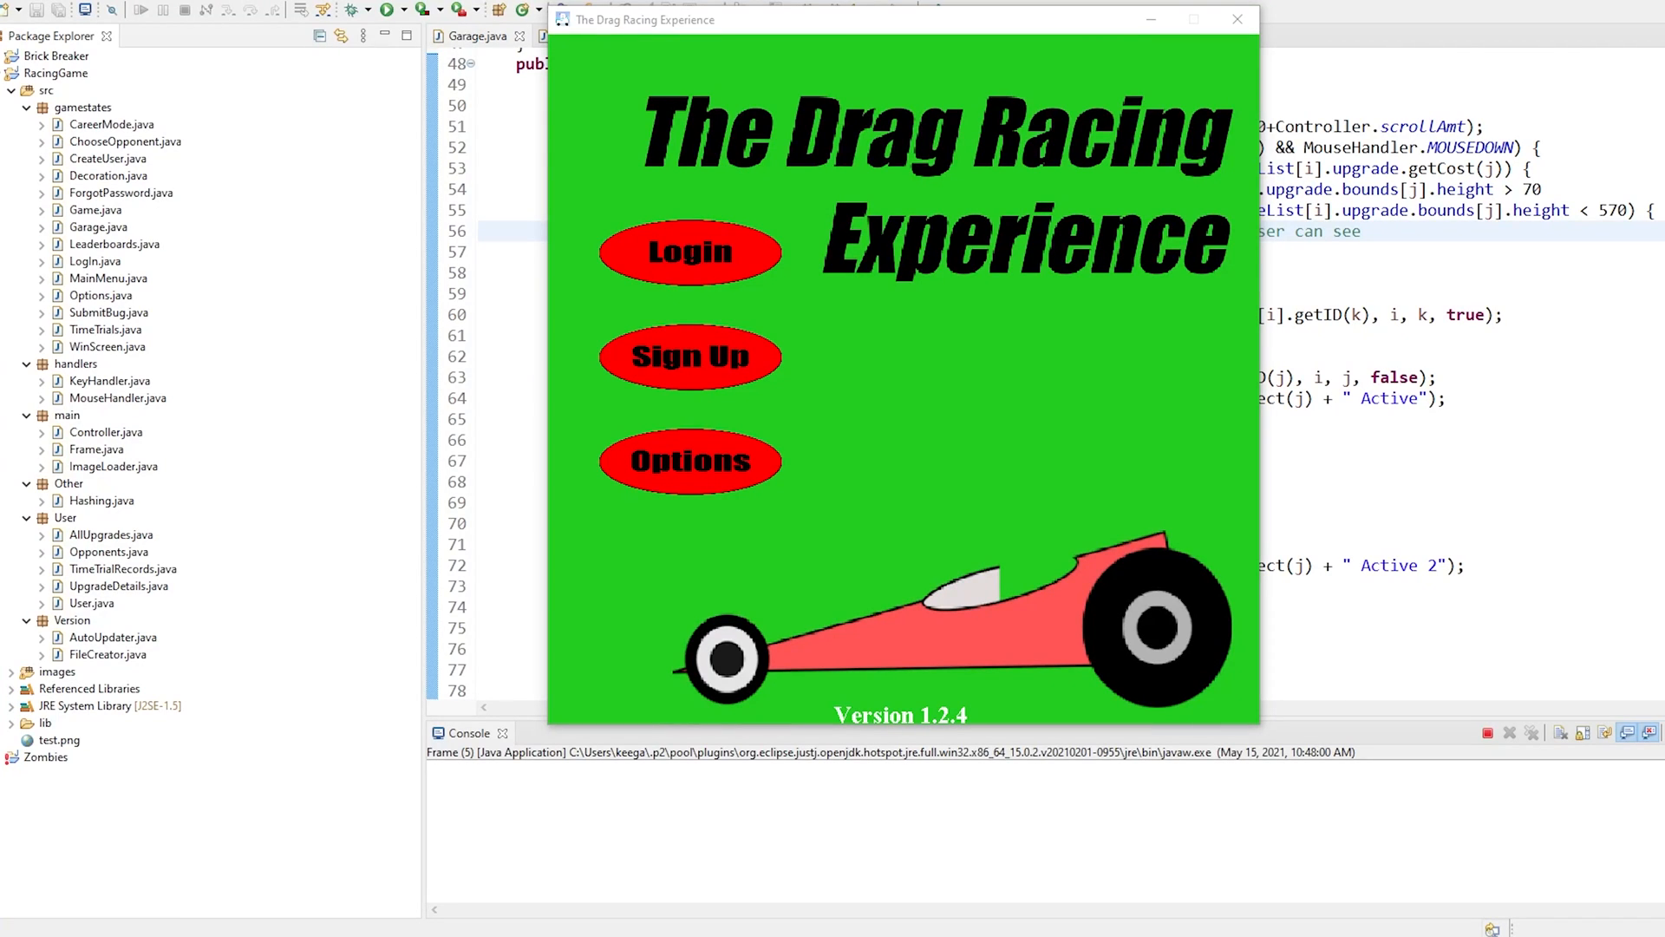
pyautogui.moveTo(640, 643)
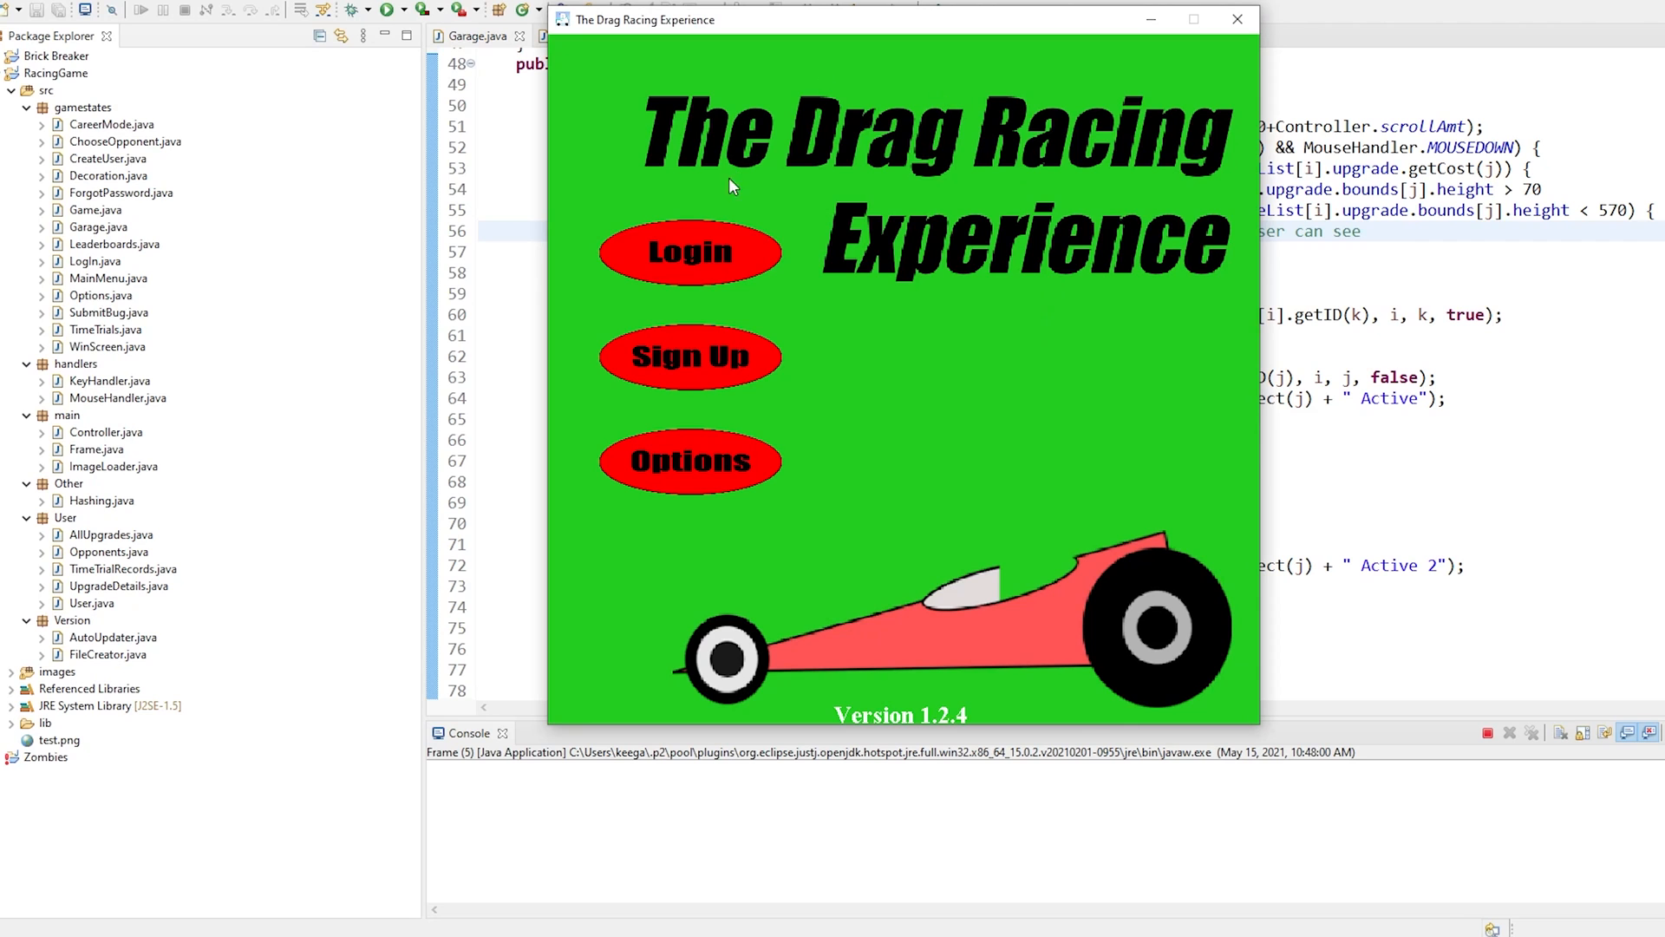
pyautogui.moveTo(1045, 124)
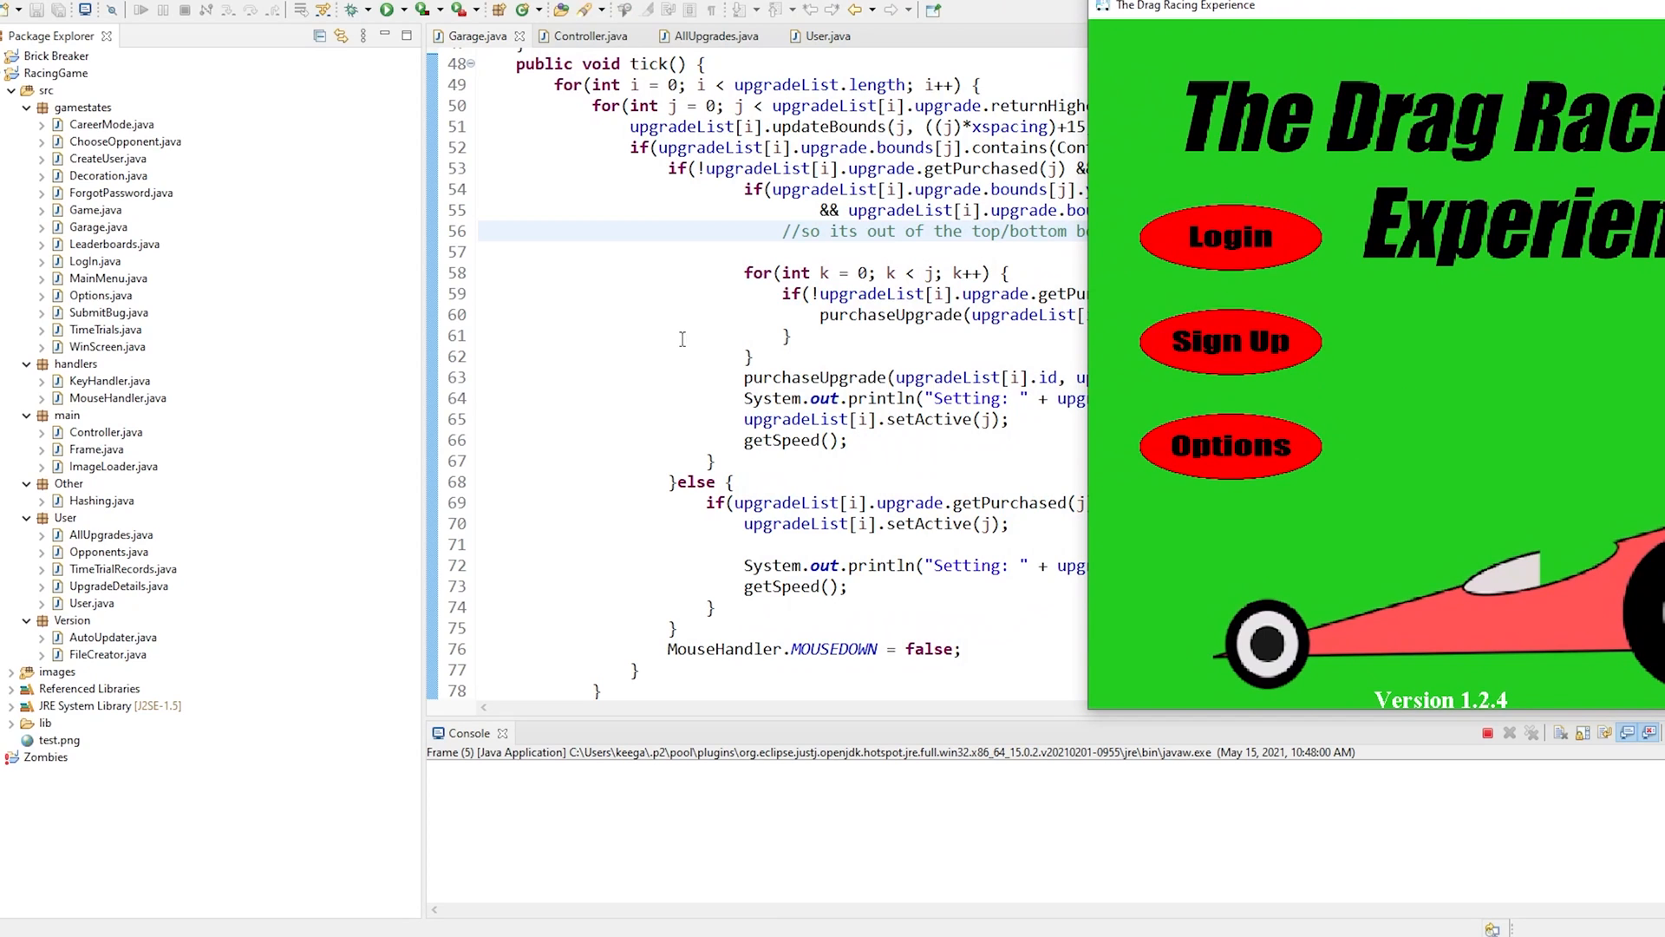
# Move the running game window aside to reveal Garage.java's tick() upgrade code.
pyautogui.click(82, 108)
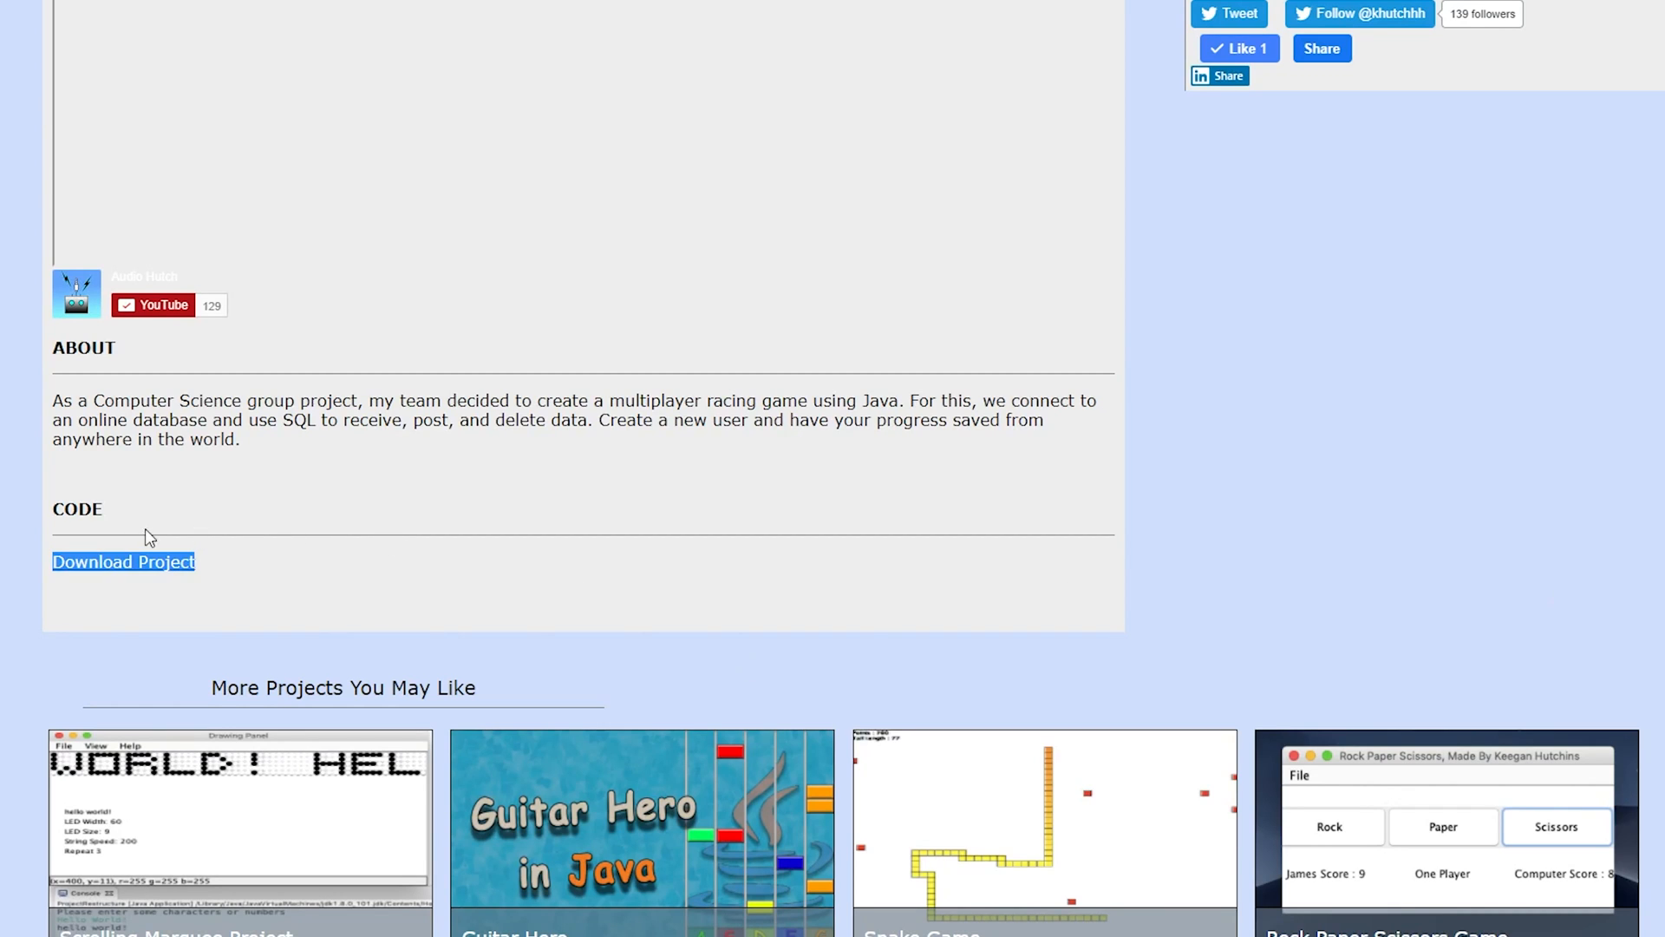
# Download RacecarGame.zip via Download Project under CODE and open the downloaded file.
pyautogui.click(122, 561)
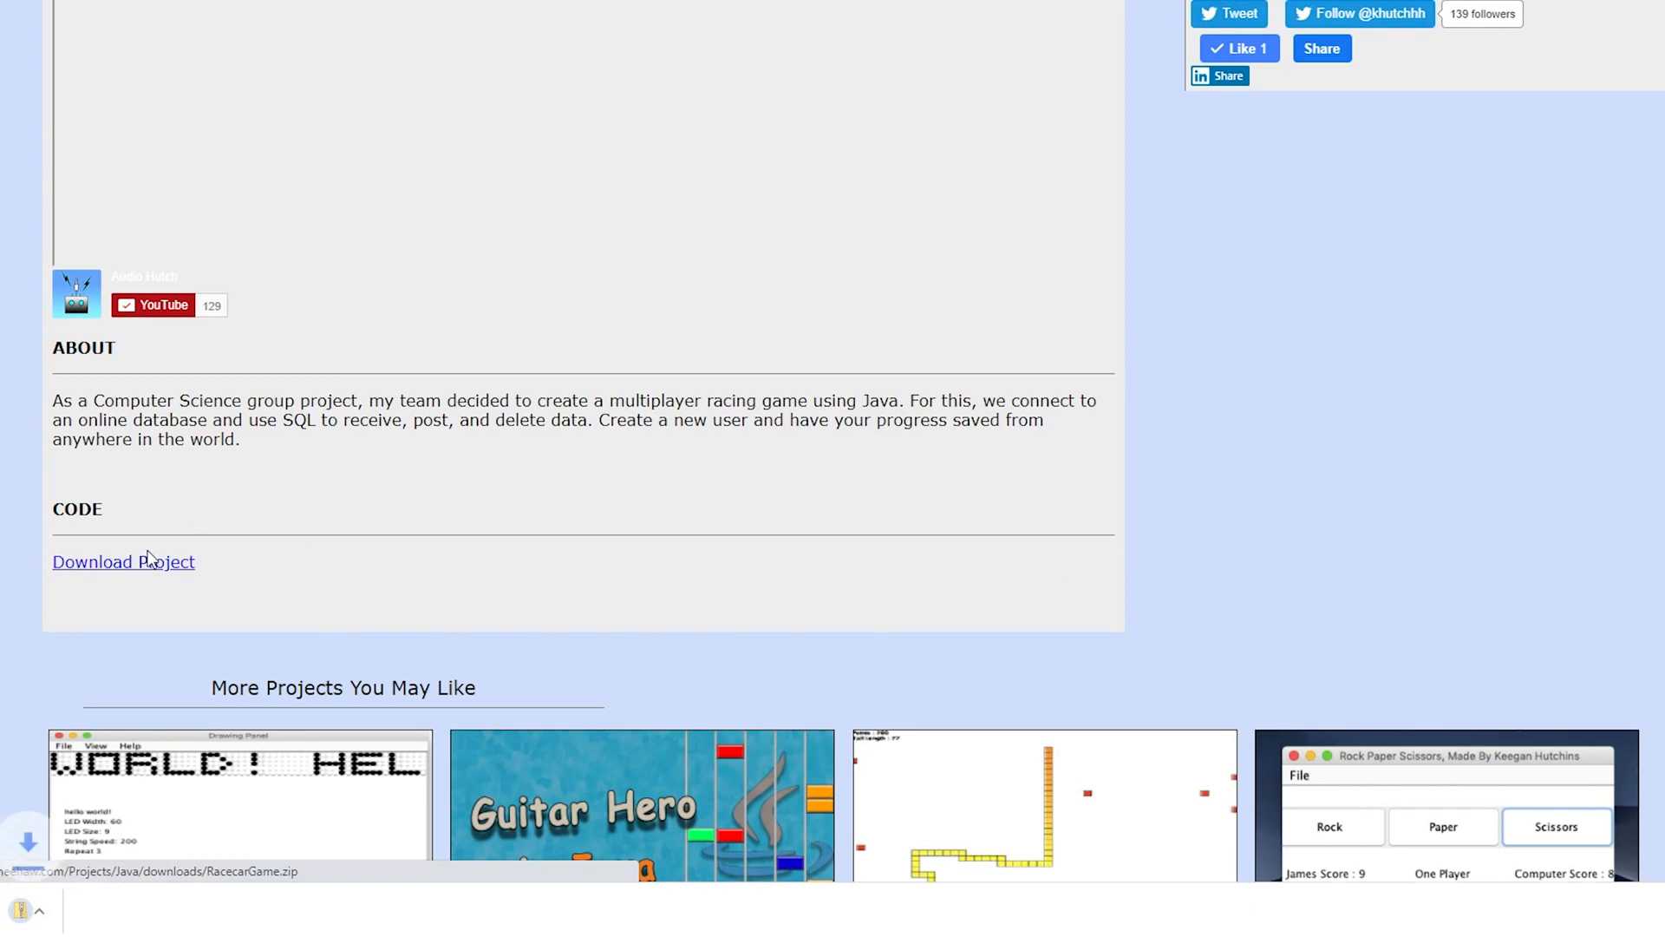
pyautogui.click(122, 561)
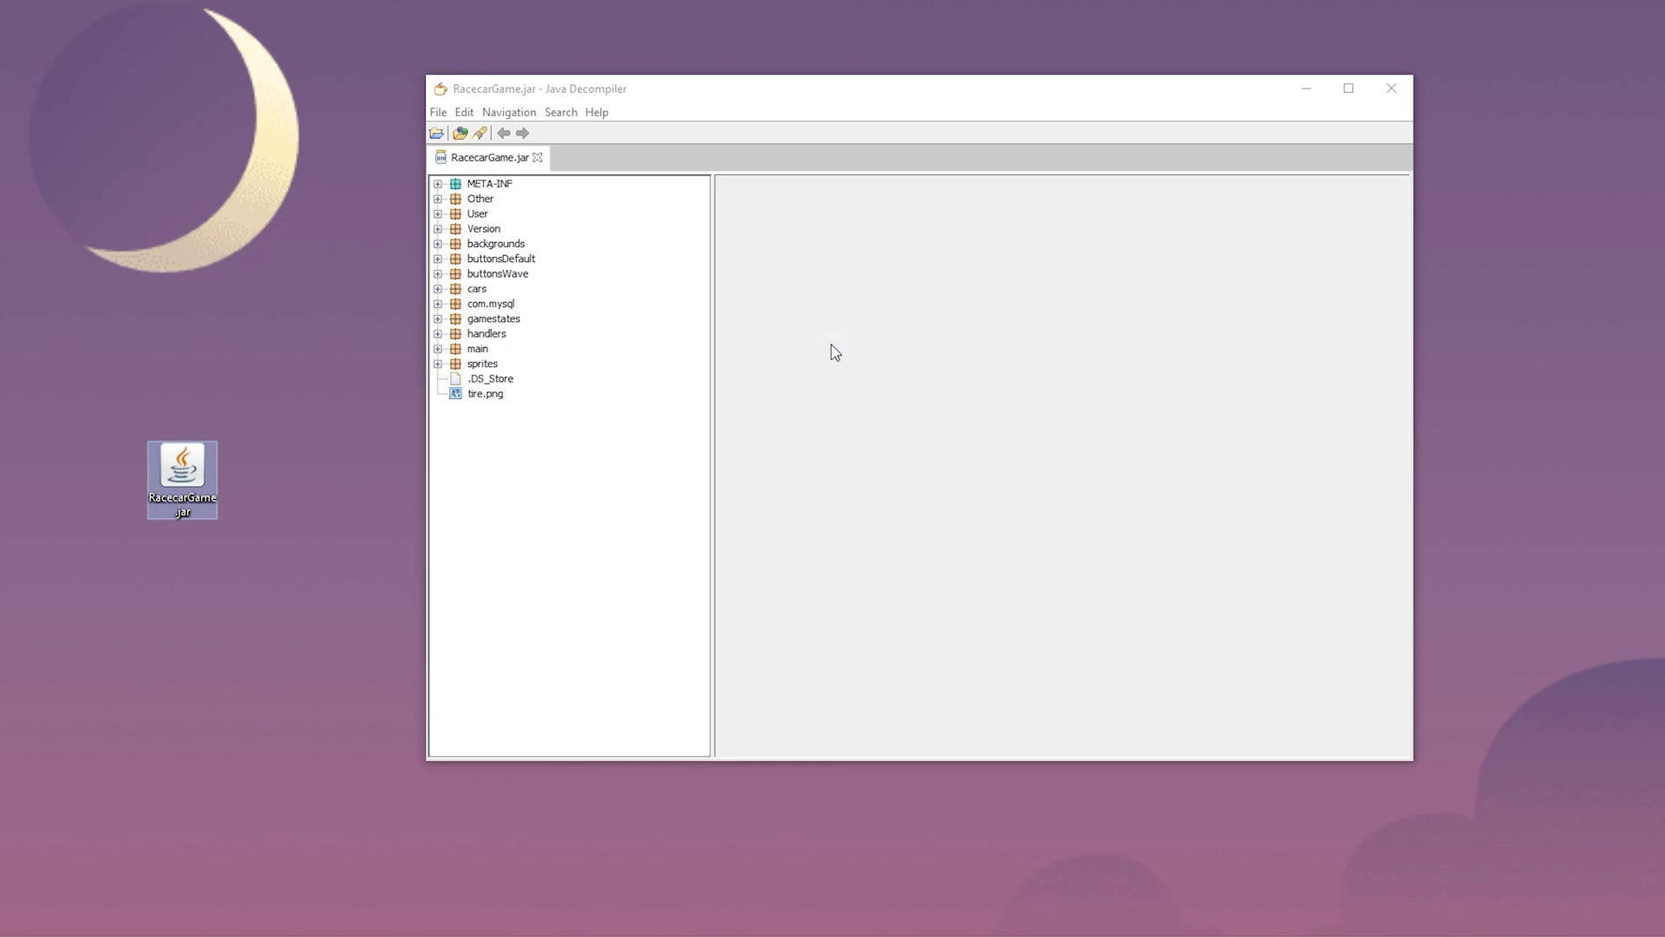
pyautogui.moveTo(417, 204)
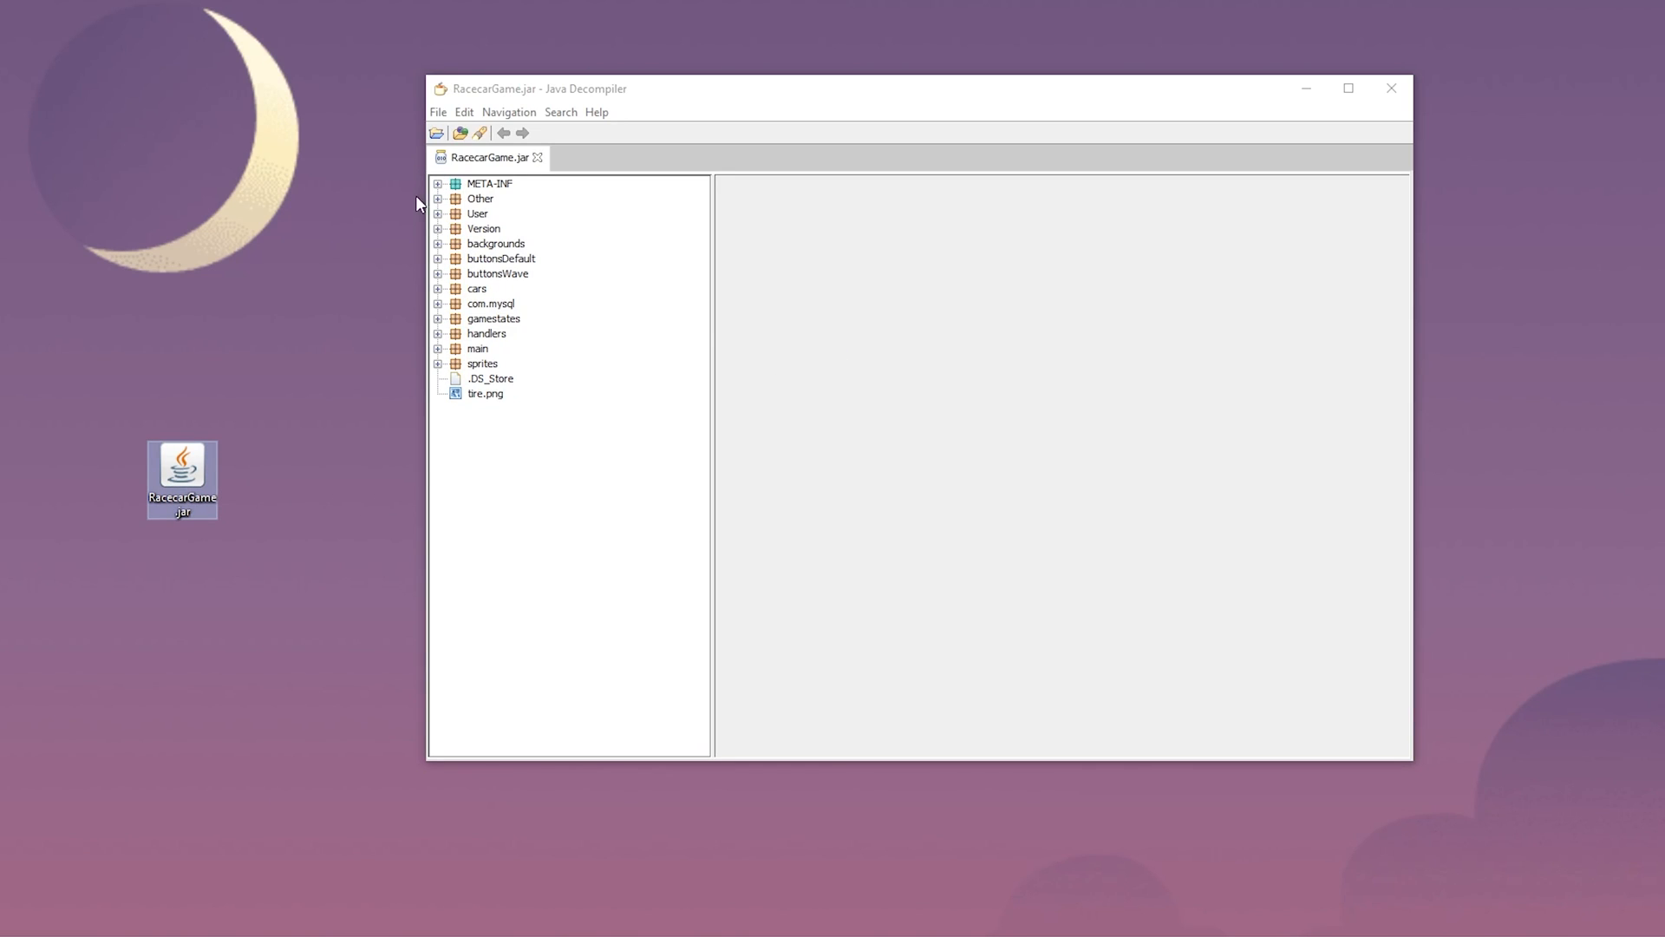
pyautogui.moveTo(432, 237)
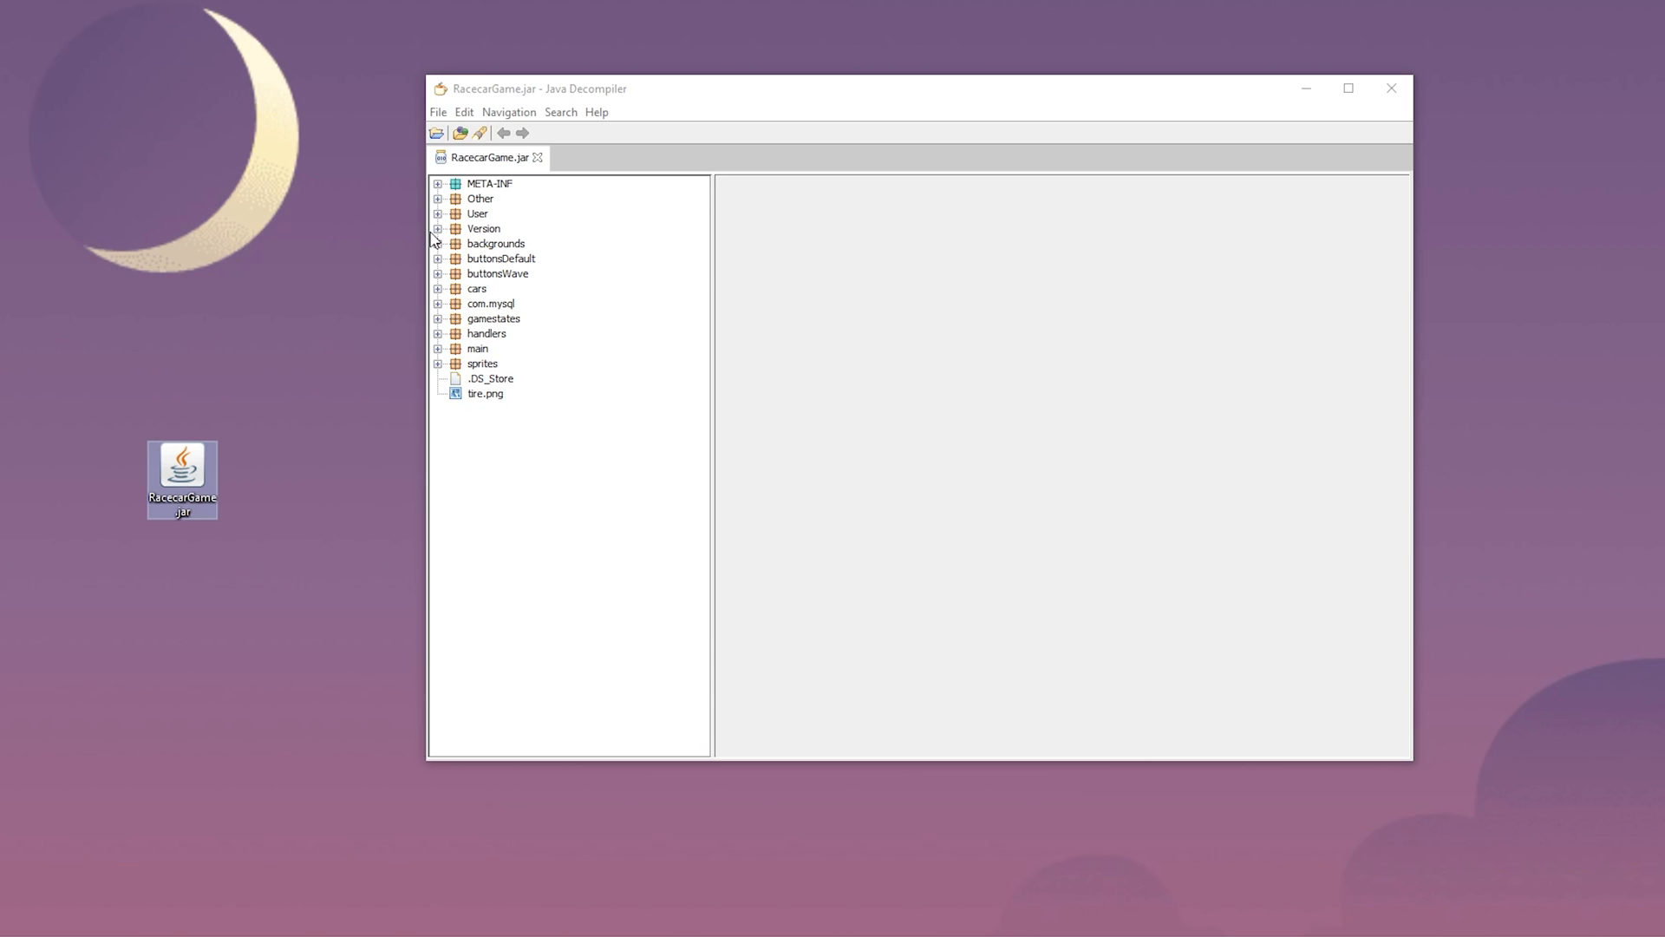
pyautogui.moveTo(439, 202)
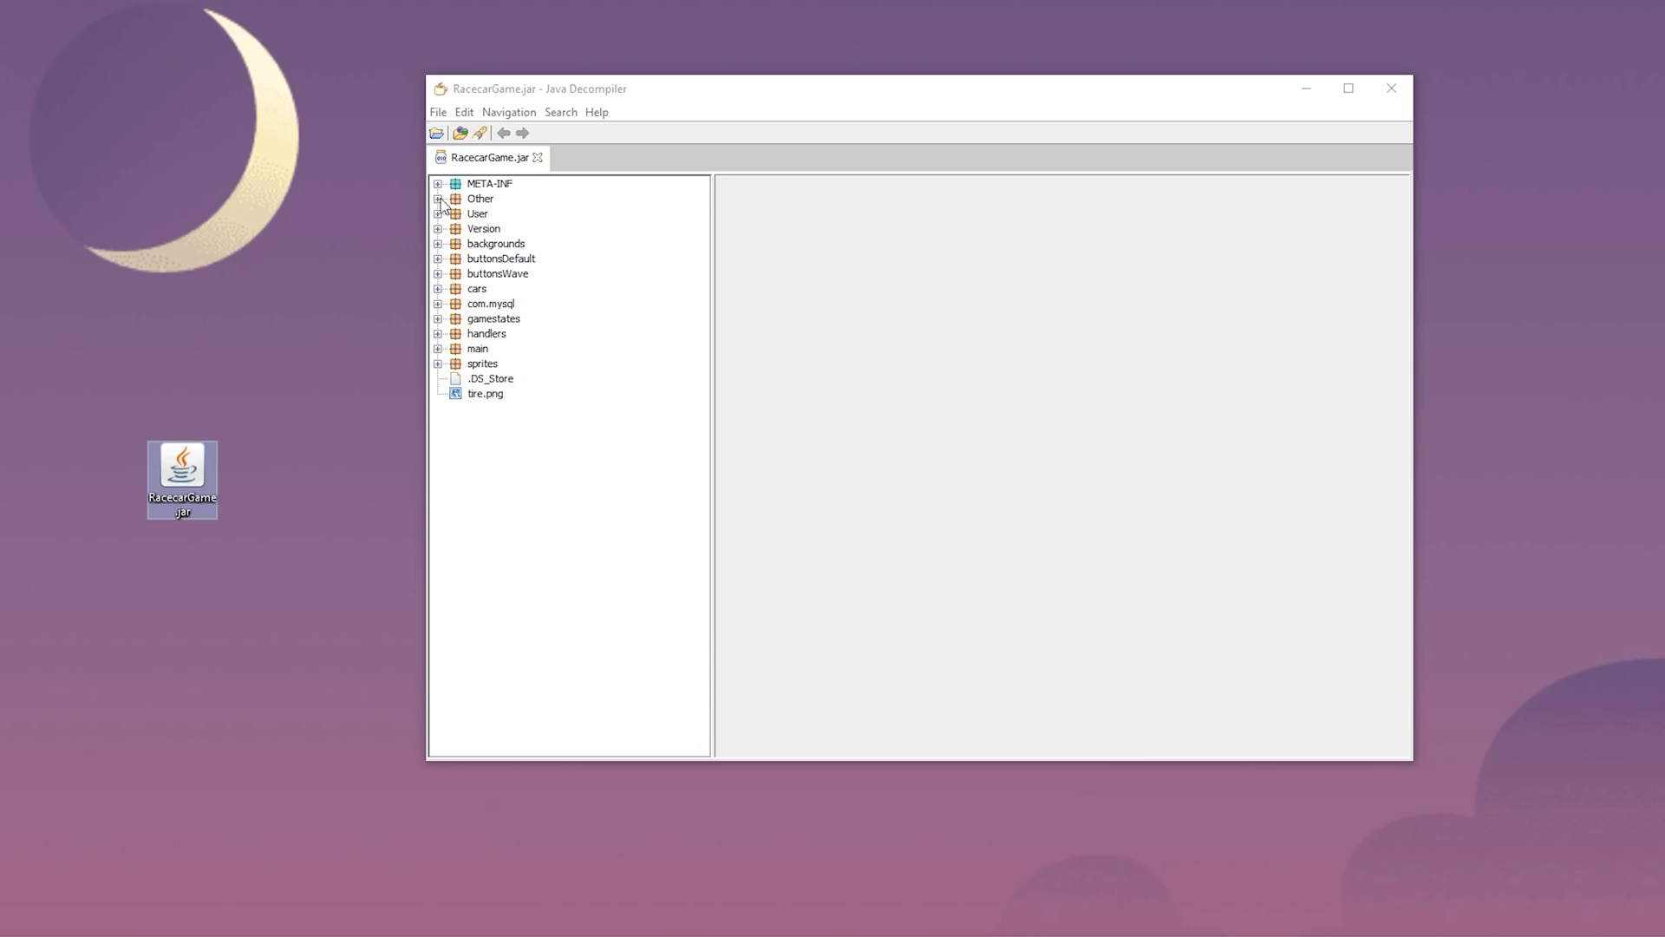
# Expand the User package and read the decompiled AllUpgrades class.
pyautogui.click(439, 213)
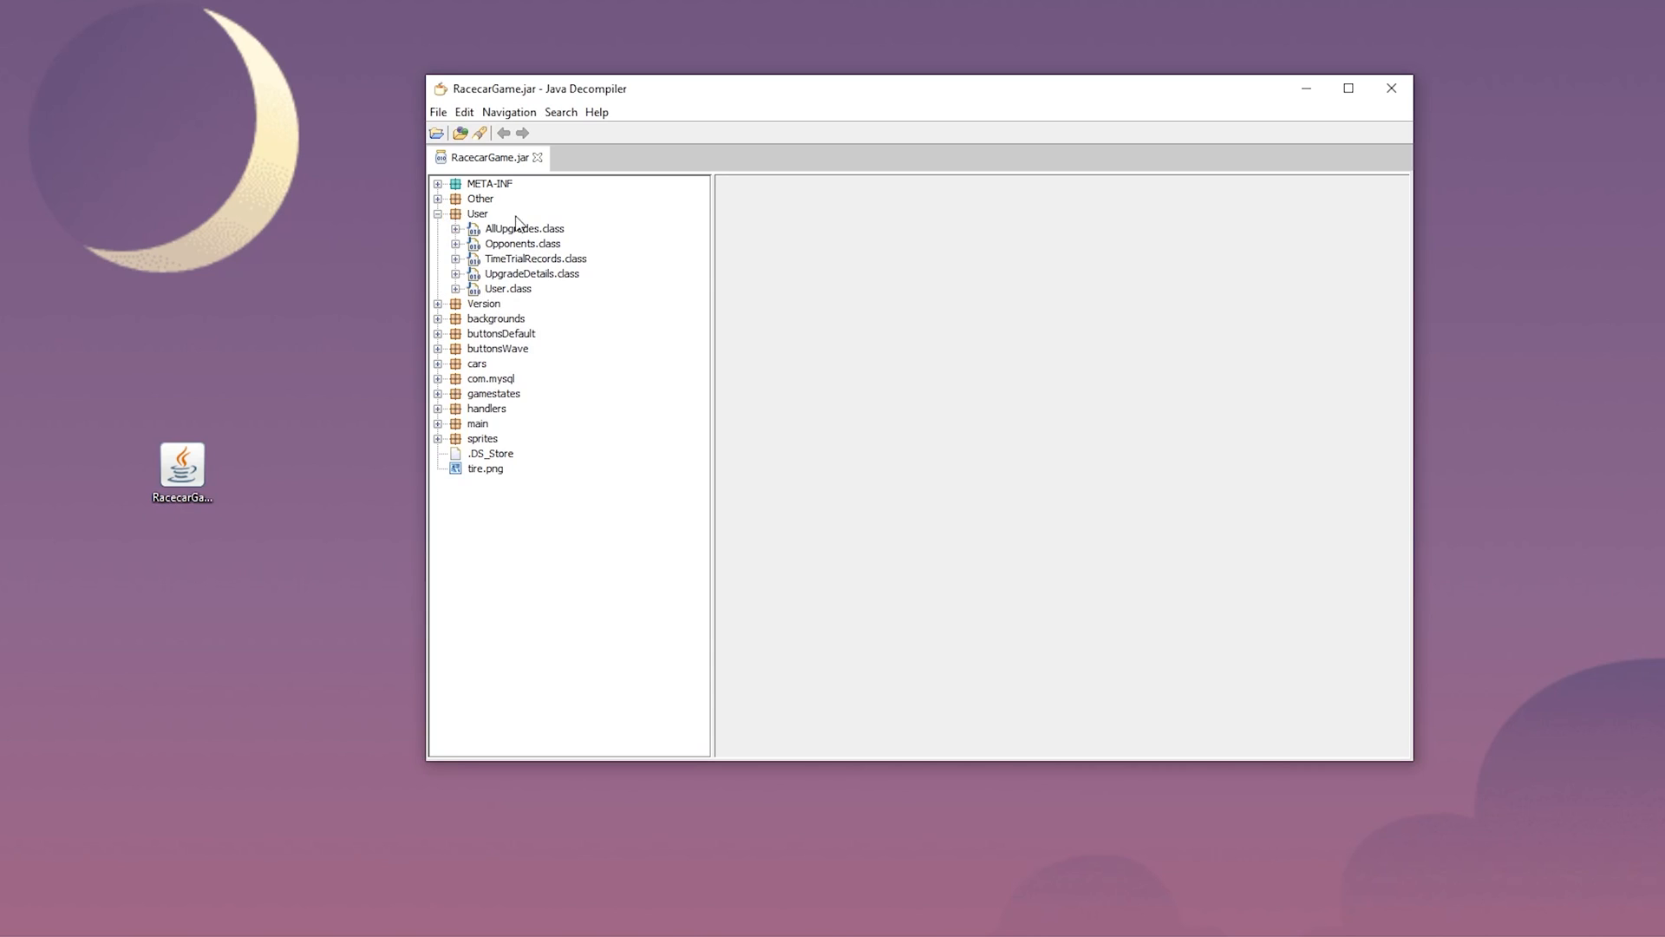
pyautogui.doubleClick(521, 228)
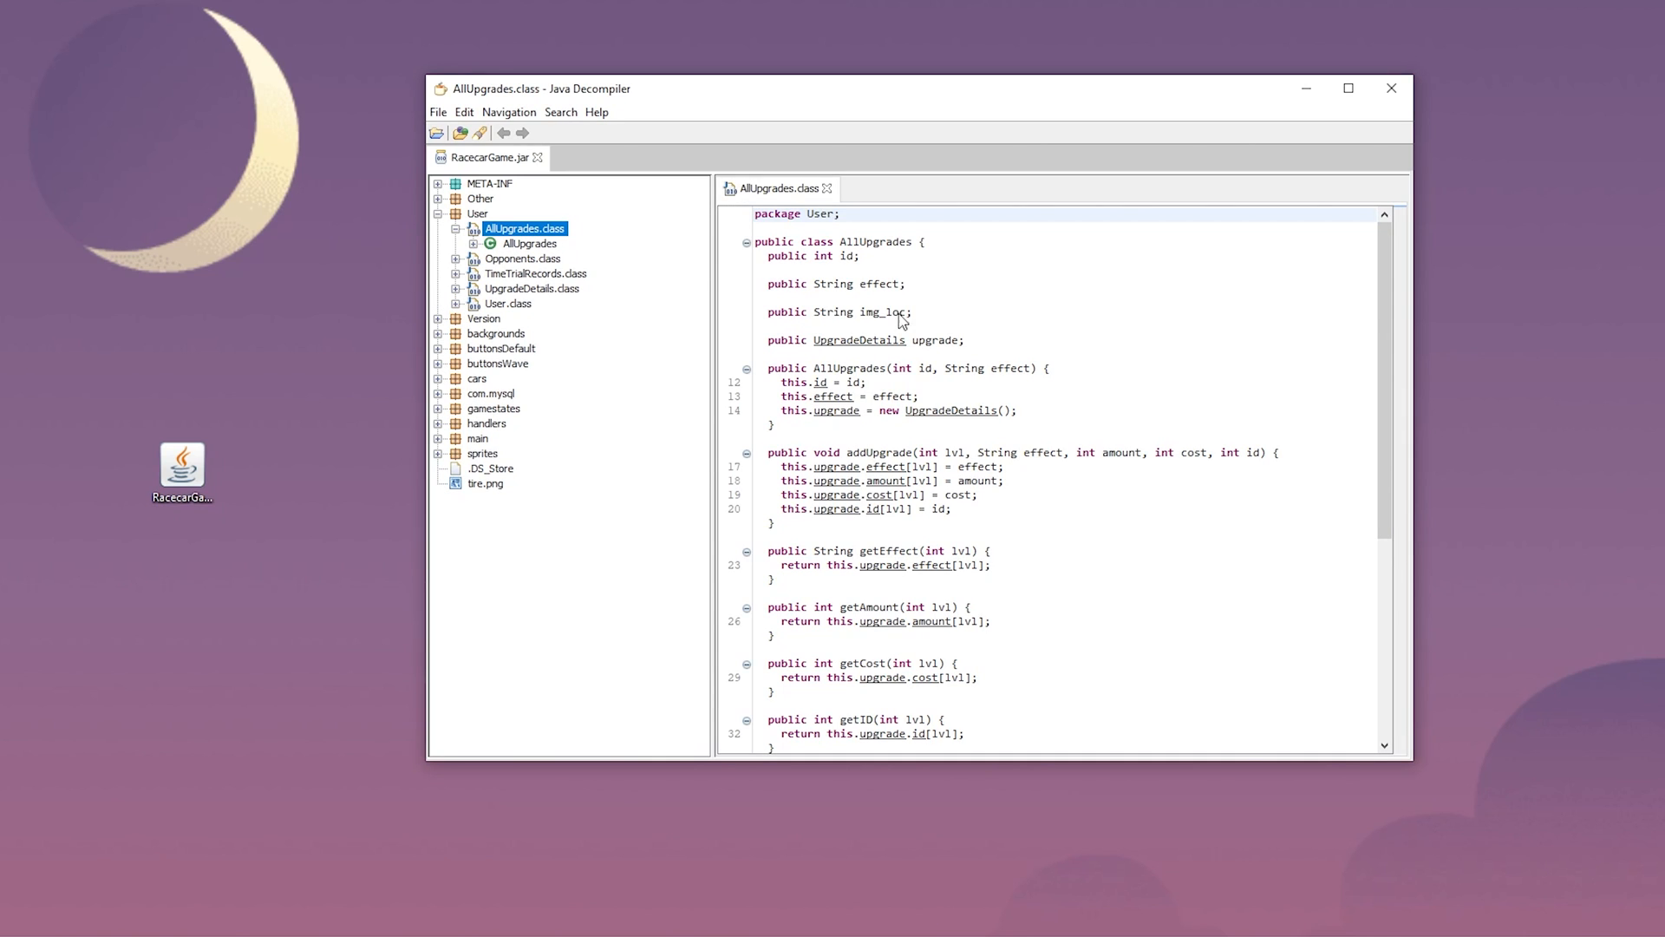
pyautogui.click(829, 383)
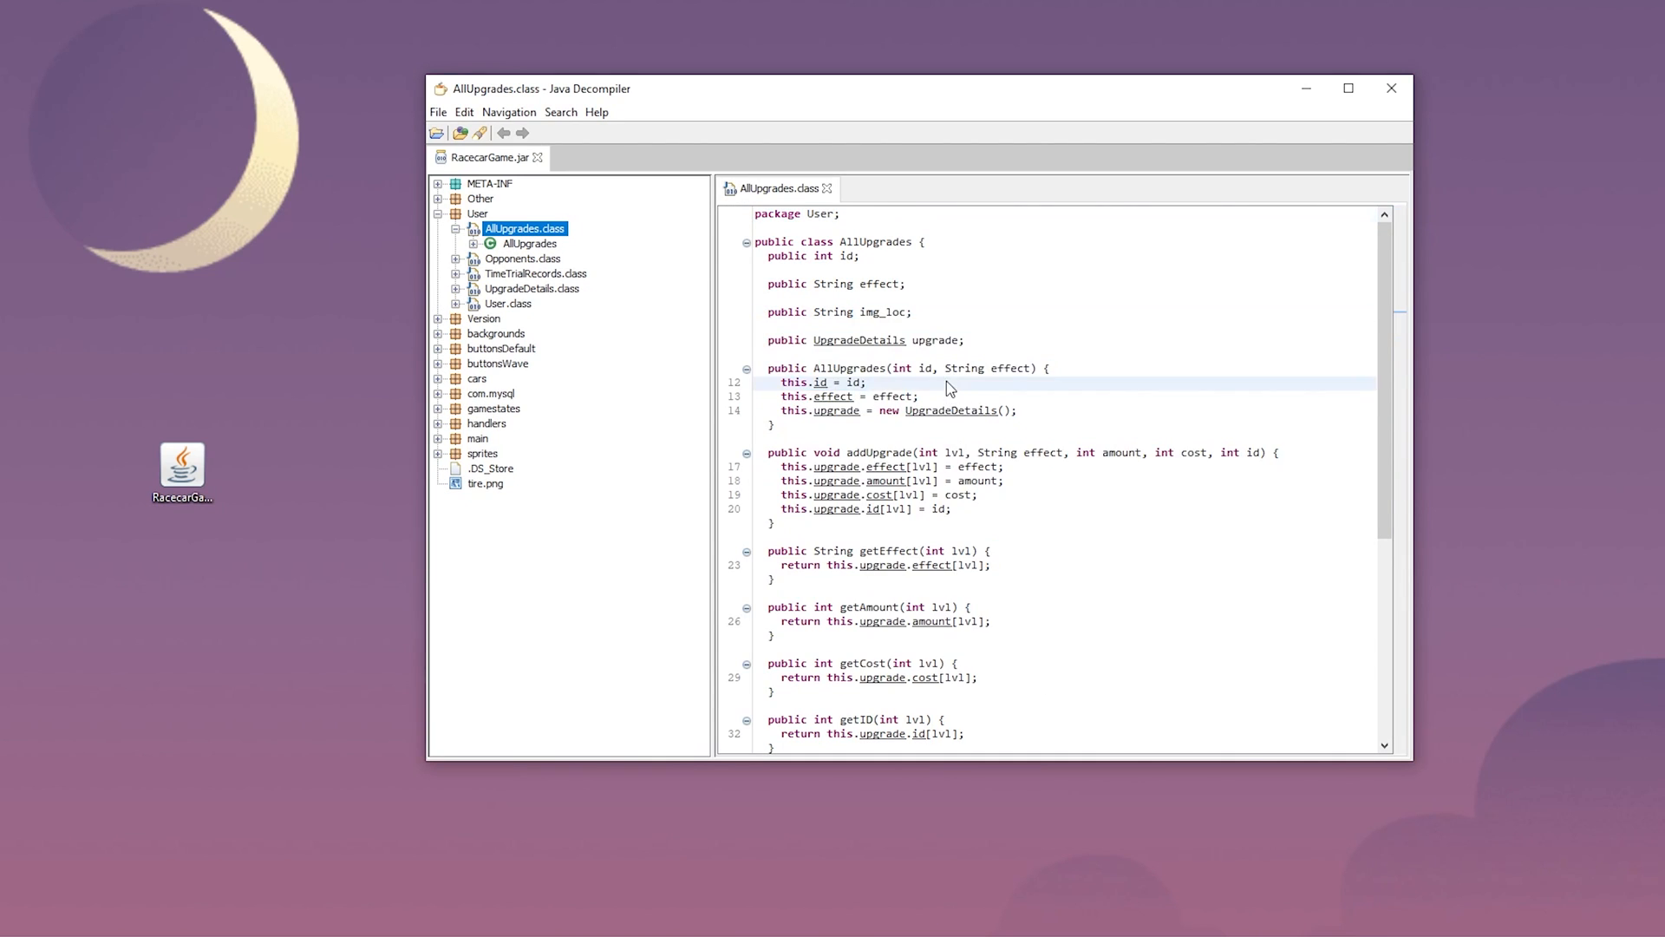
pyautogui.scroll(-3)
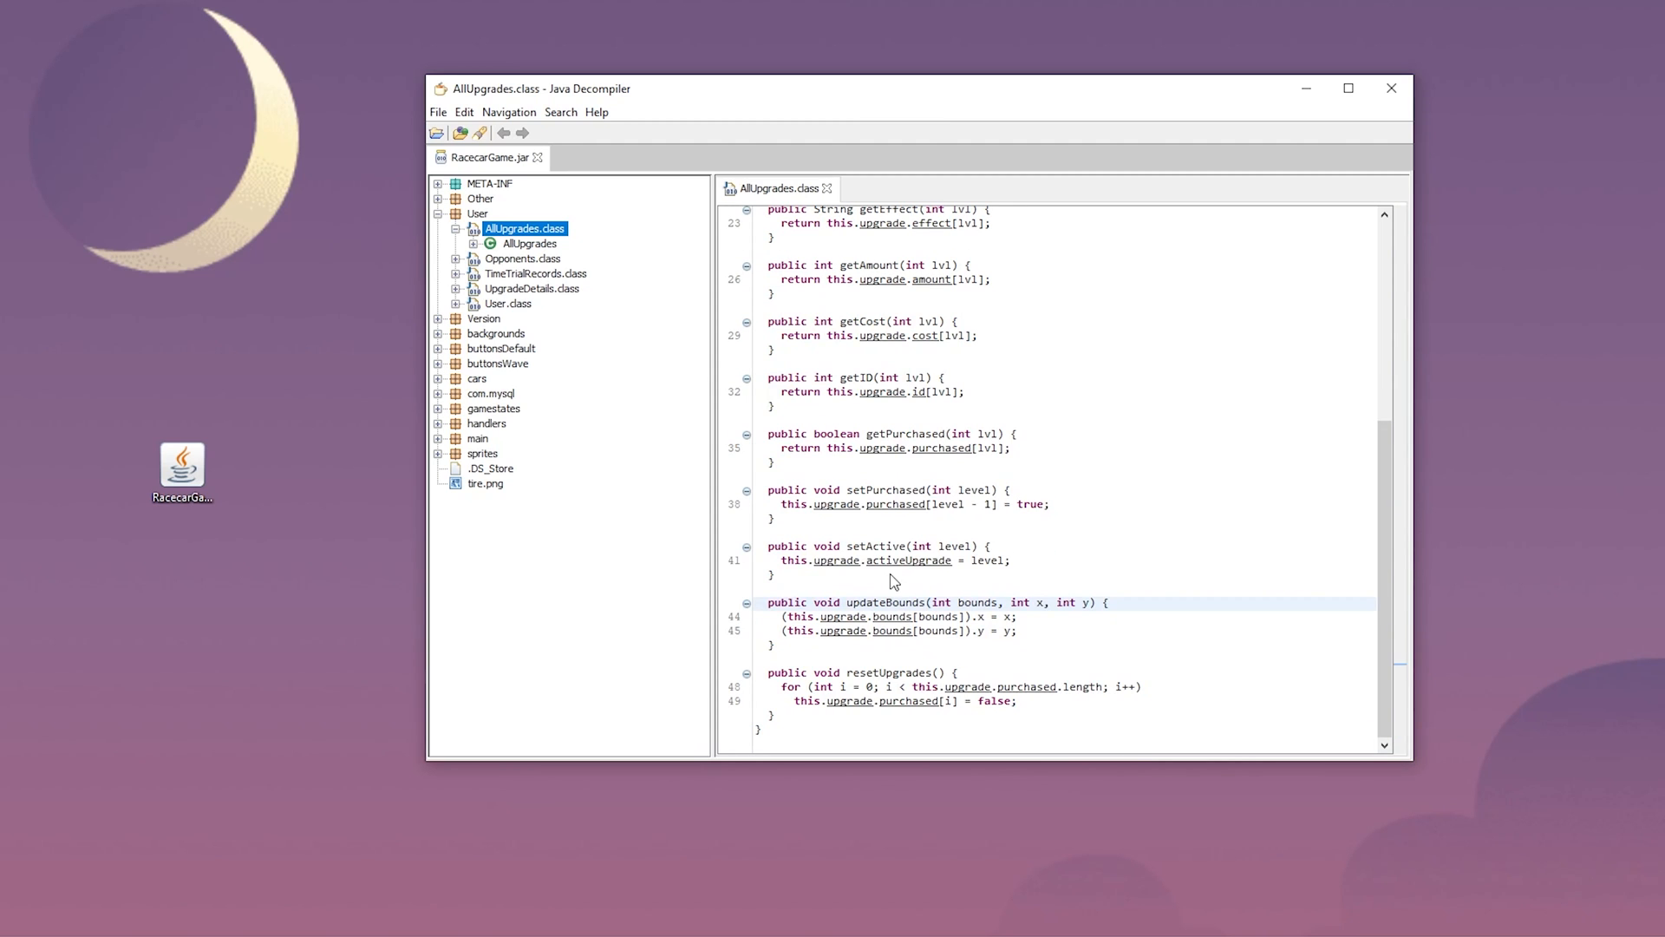
# Expand the Other package, read the Hashing class, and close its tab.
pyautogui.click(439, 213)
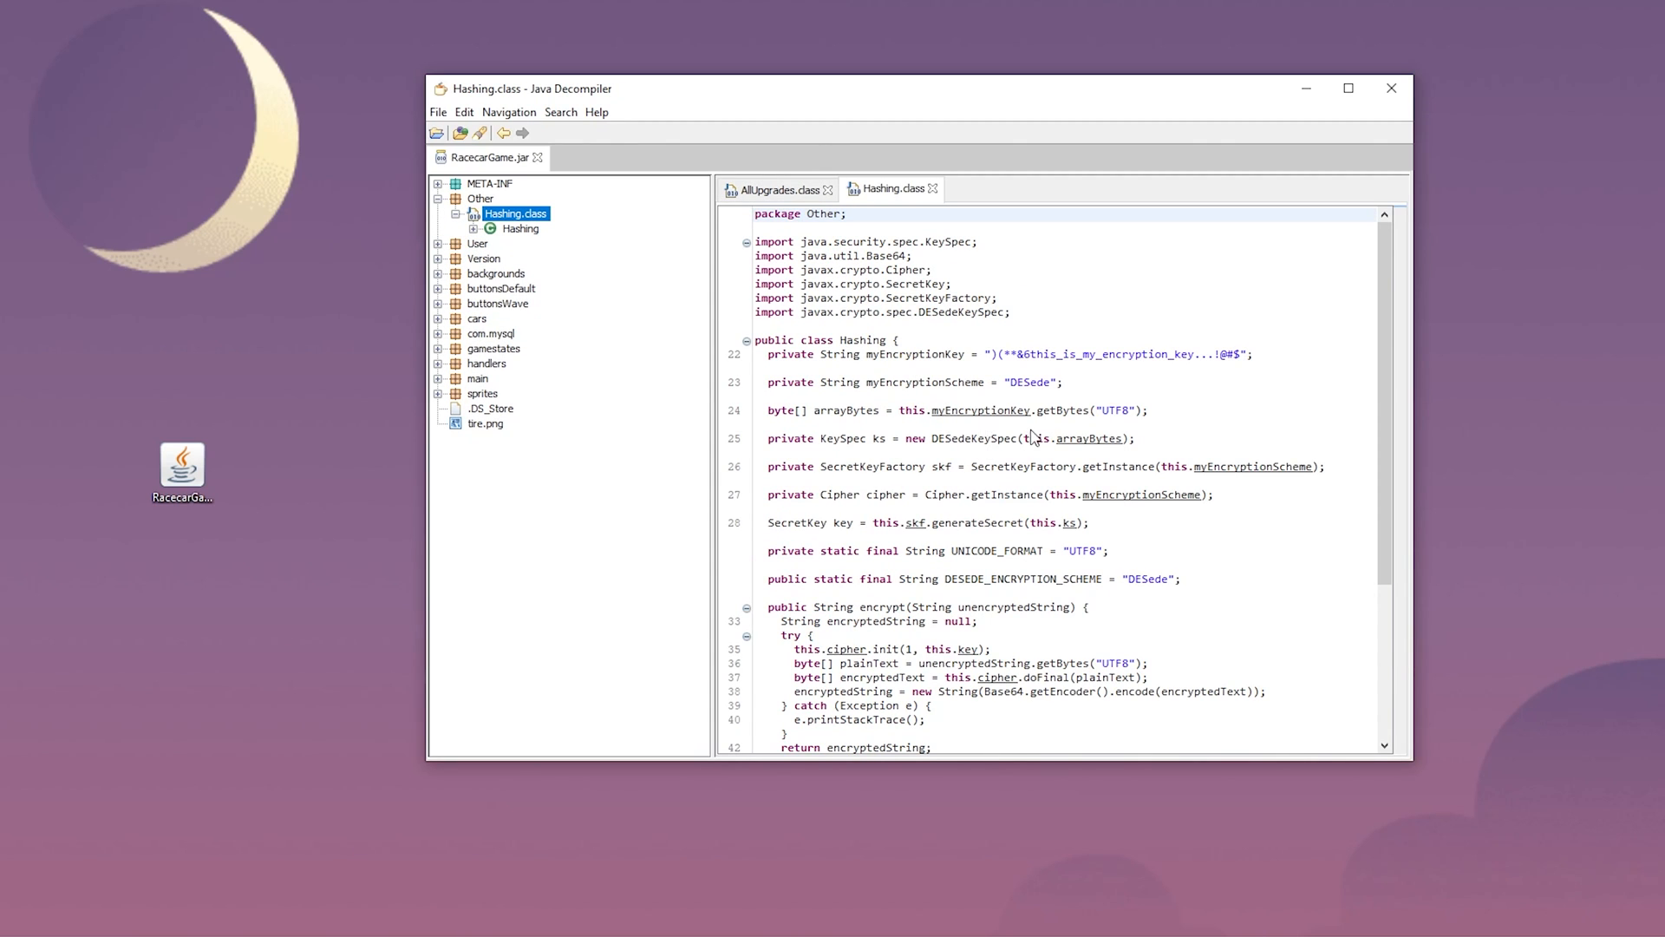
pyautogui.scroll(-3)
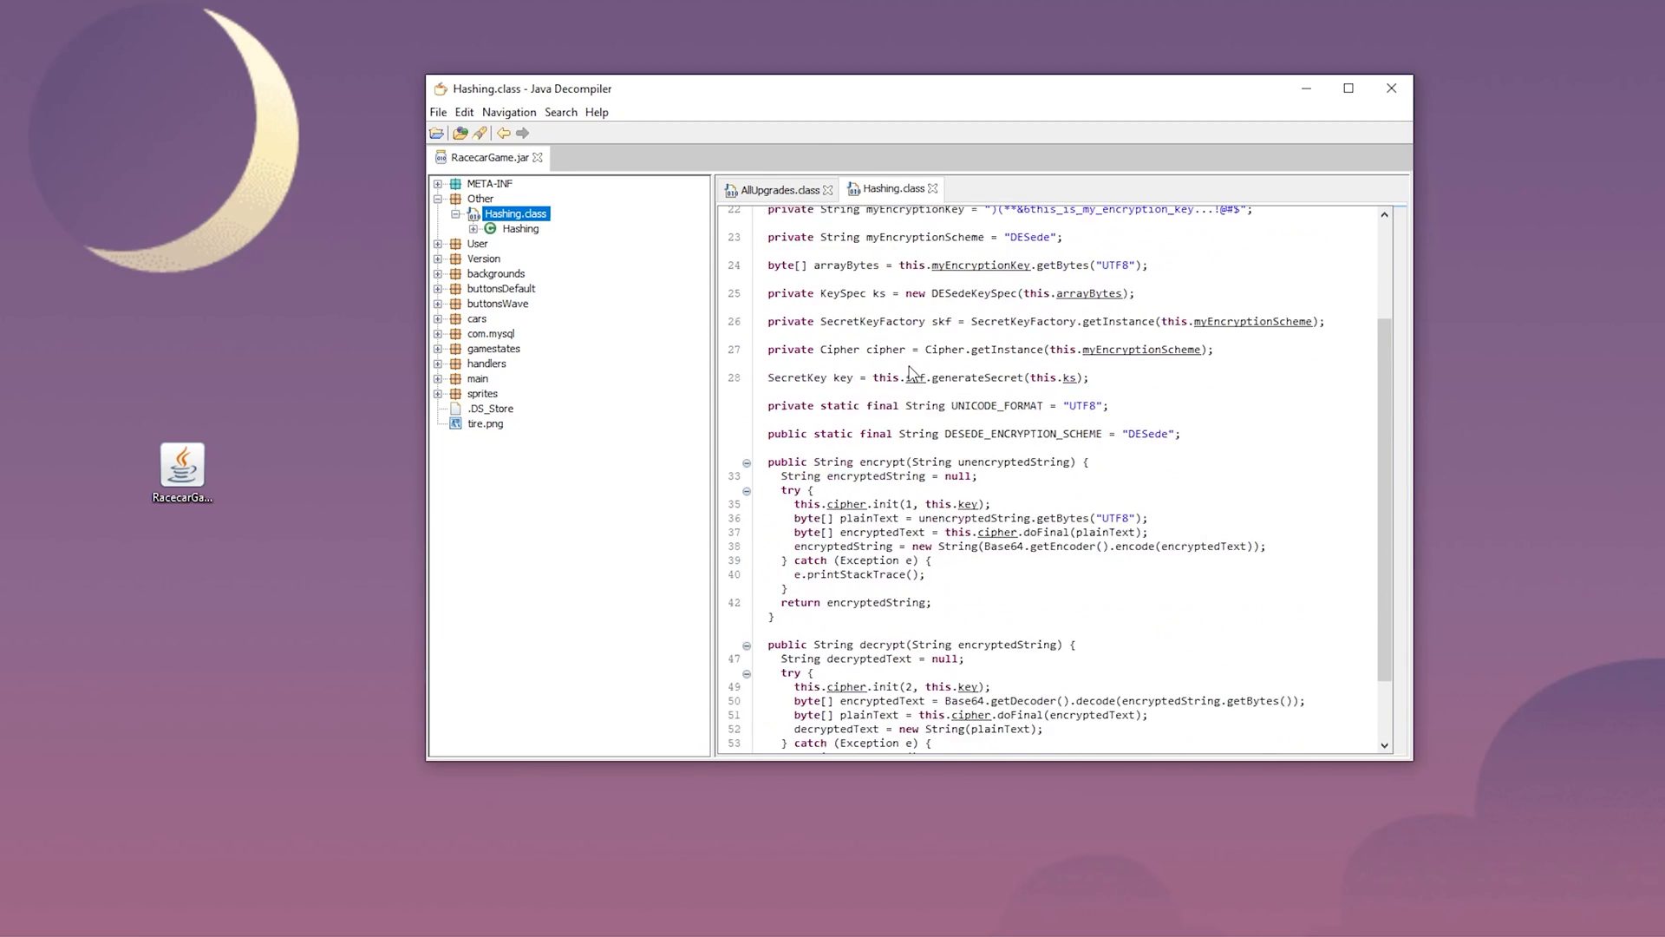
pyautogui.scroll(-3)
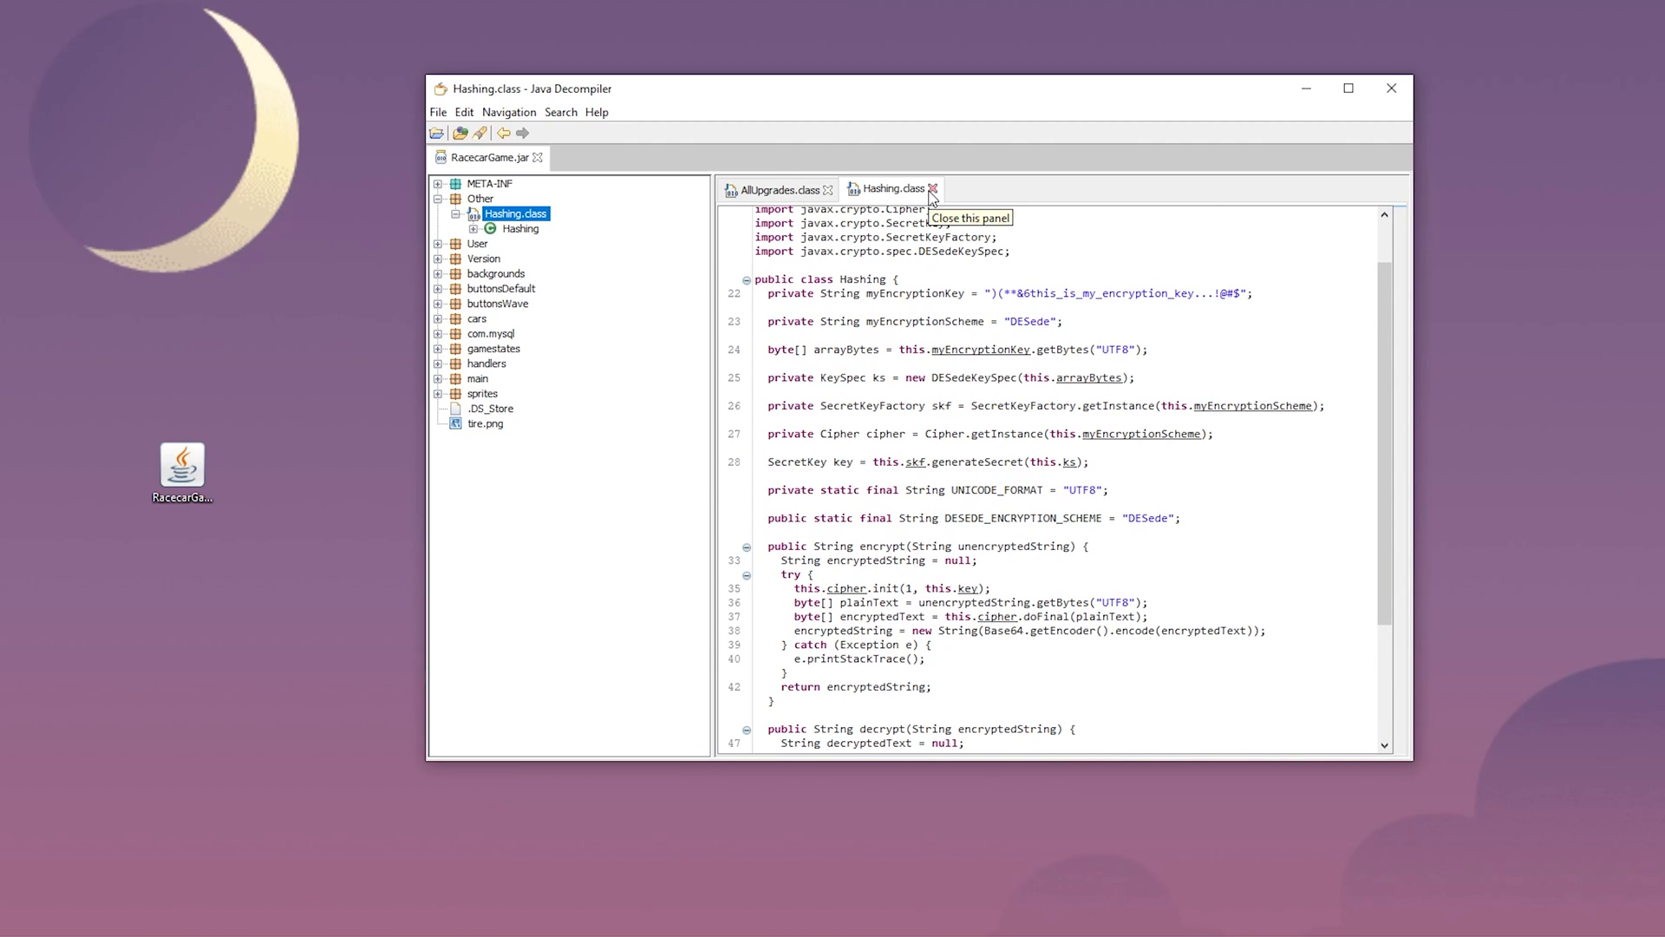
pyautogui.click(933, 188)
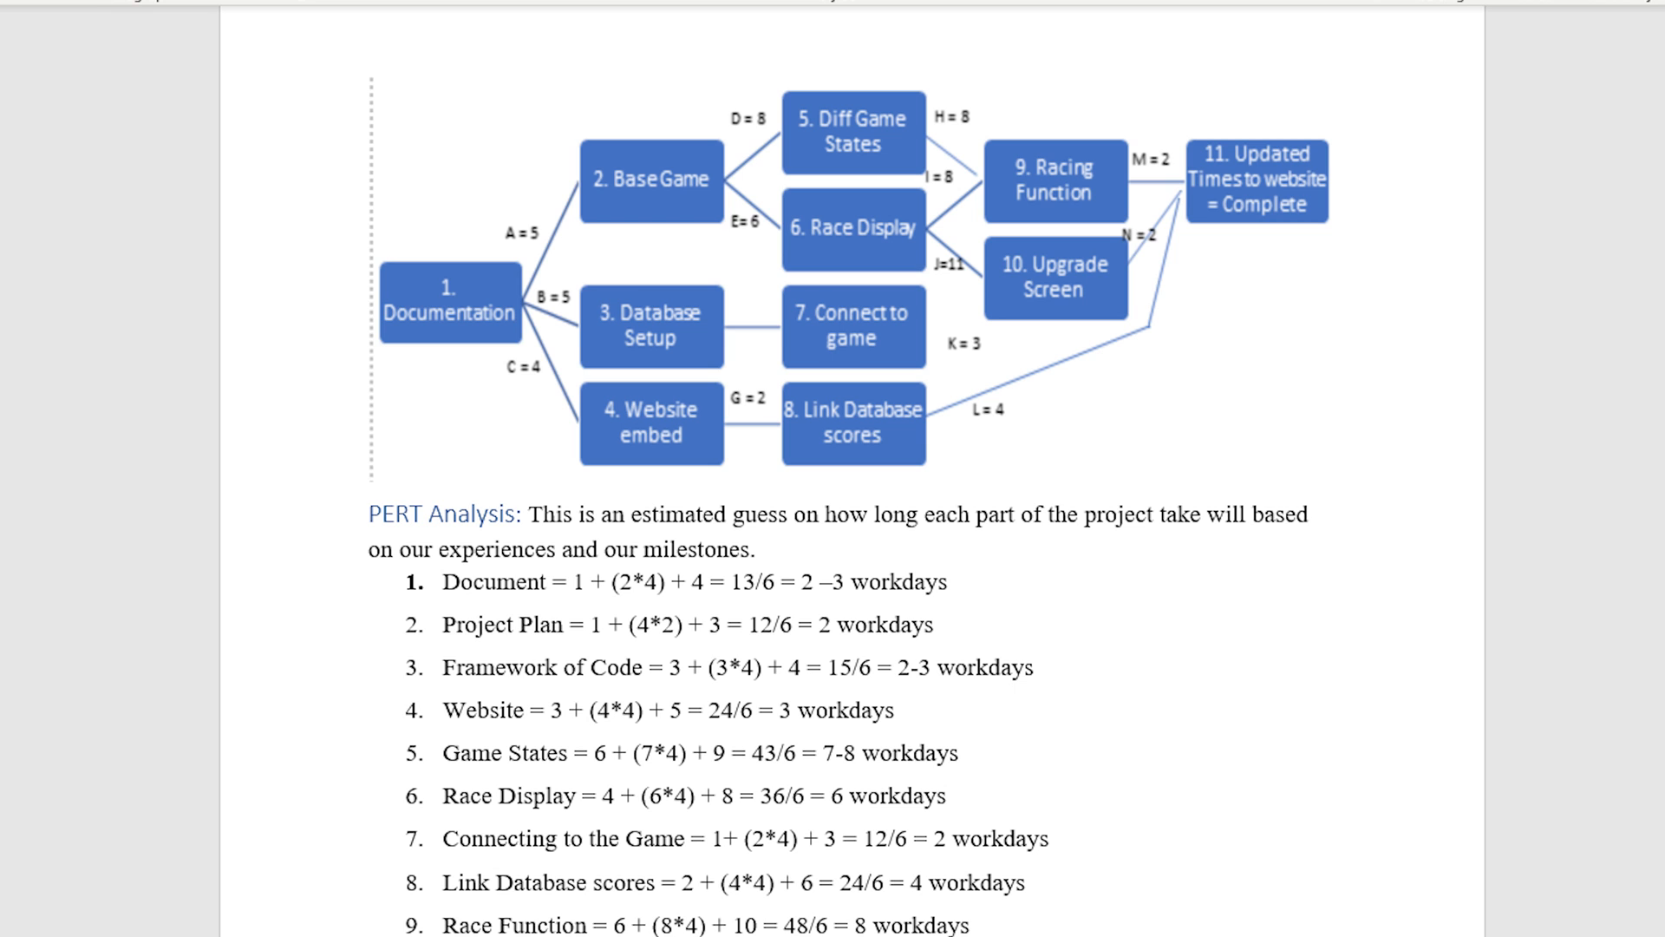
# Scroll the Word document down to the PERT diagram and PERT Analysis list.
pyautogui.scroll(-3)
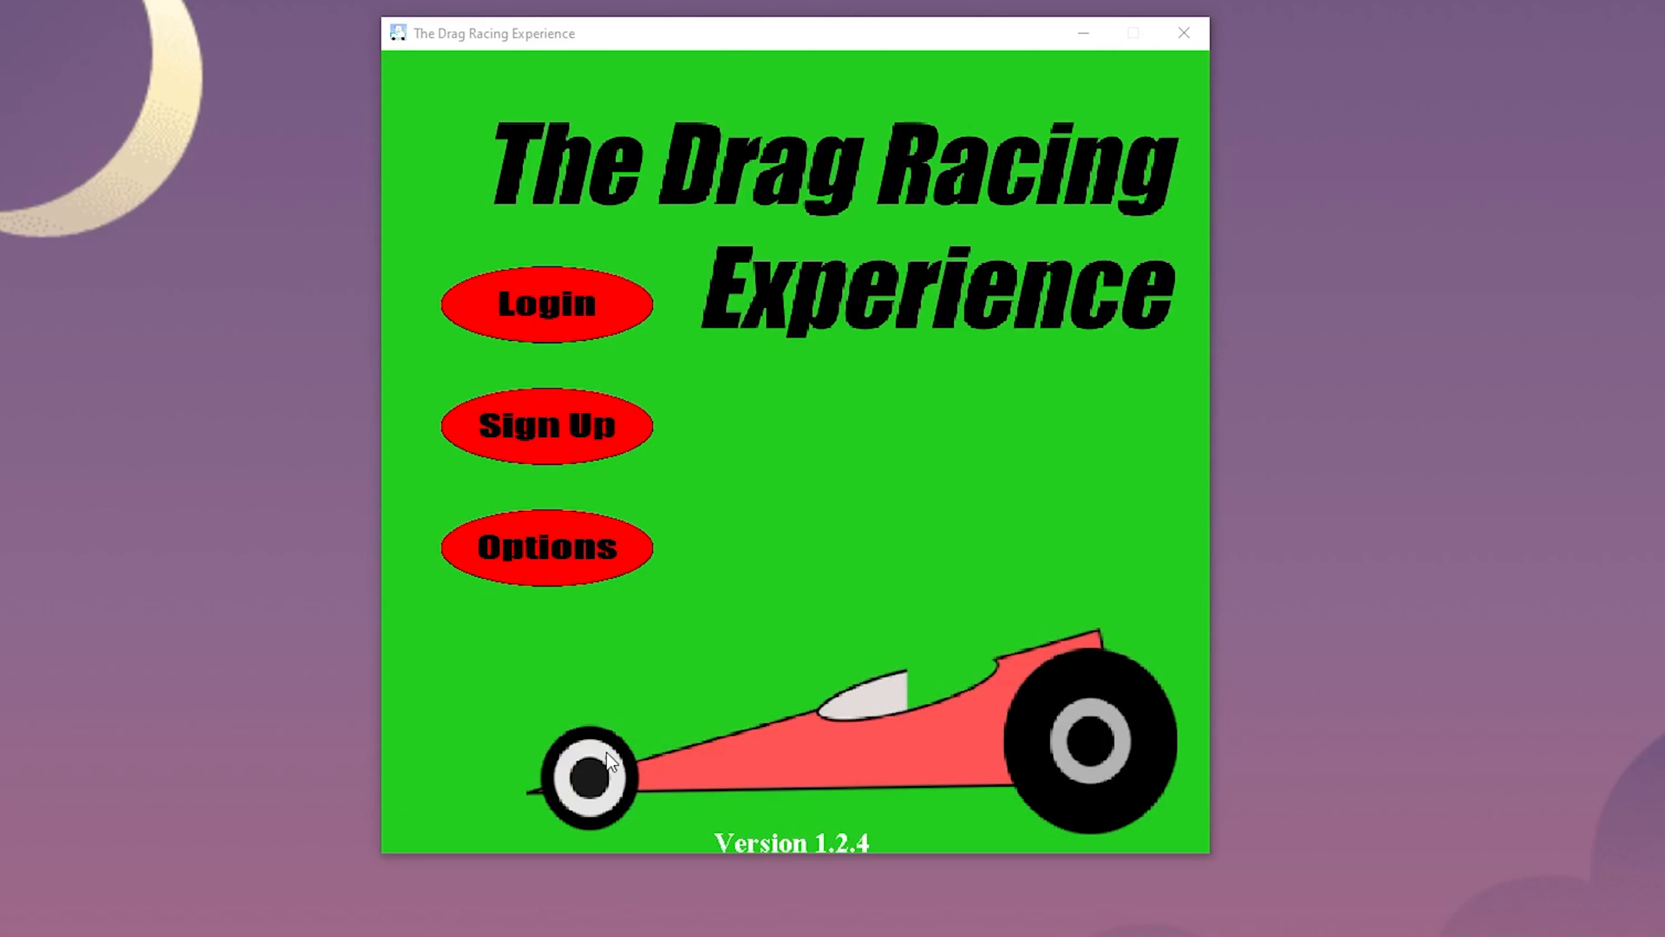
pyautogui.moveTo(547, 547)
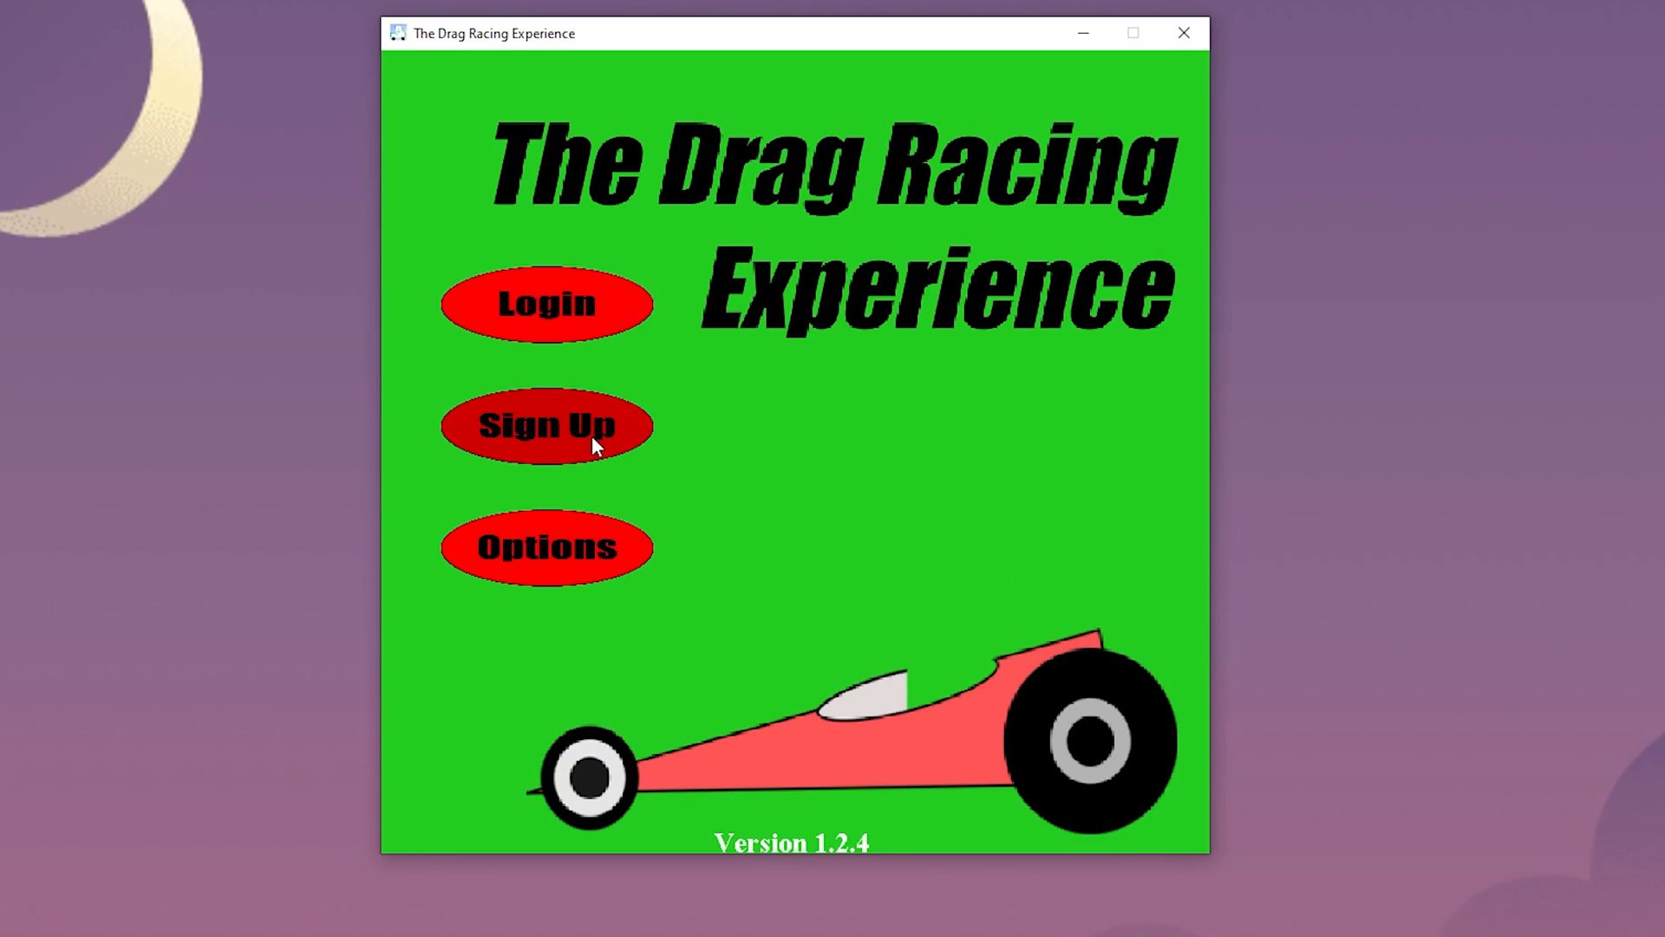
pyautogui.moveTo(686, 536)
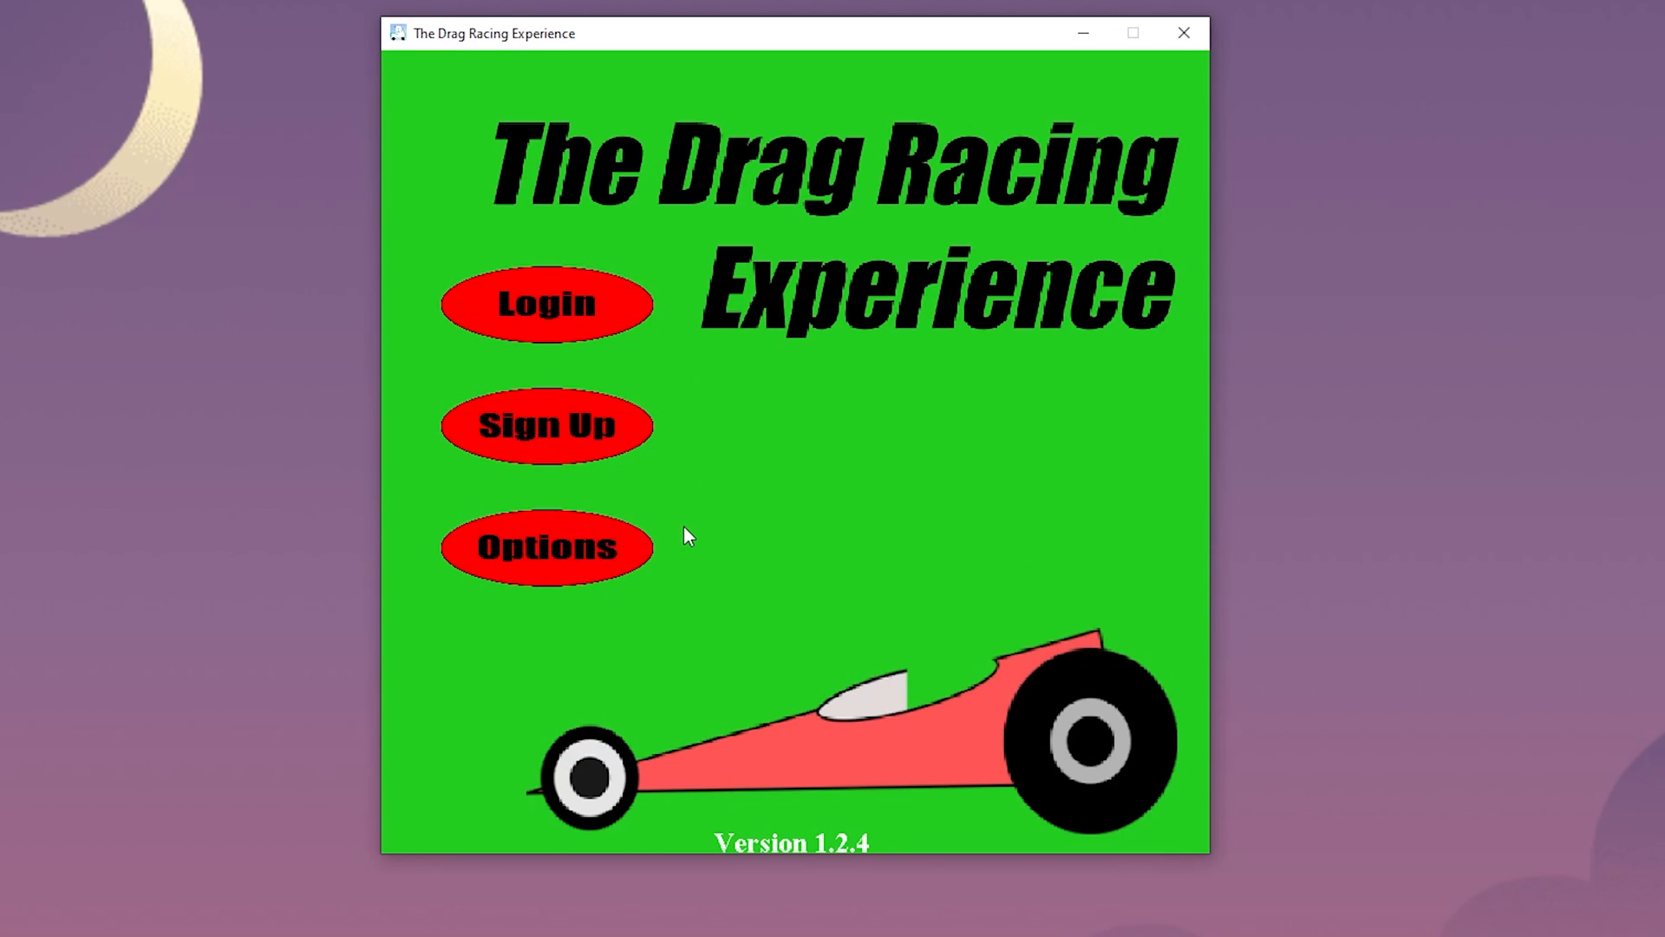
pyautogui.moveTo(579, 561)
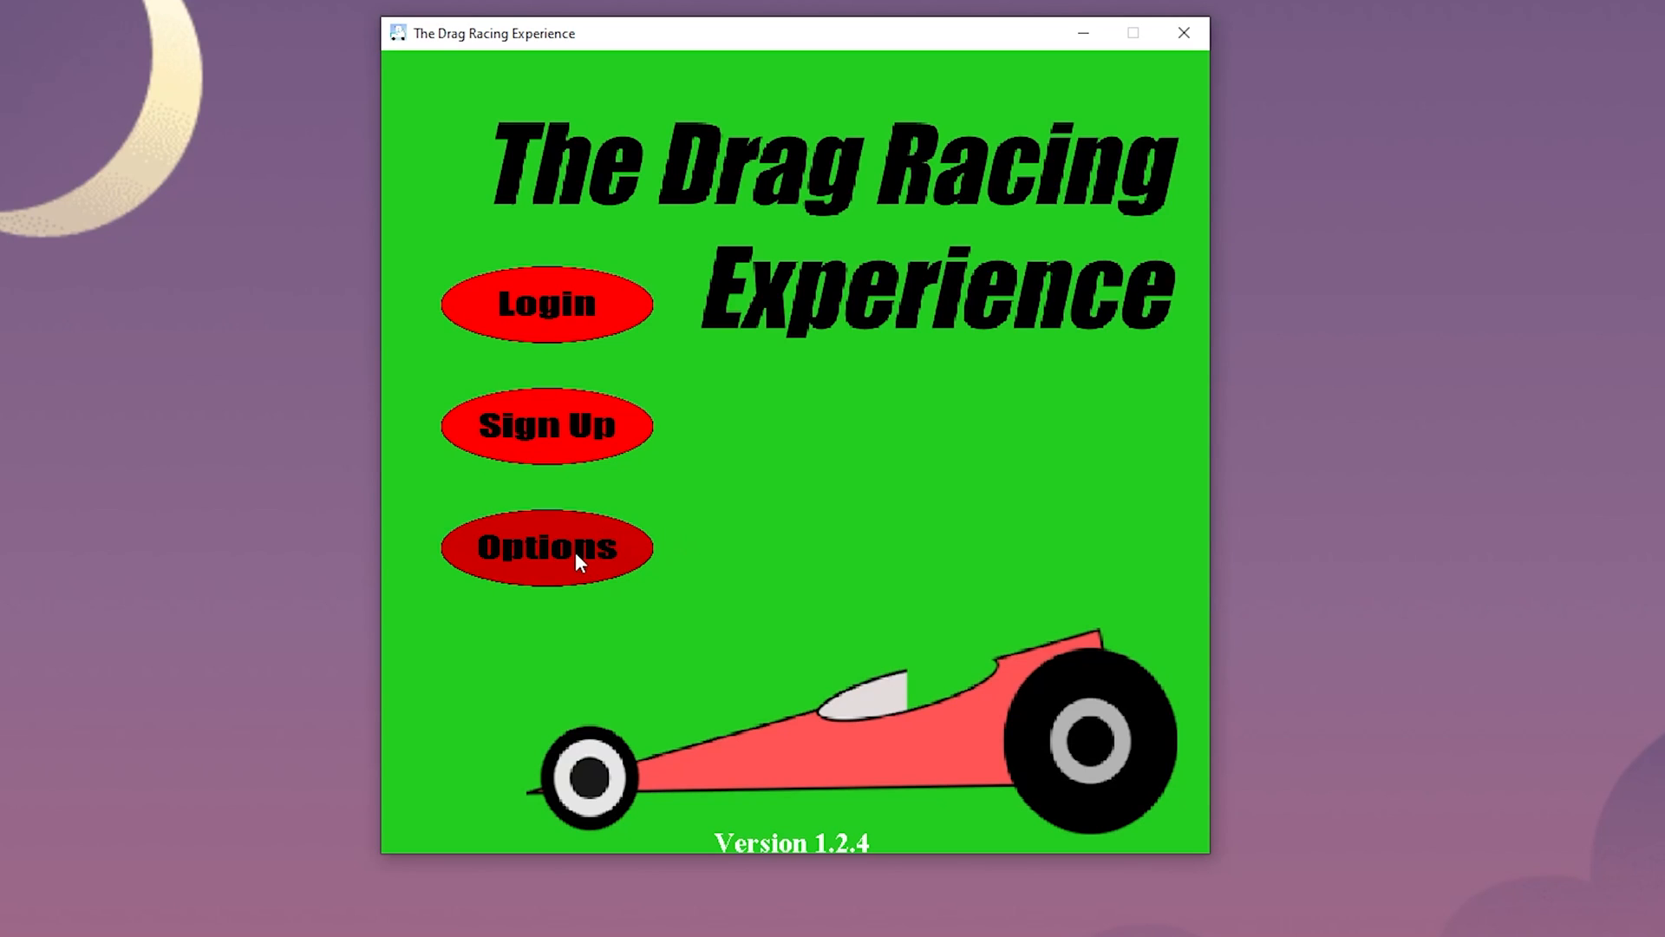
# Open Options from the main menu to show Submit Bug and Back.
pyautogui.click(545, 548)
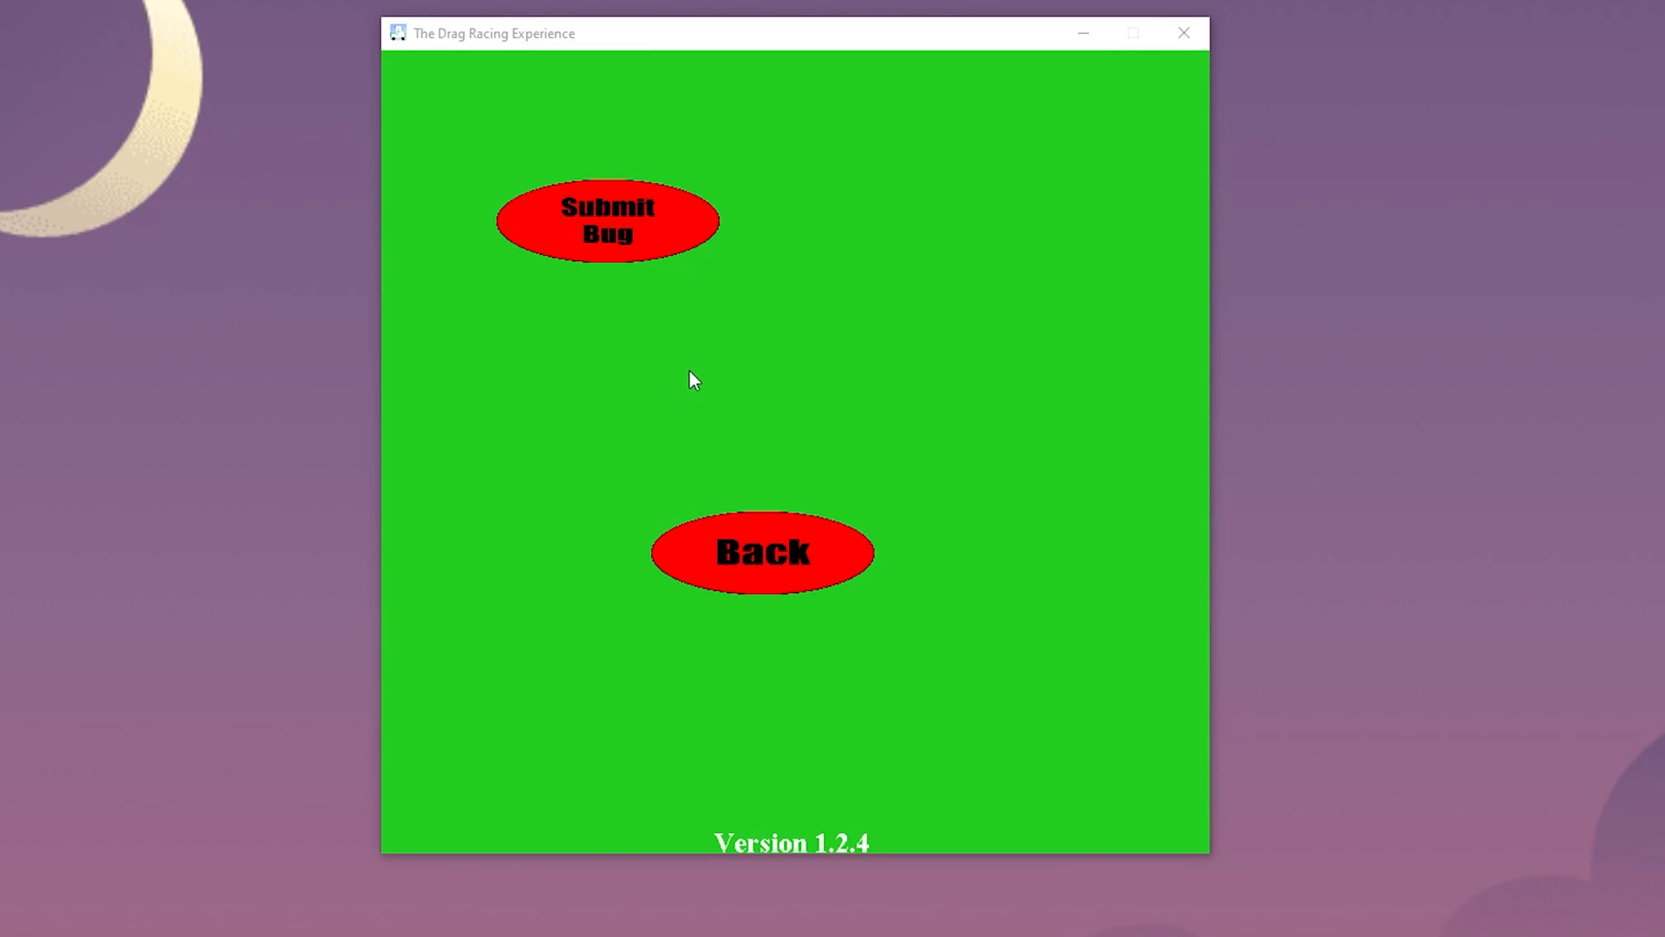
pyautogui.moveTo(659, 227)
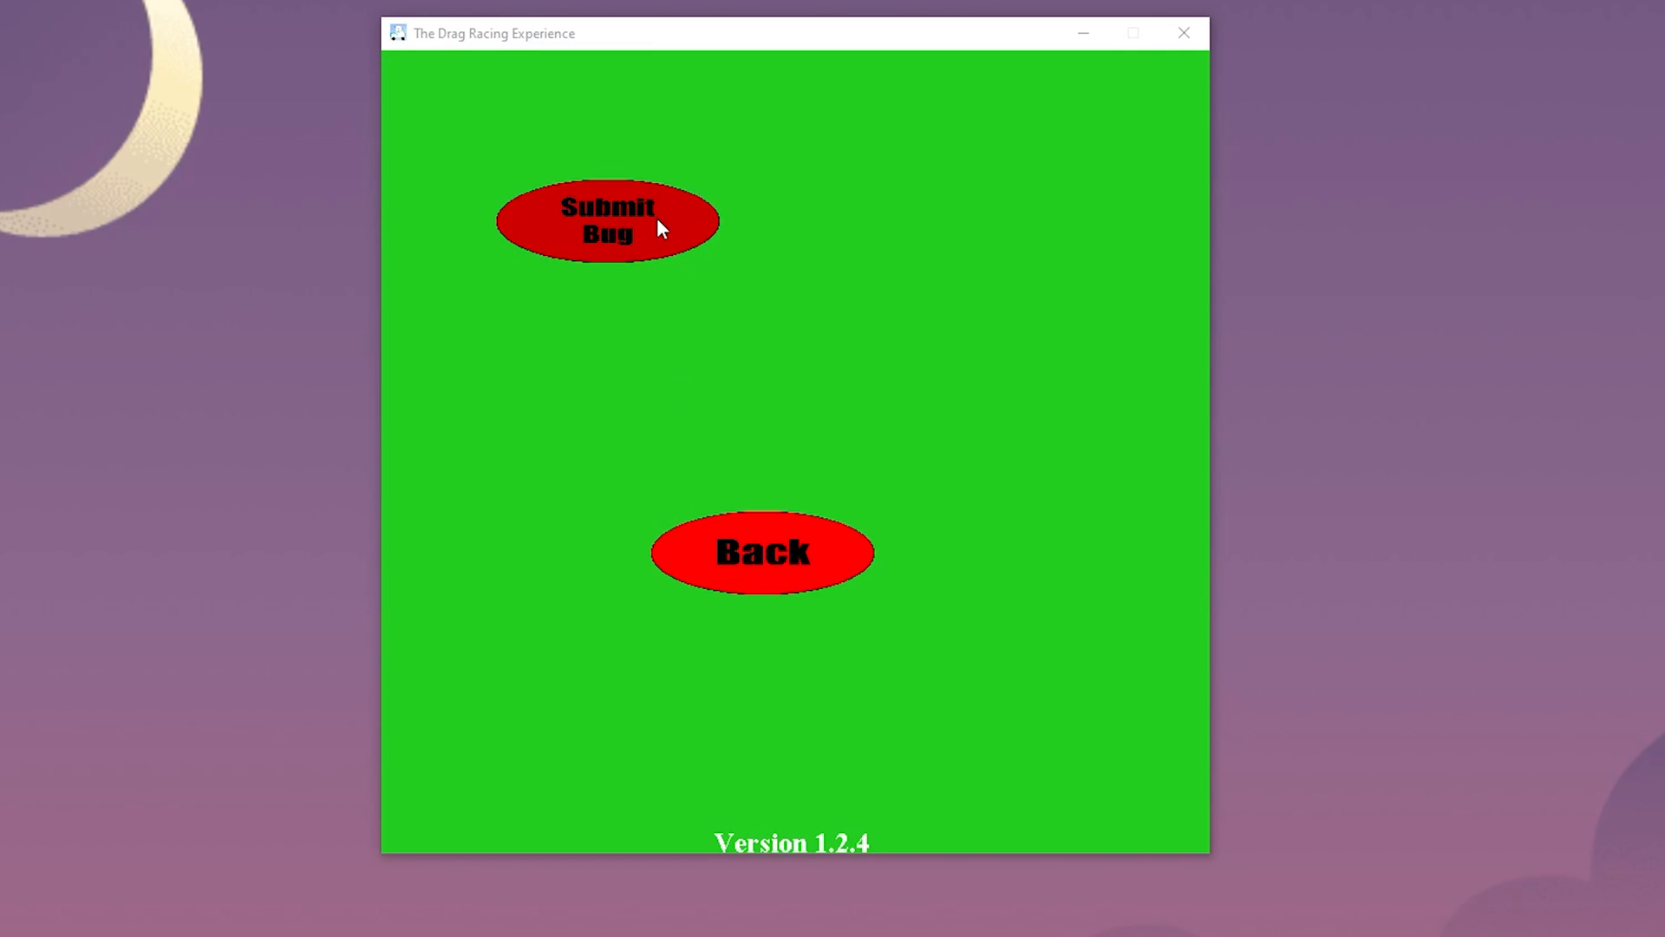
pyautogui.moveTo(1041, 260)
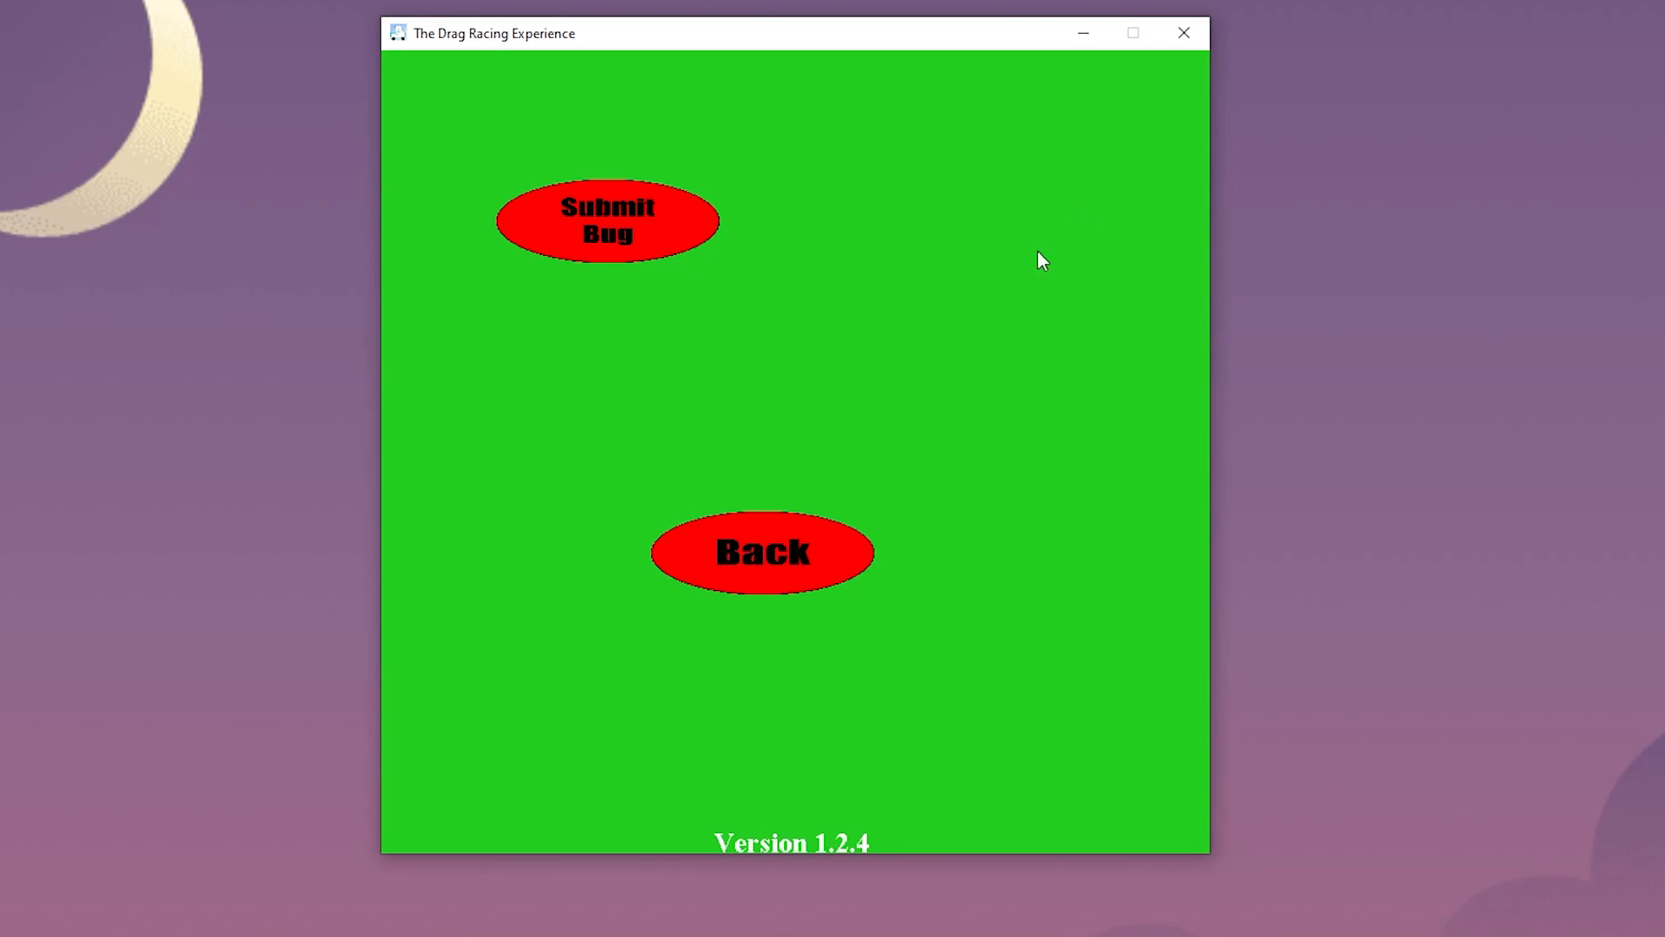
pyautogui.moveTo(1029, 275)
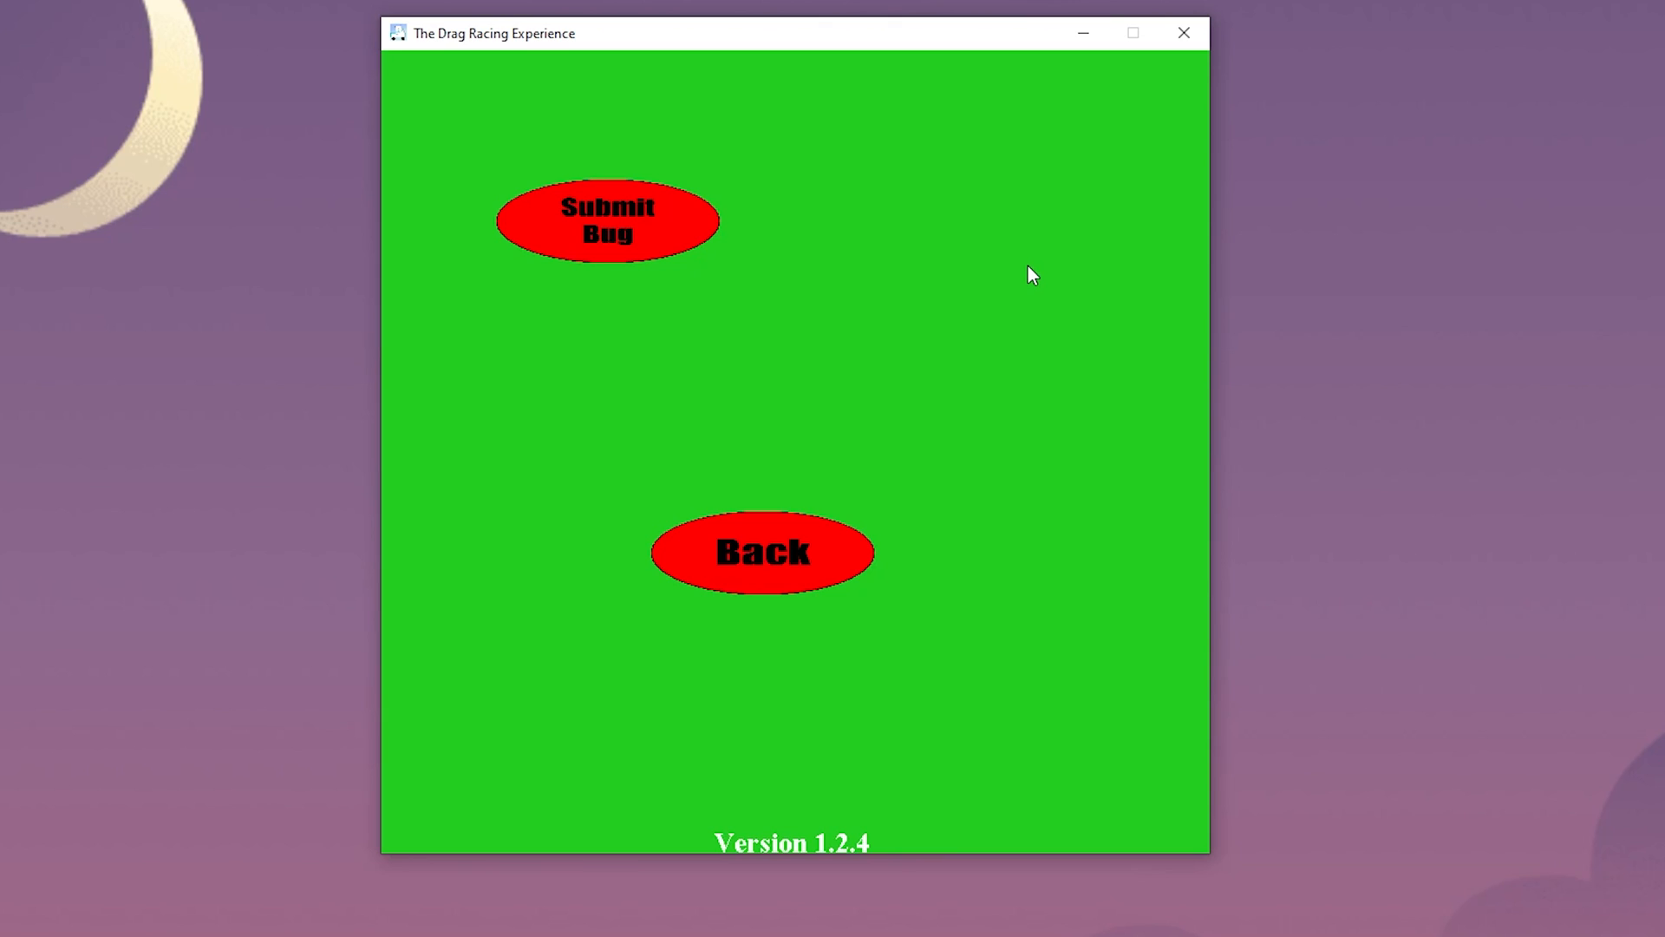
pyautogui.moveTo(505, 218)
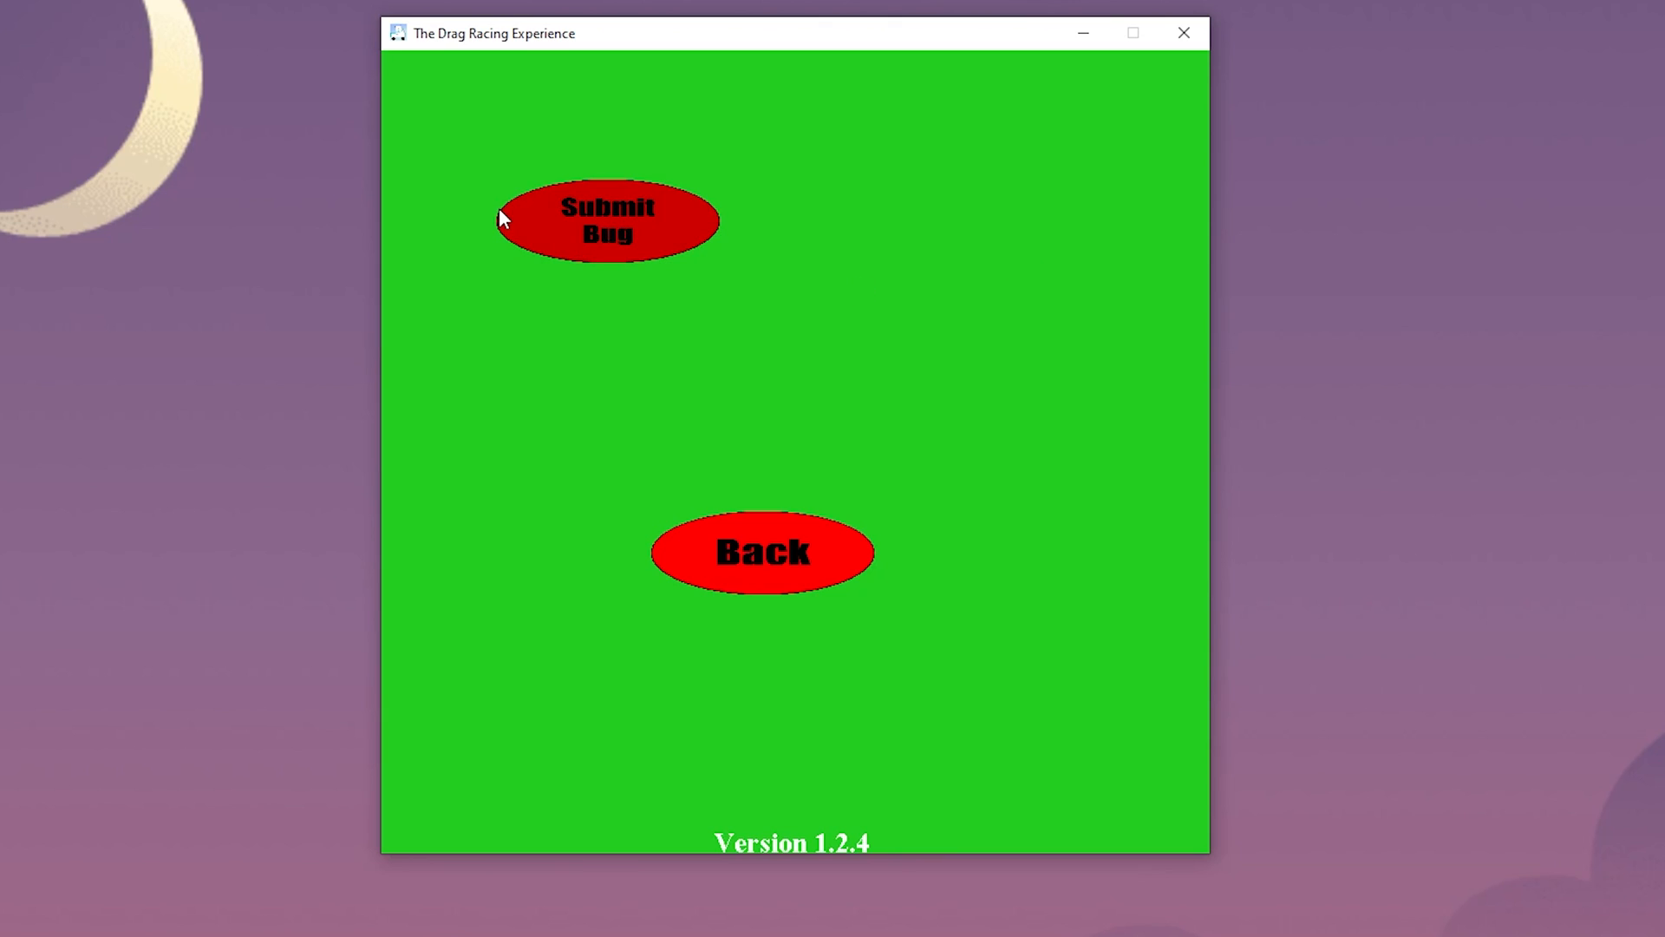
pyautogui.moveTo(593, 277)
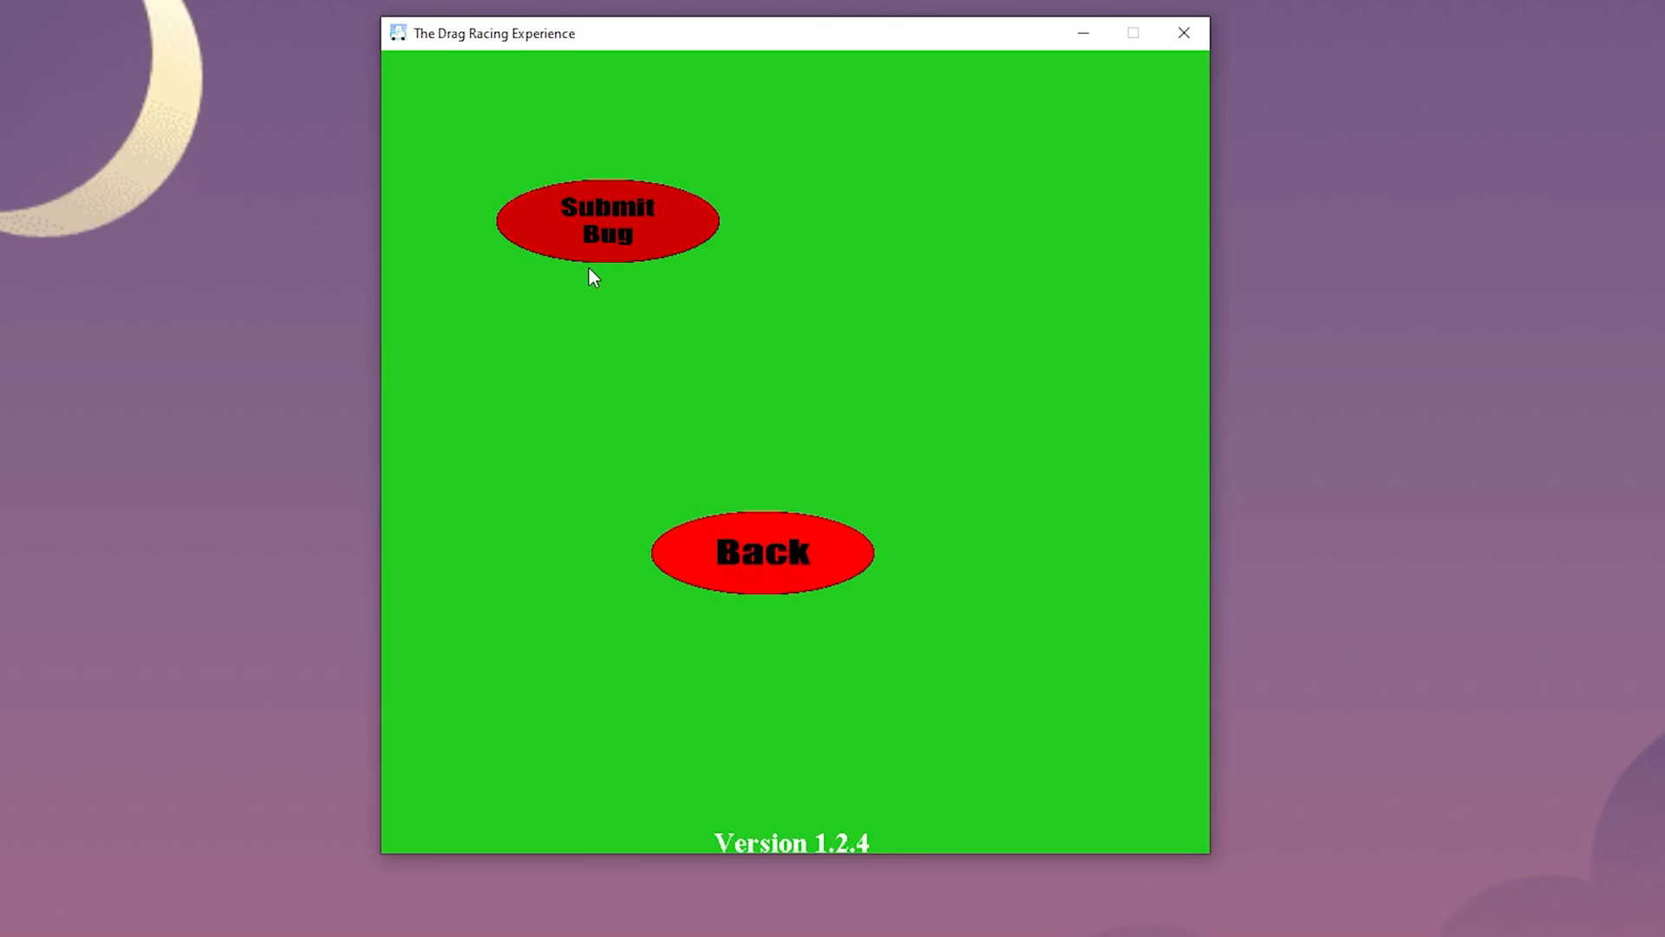
pyautogui.moveTo(590, 251)
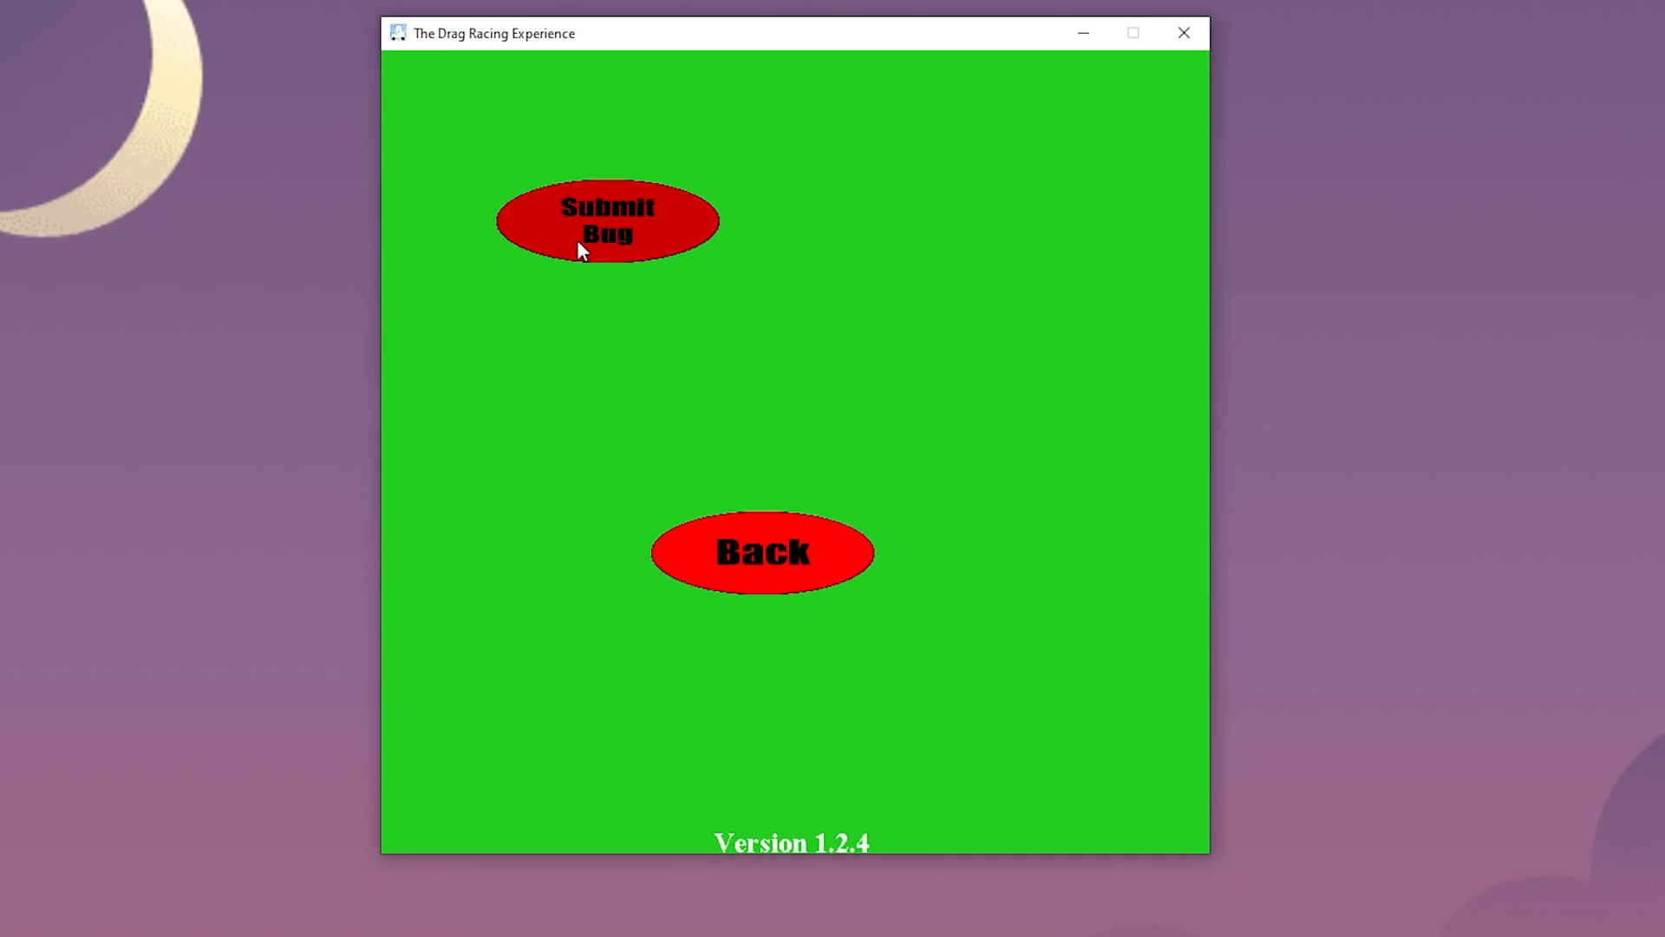
pyautogui.moveTo(884, 522)
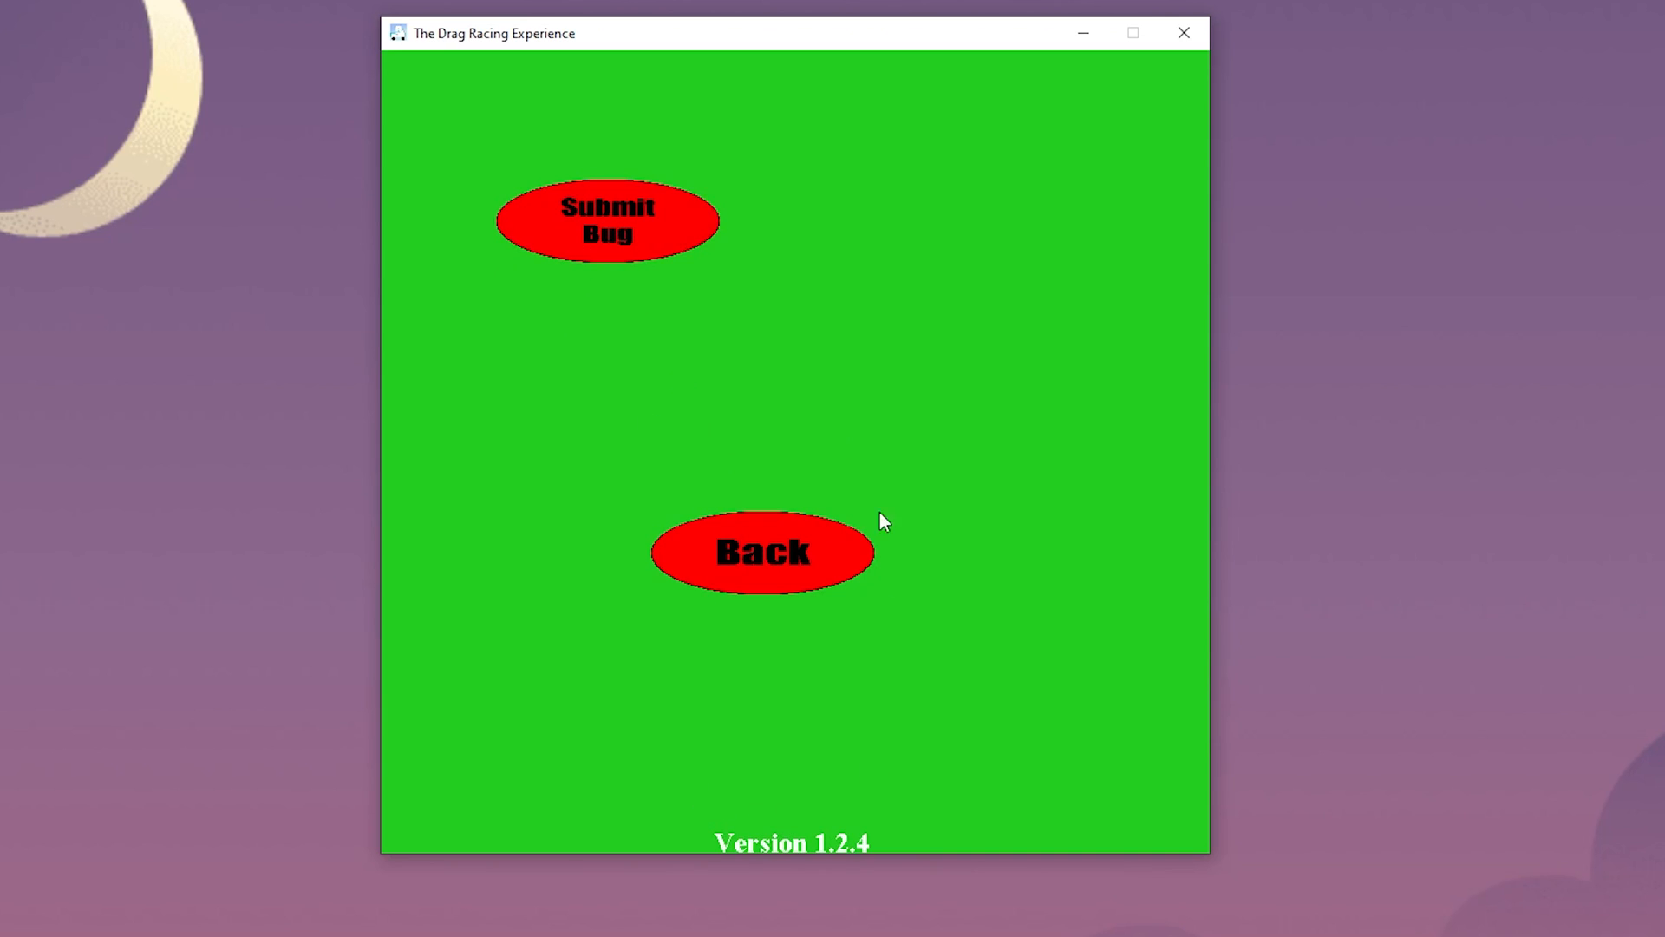
pyautogui.click(606, 219)
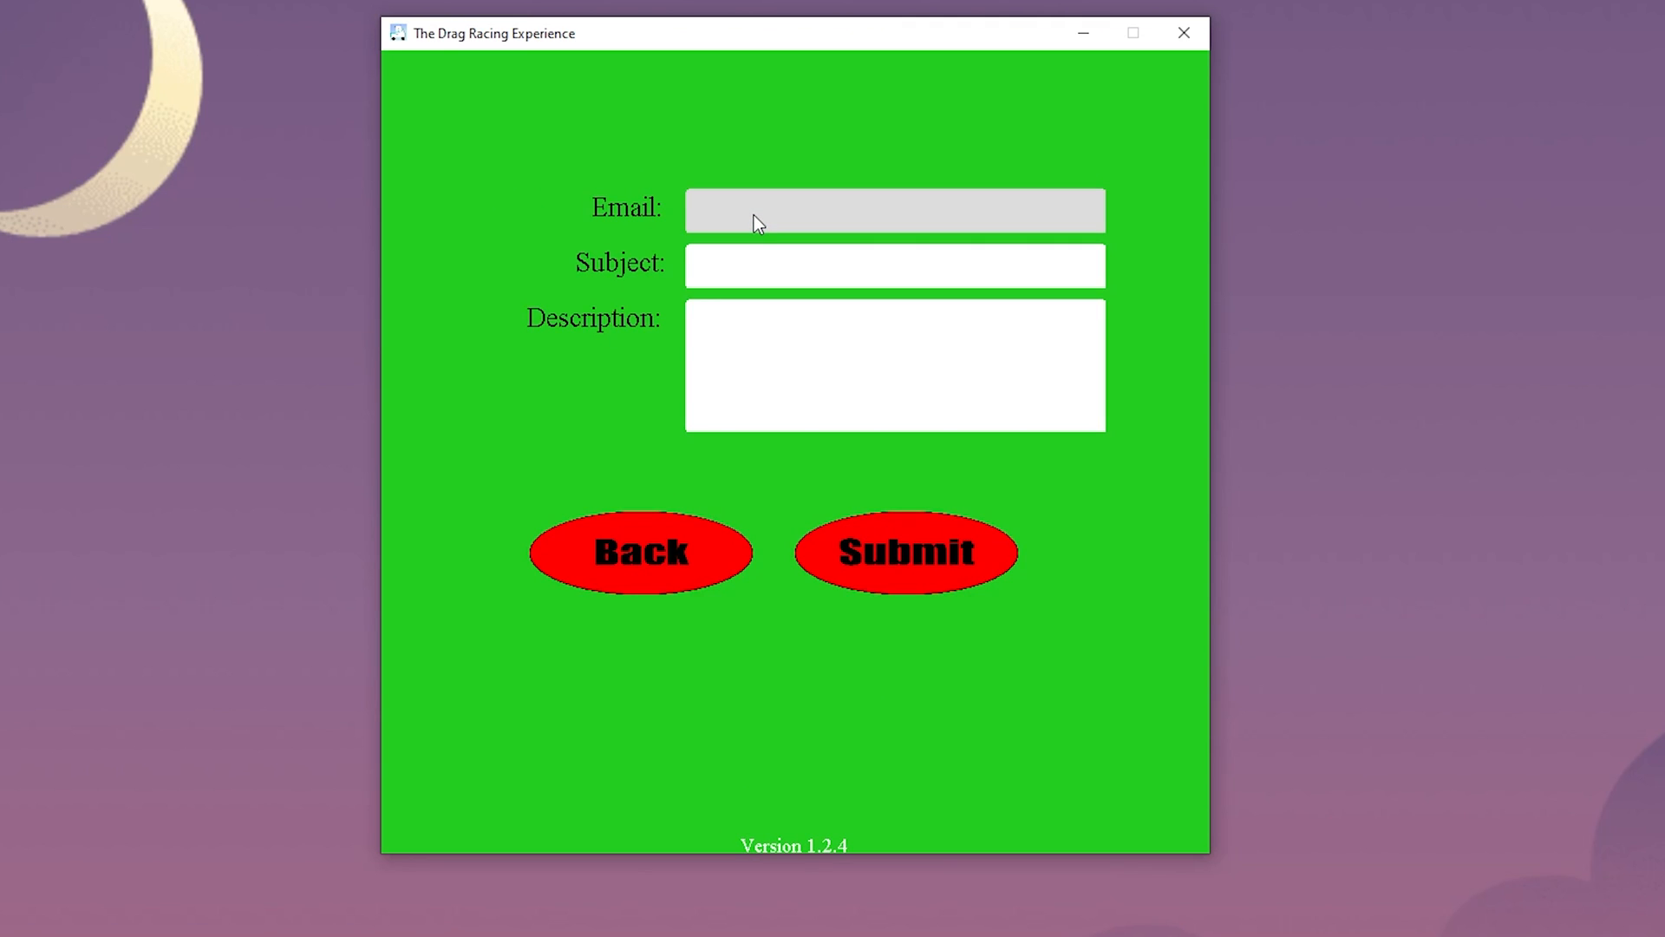
pyautogui.write('testusr')
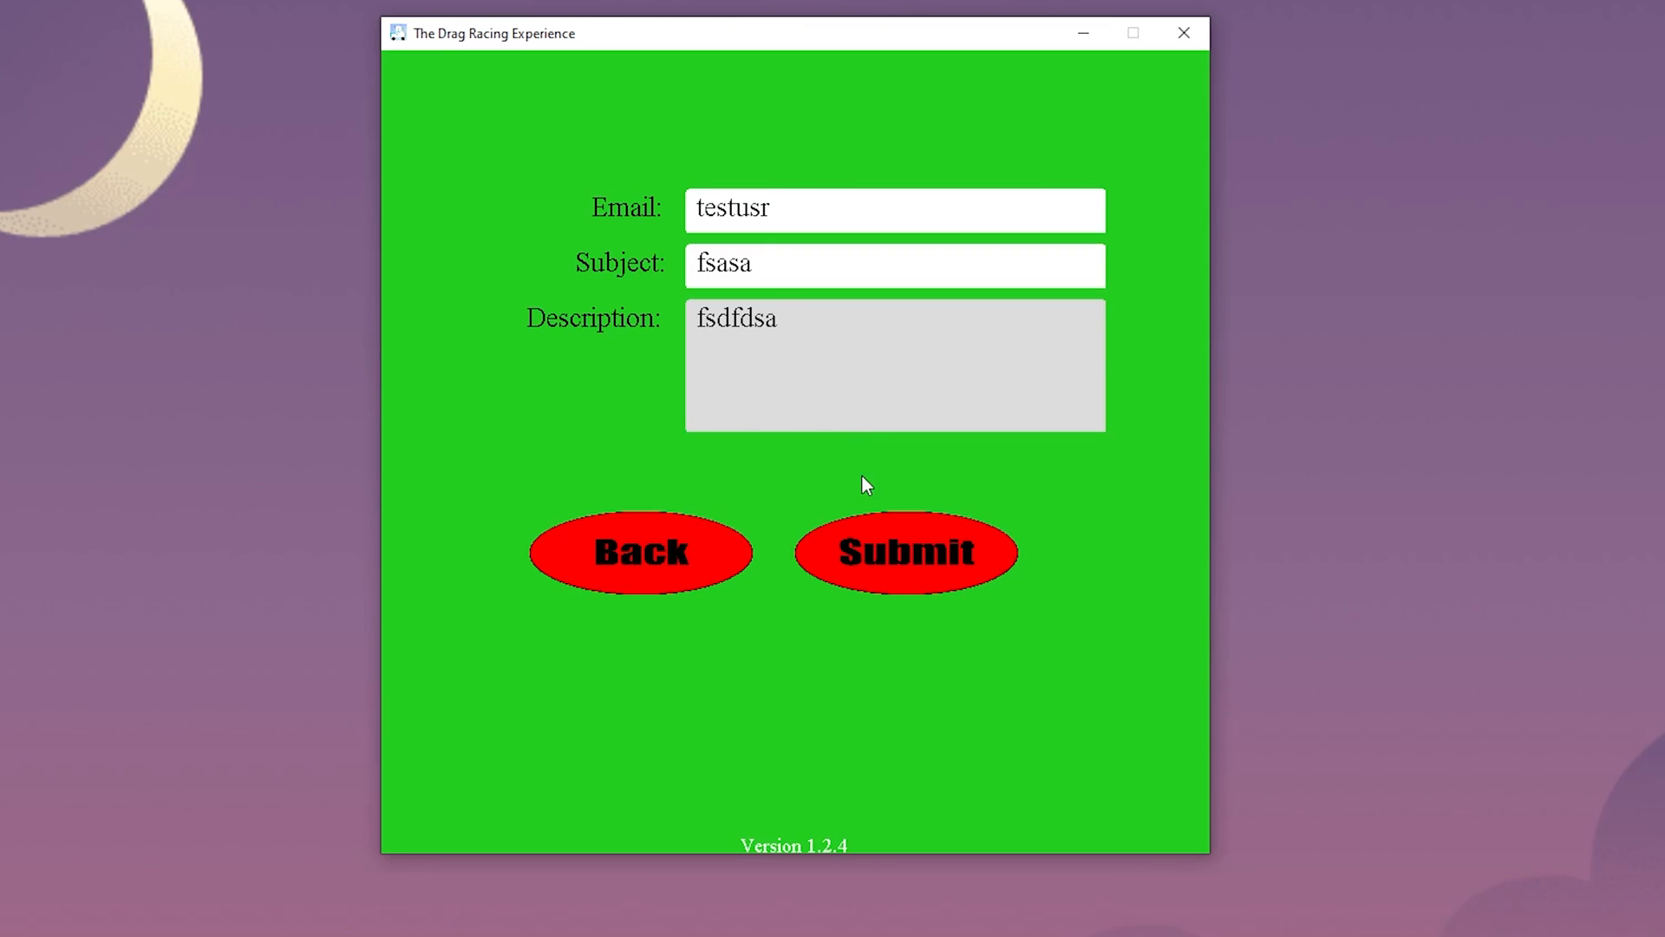
pyautogui.click(904, 551)
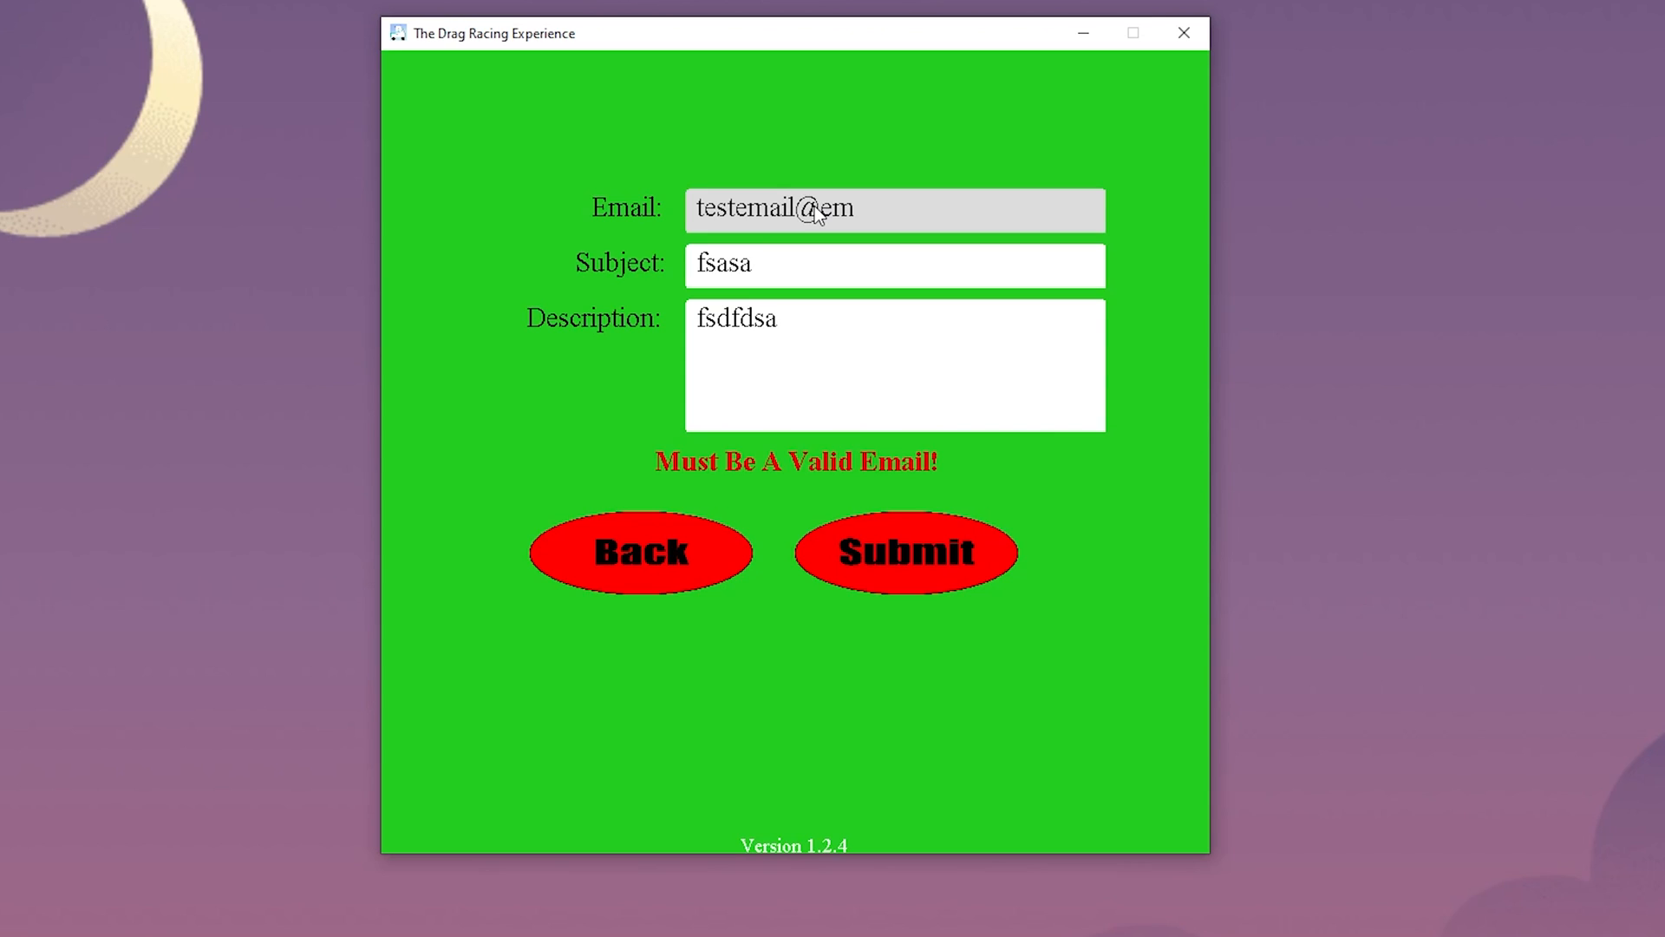
pyautogui.write('ail.com')
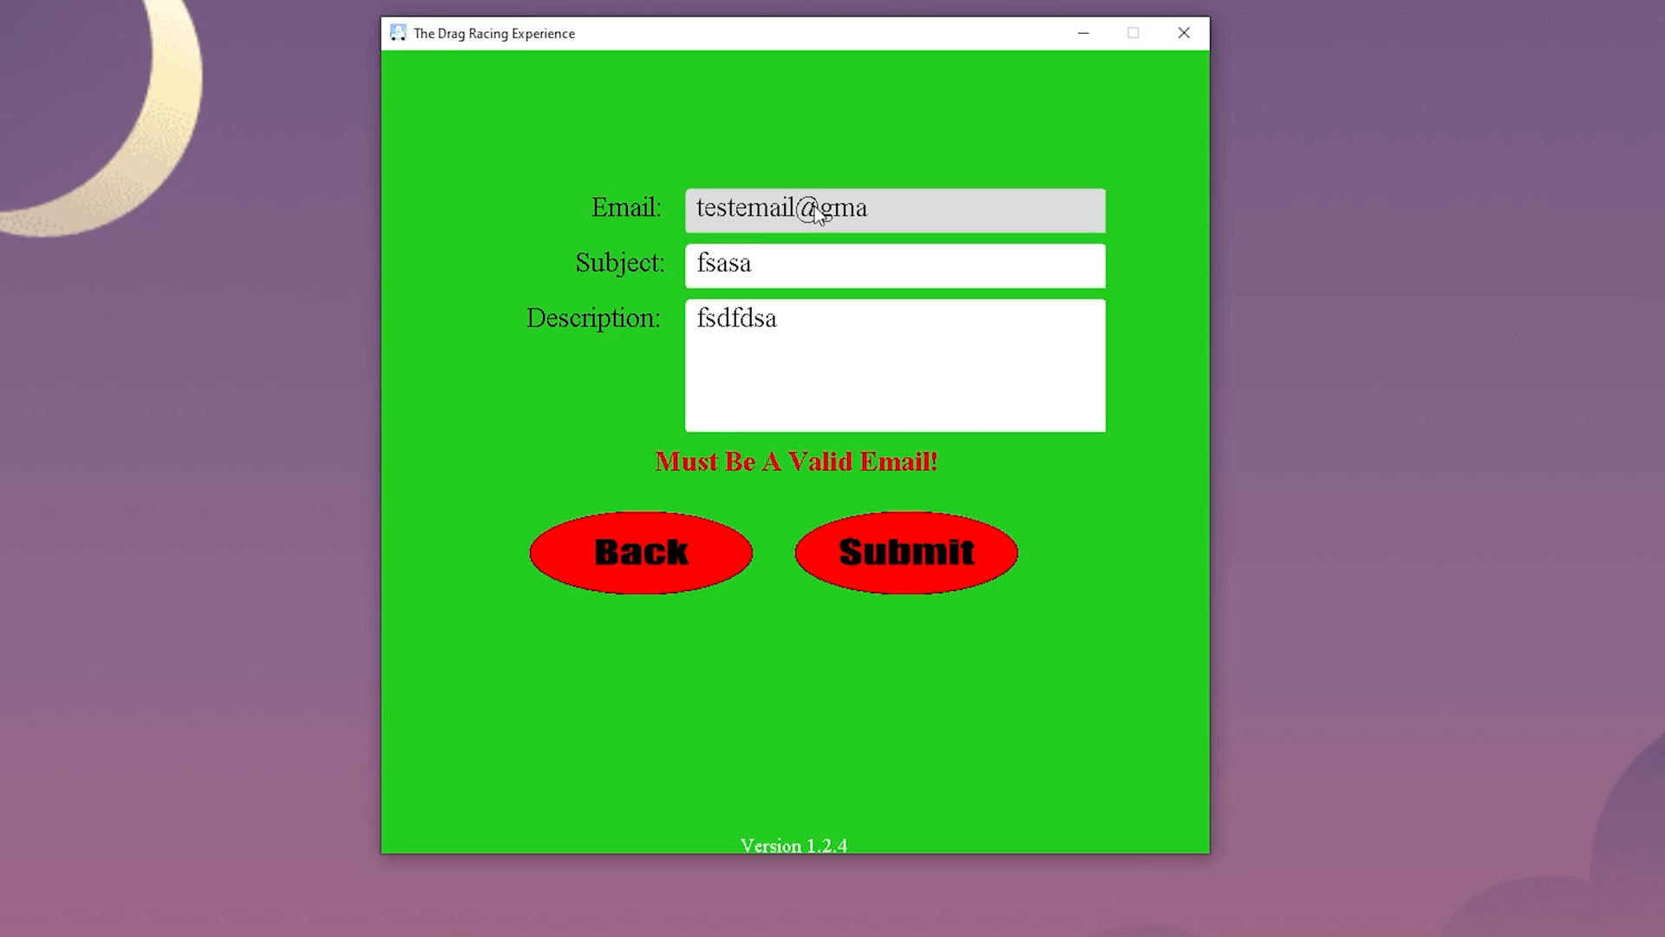
pyautogui.write('il.com')
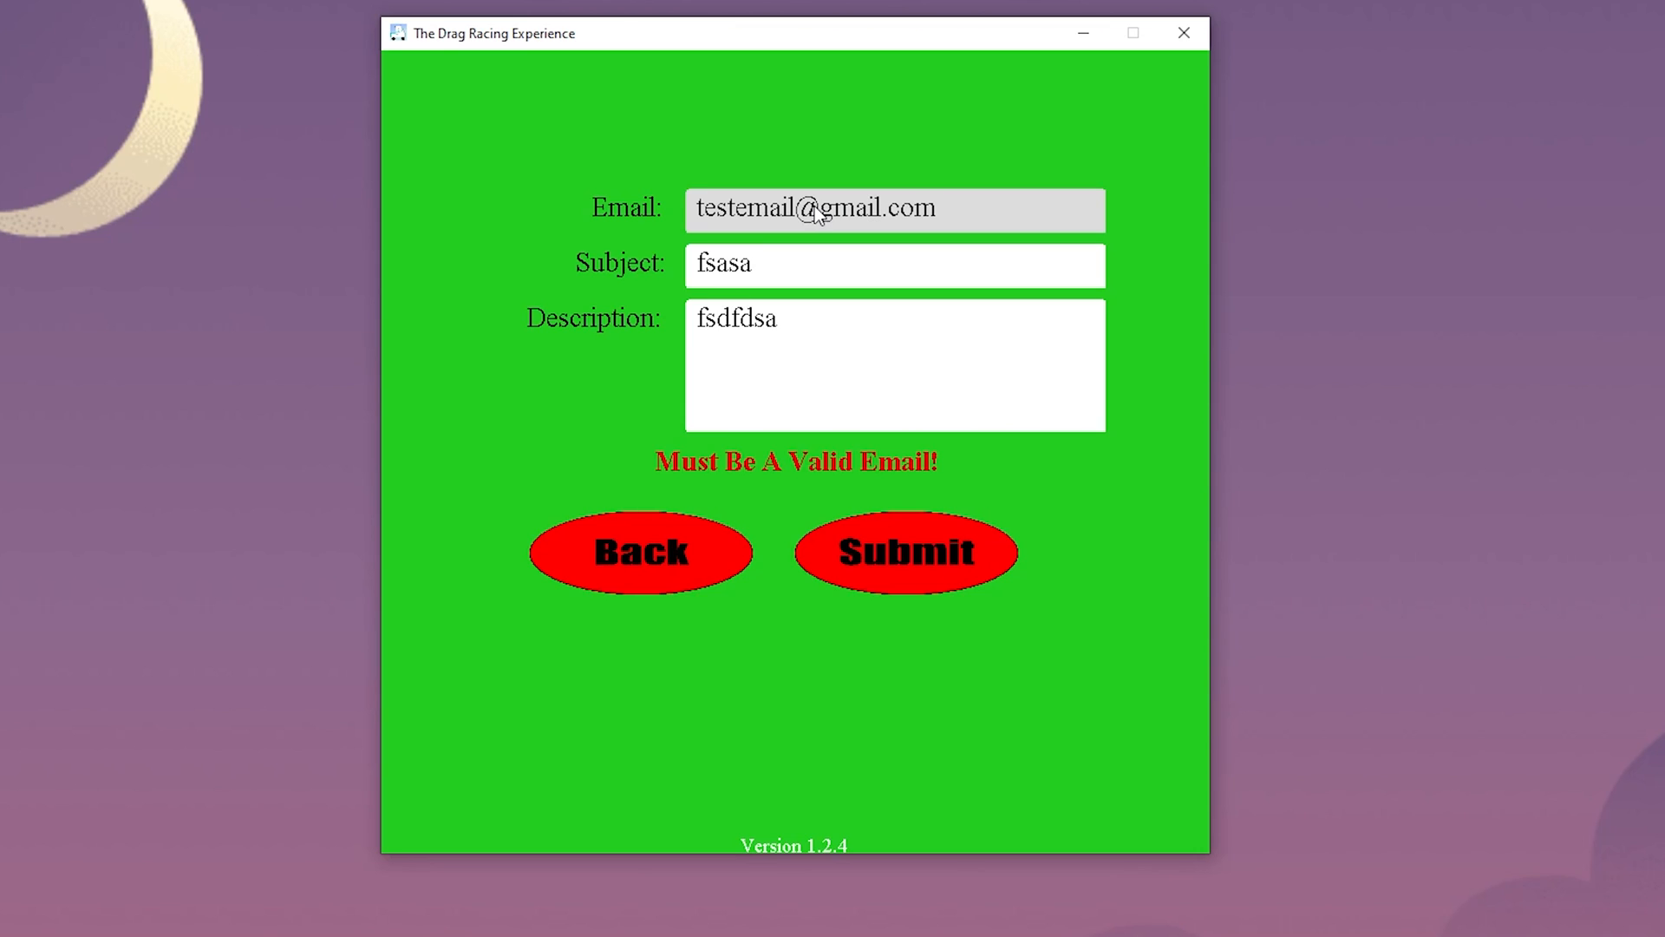
pyautogui.click(905, 551)
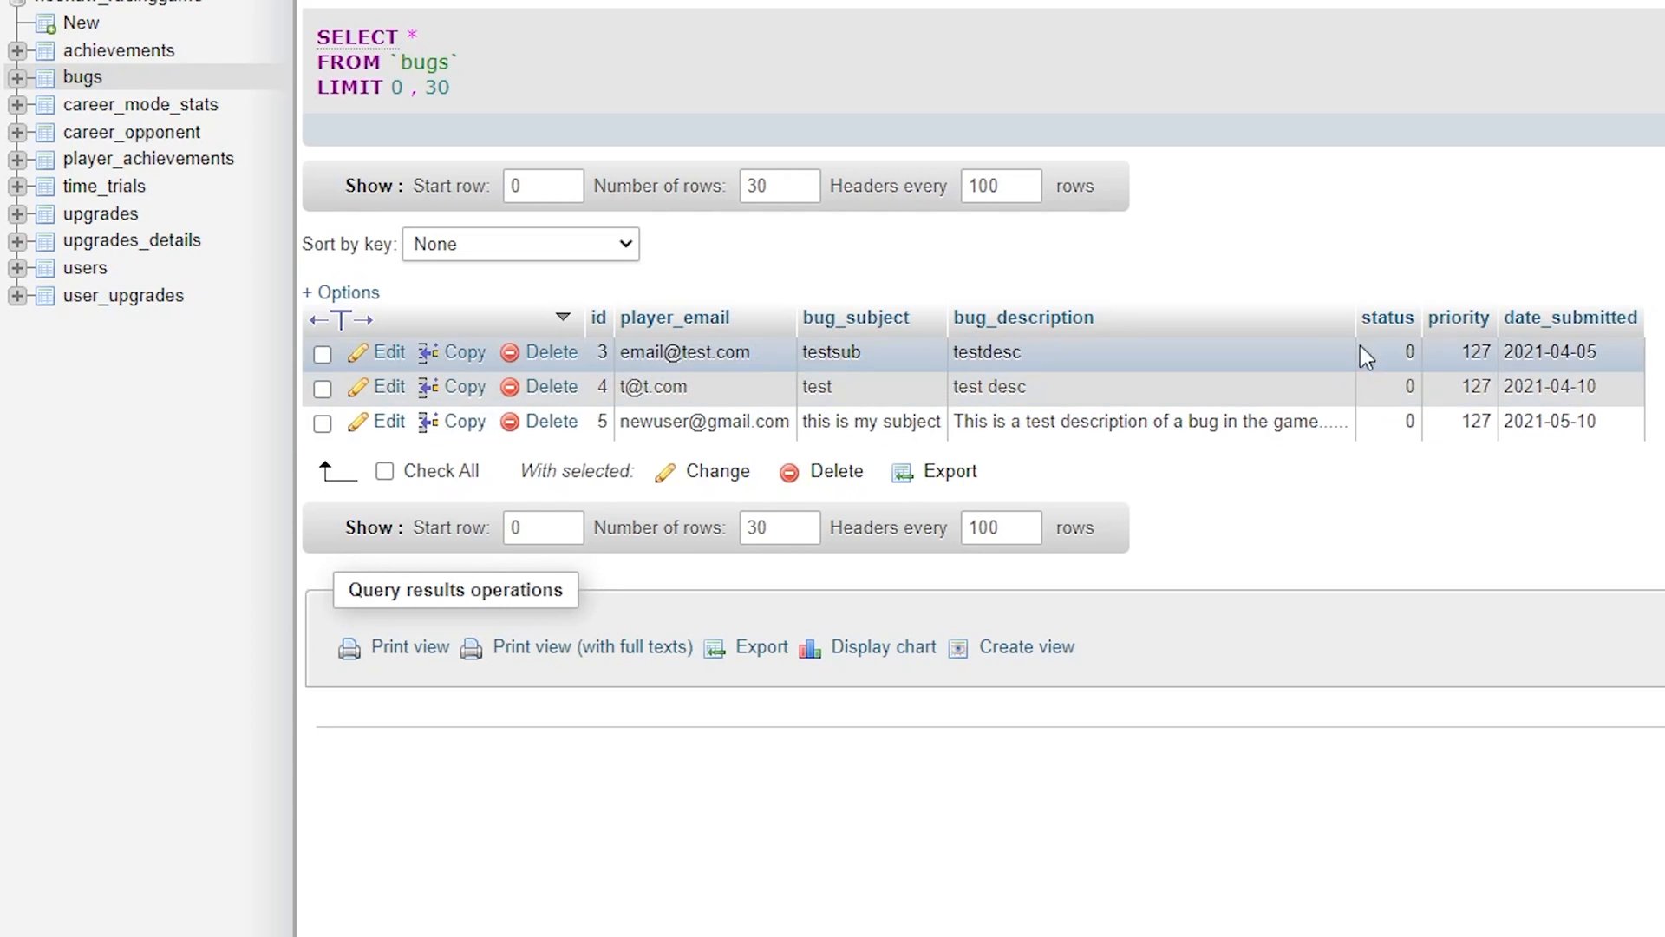
pyautogui.moveTo(1391, 353)
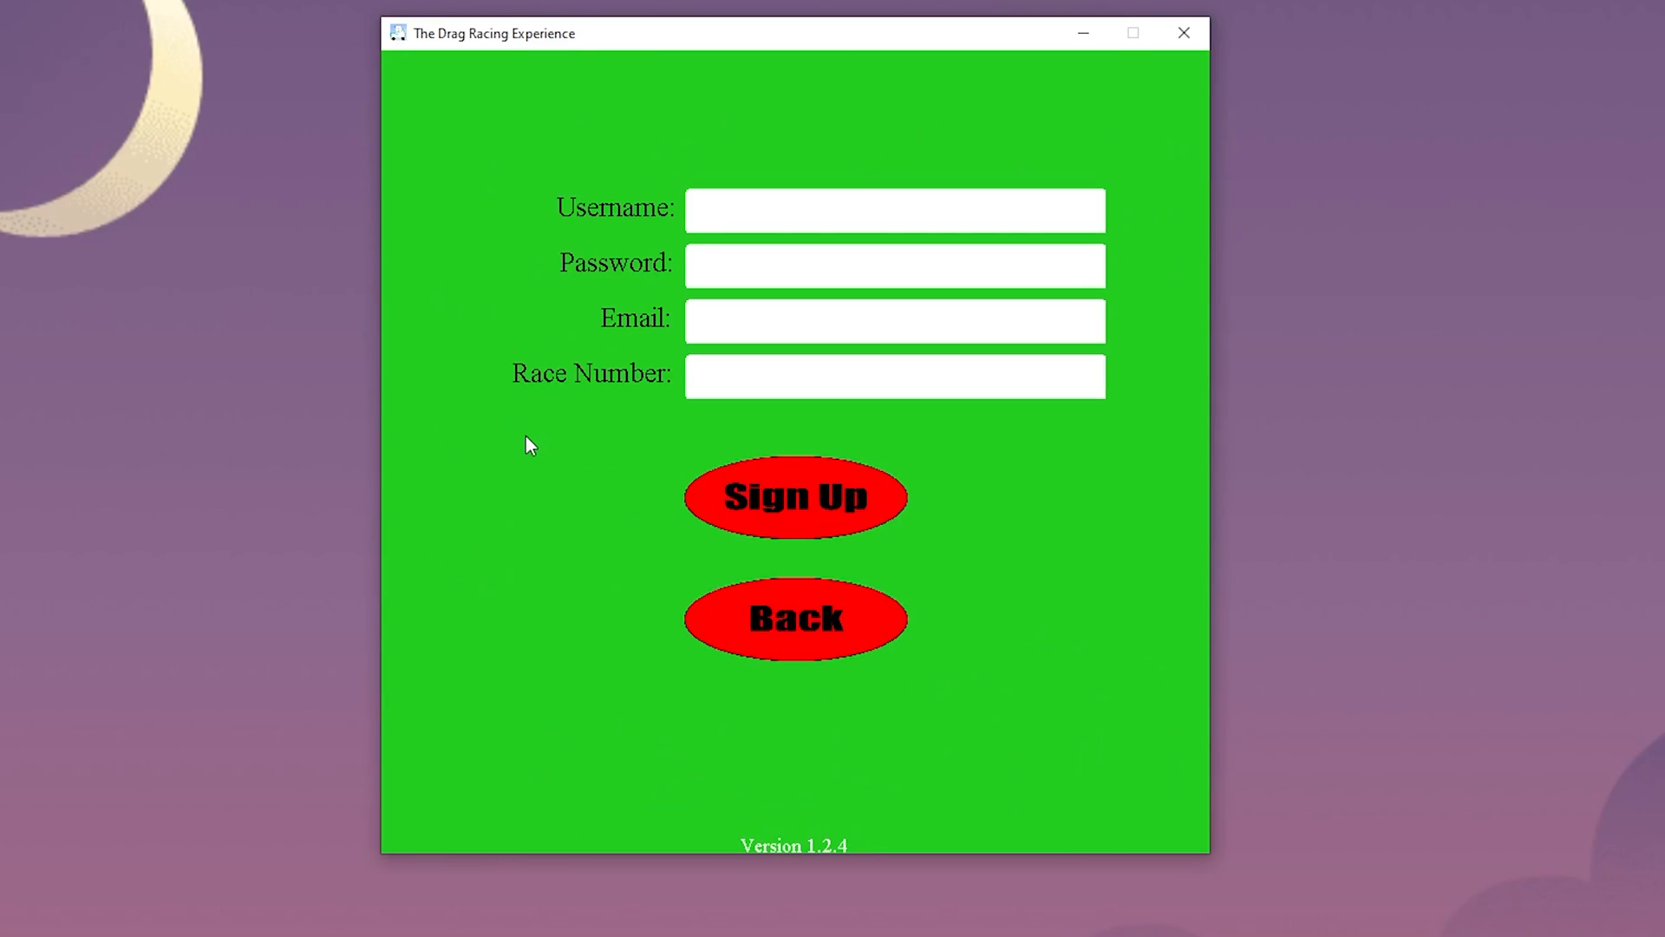
pyautogui.click(892, 209)
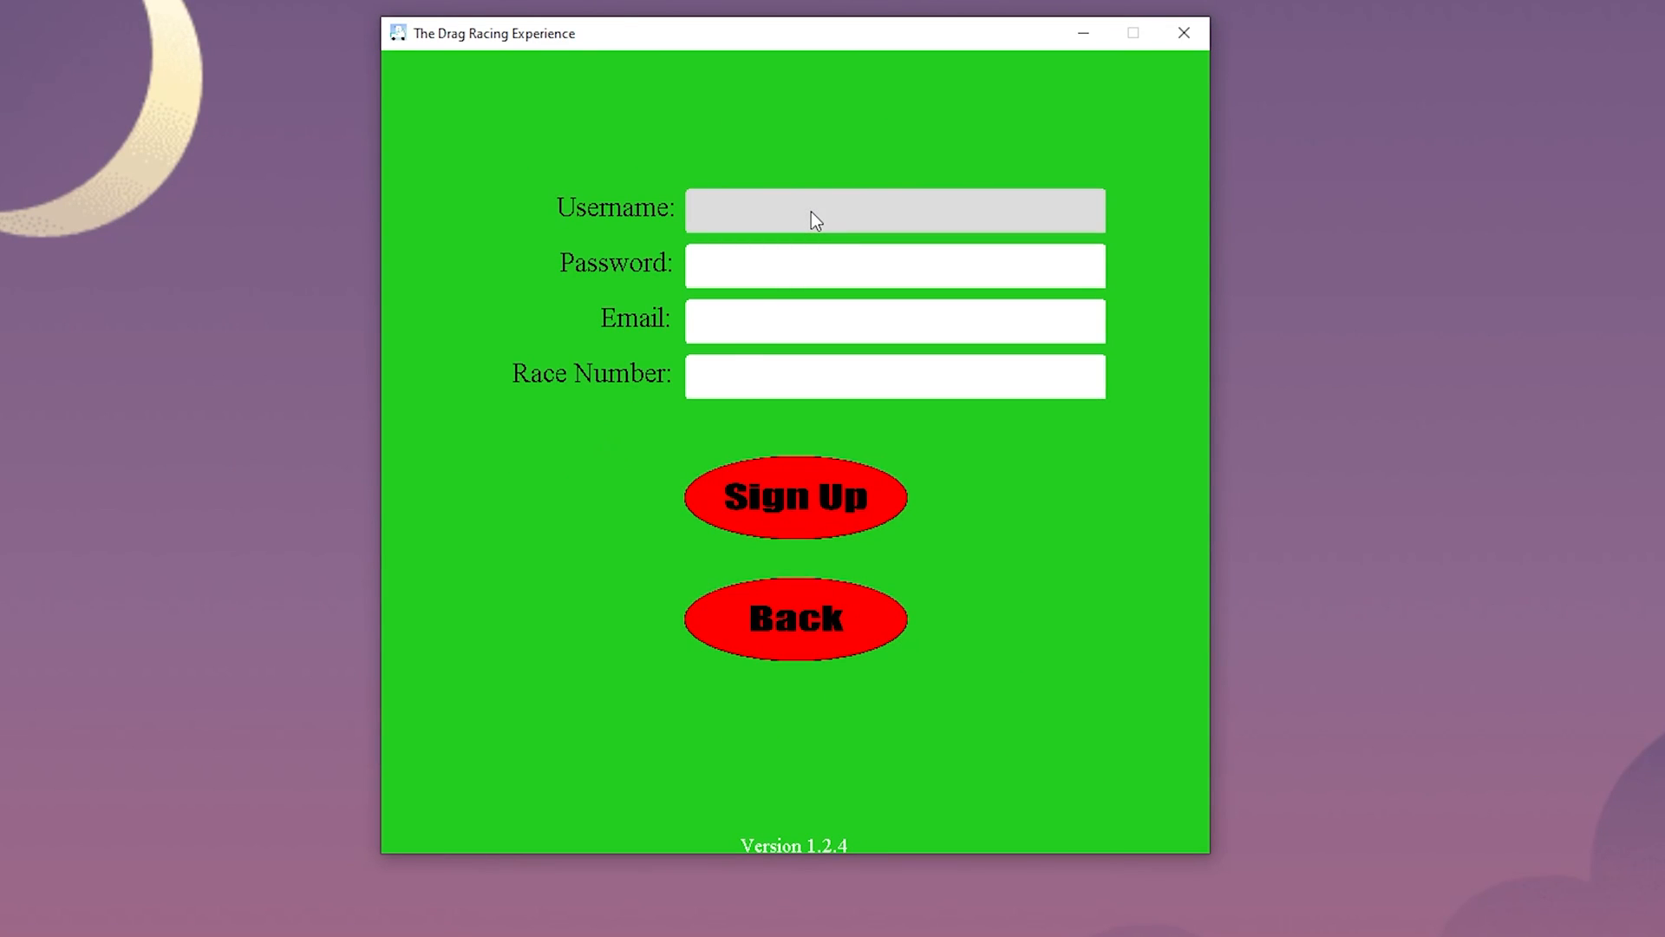
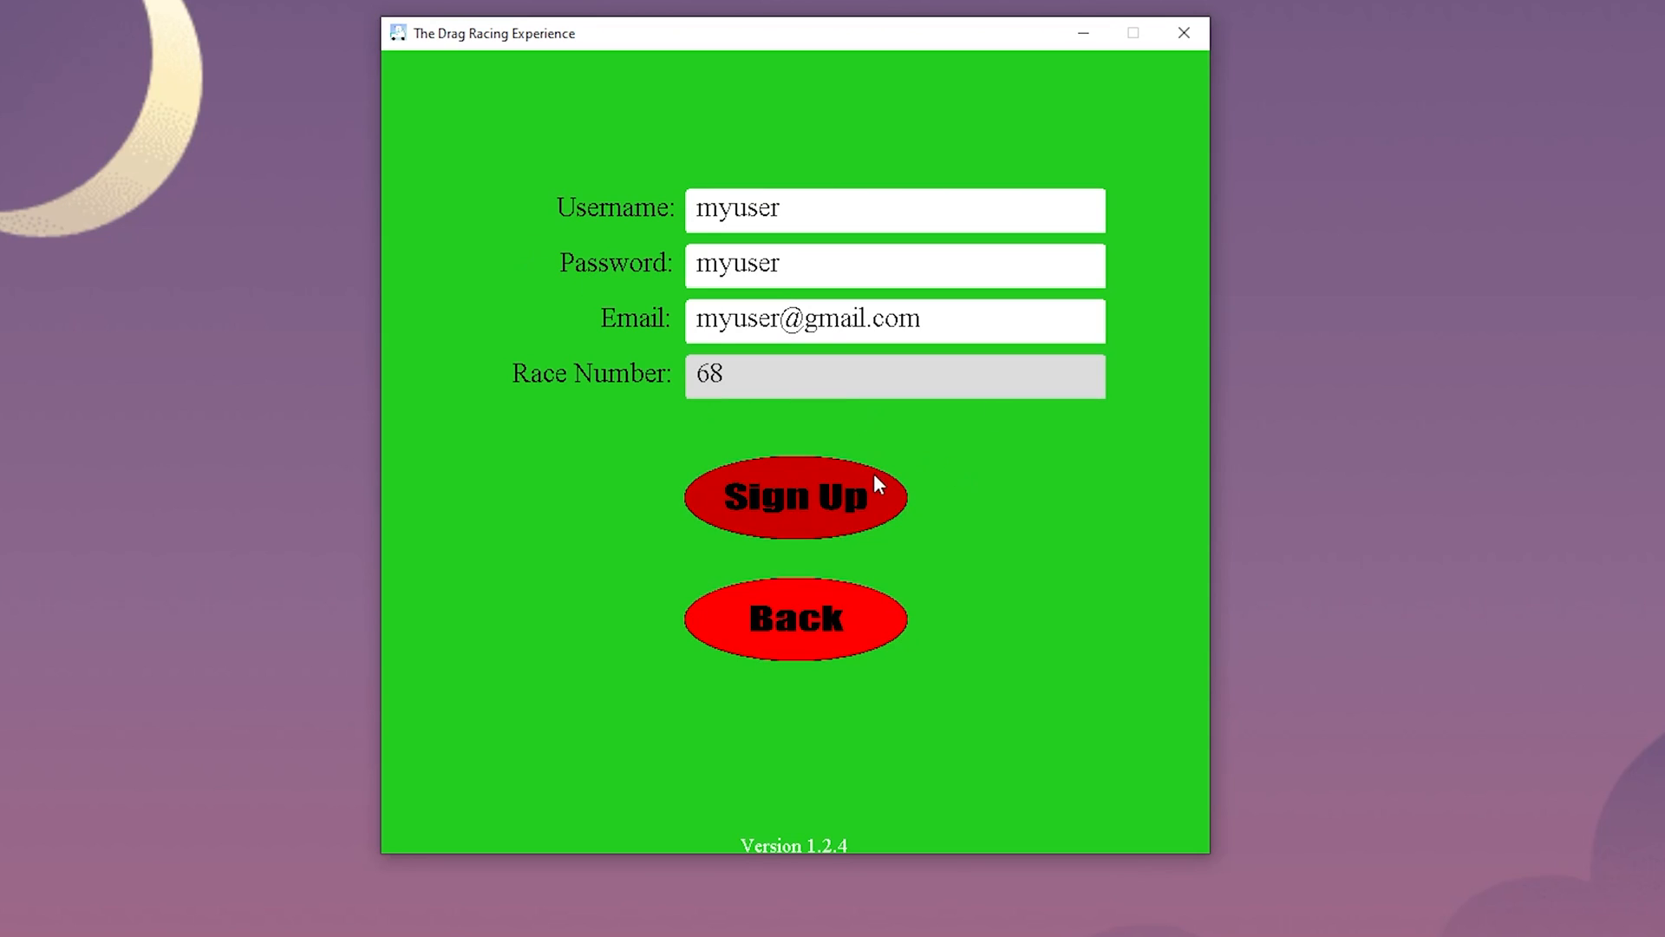
pyautogui.moveTo(695, 444)
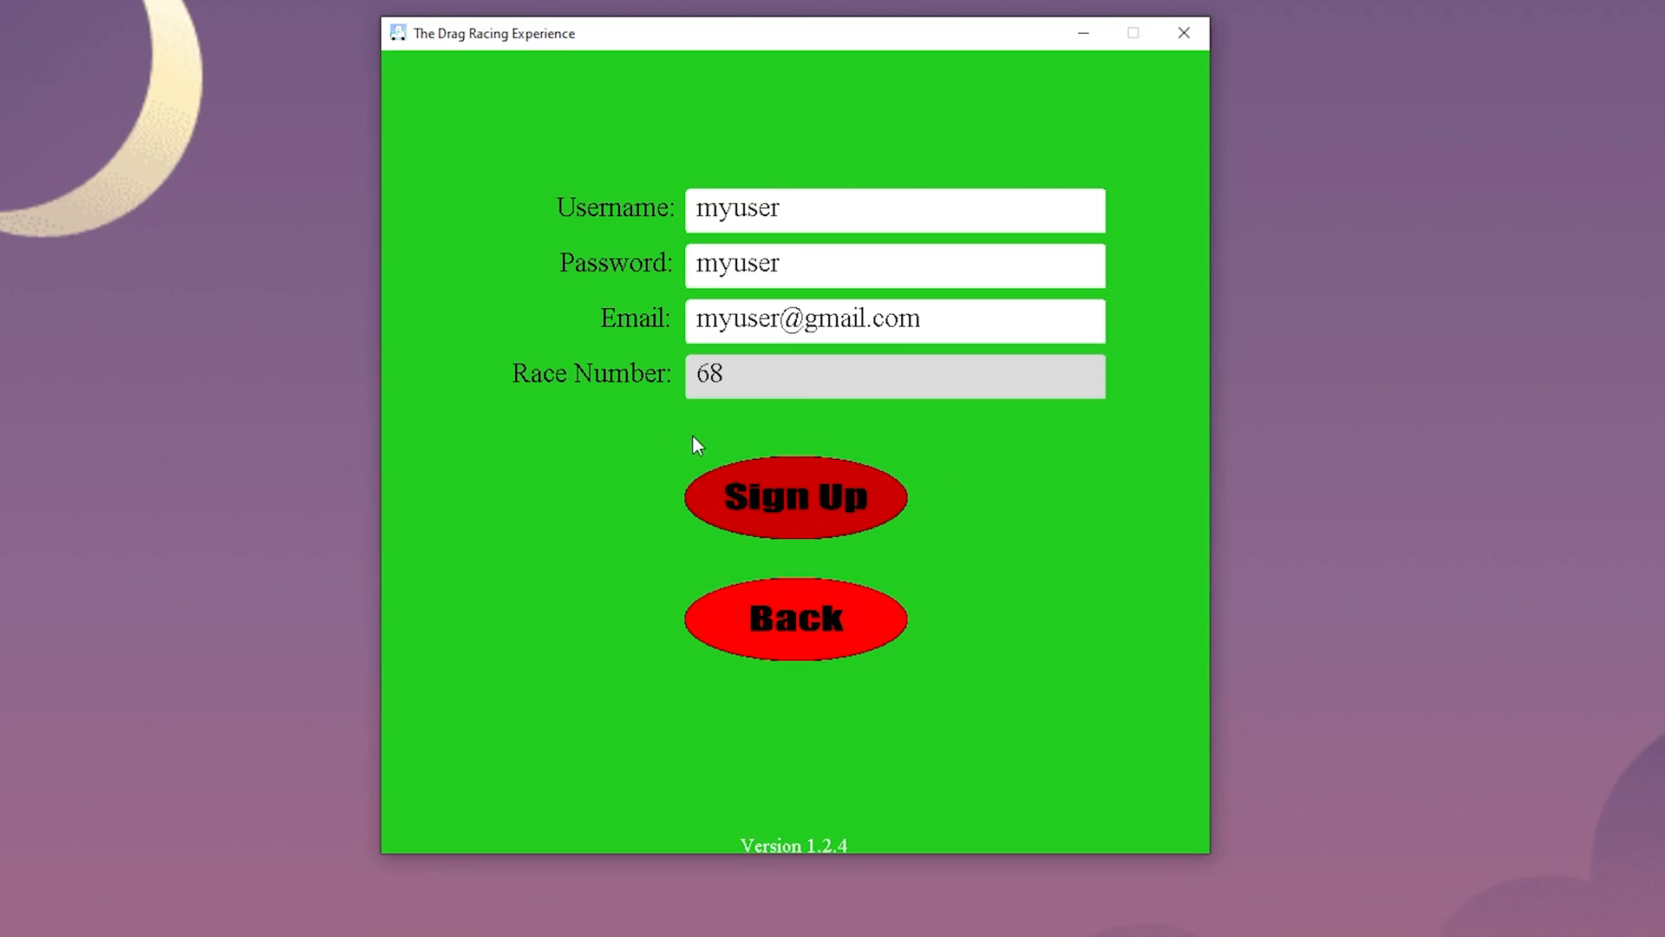
pyautogui.click(793, 496)
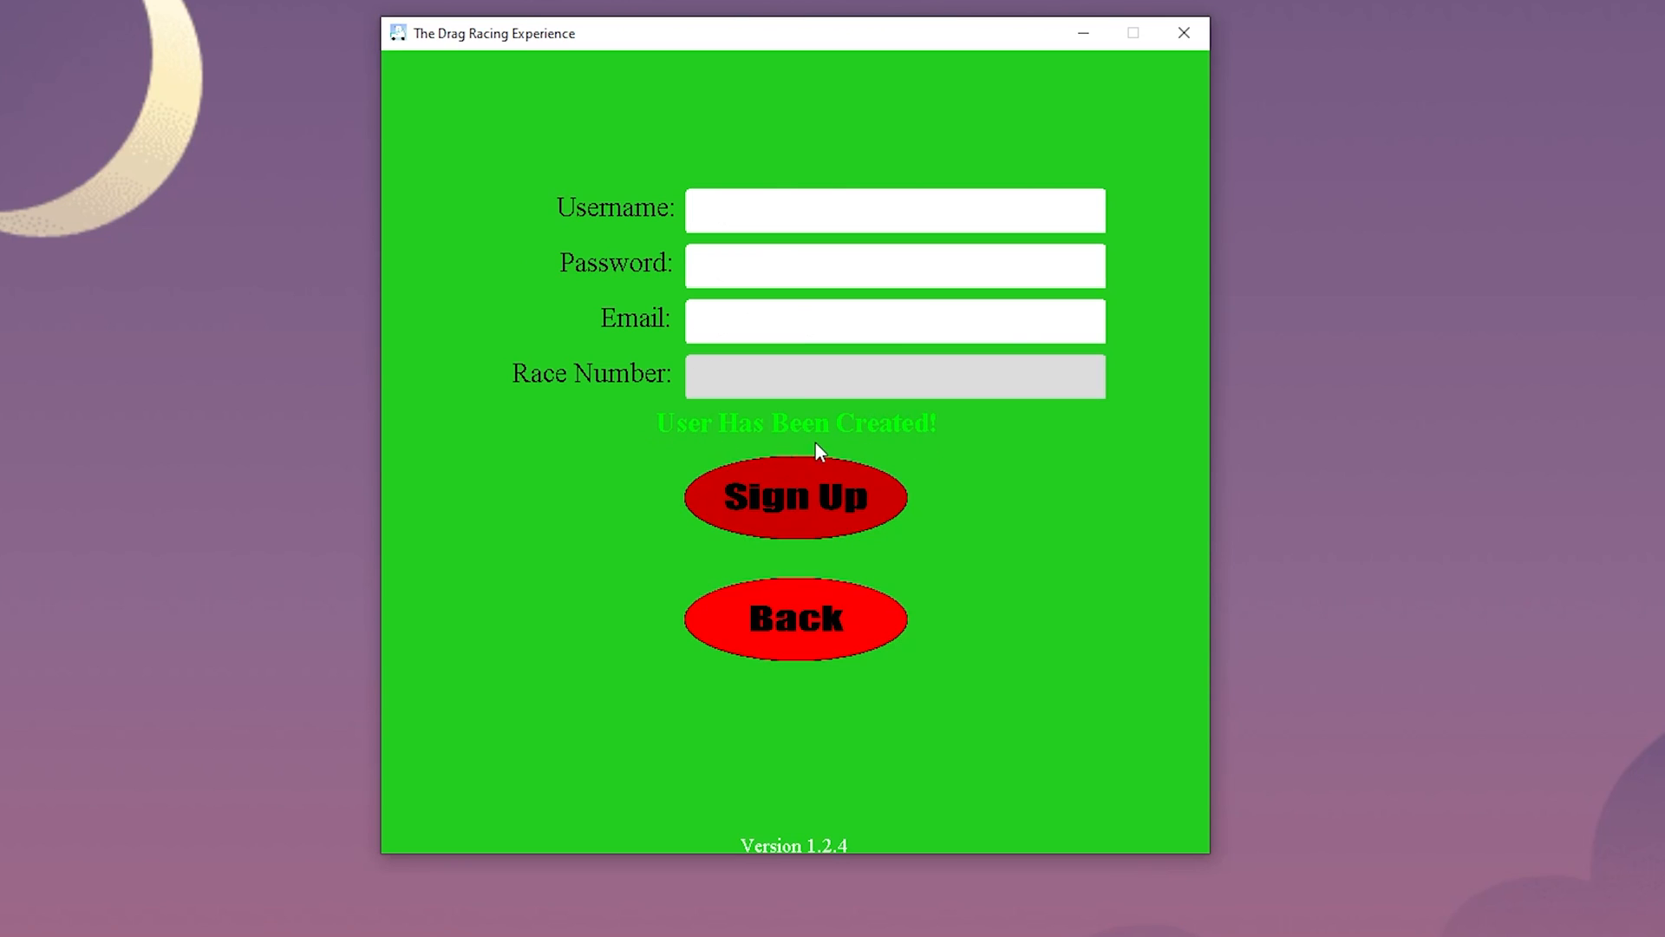
pyautogui.click(793, 619)
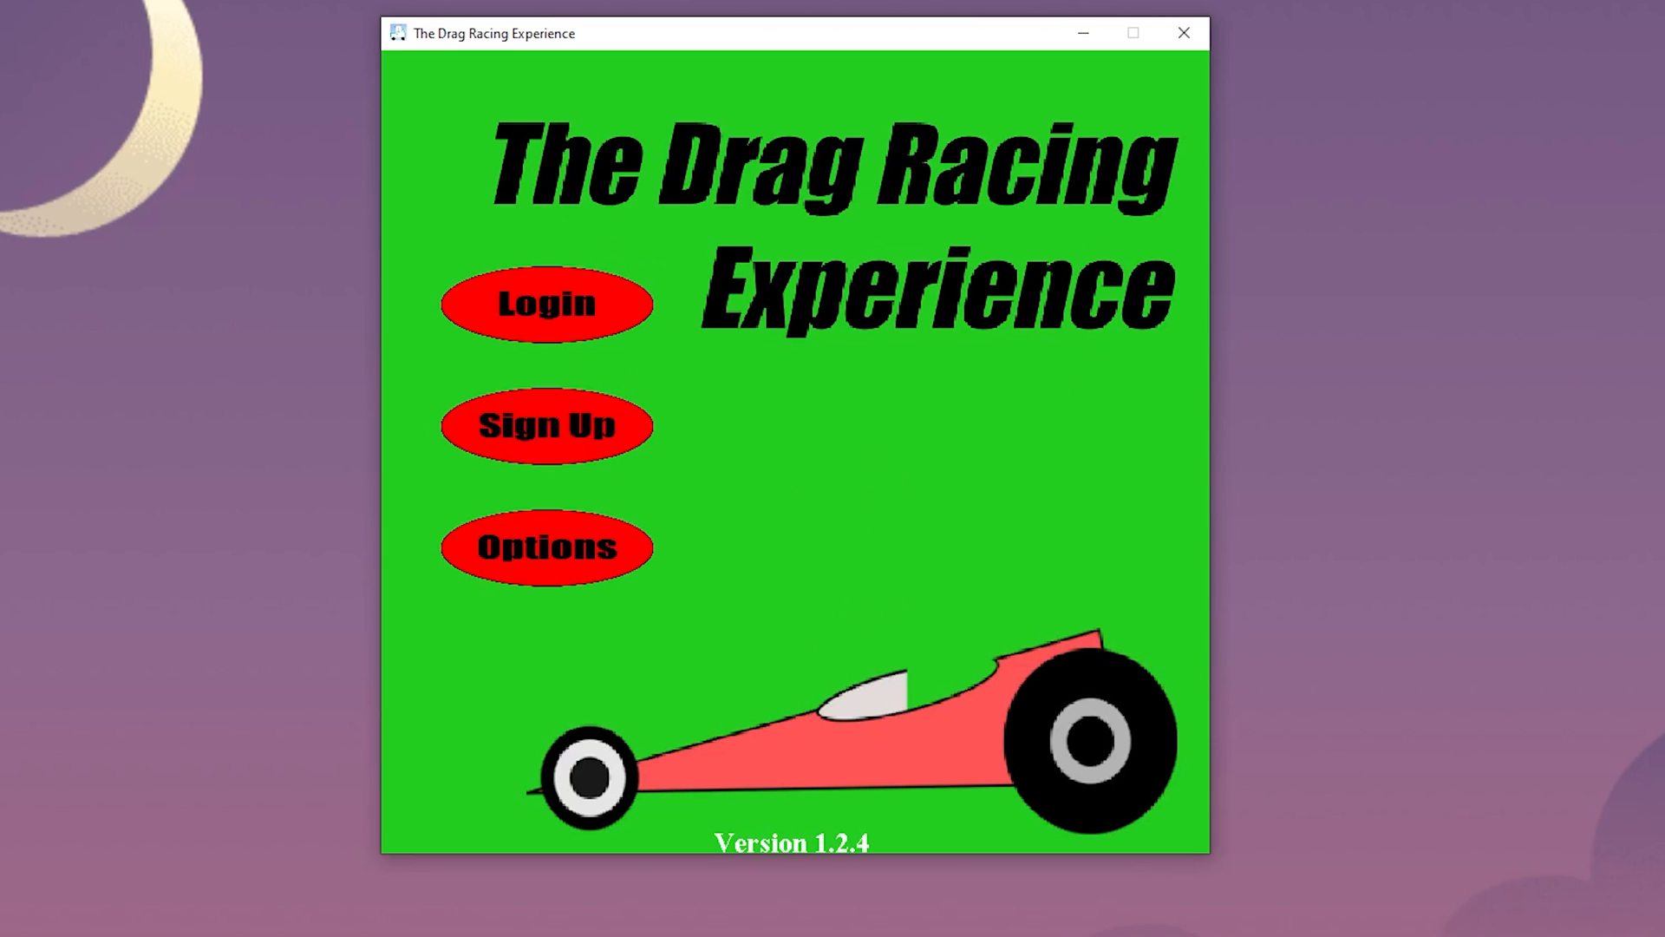
# Log in as myuser to reach the Garage showing $500.
pyautogui.click(544, 303)
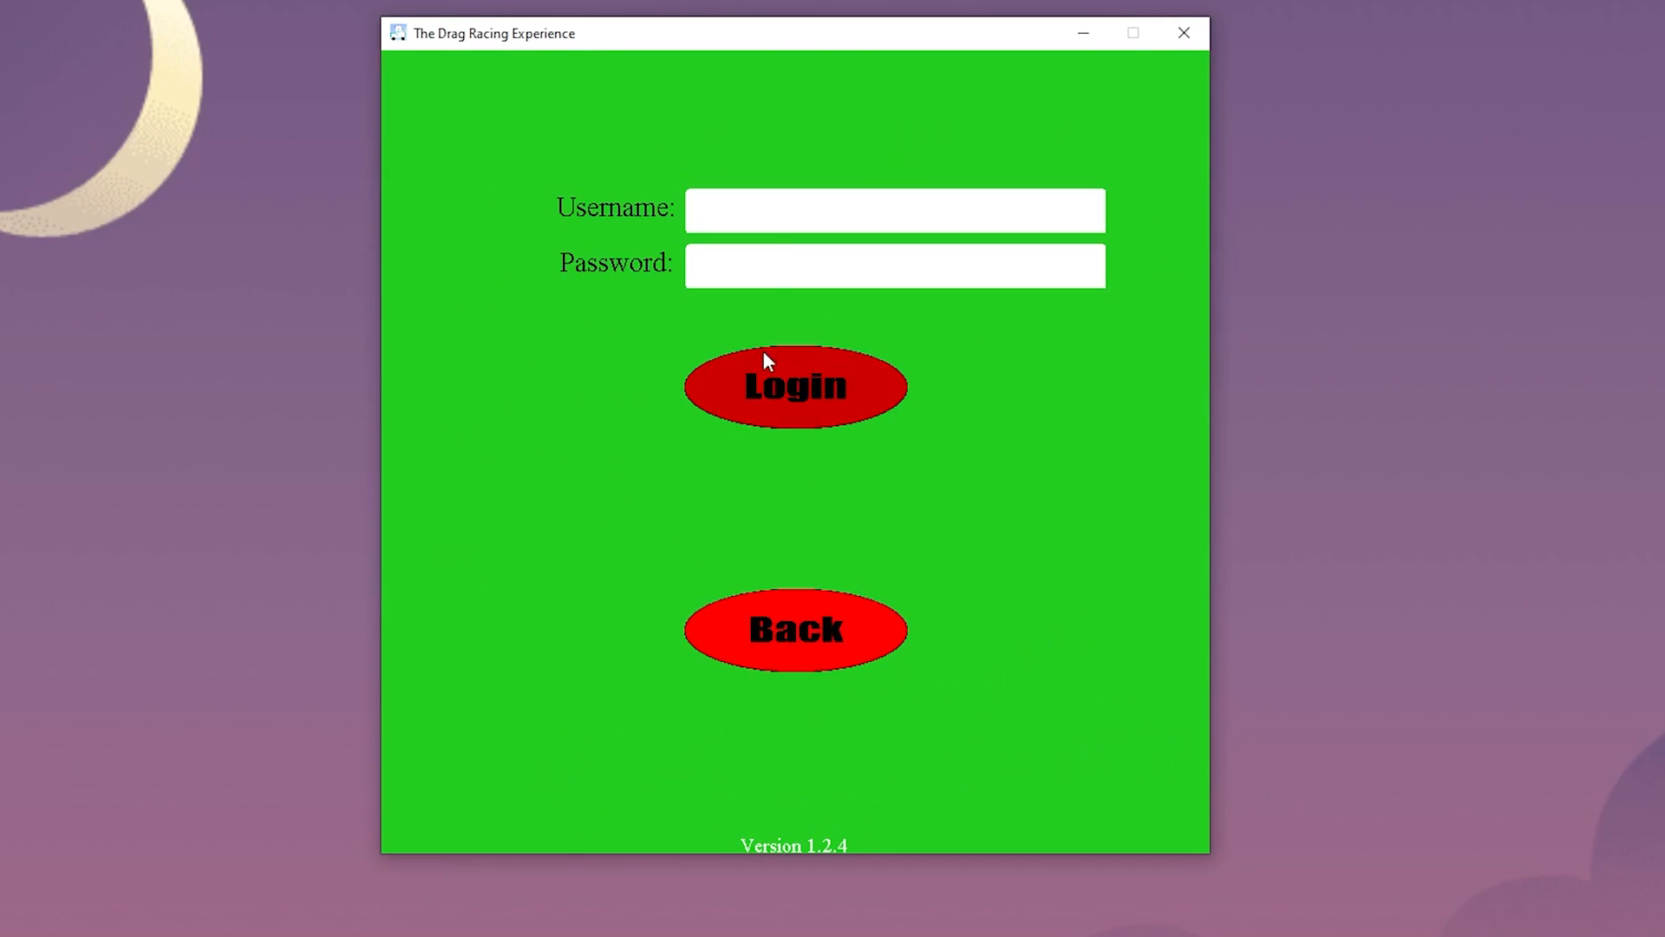
pyautogui.write('myuser')
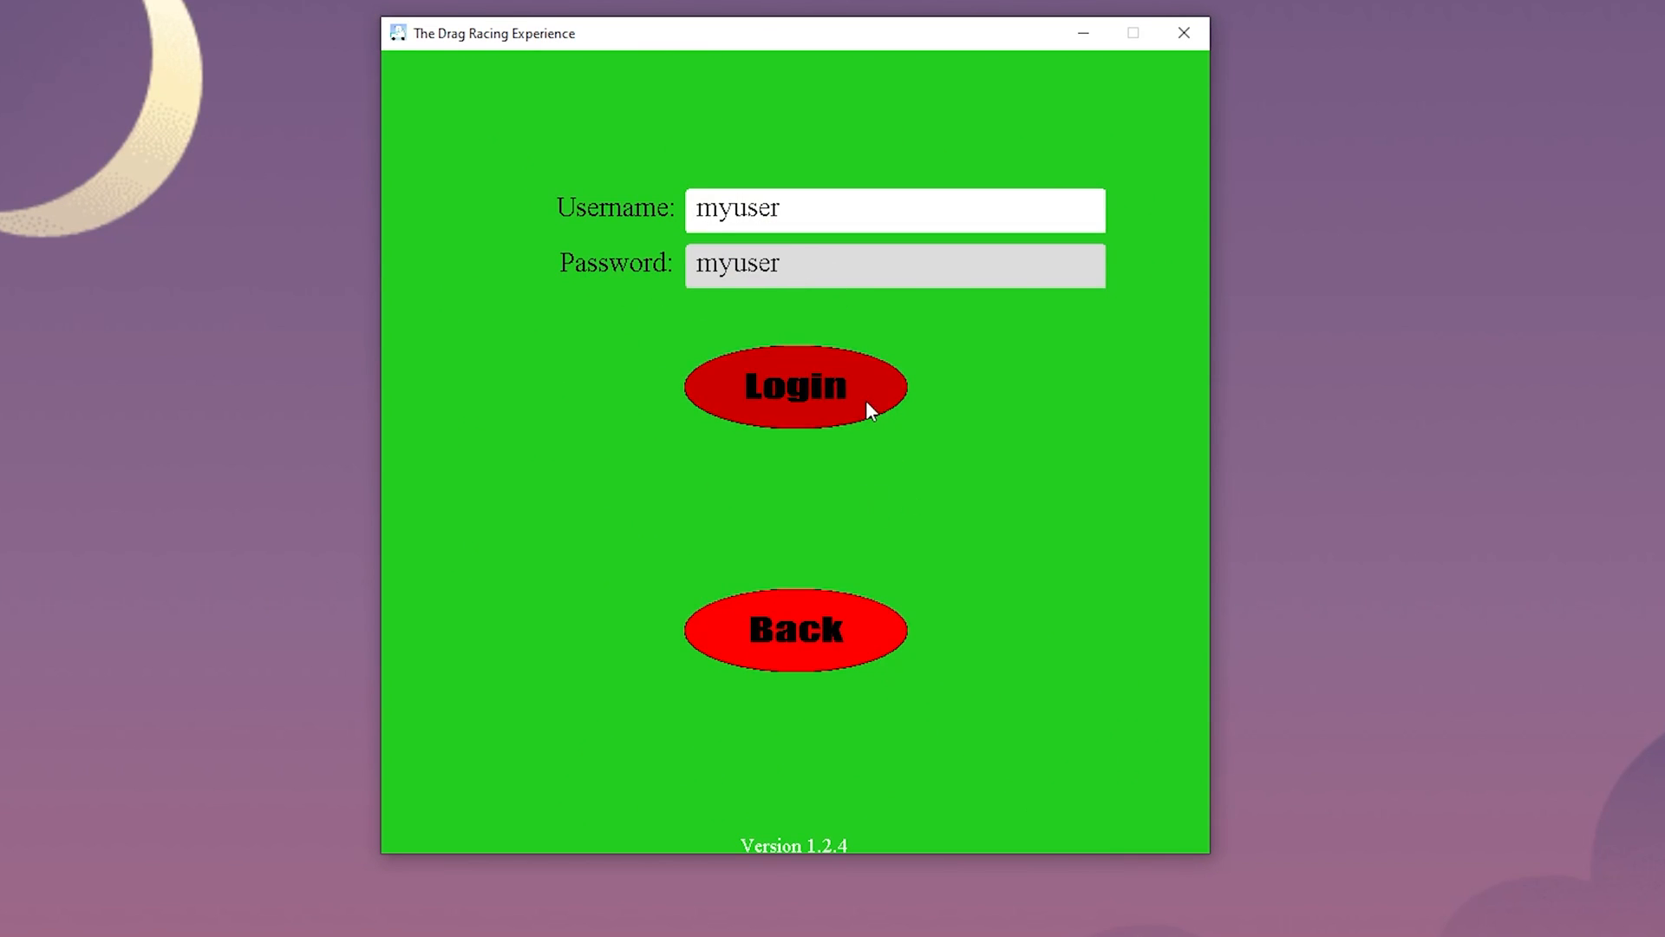
pyautogui.click(793, 384)
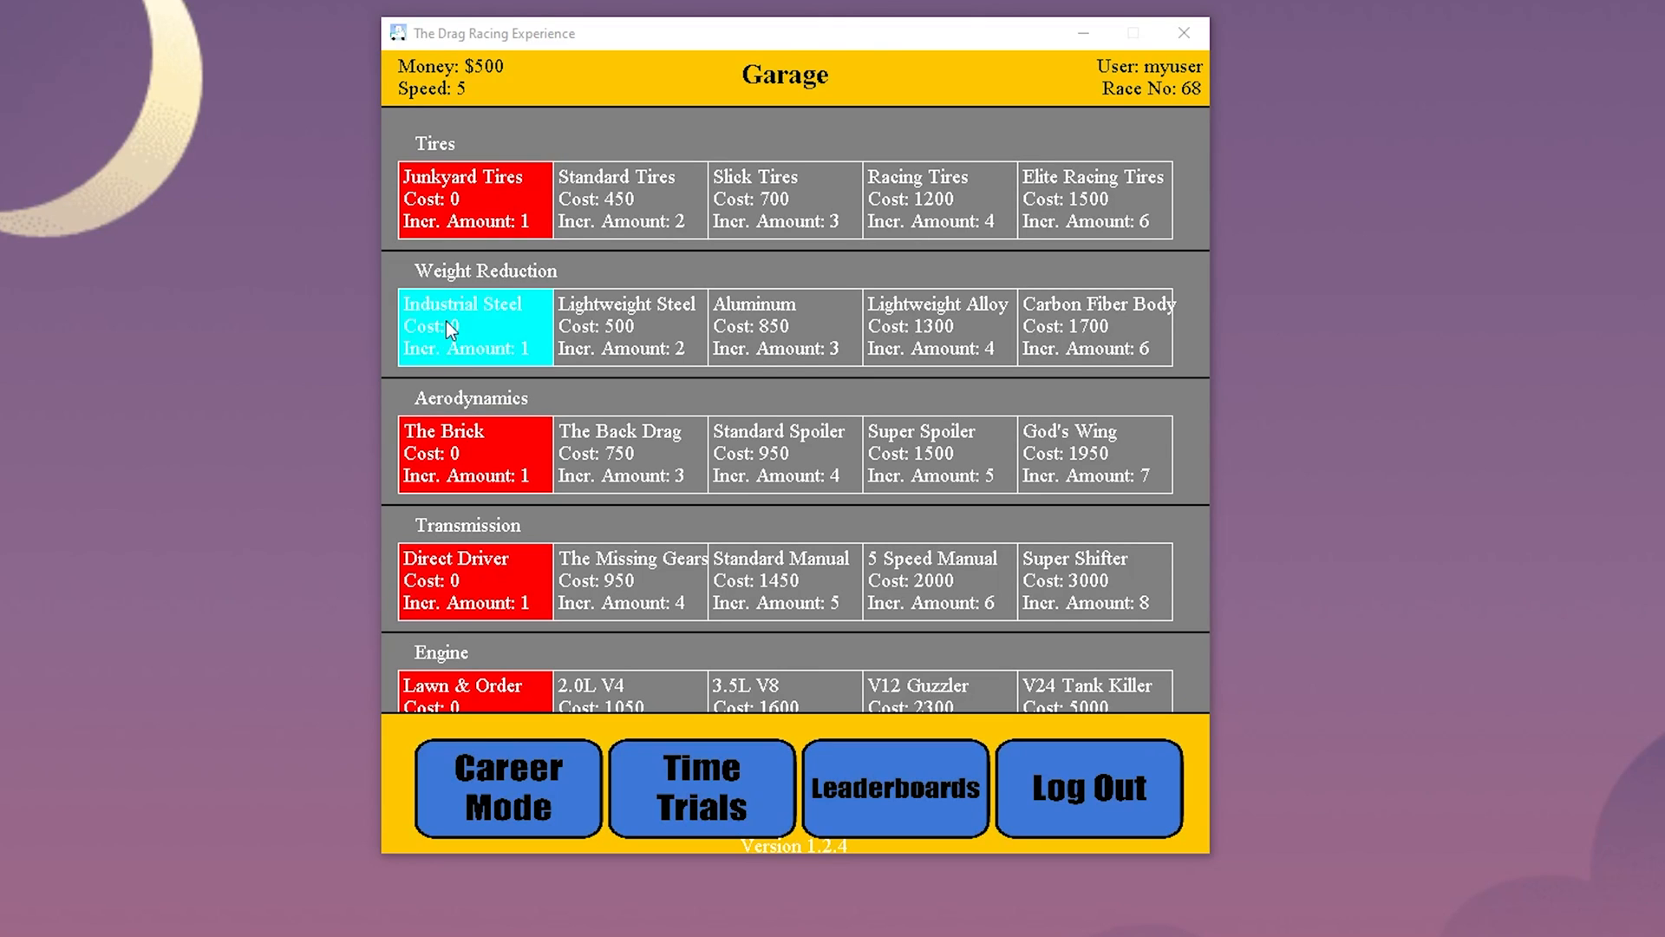
# Buy Standard Tires (speed 6, $50 left) and open the Time Trials leaderboard.
pyautogui.click(473, 199)
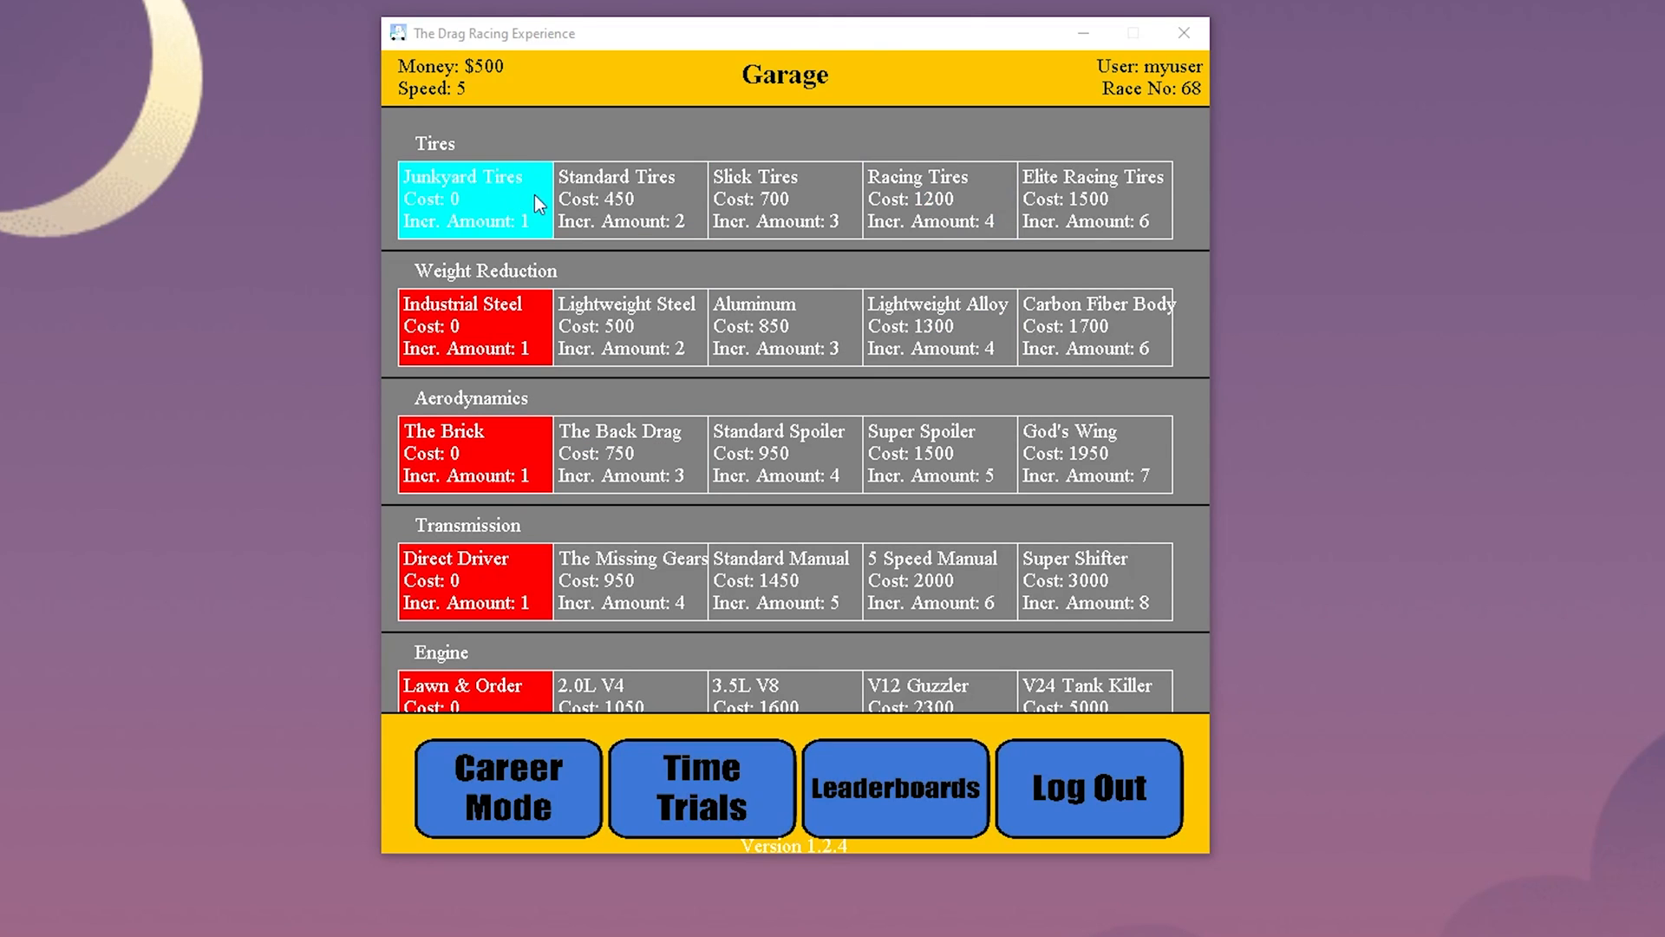
pyautogui.click(783, 326)
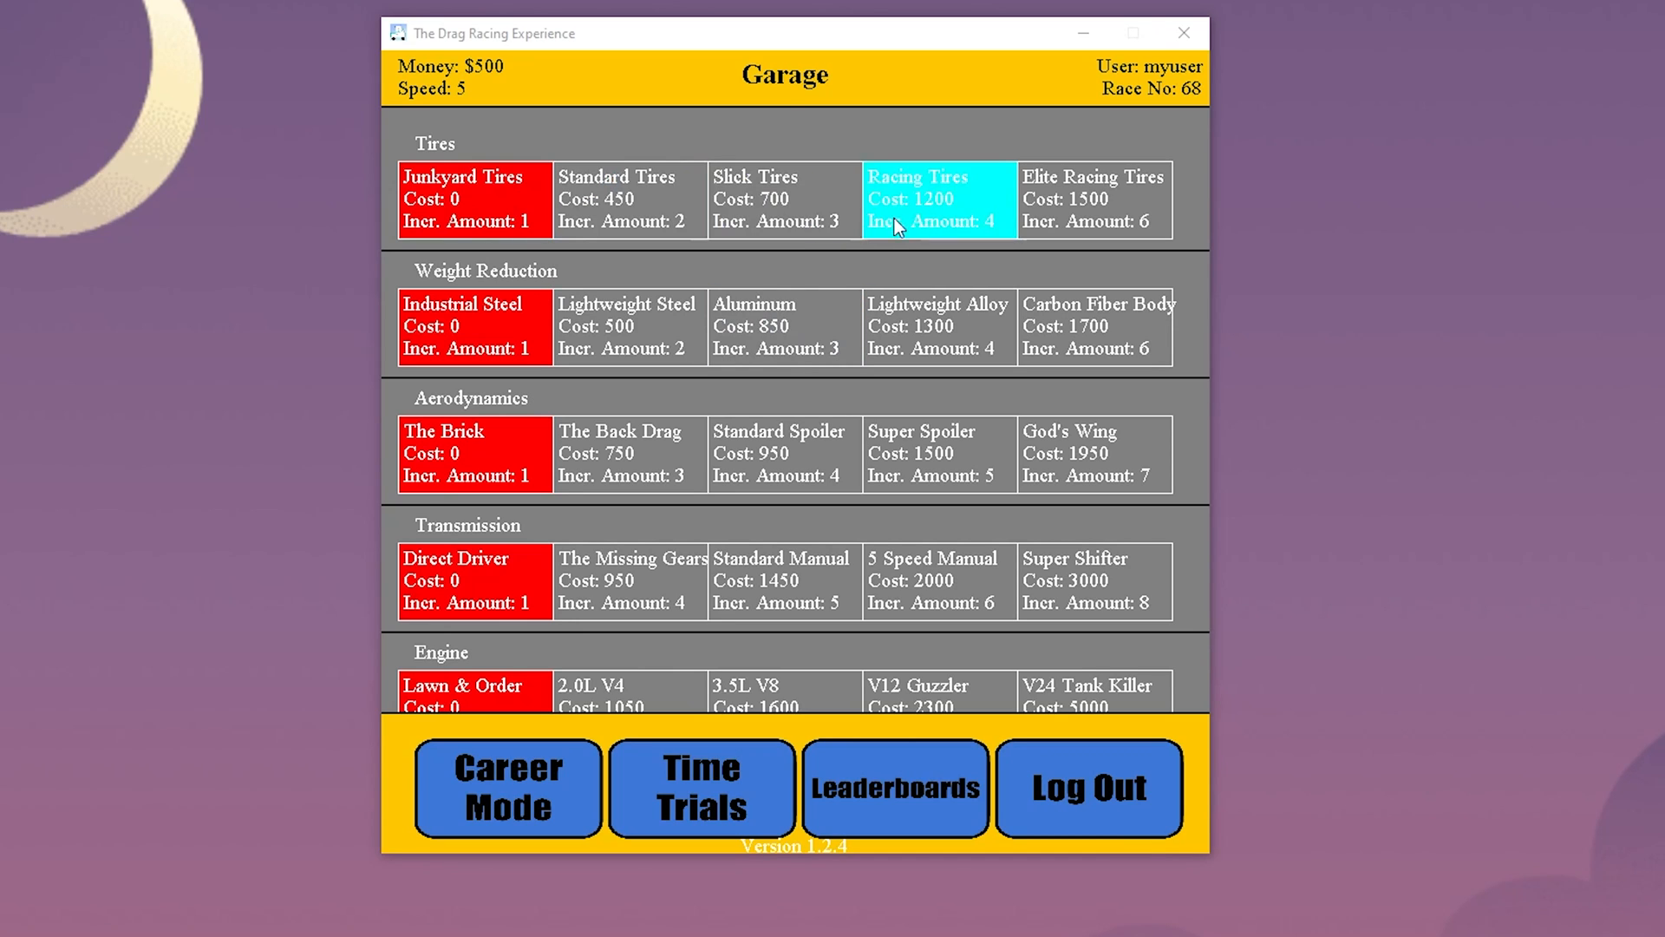
pyautogui.scroll(-3)
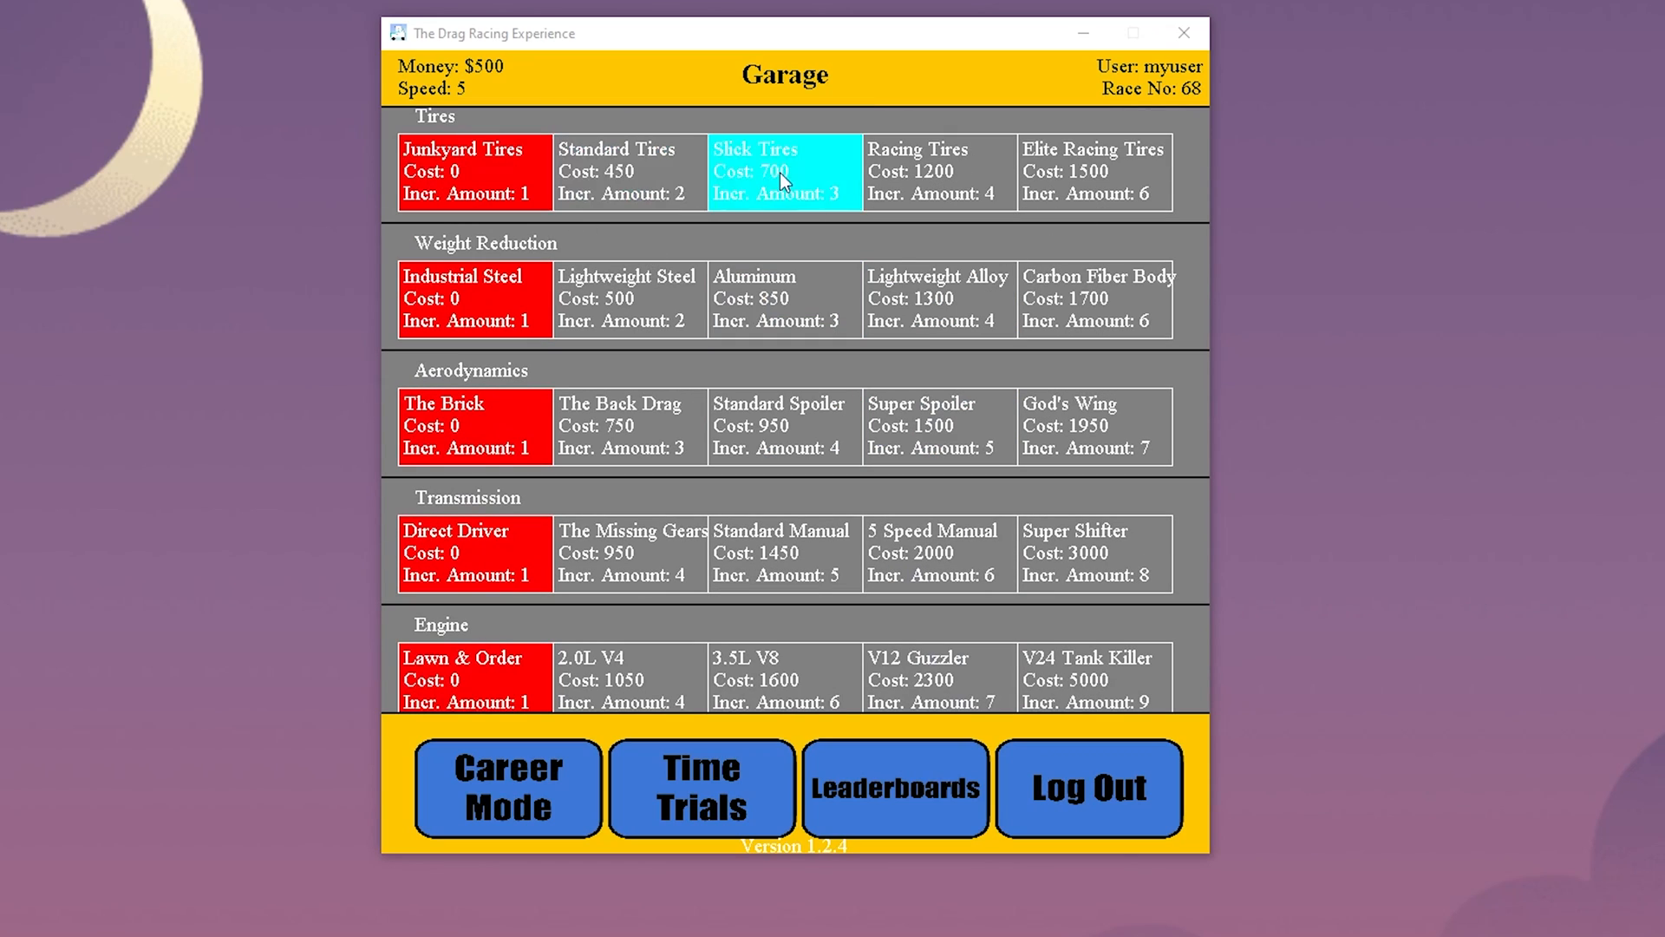
pyautogui.moveTo(610, 235)
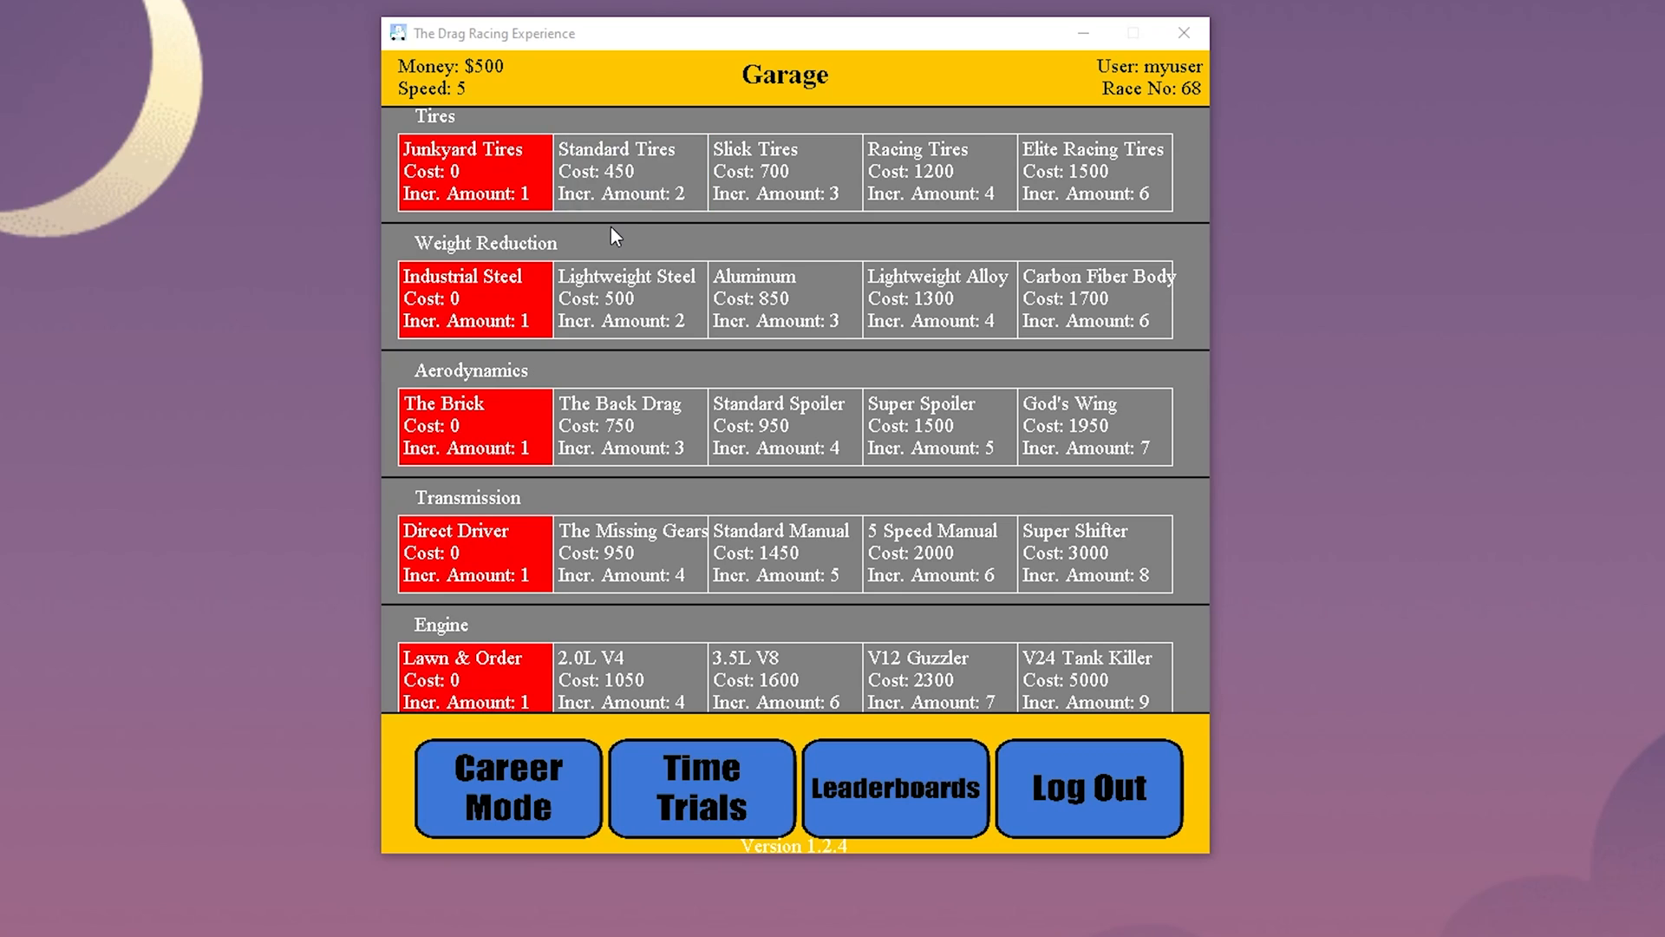
pyautogui.click(474, 171)
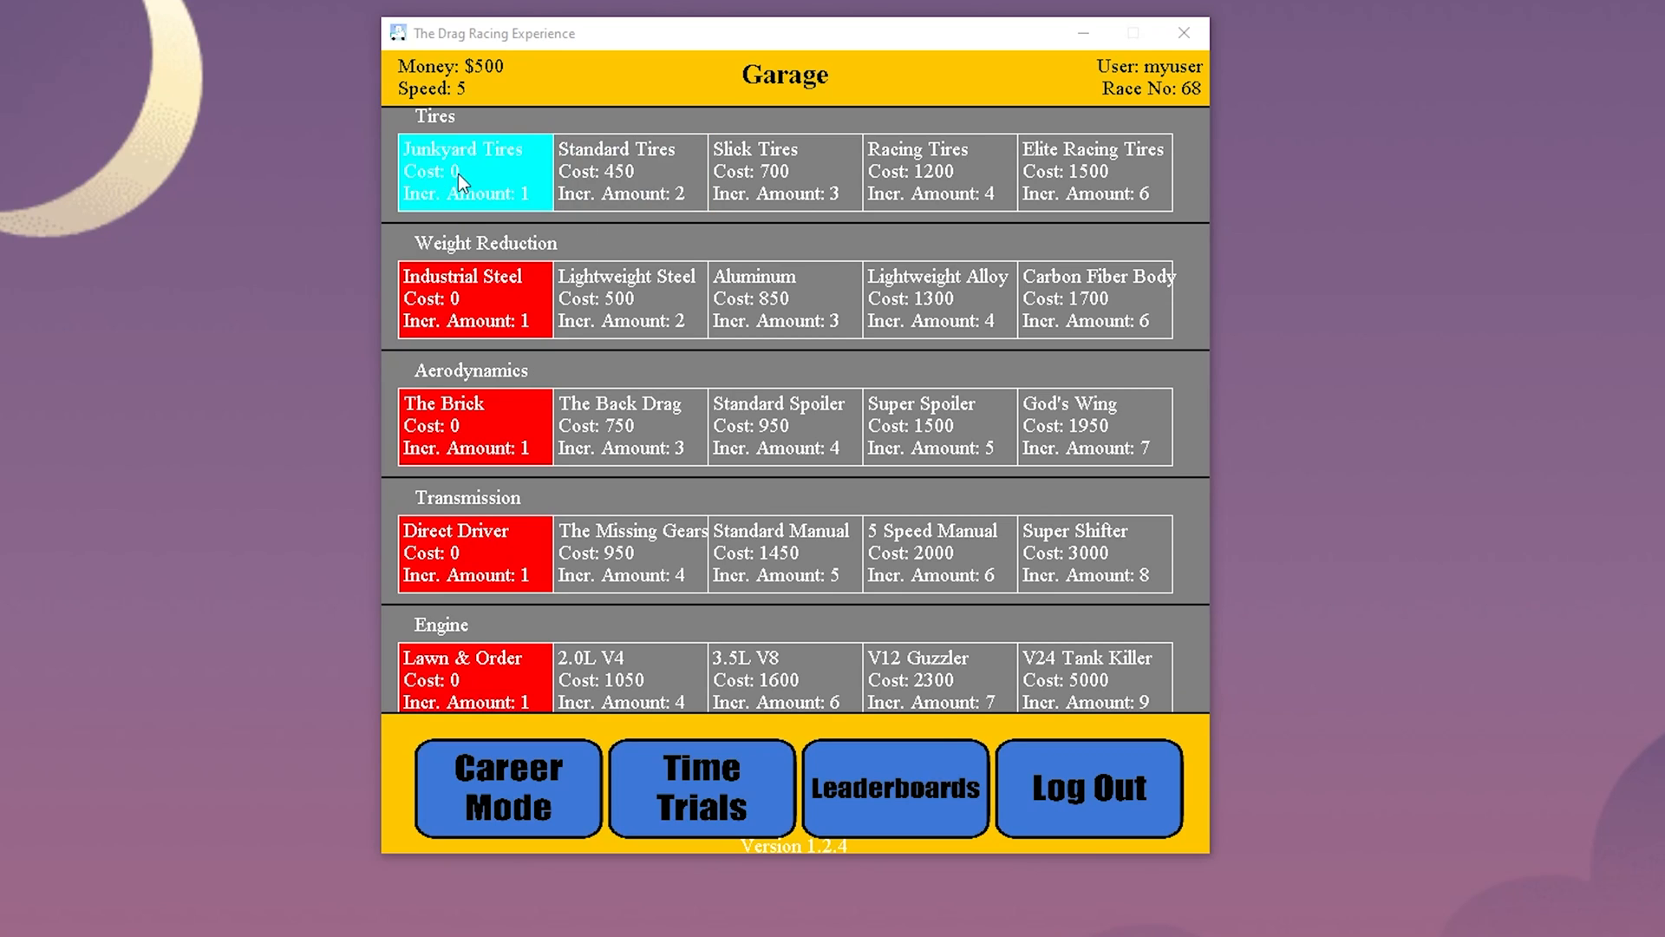
pyautogui.click(1092, 172)
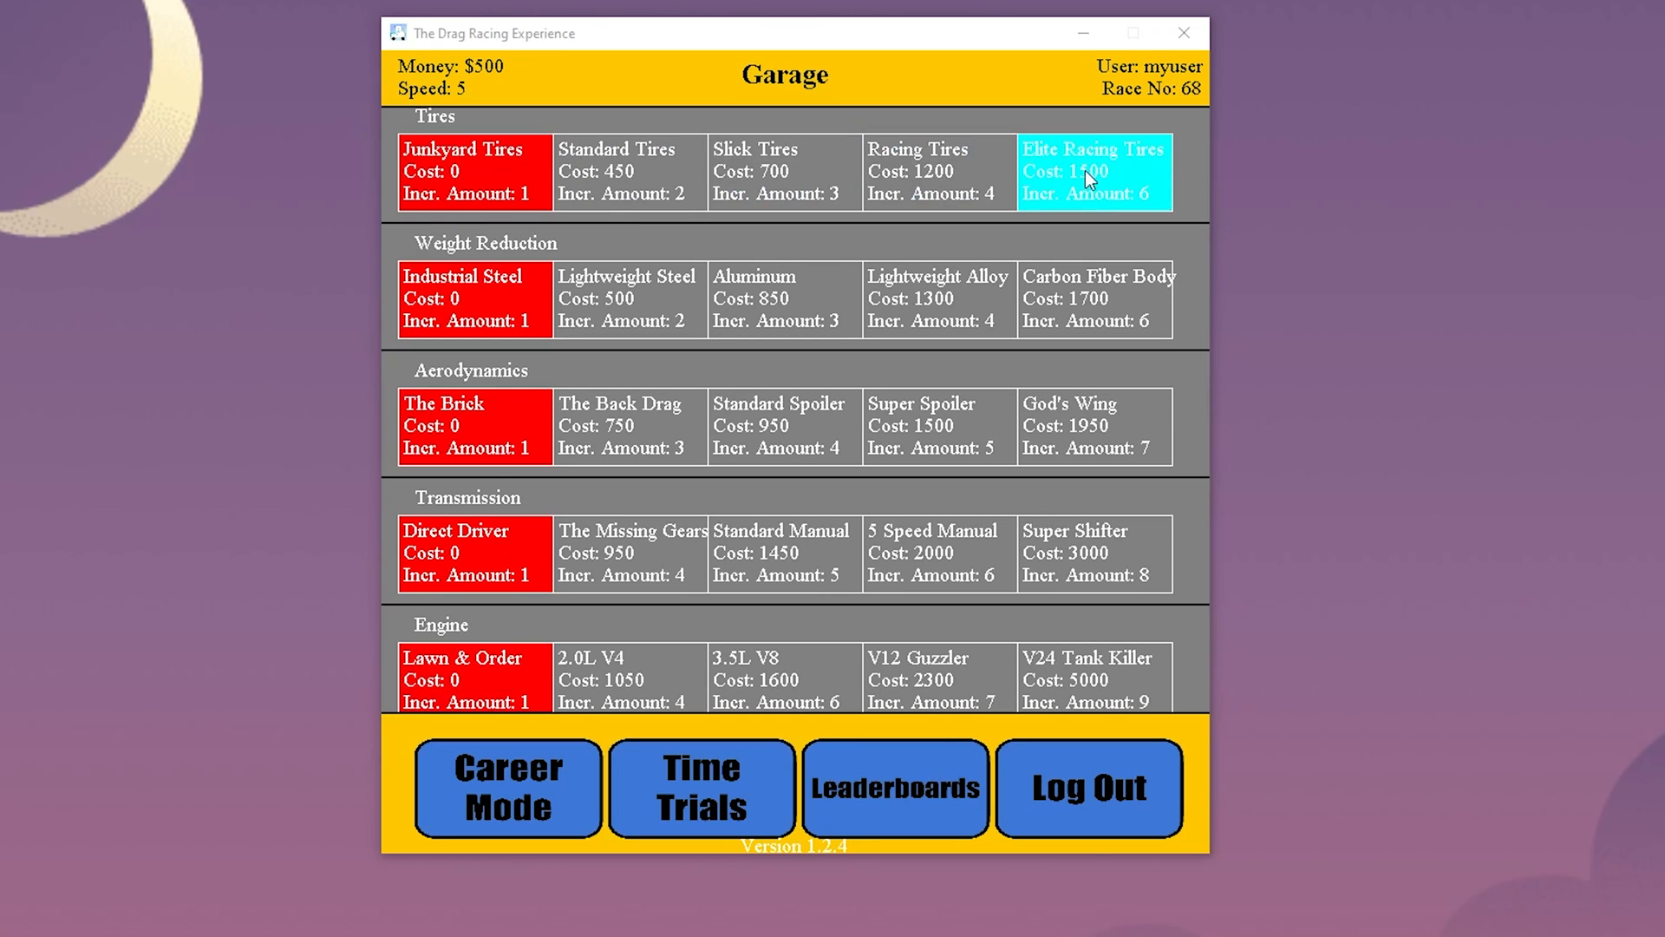
pyautogui.moveTo(1184, 236)
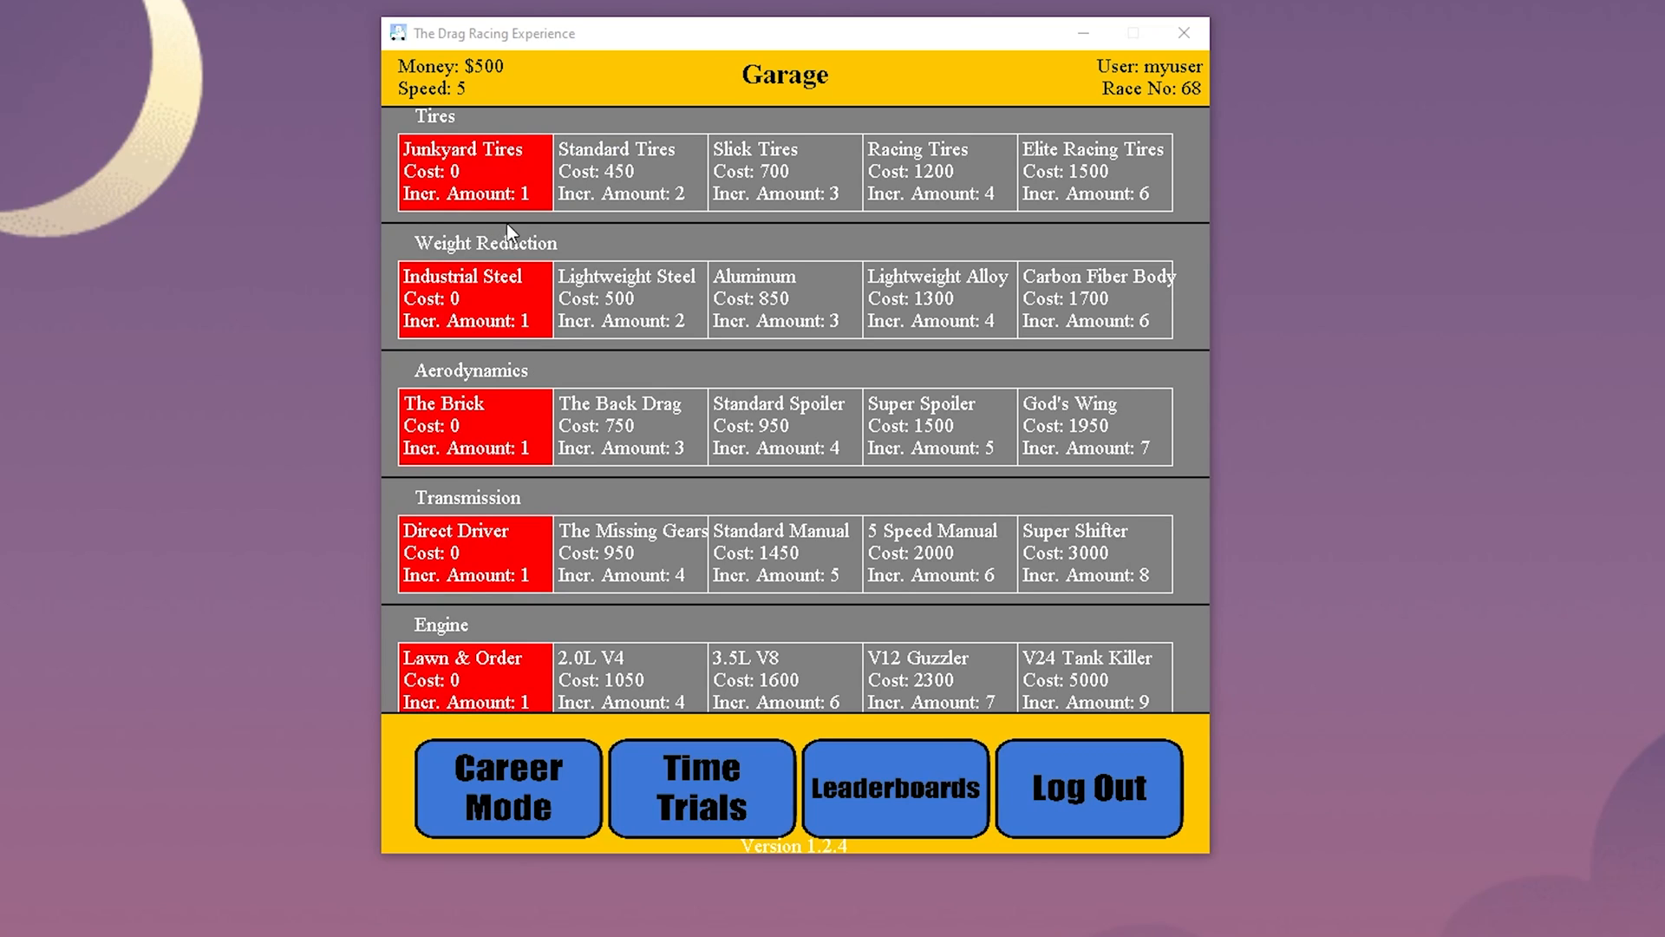
pyautogui.moveTo(520, 238)
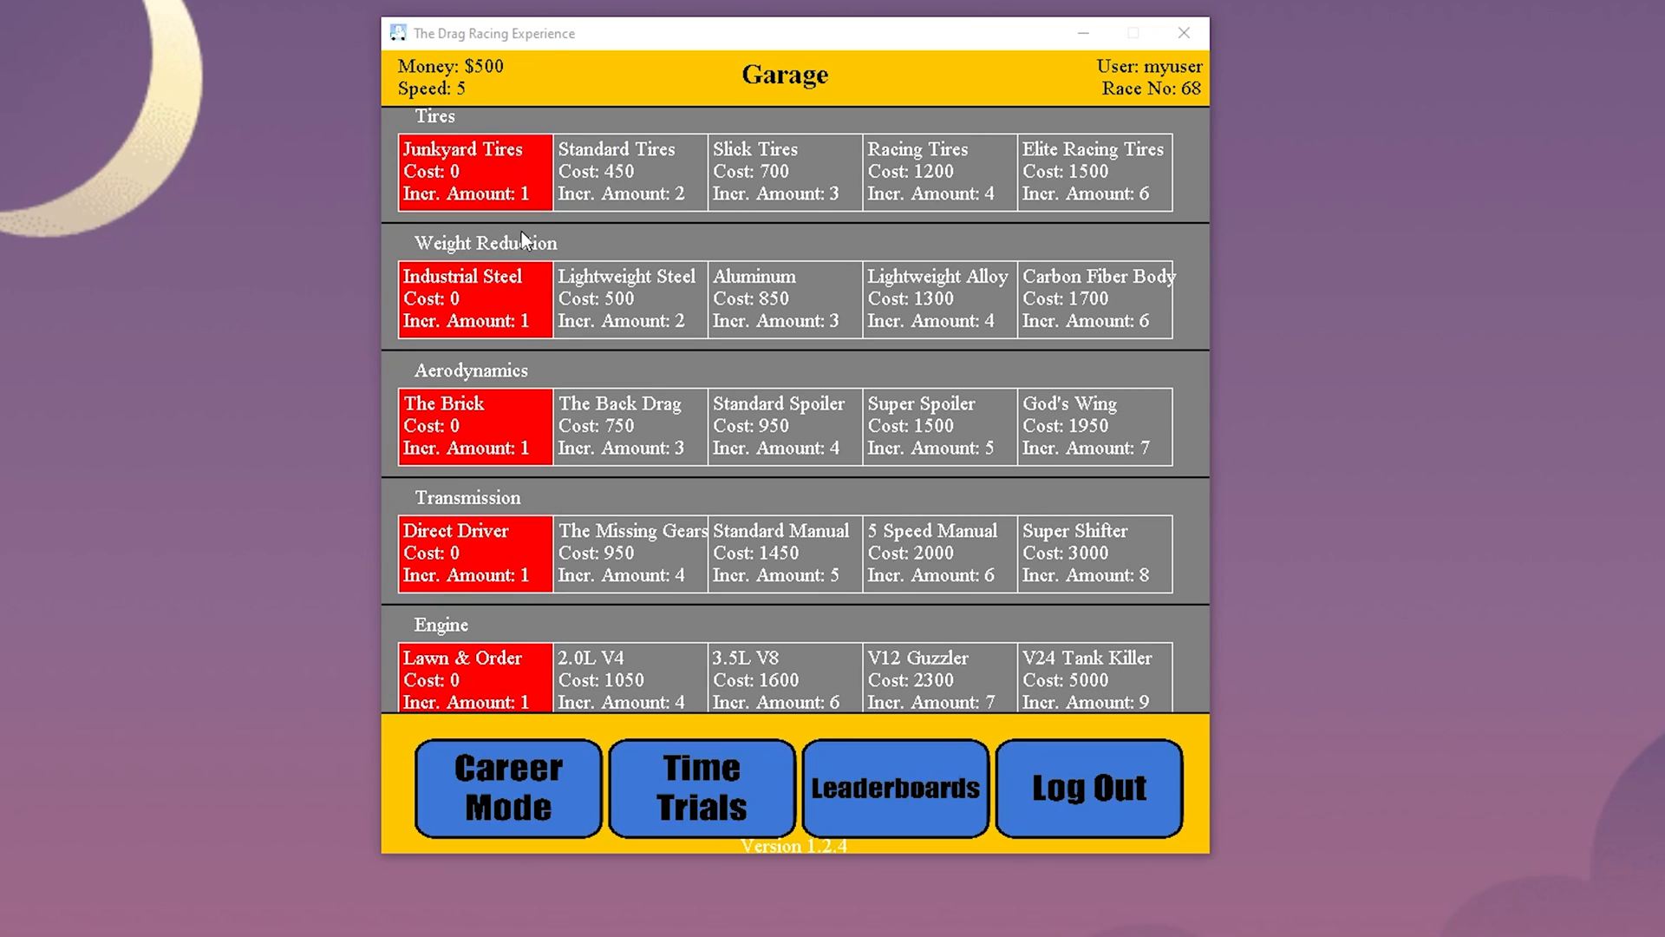
pyautogui.moveTo(626, 224)
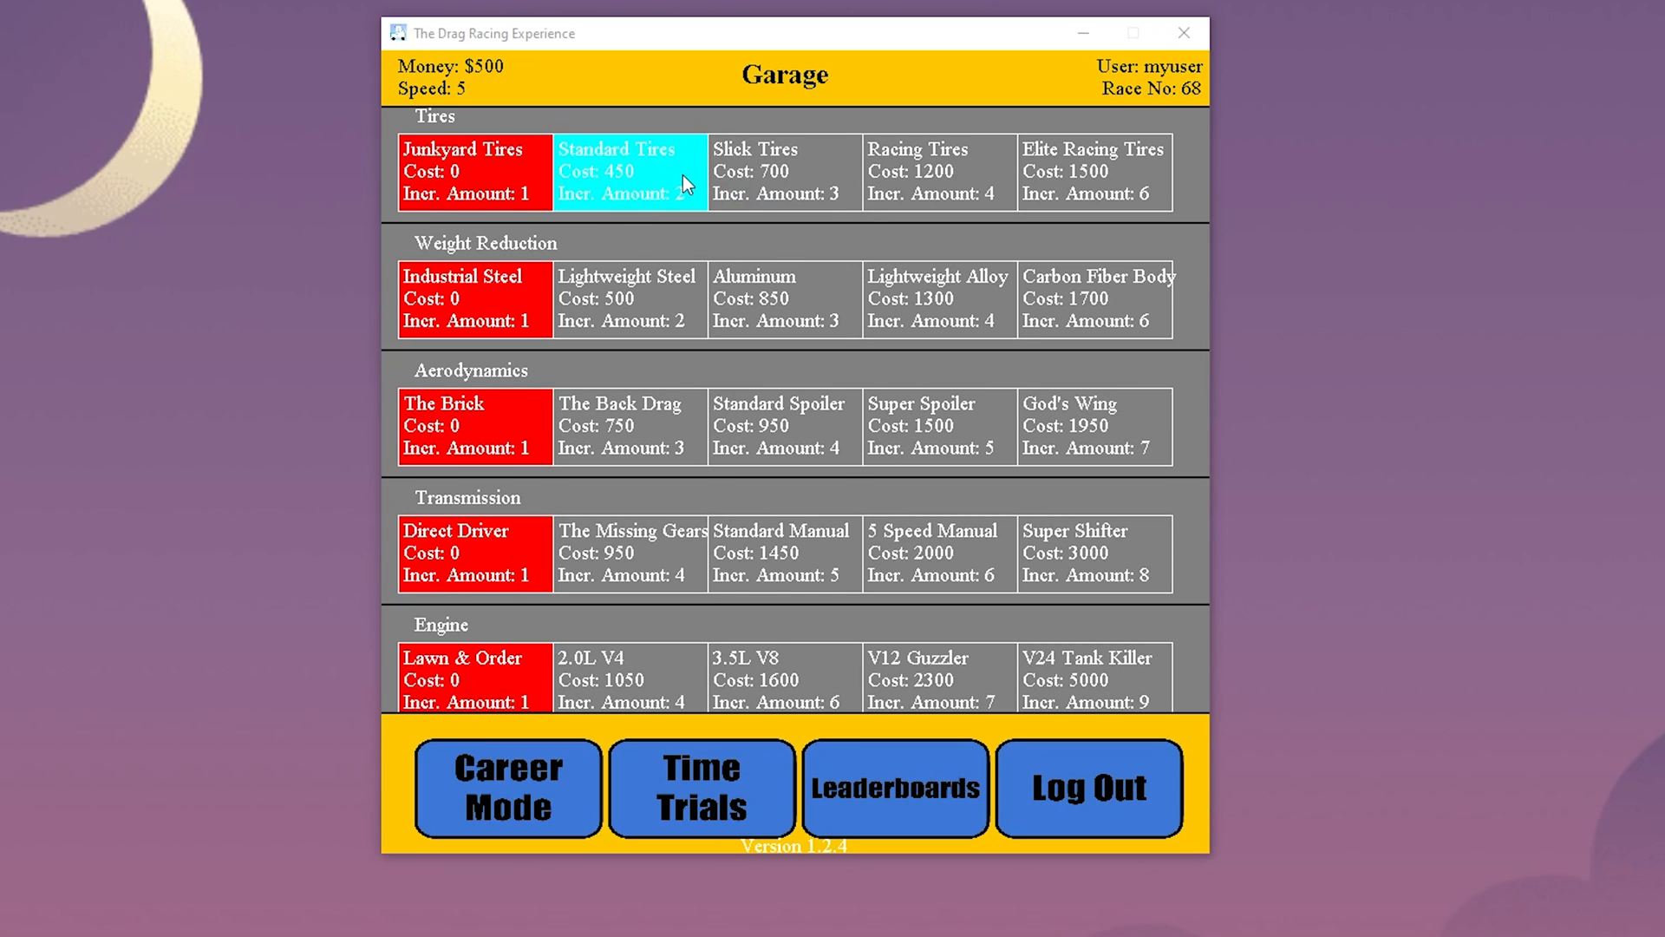
pyautogui.click(629, 170)
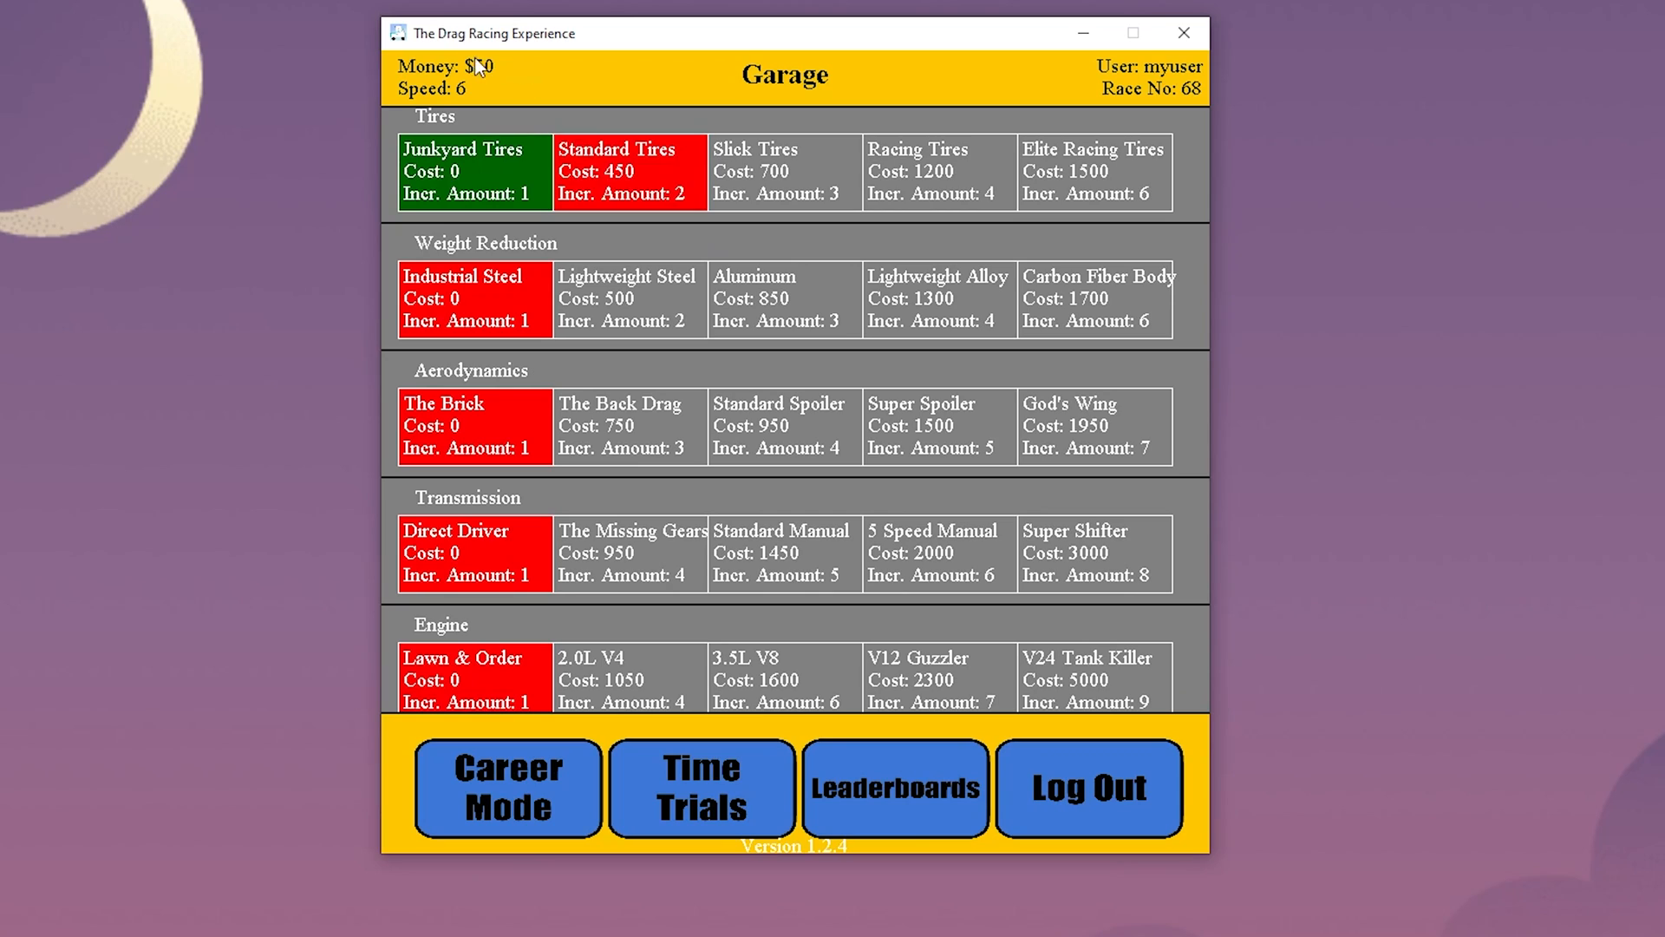
pyautogui.moveTo(265, 424)
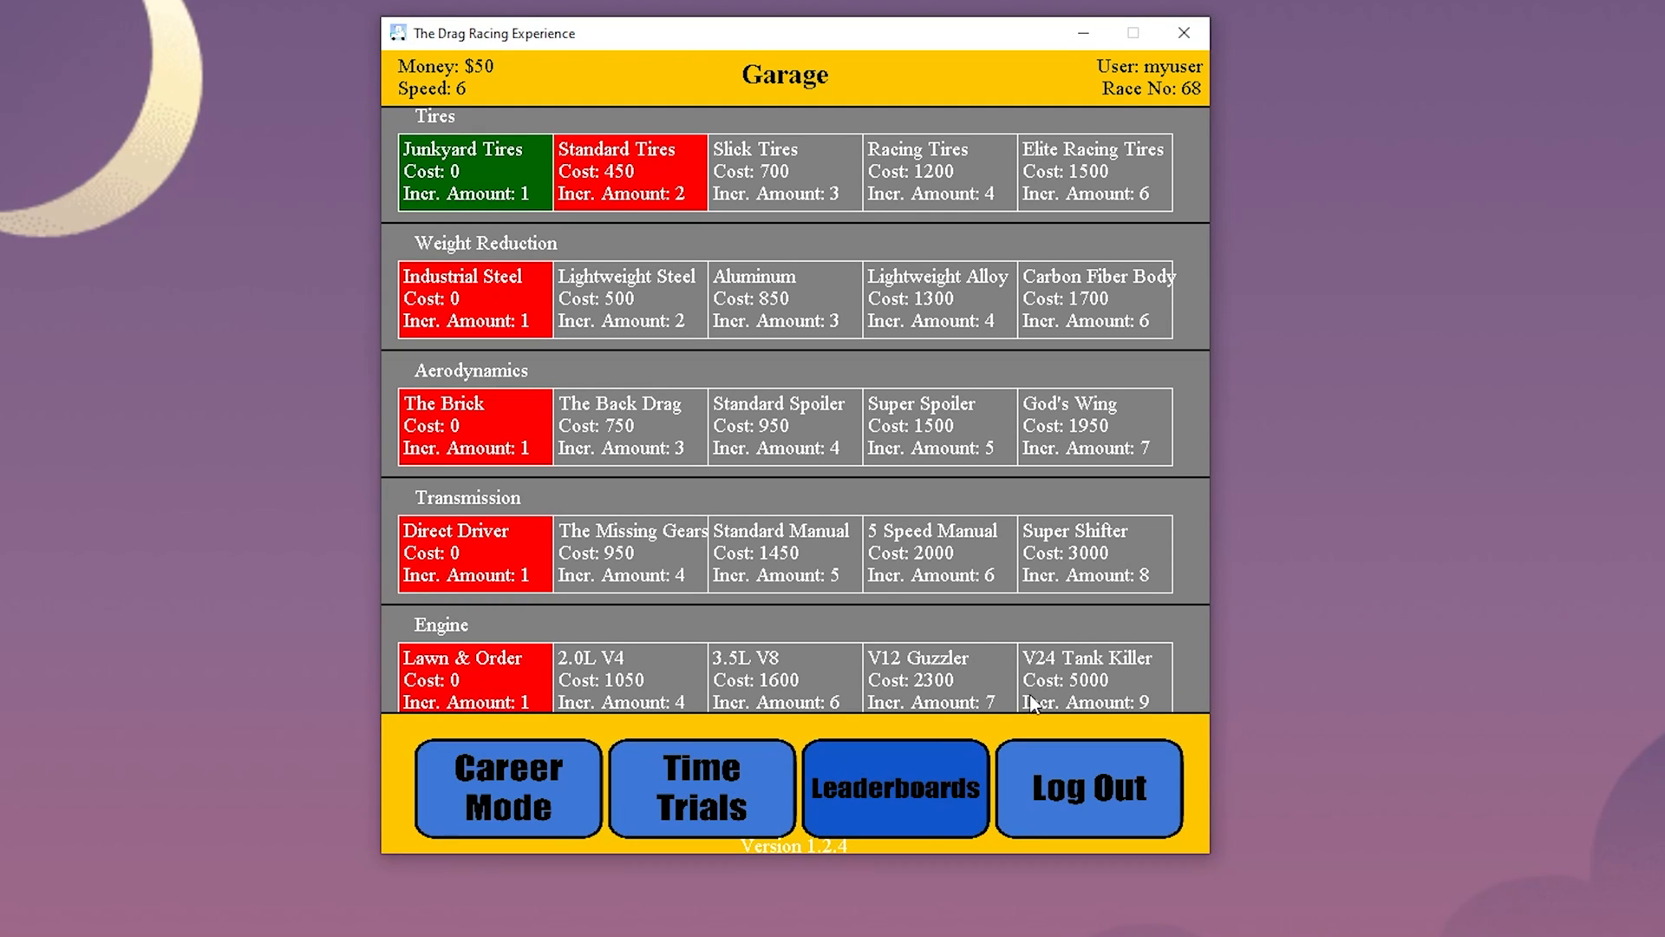
pyautogui.click(700, 787)
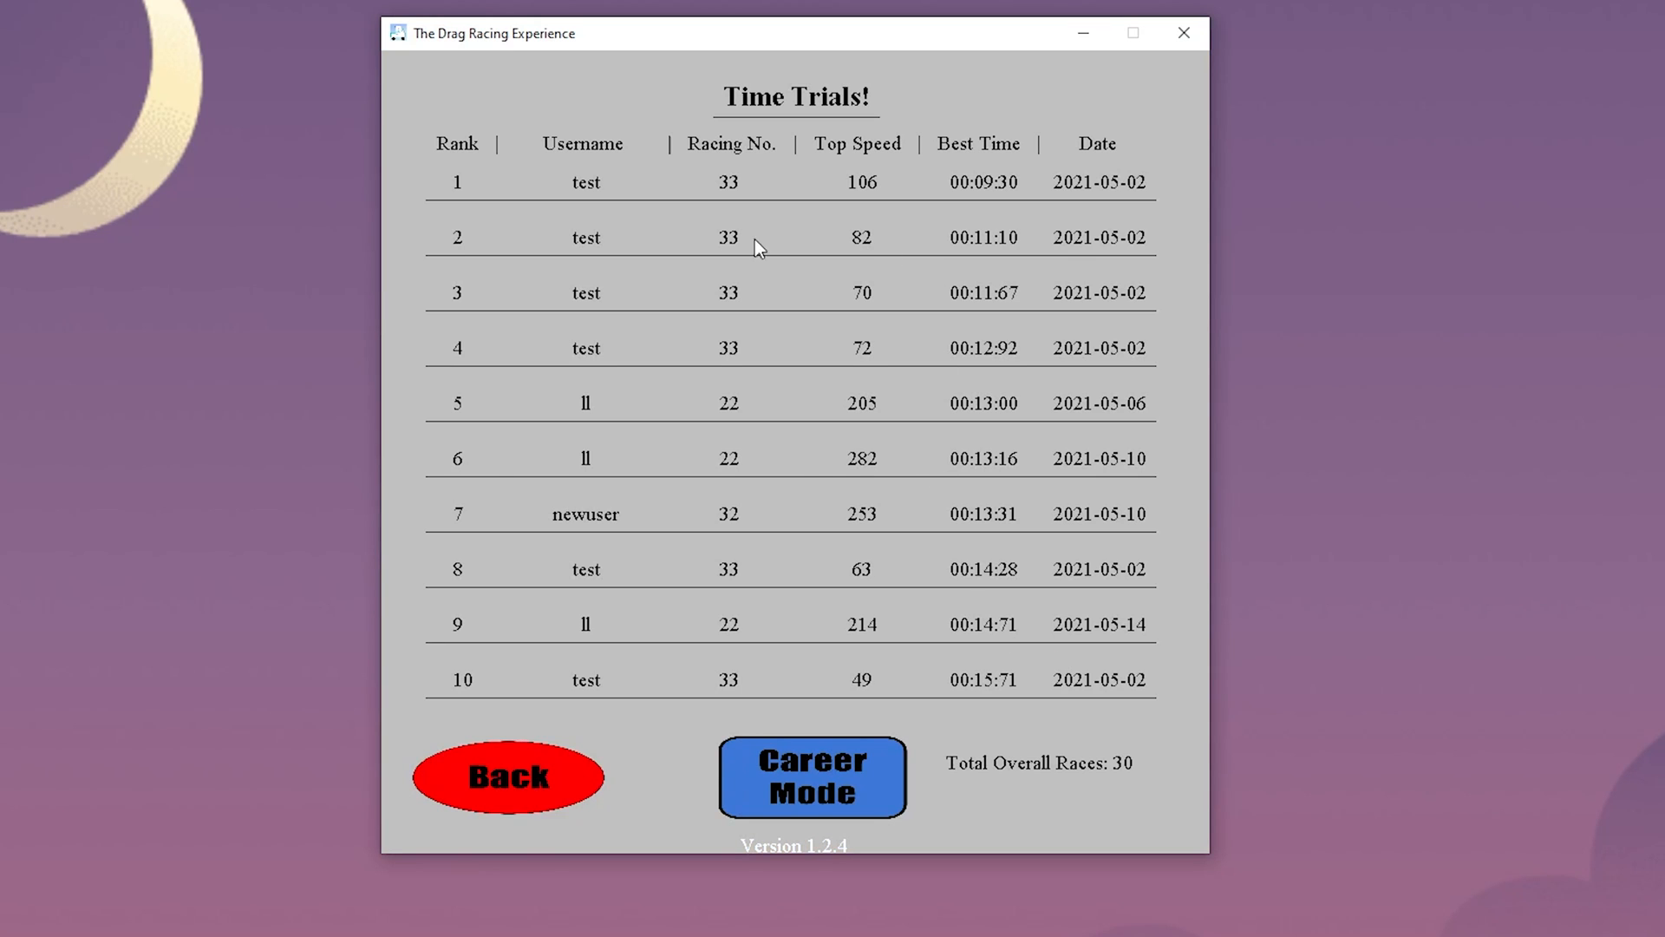
pyautogui.moveTo(1113, 238)
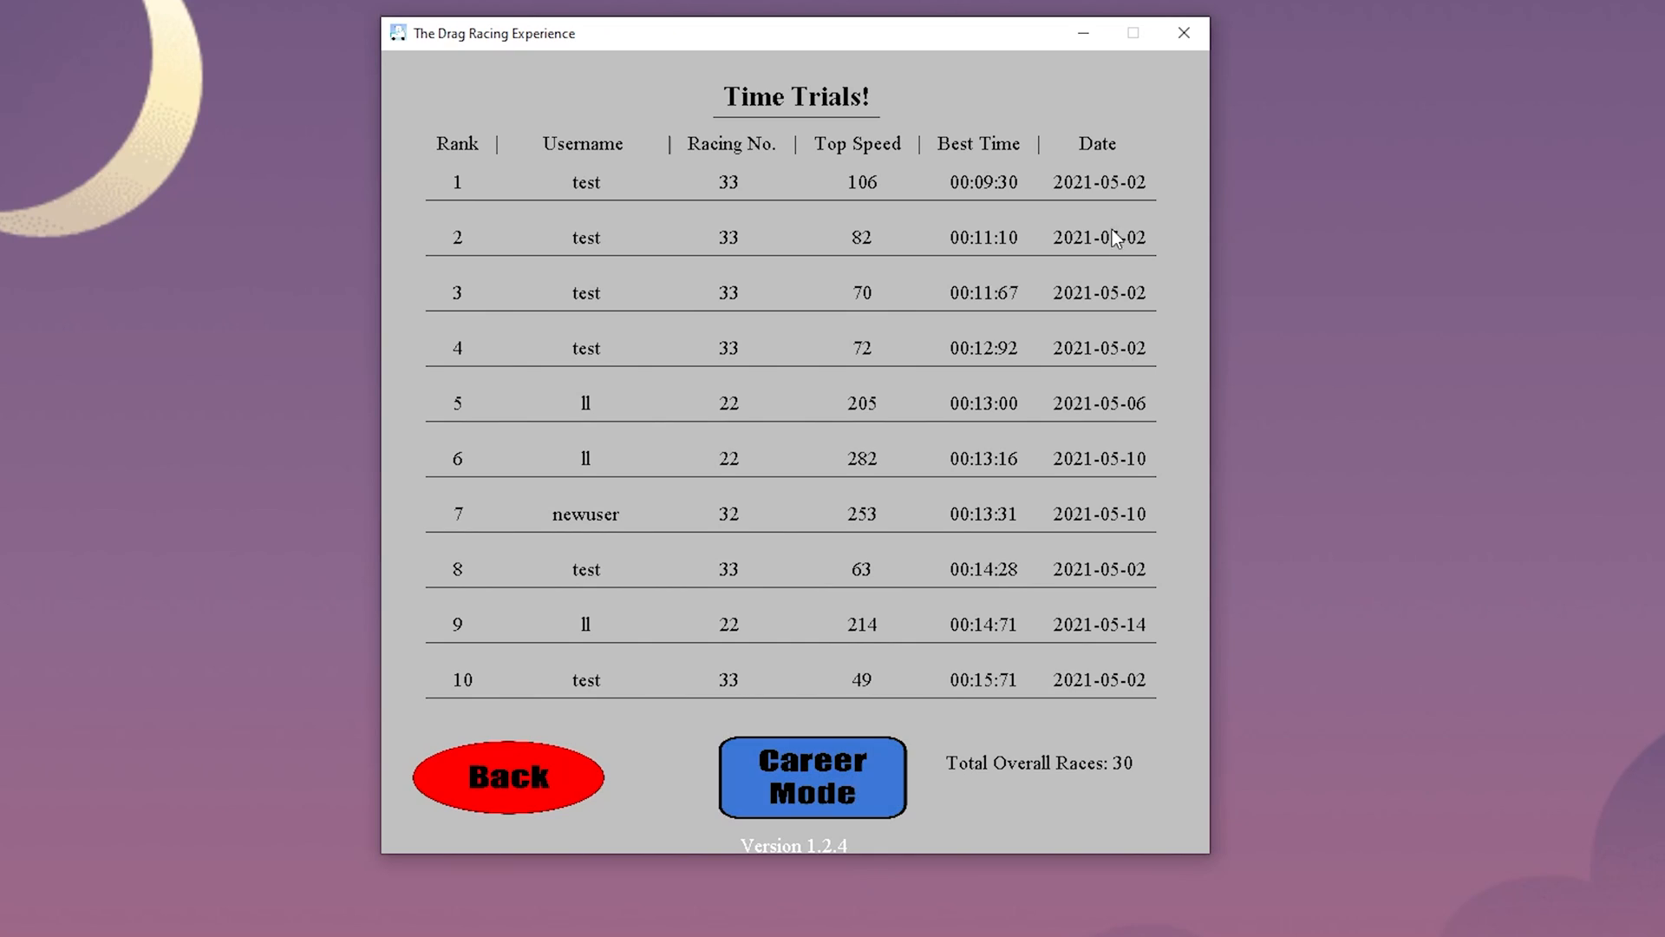
pyautogui.moveTo(1133, 767)
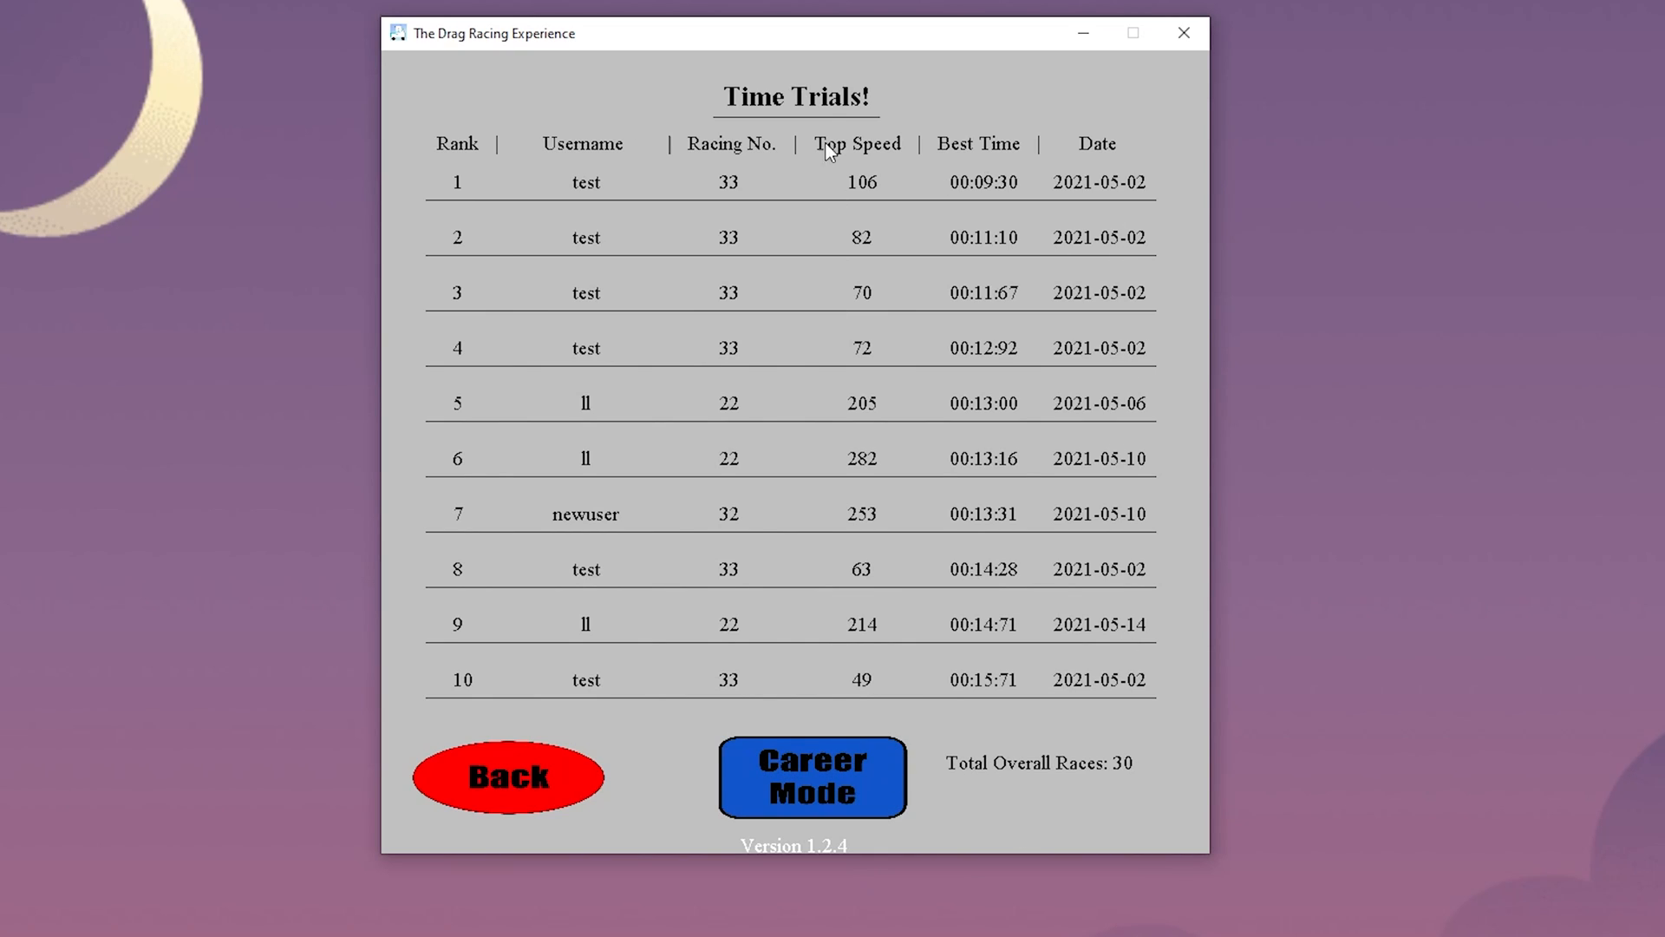
# Return from the leaderboard to the Garage and start a Time Trials race.
pyautogui.click(812, 777)
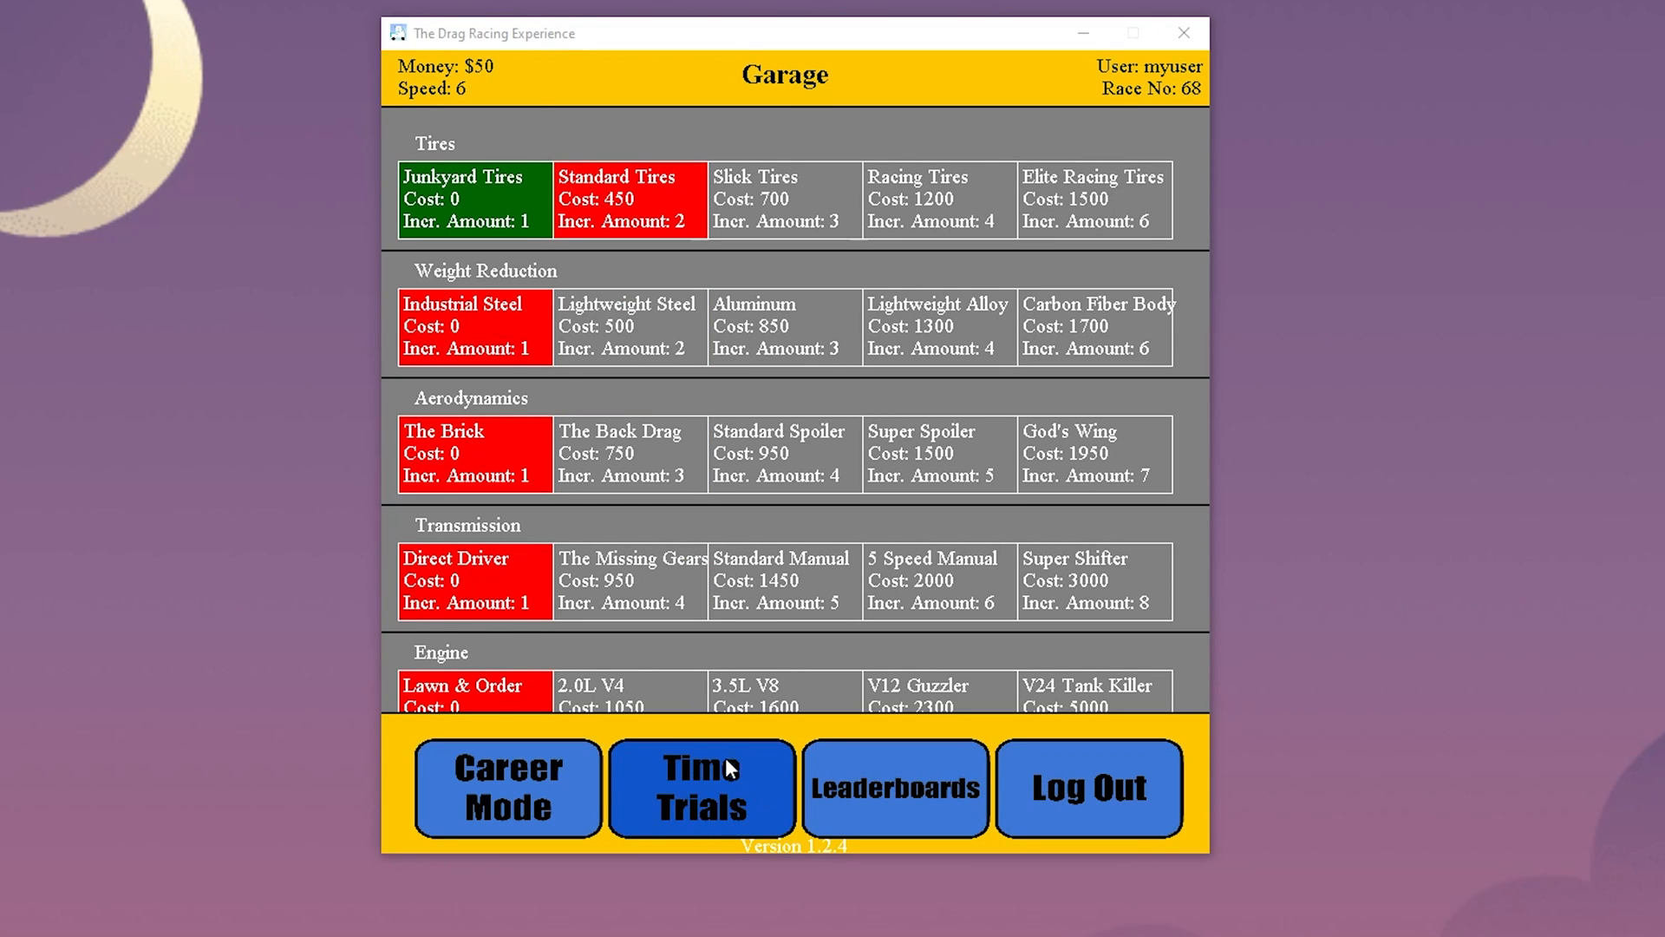
pyautogui.click(700, 787)
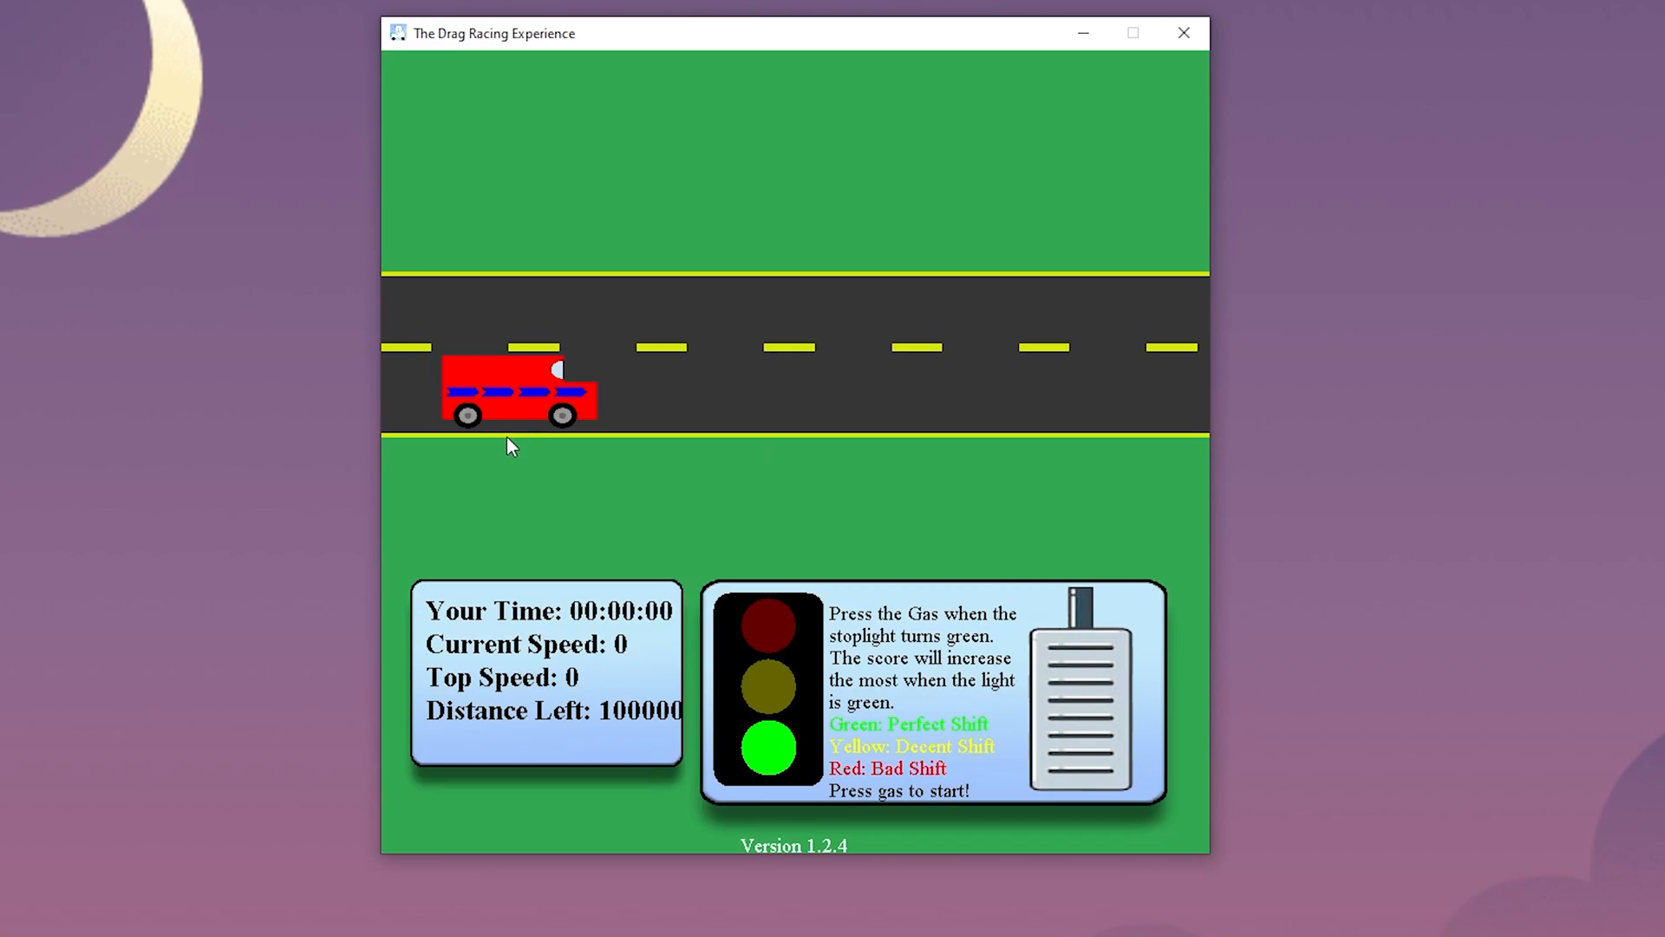
pyautogui.moveTo(573, 488)
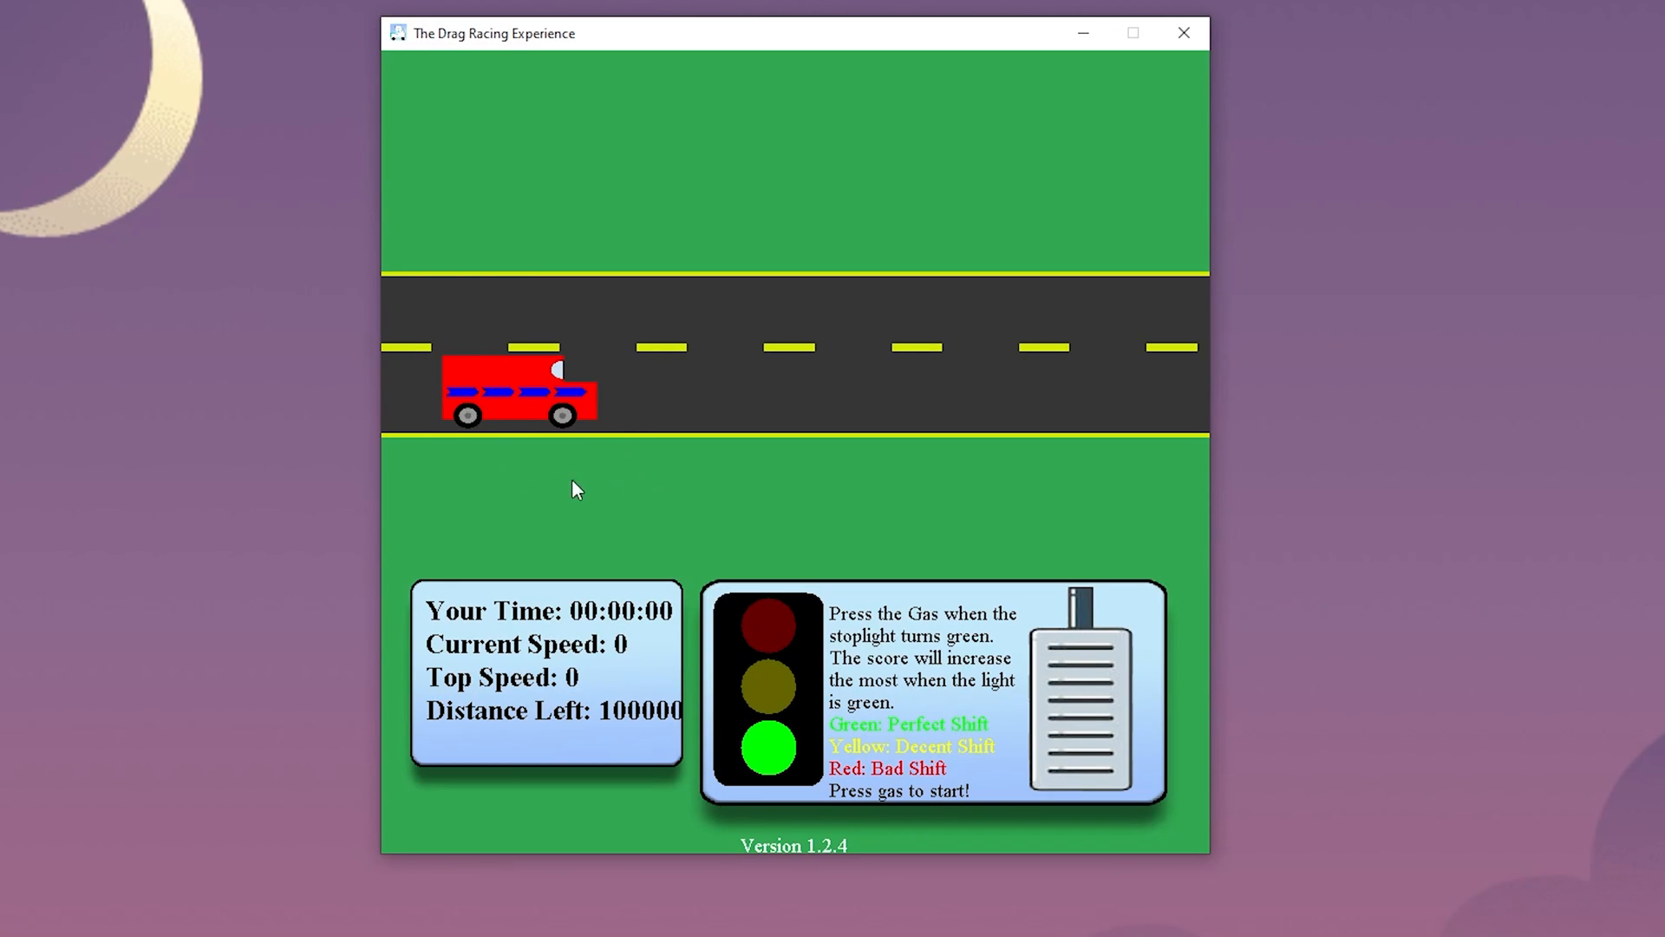
pyautogui.moveTo(595, 486)
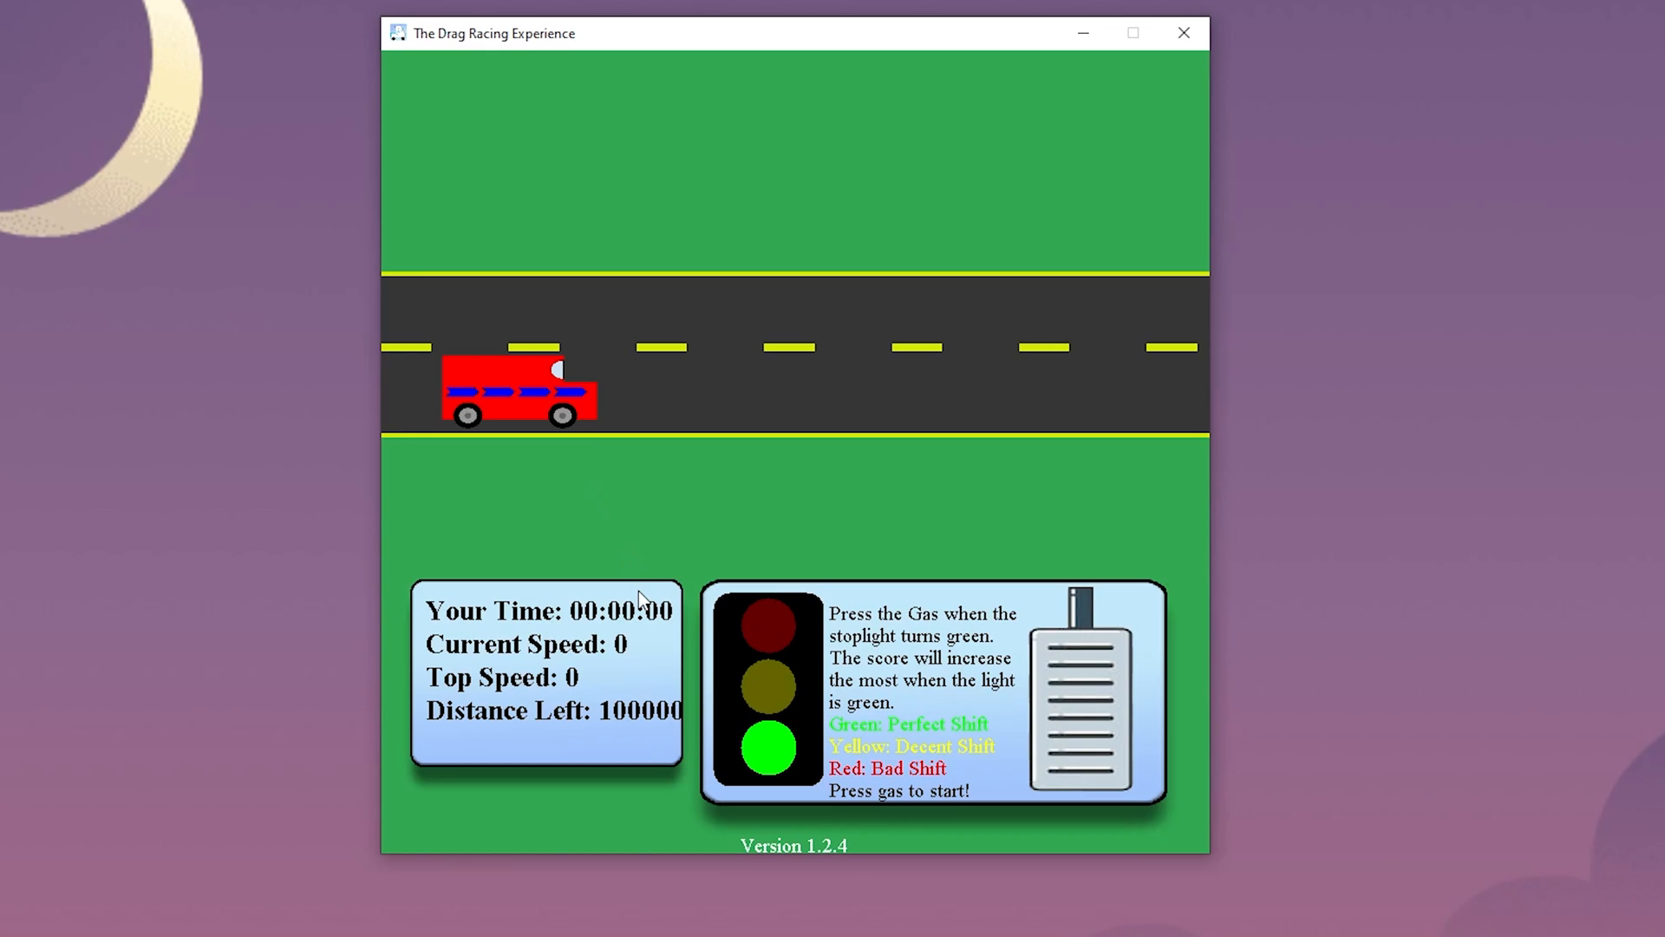
pyautogui.moveTo(536, 541)
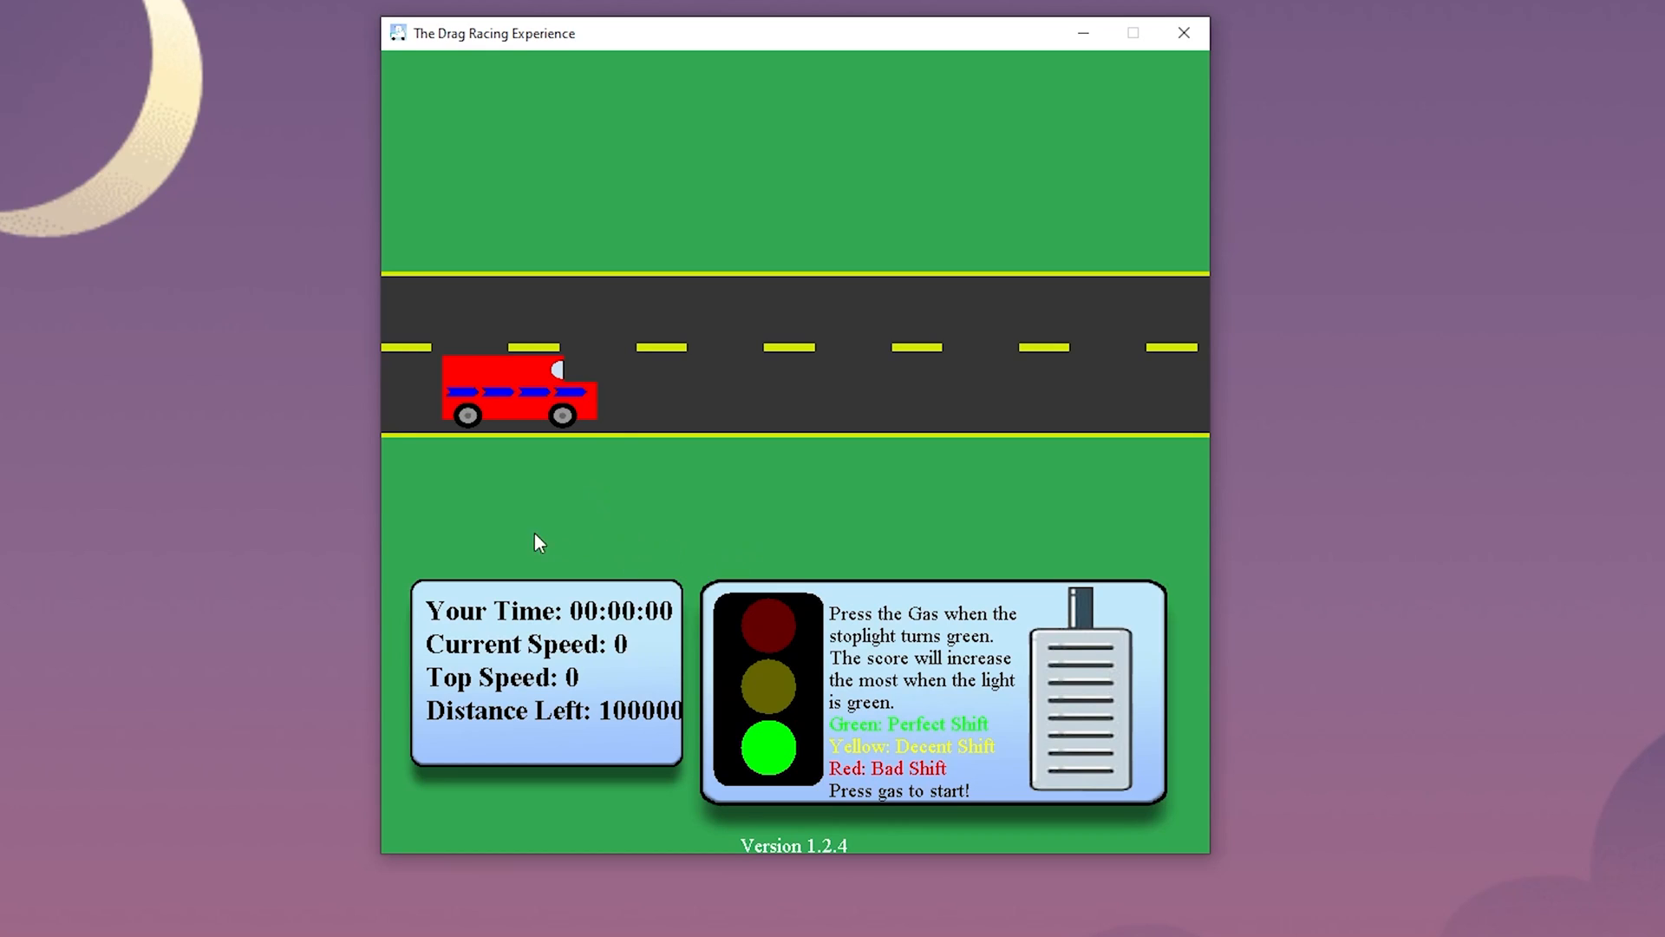
pyautogui.moveTo(743, 651)
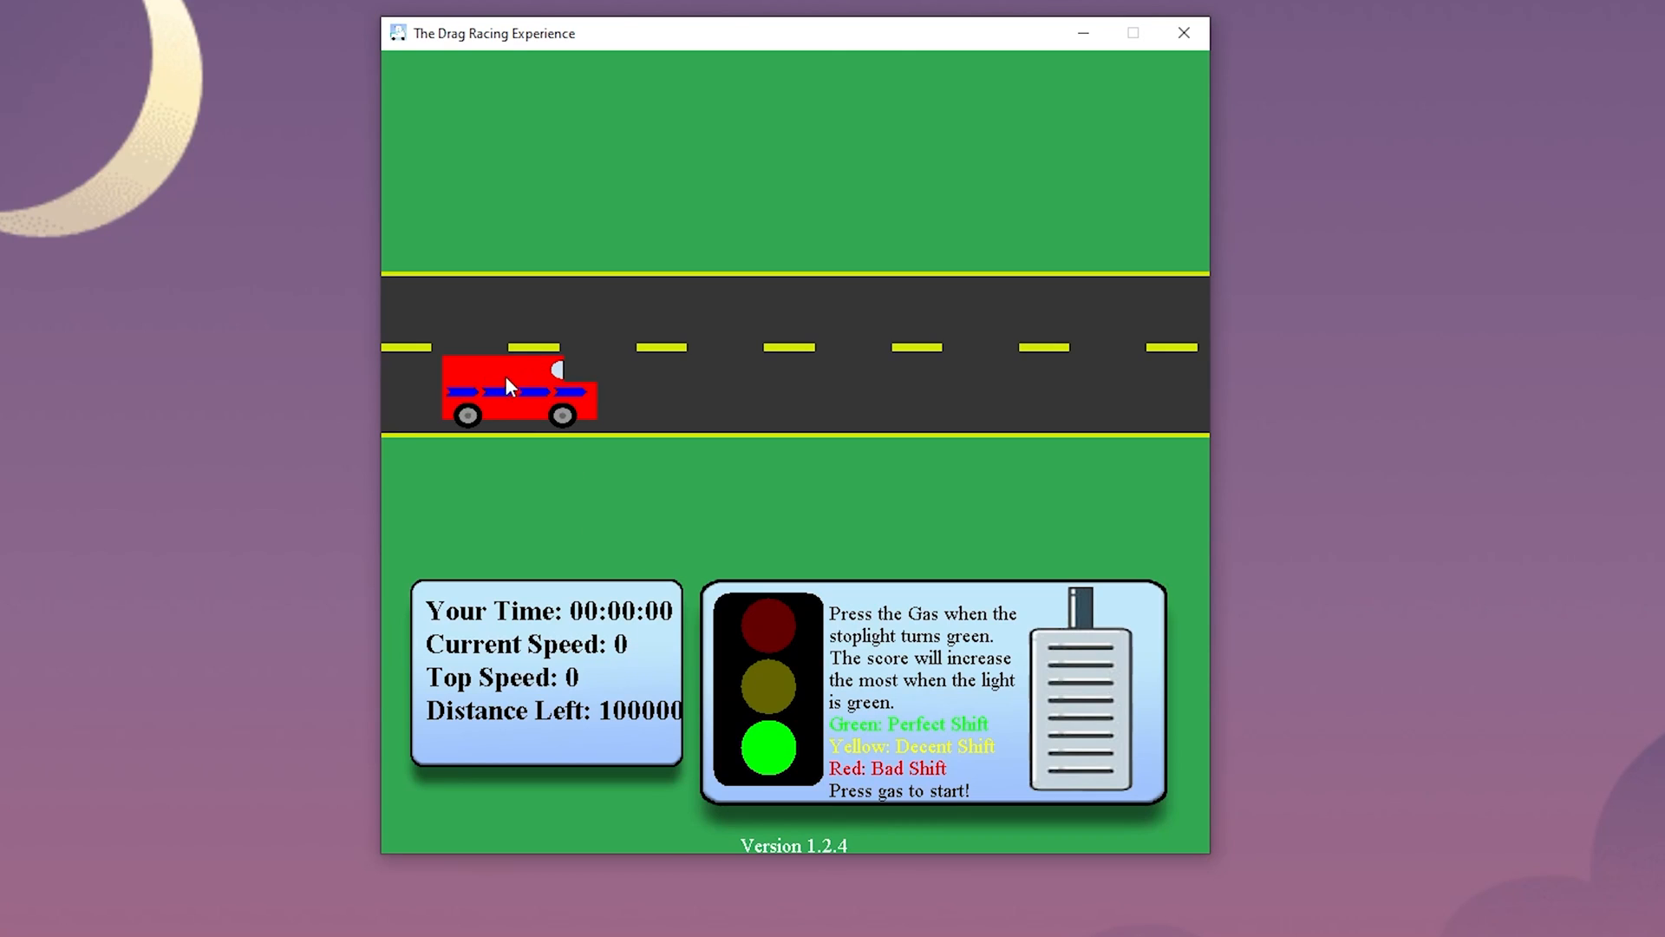
pyautogui.moveTo(635, 663)
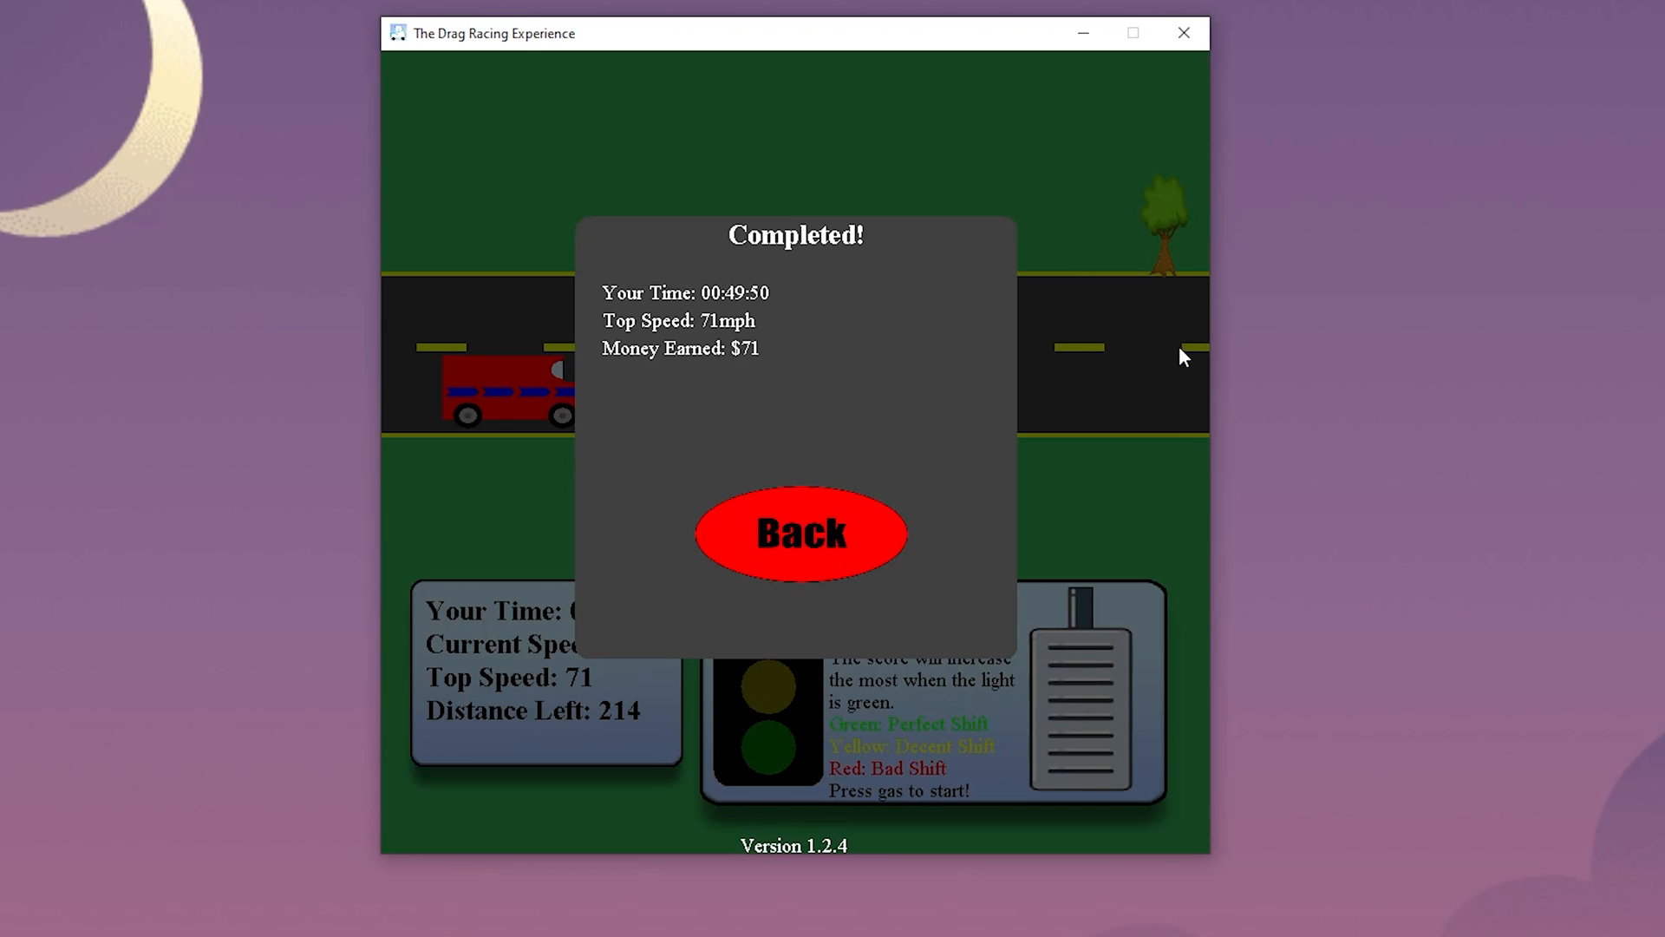
pyautogui.moveTo(595, 487)
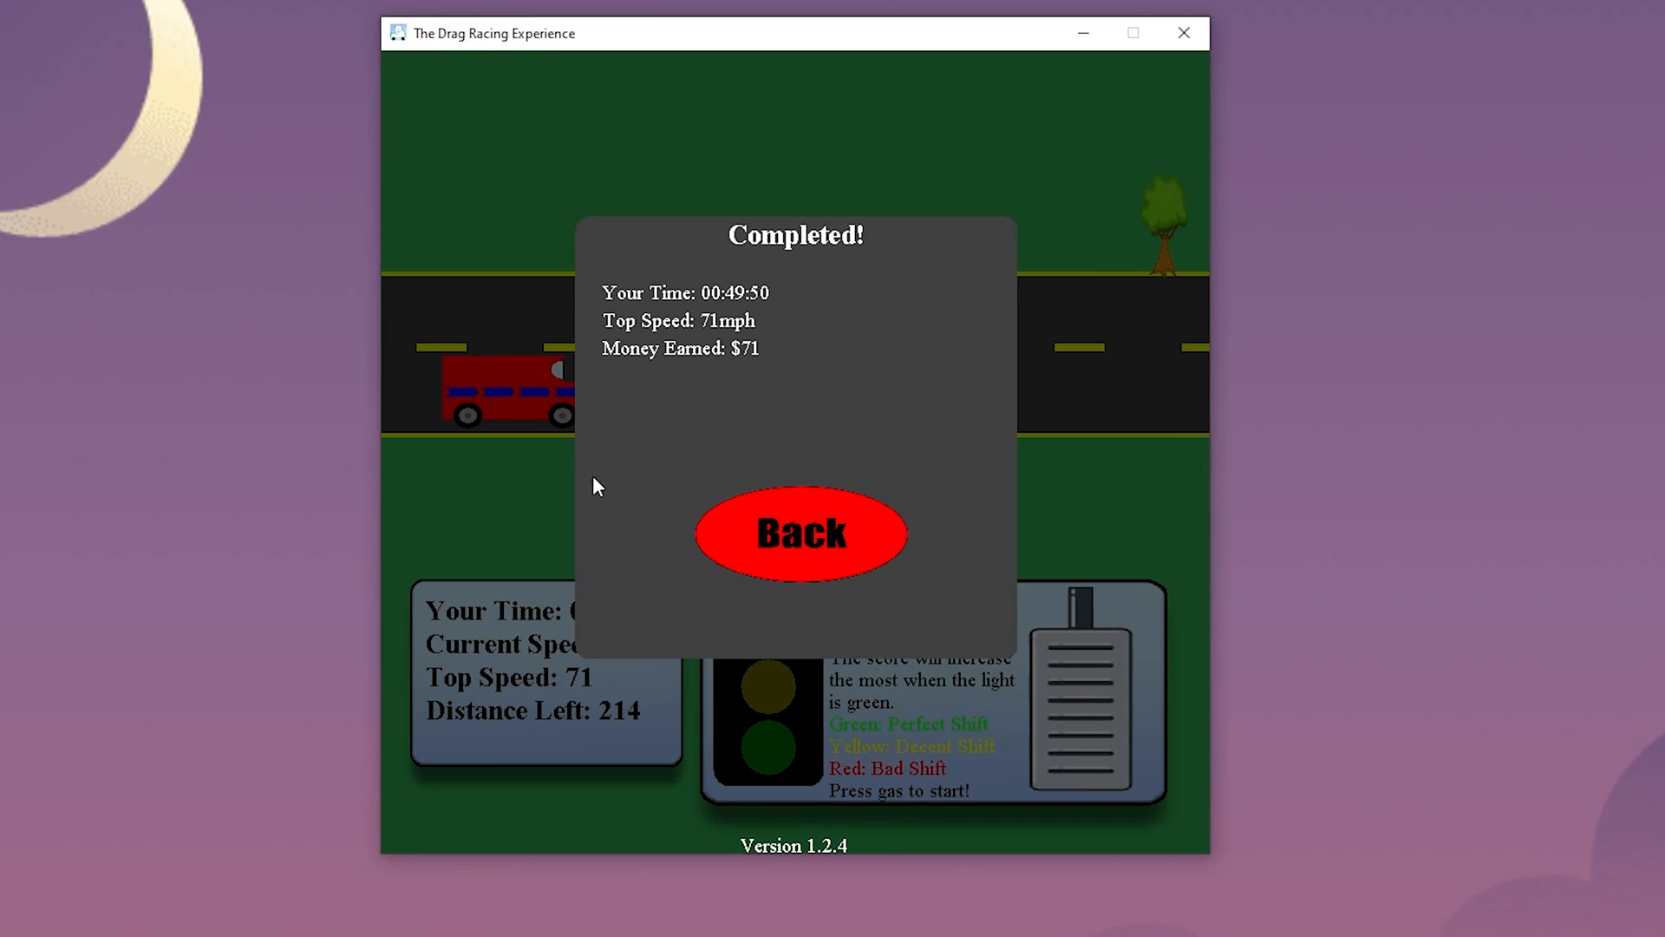
pyautogui.moveTo(931, 489)
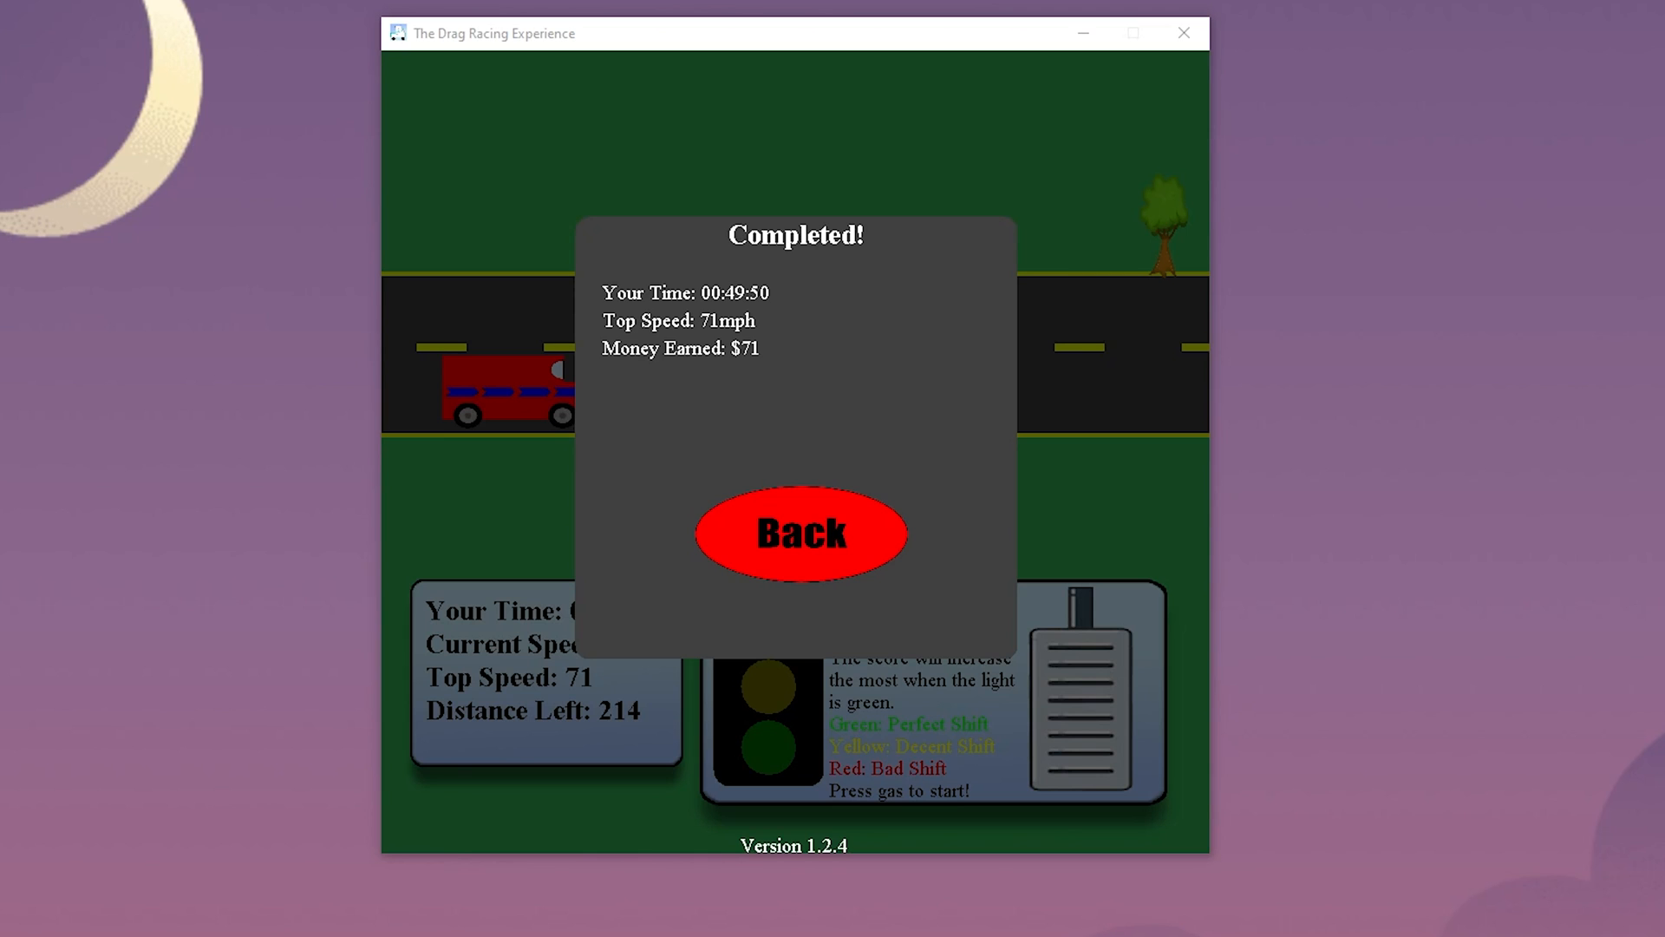
# Leave the Completed! results and return to the garage, now showing $121.
pyautogui.click(800, 533)
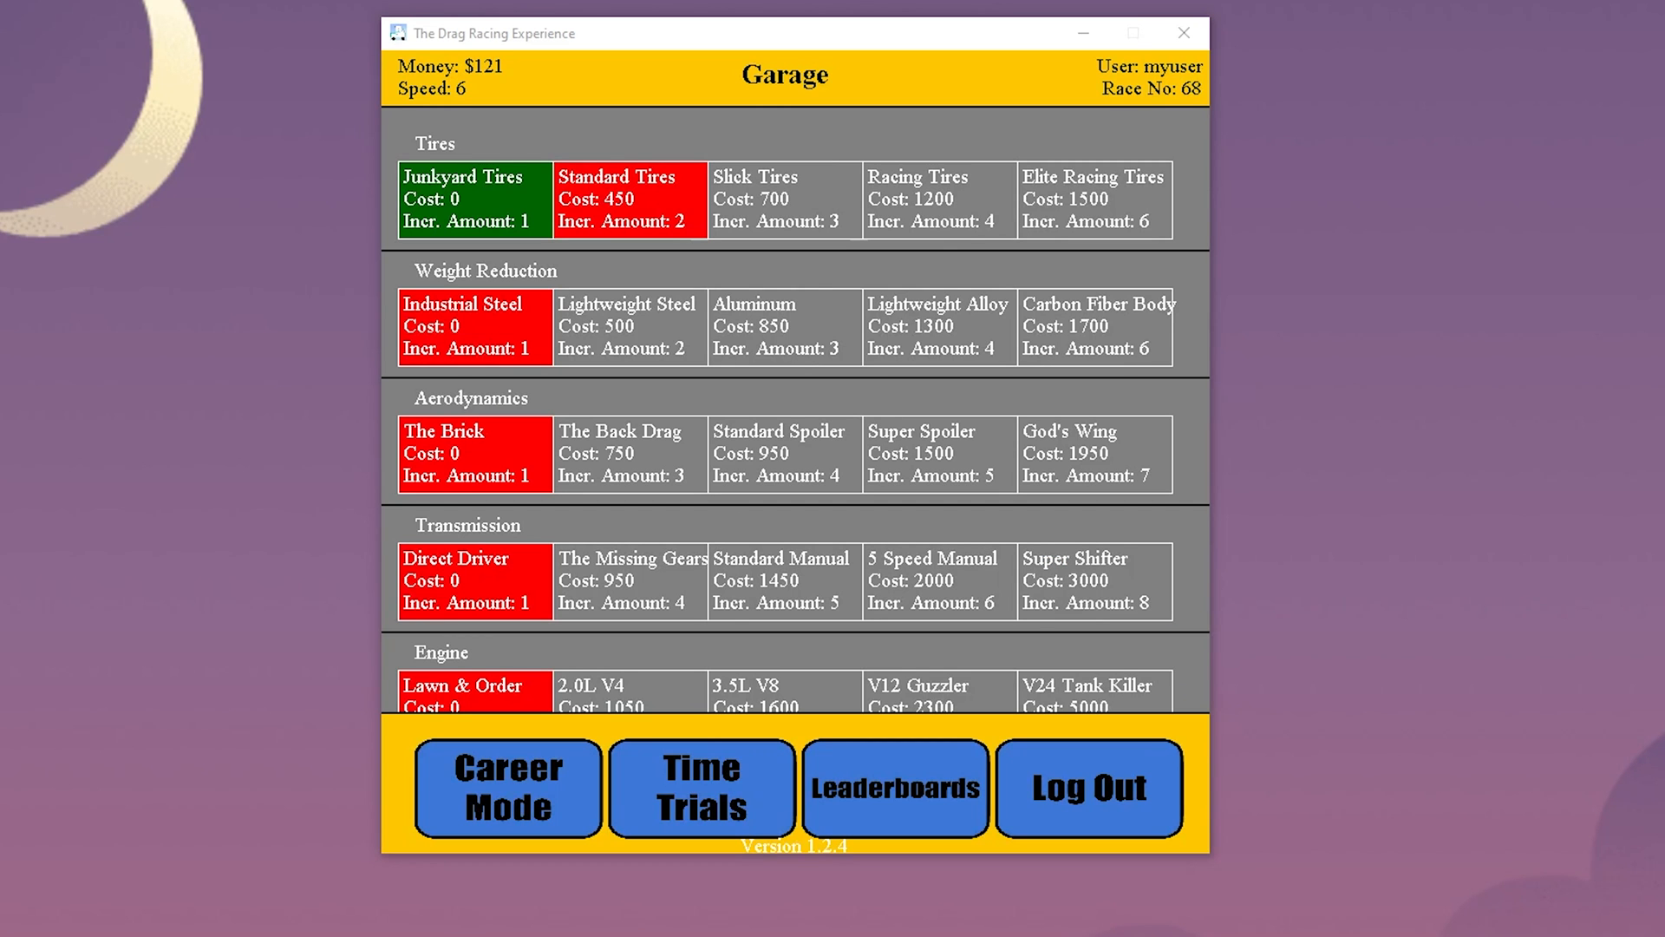
pyautogui.moveTo(406, 766)
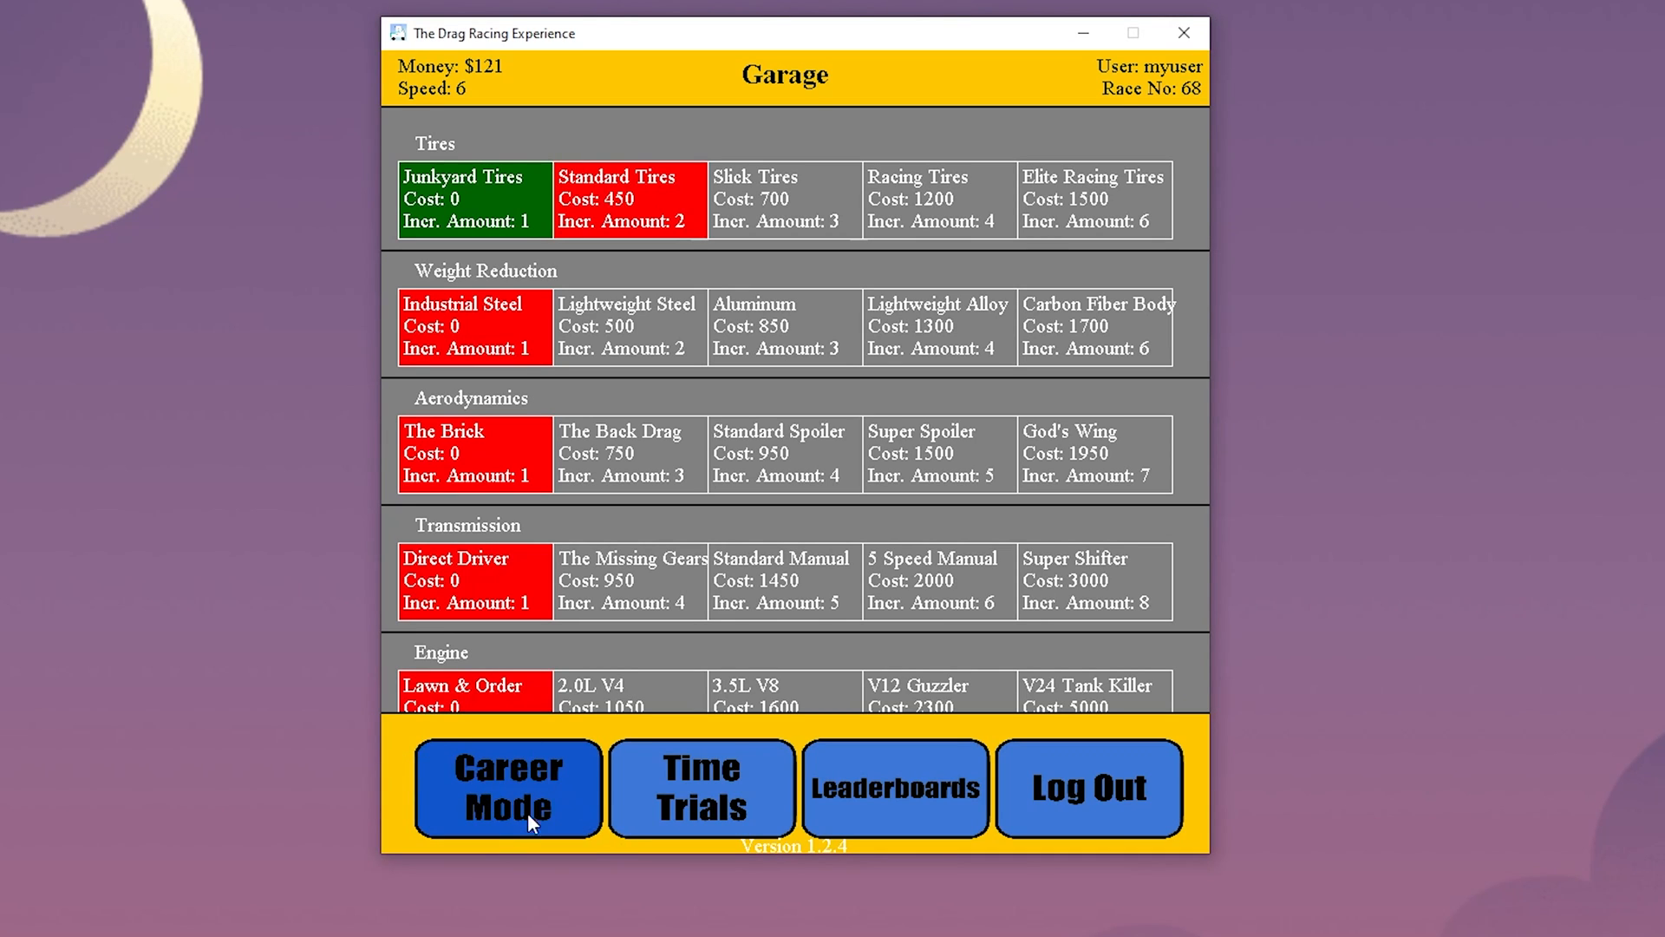
# Open Career Mode to list opponents Billy Bob, Bobbie Sue, Jim and Just A Guy.
pyautogui.click(506, 788)
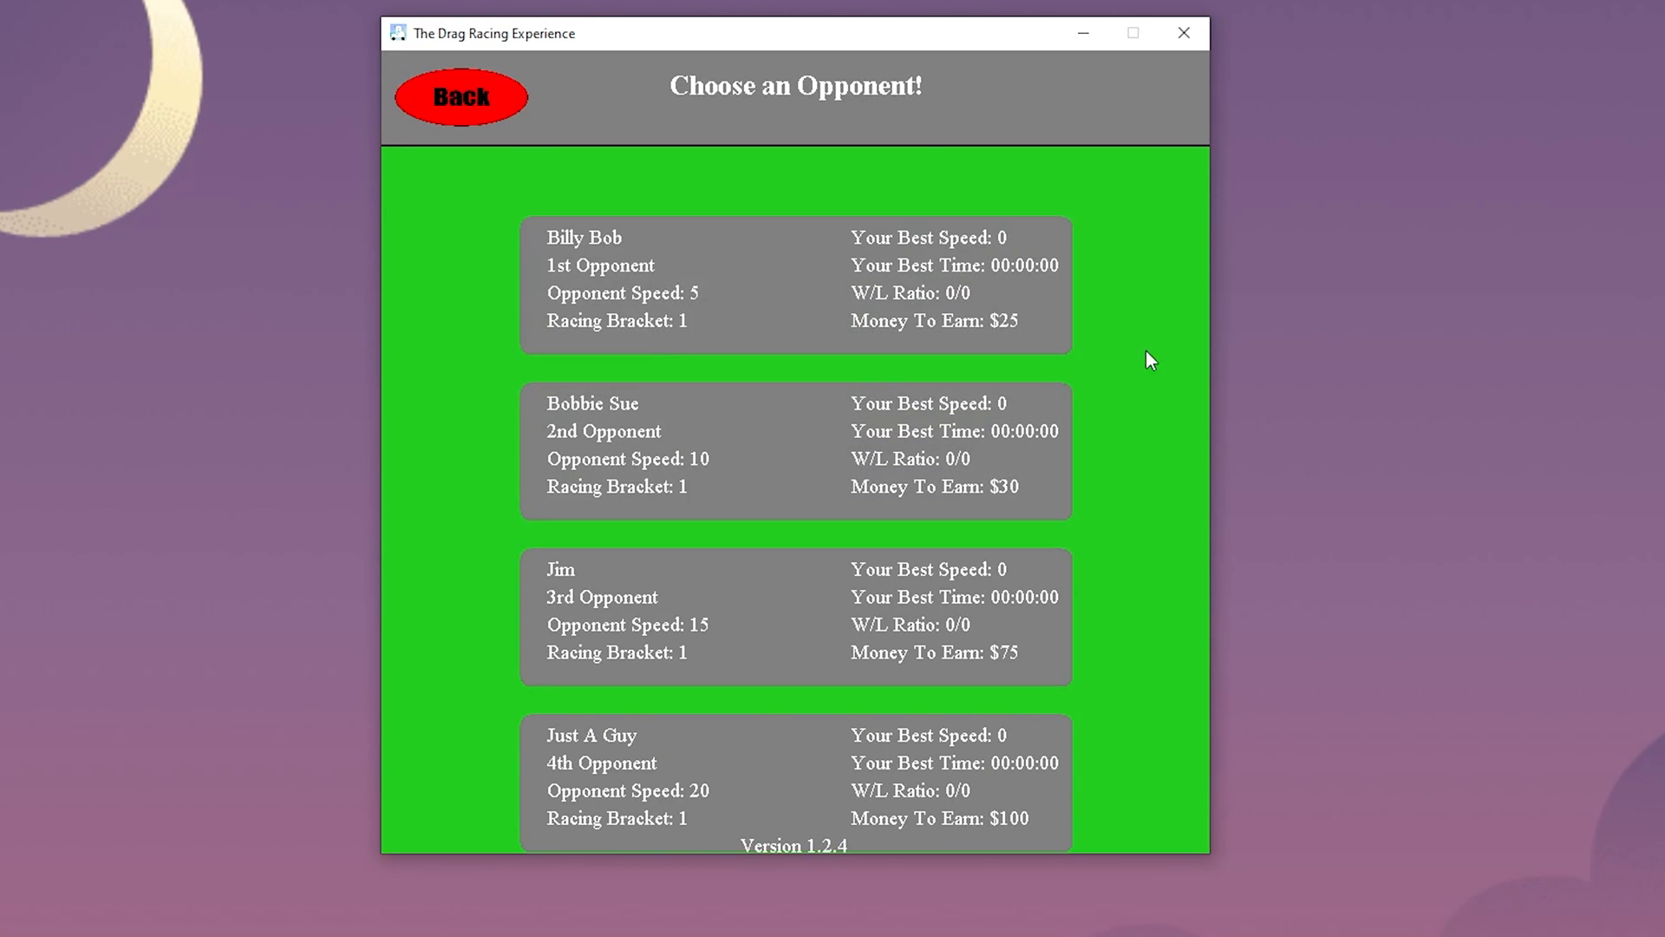
pyautogui.moveTo(1003, 247)
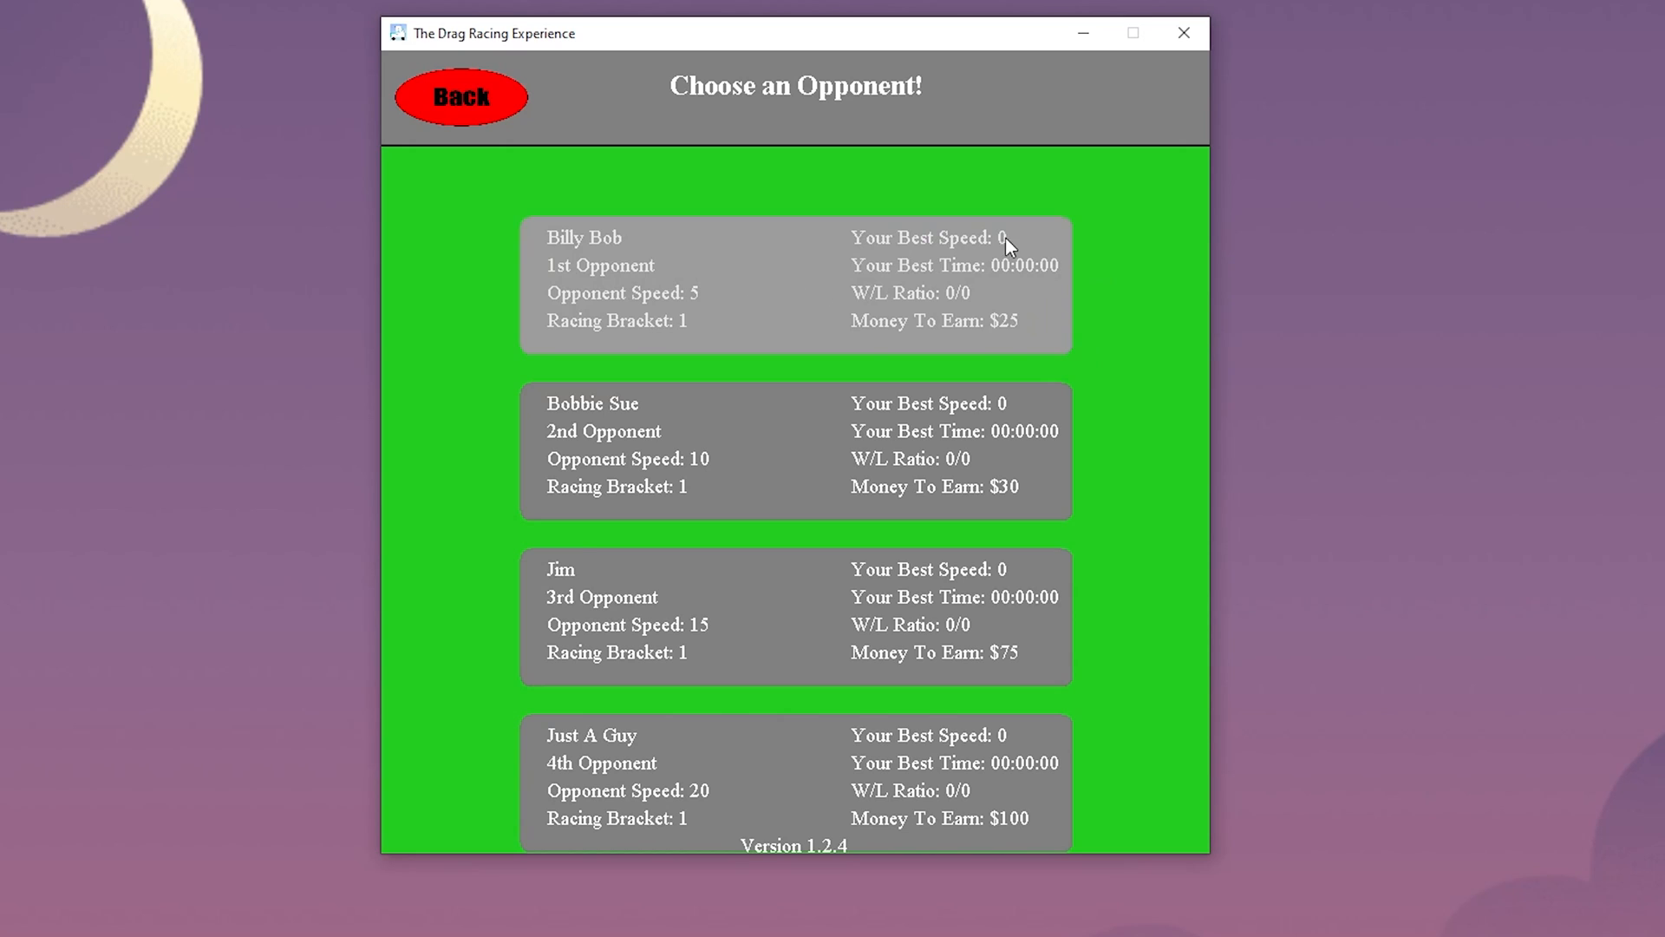
pyautogui.moveTo(605, 240)
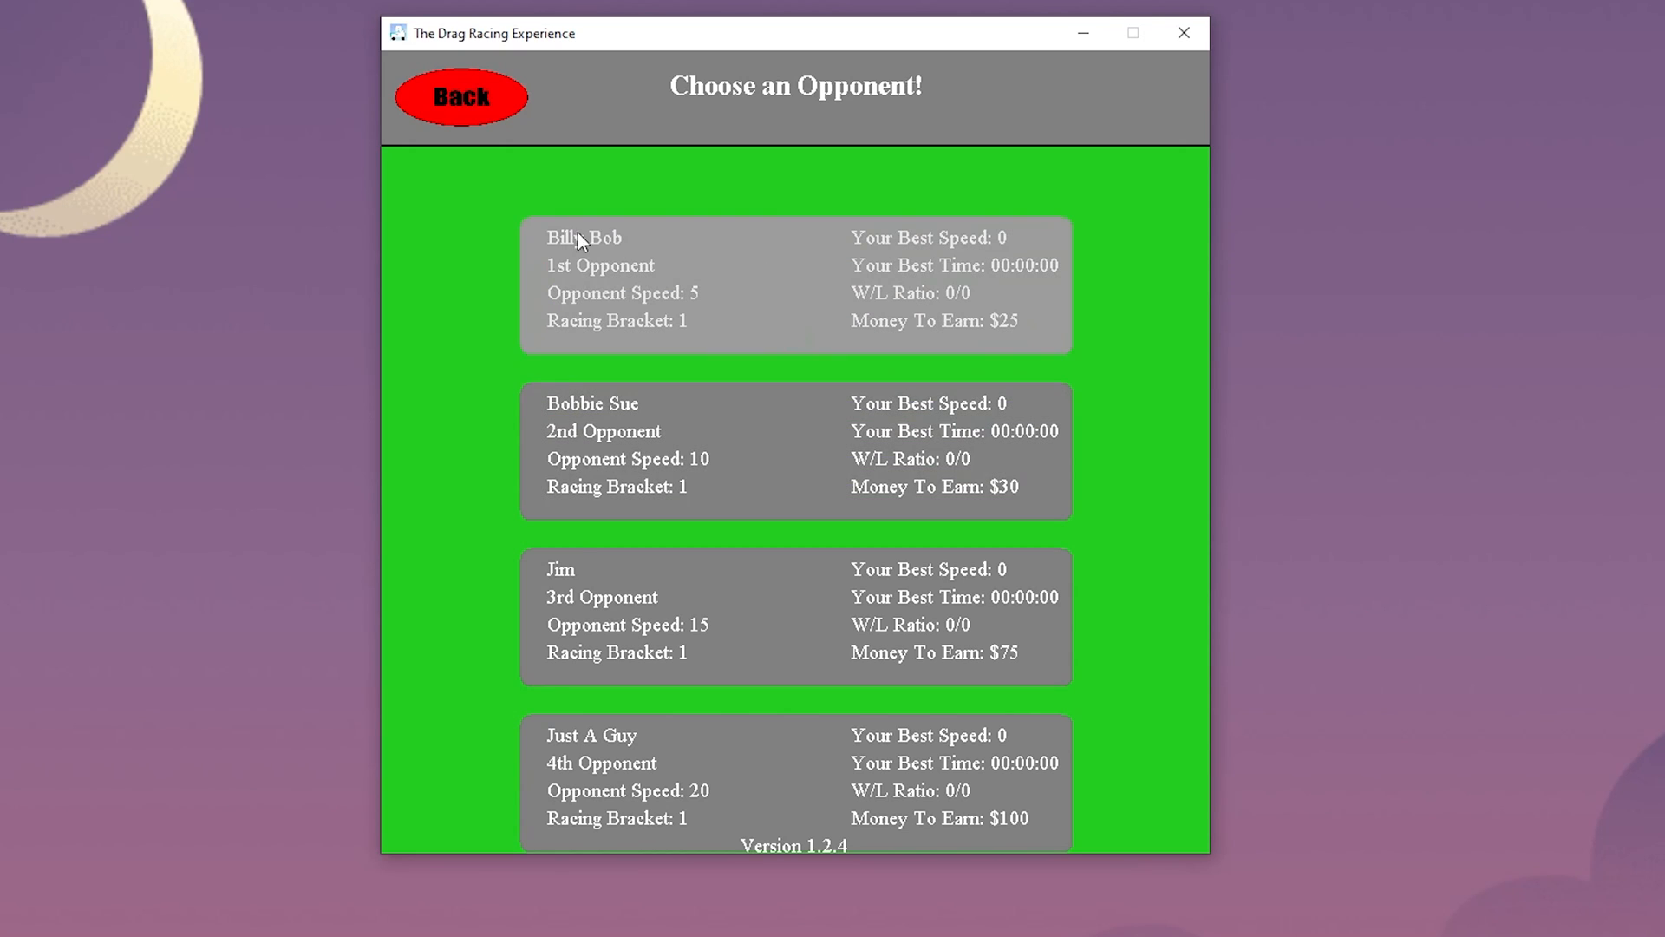
pyautogui.moveTo(691, 322)
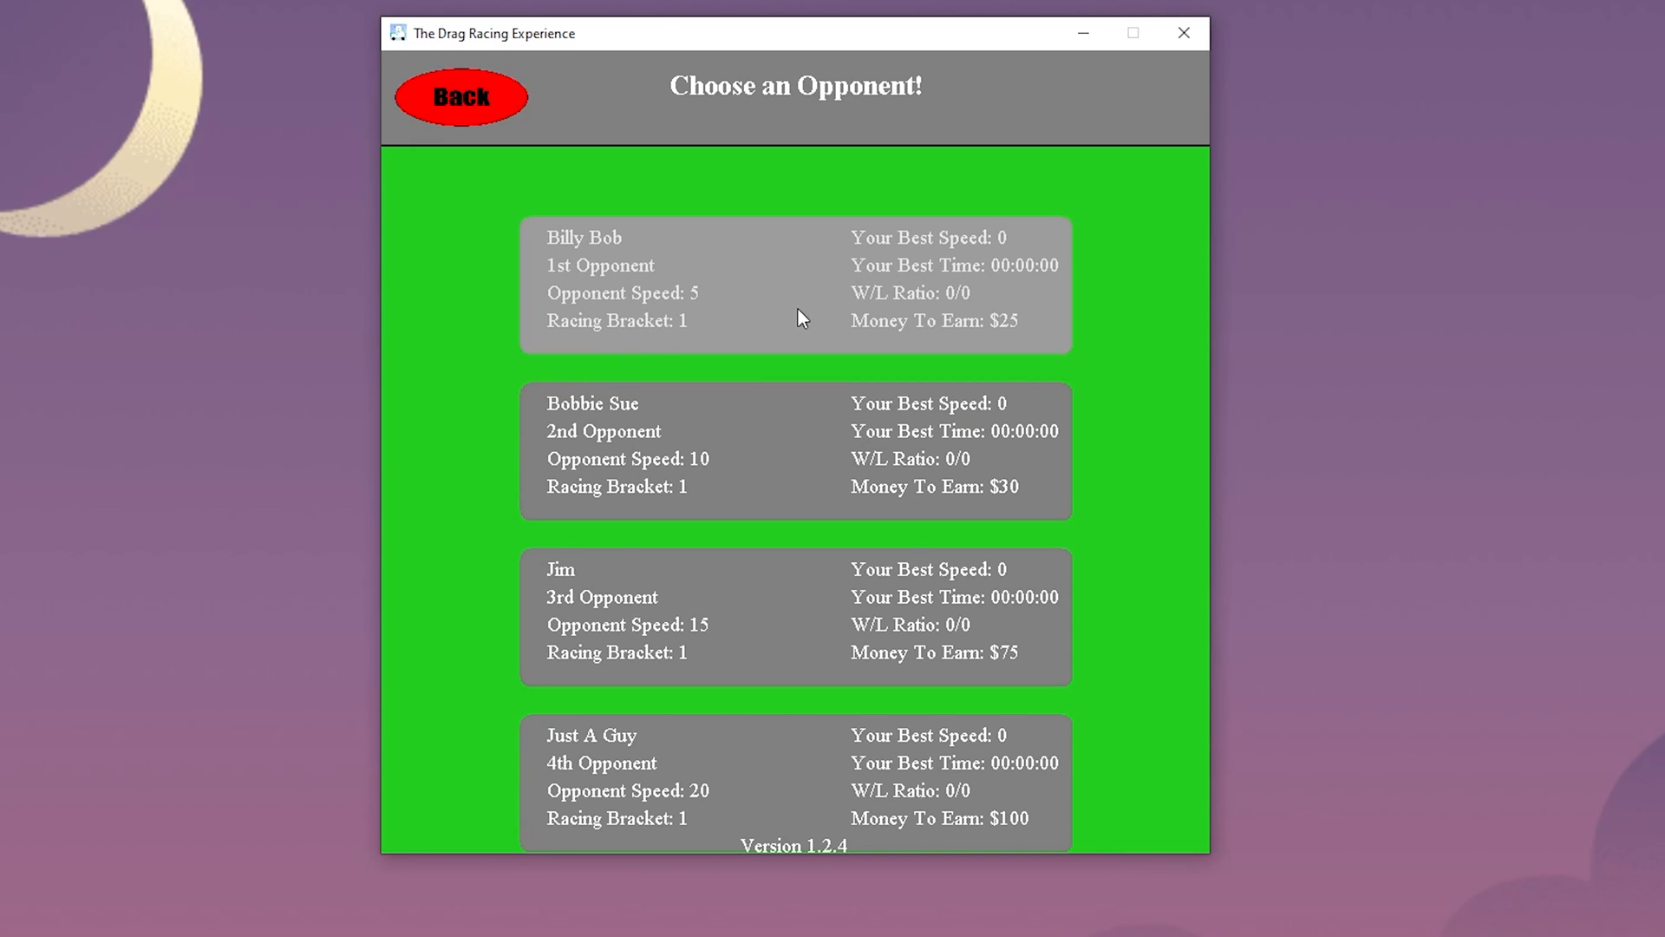
pyautogui.moveTo(761, 320)
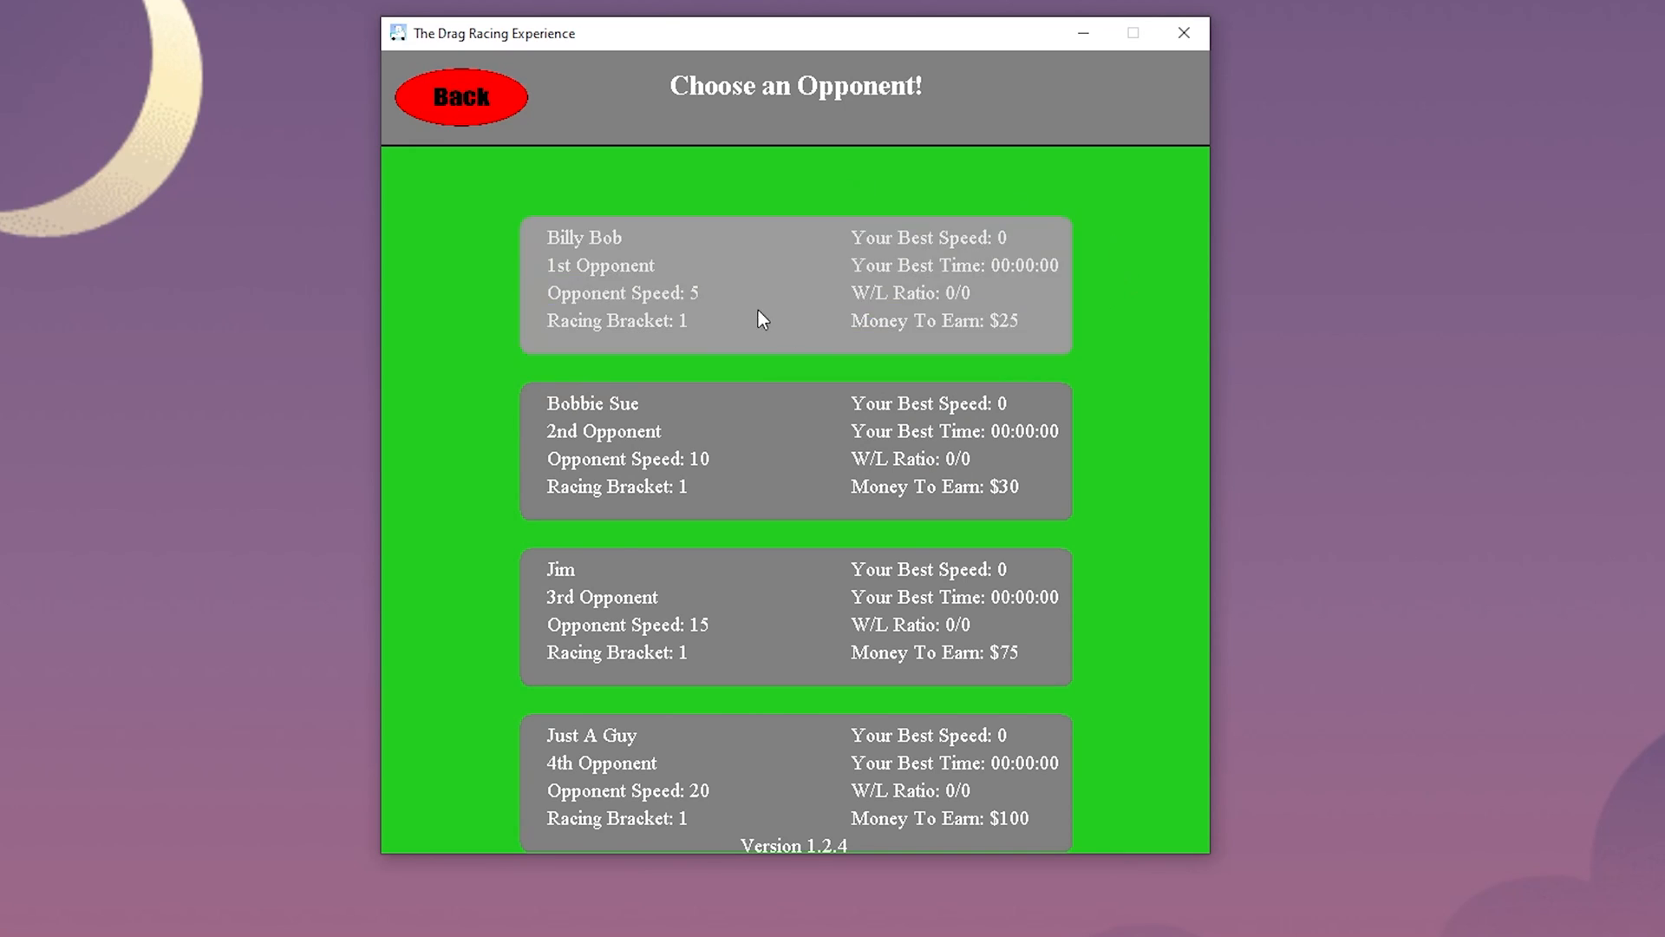
pyautogui.moveTo(844, 329)
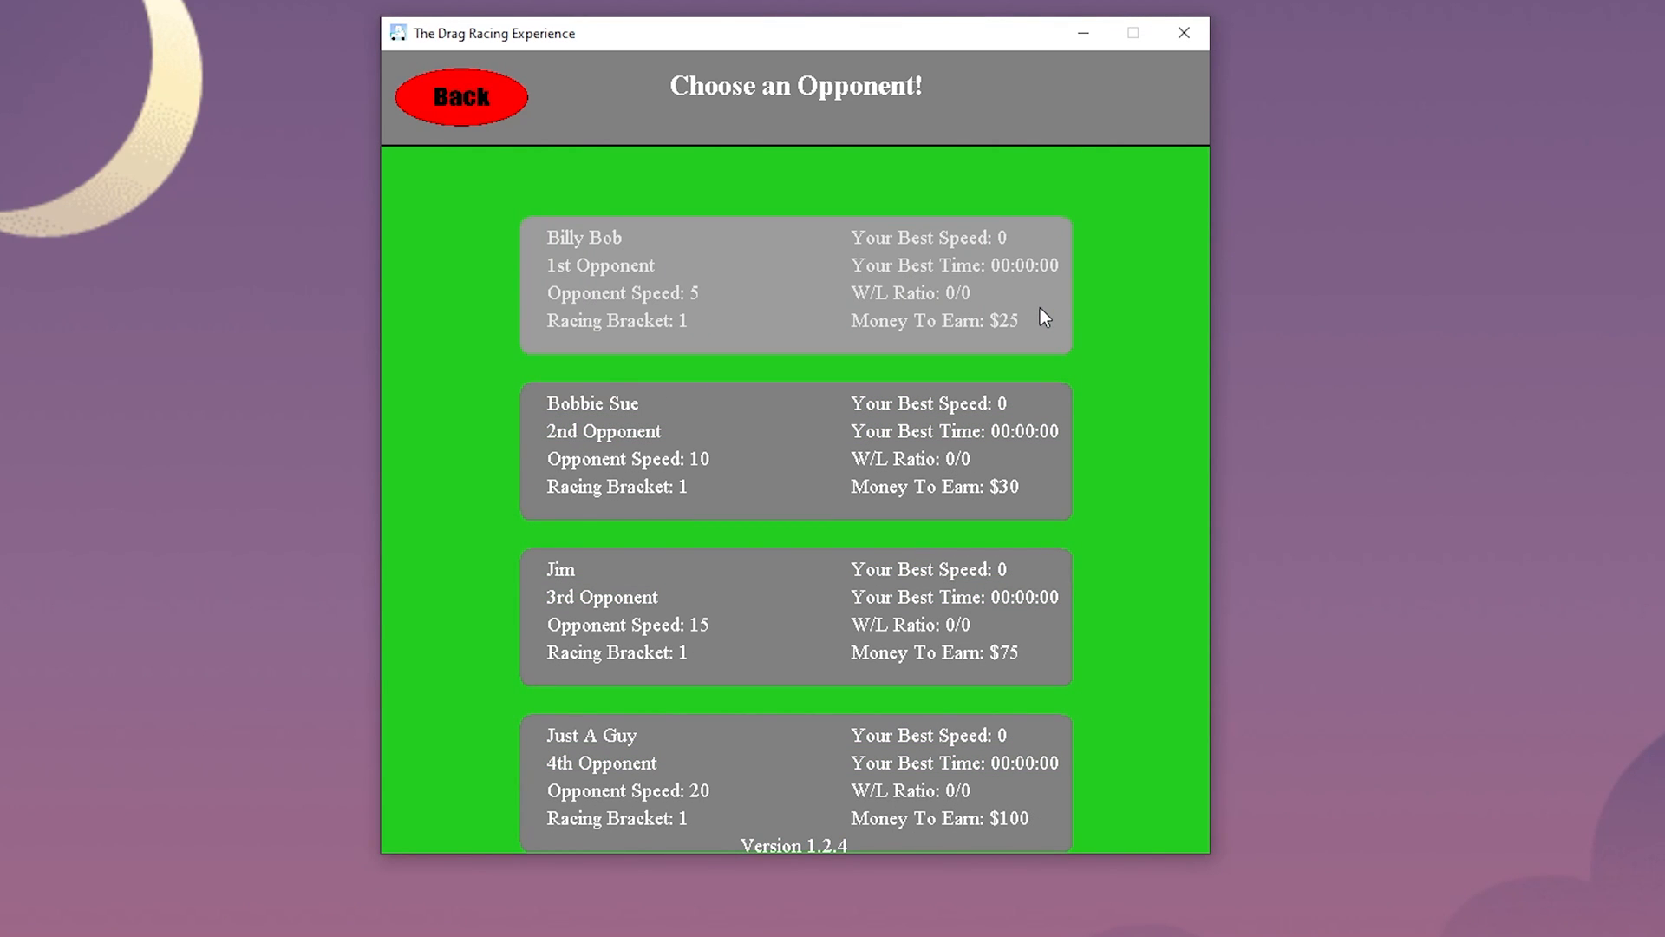
pyautogui.moveTo(1051, 308)
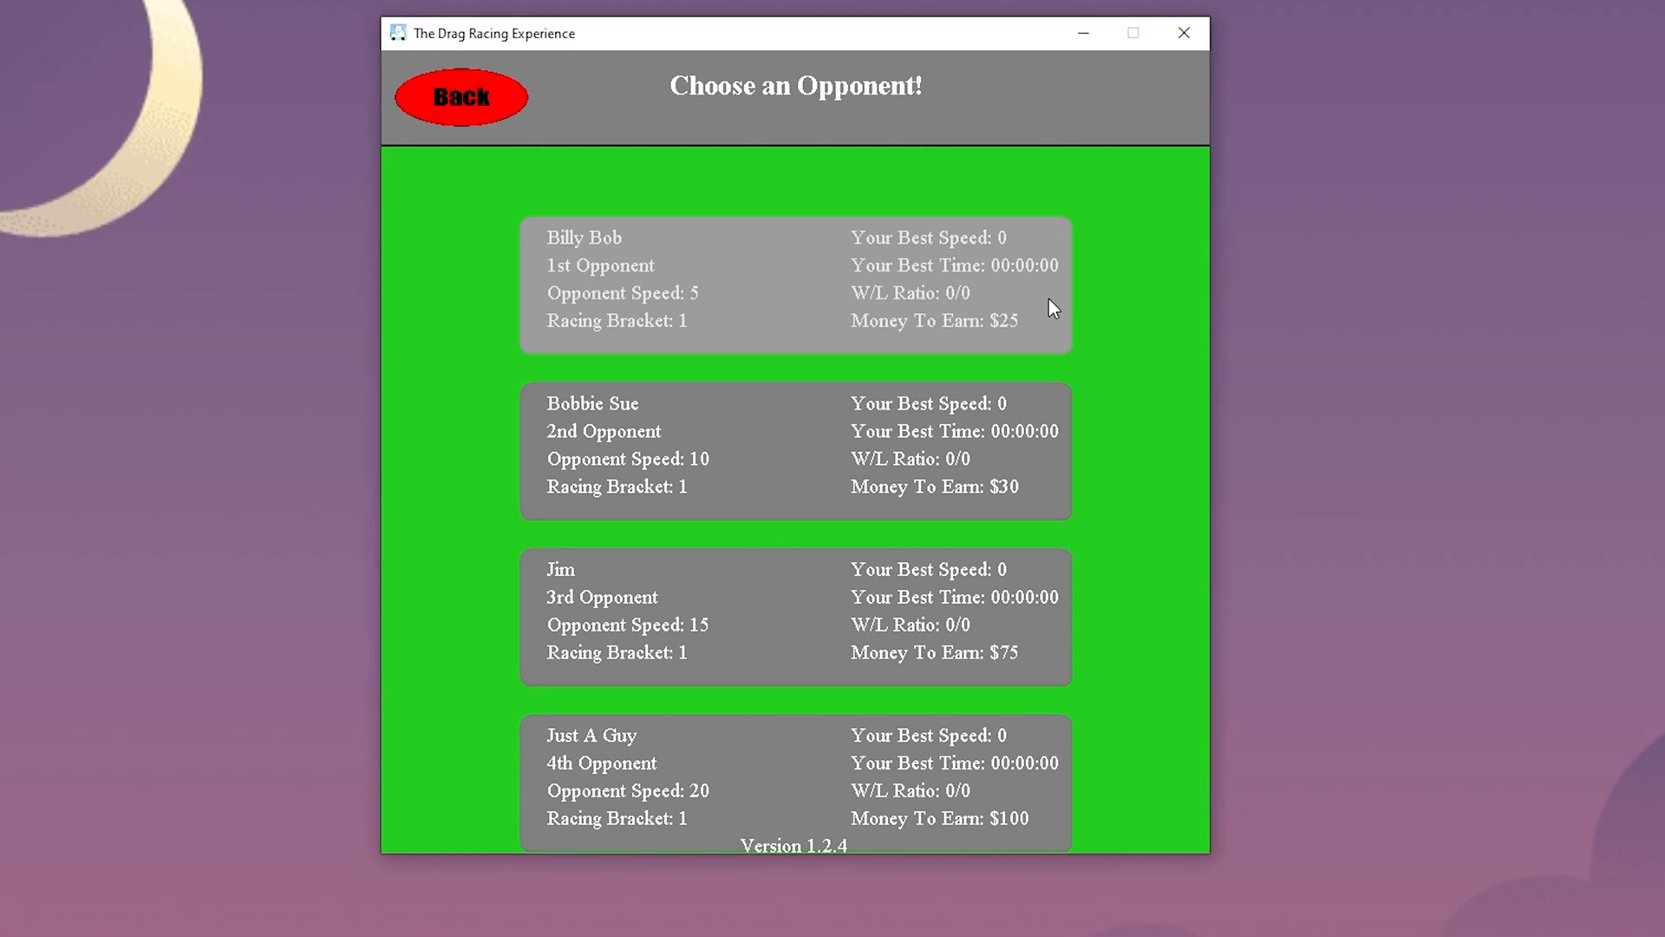
pyautogui.moveTo(1060, 366)
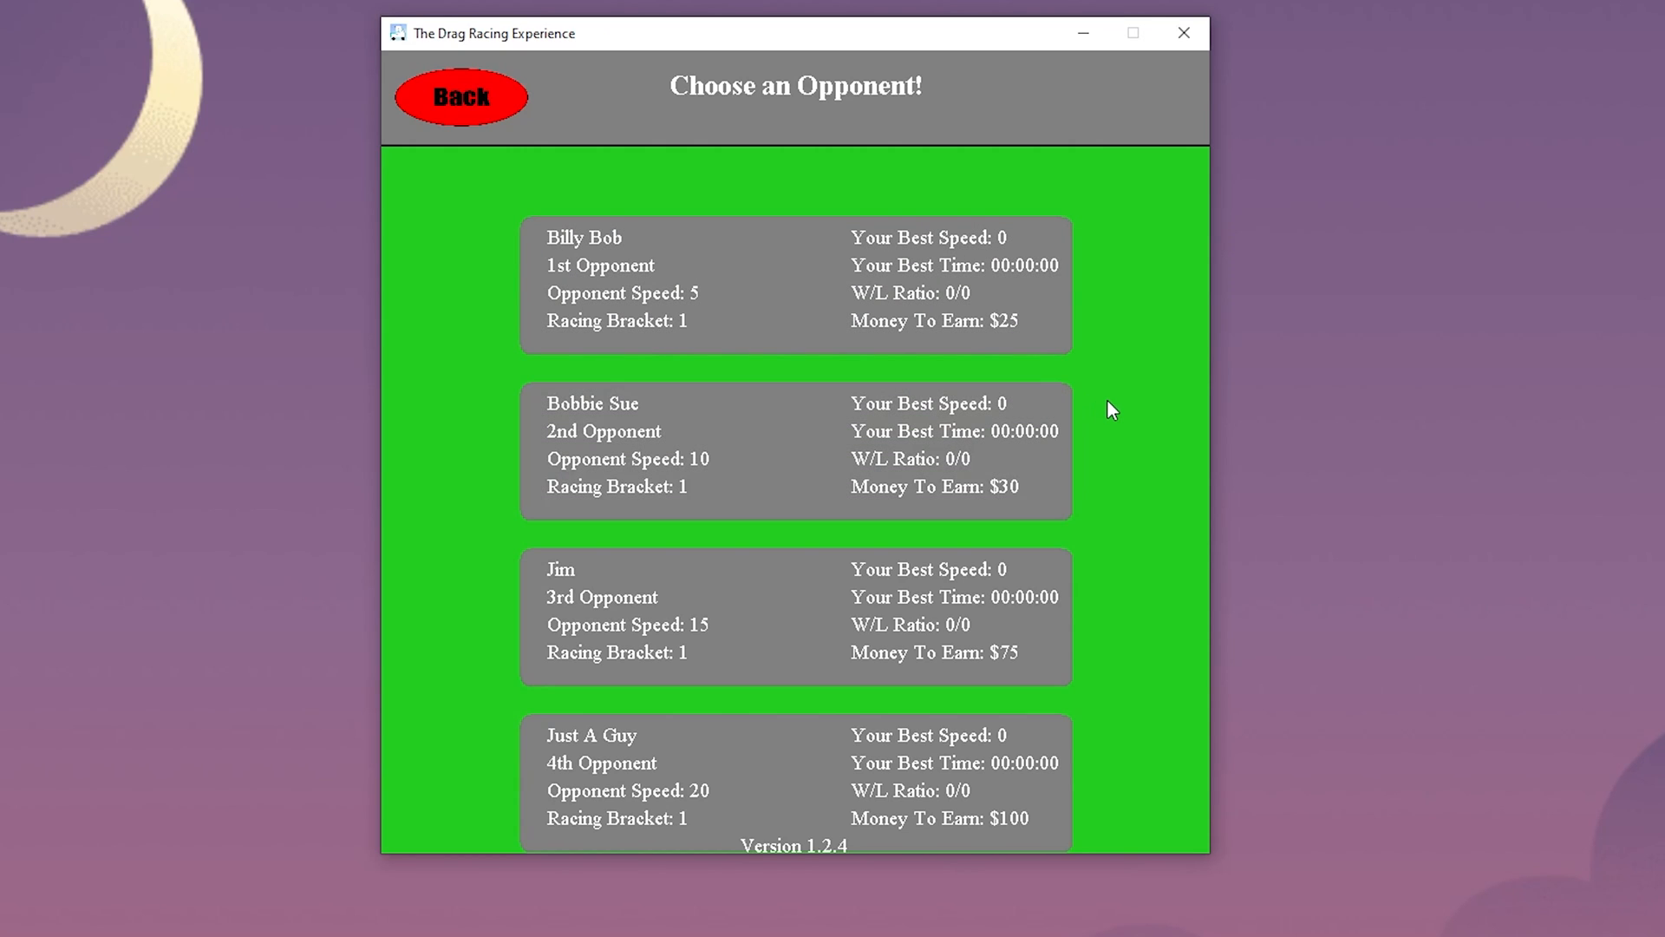
# Scroll through the career opponent list to view each opponent's records.
pyautogui.scroll(-3)
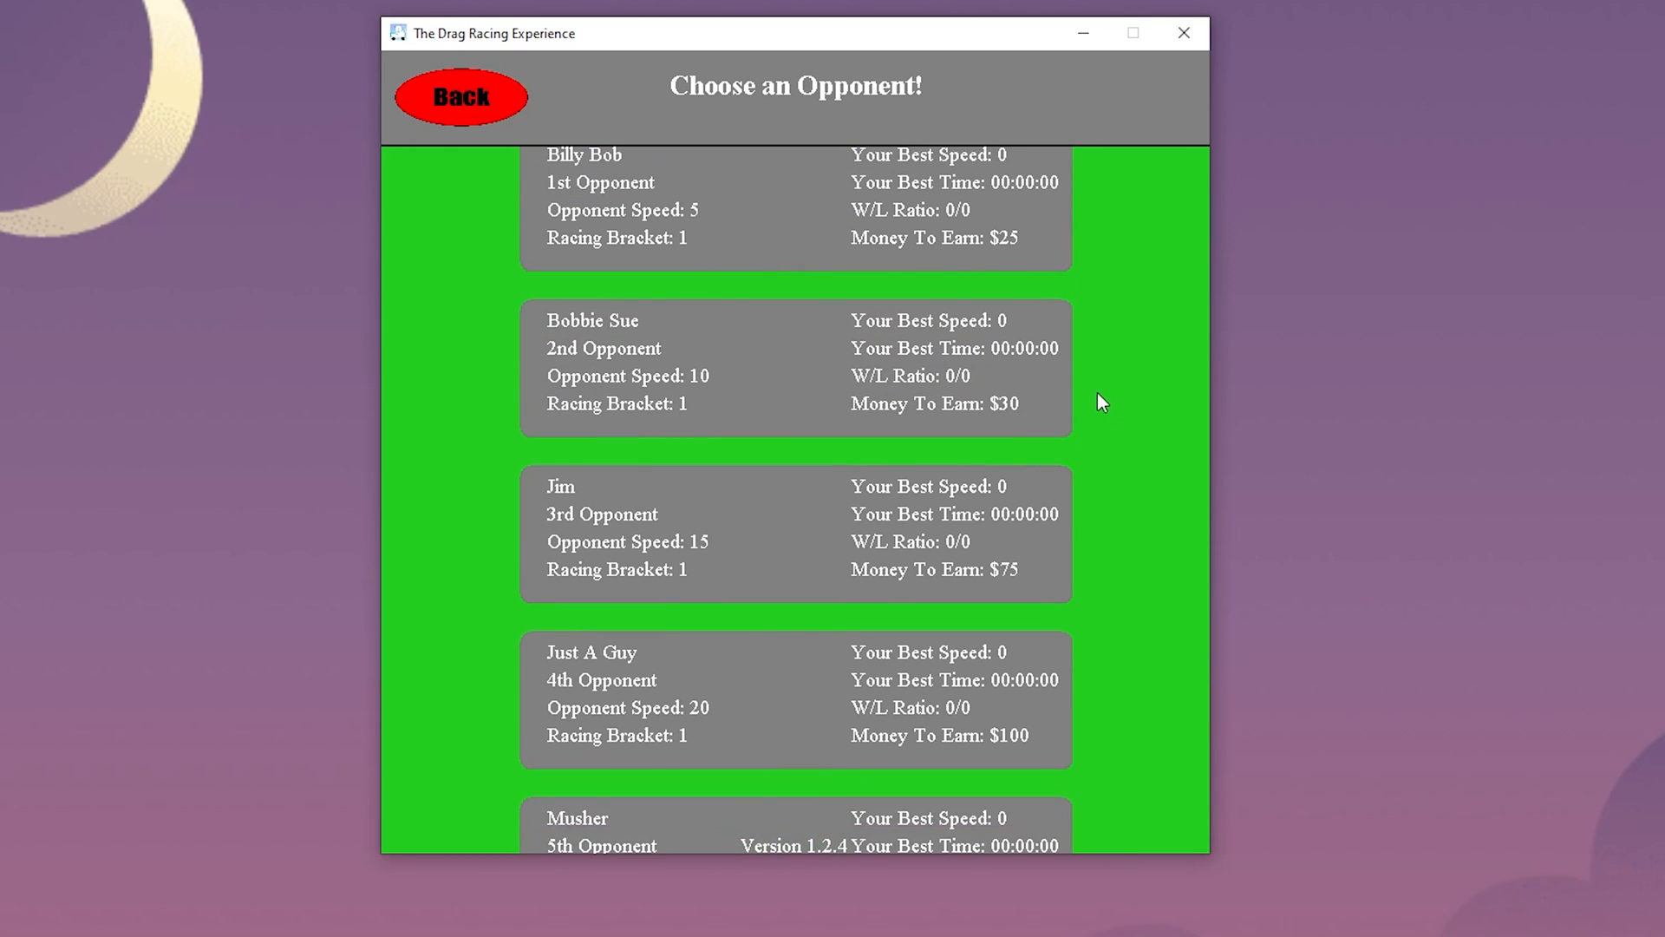
pyautogui.scroll(-3)
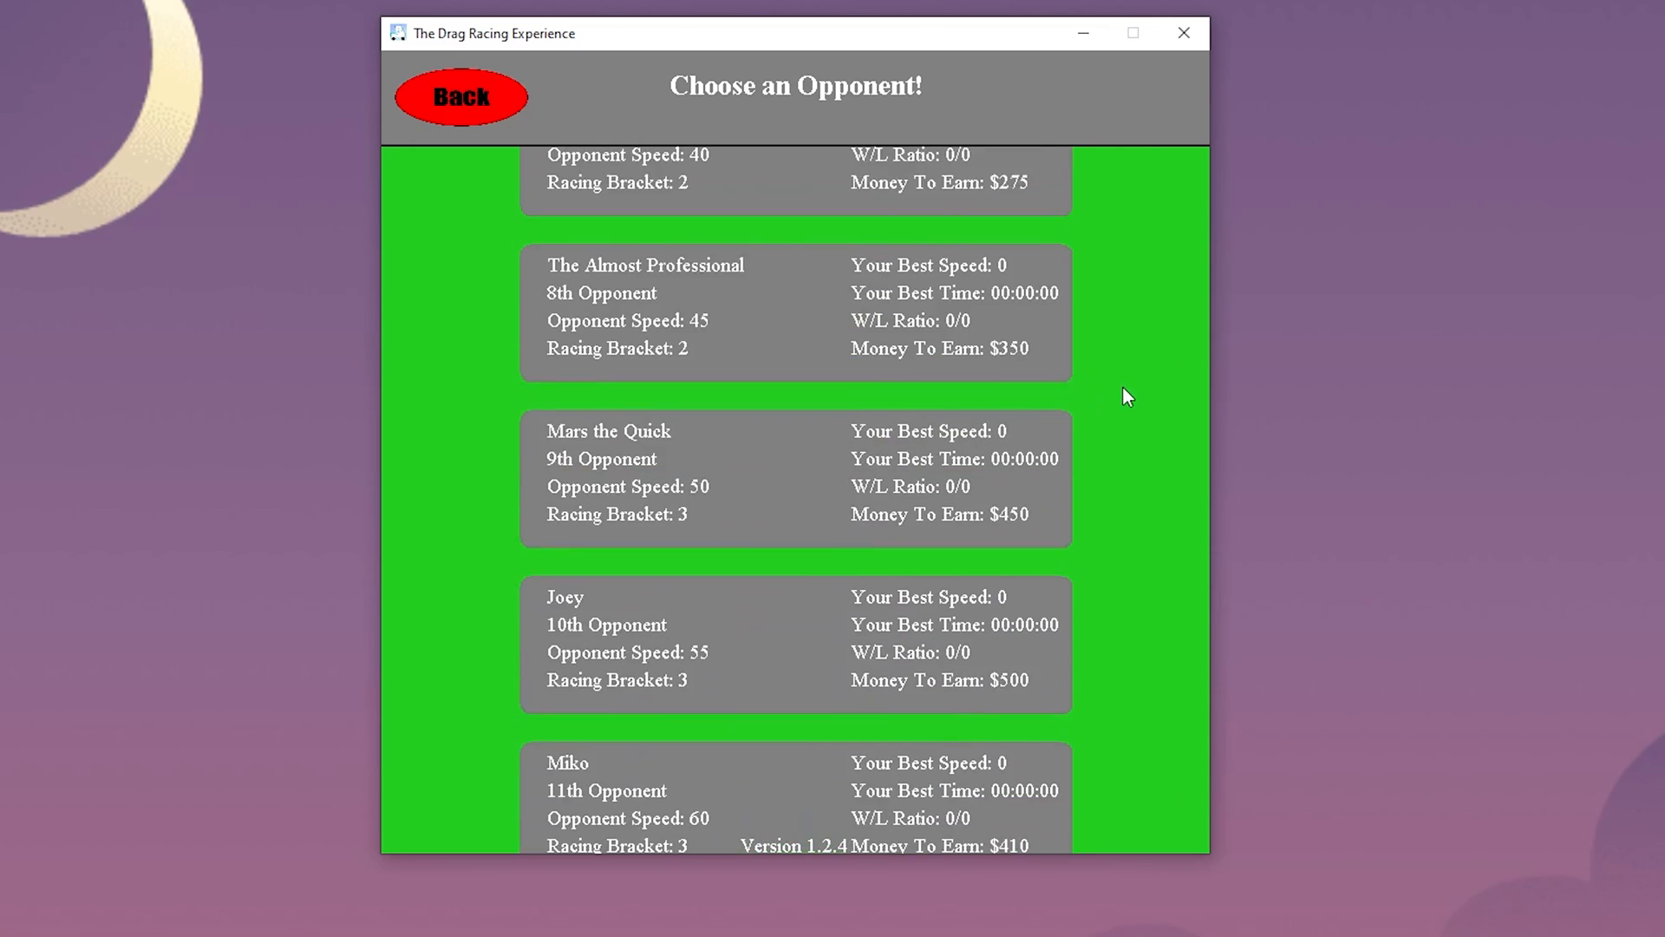
pyautogui.scroll(-3)
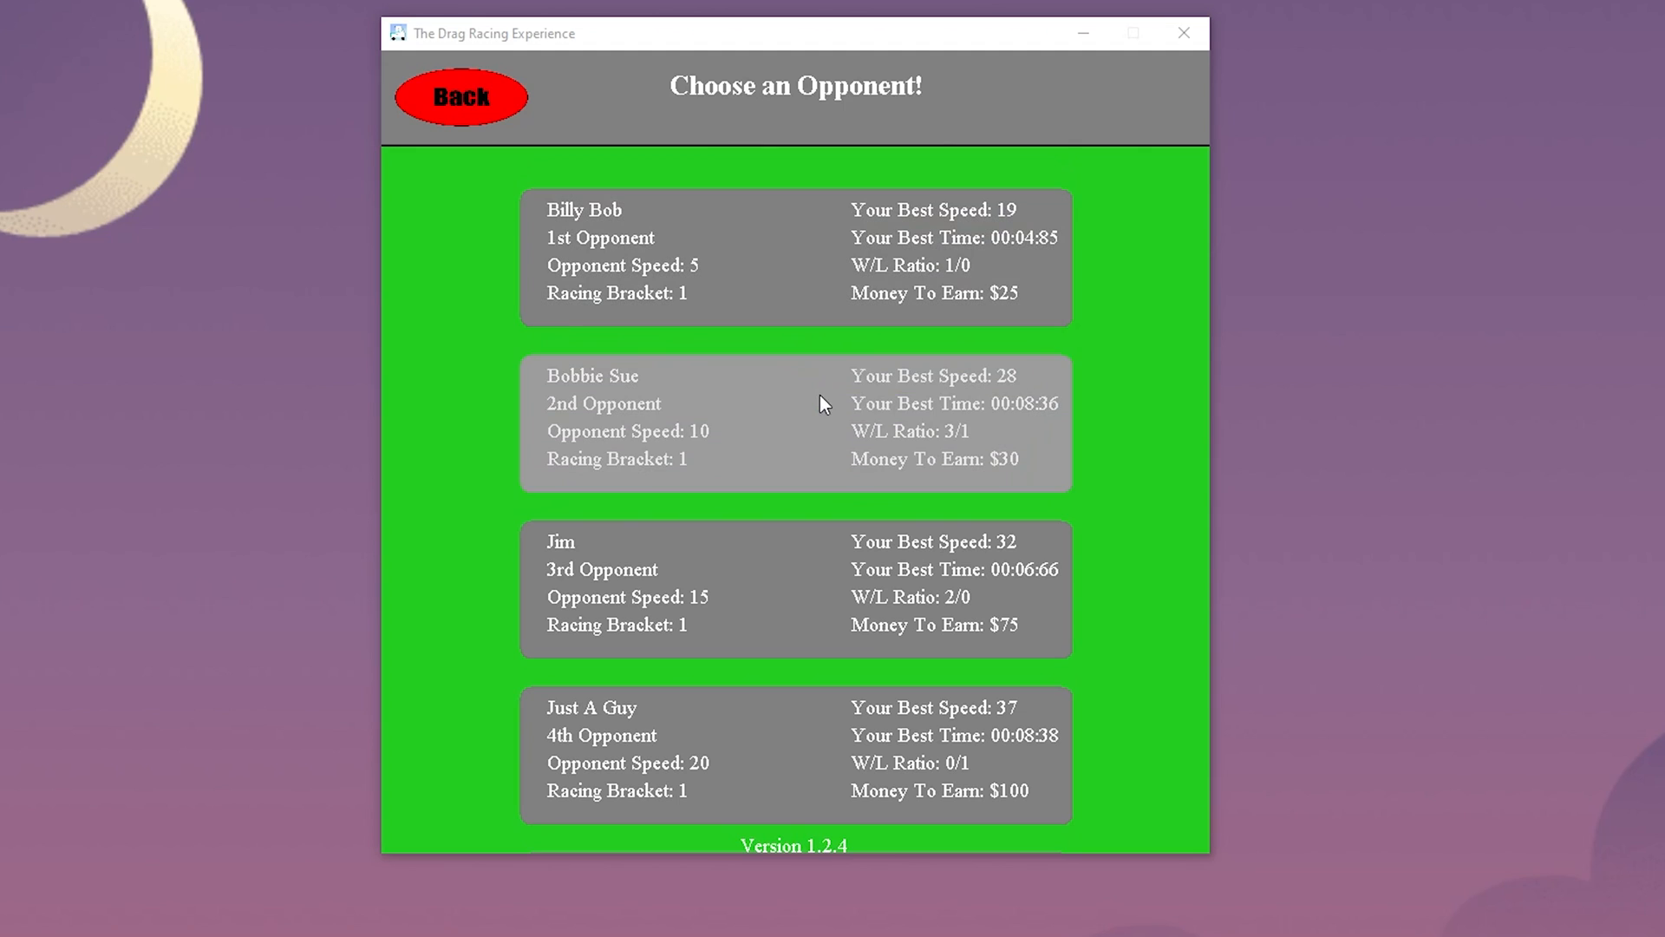
# Start a career race against Bobbie Sue, whose record stands at 3/1.
pyautogui.click(795, 421)
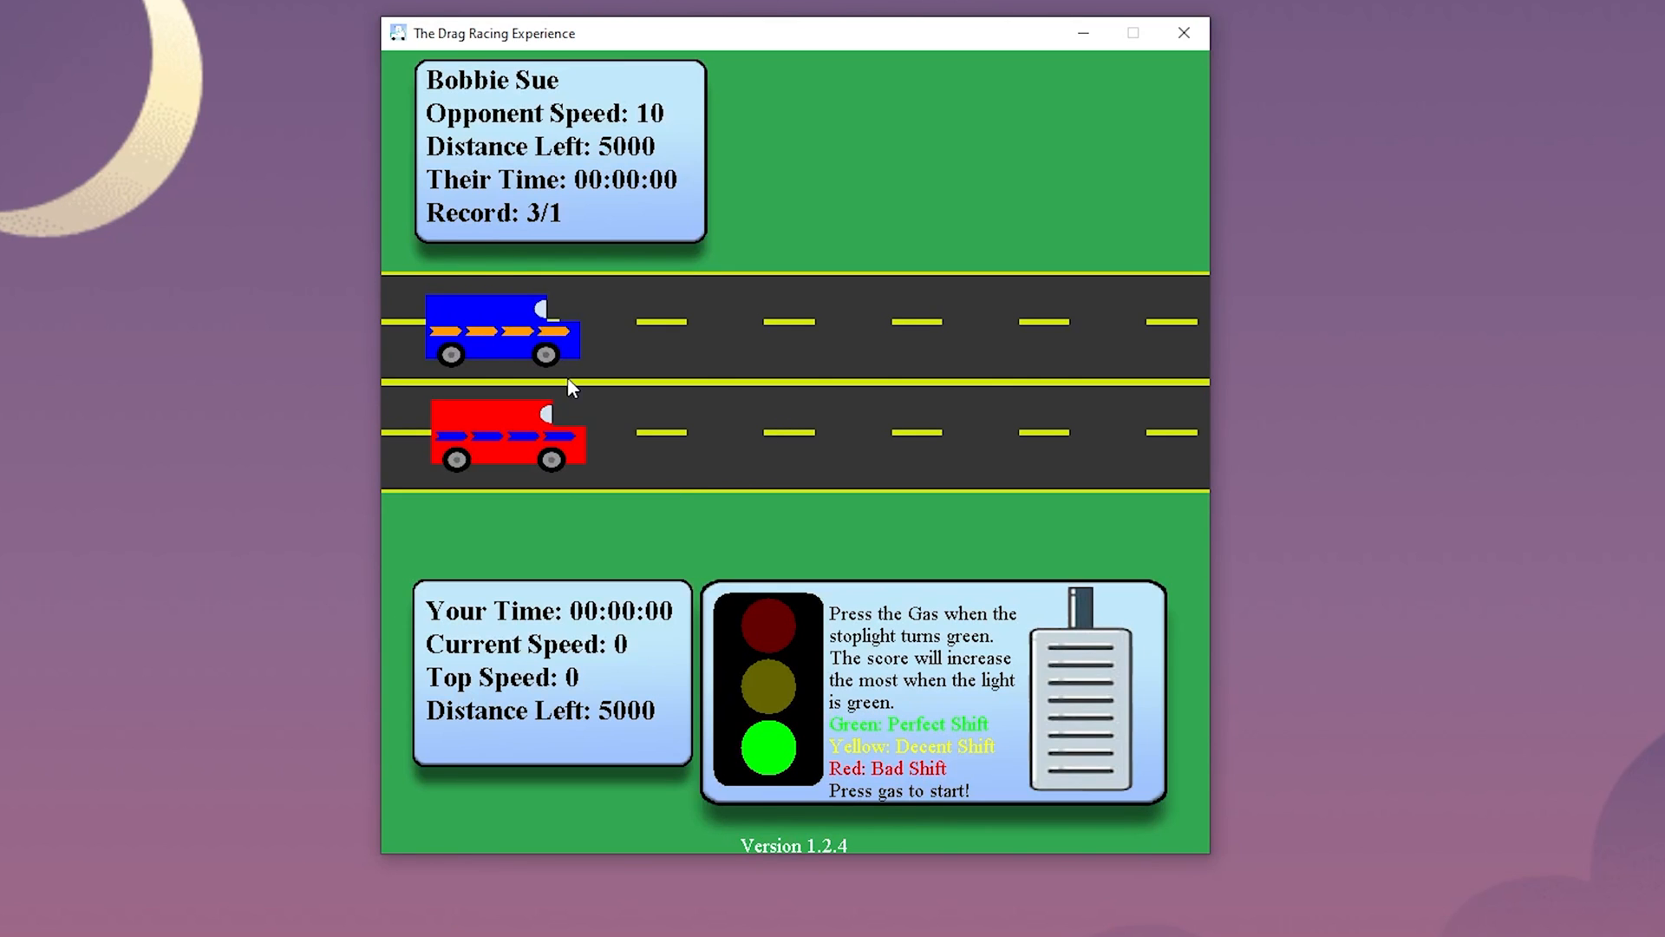
pyautogui.moveTo(708, 119)
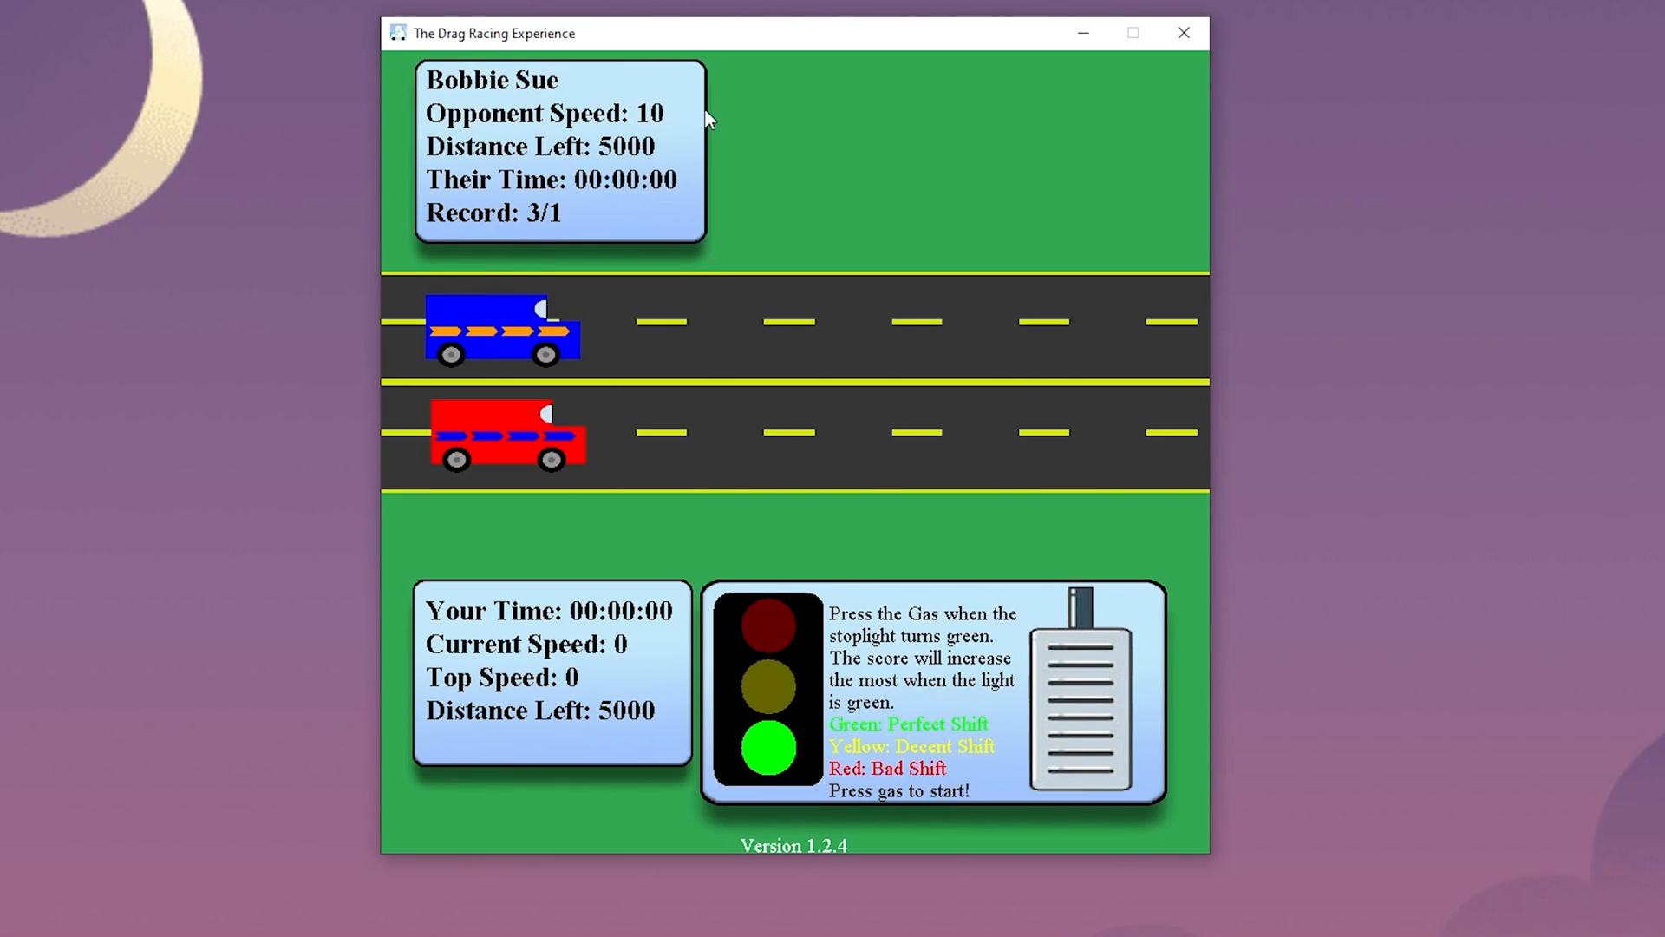
pyautogui.moveTo(1097, 733)
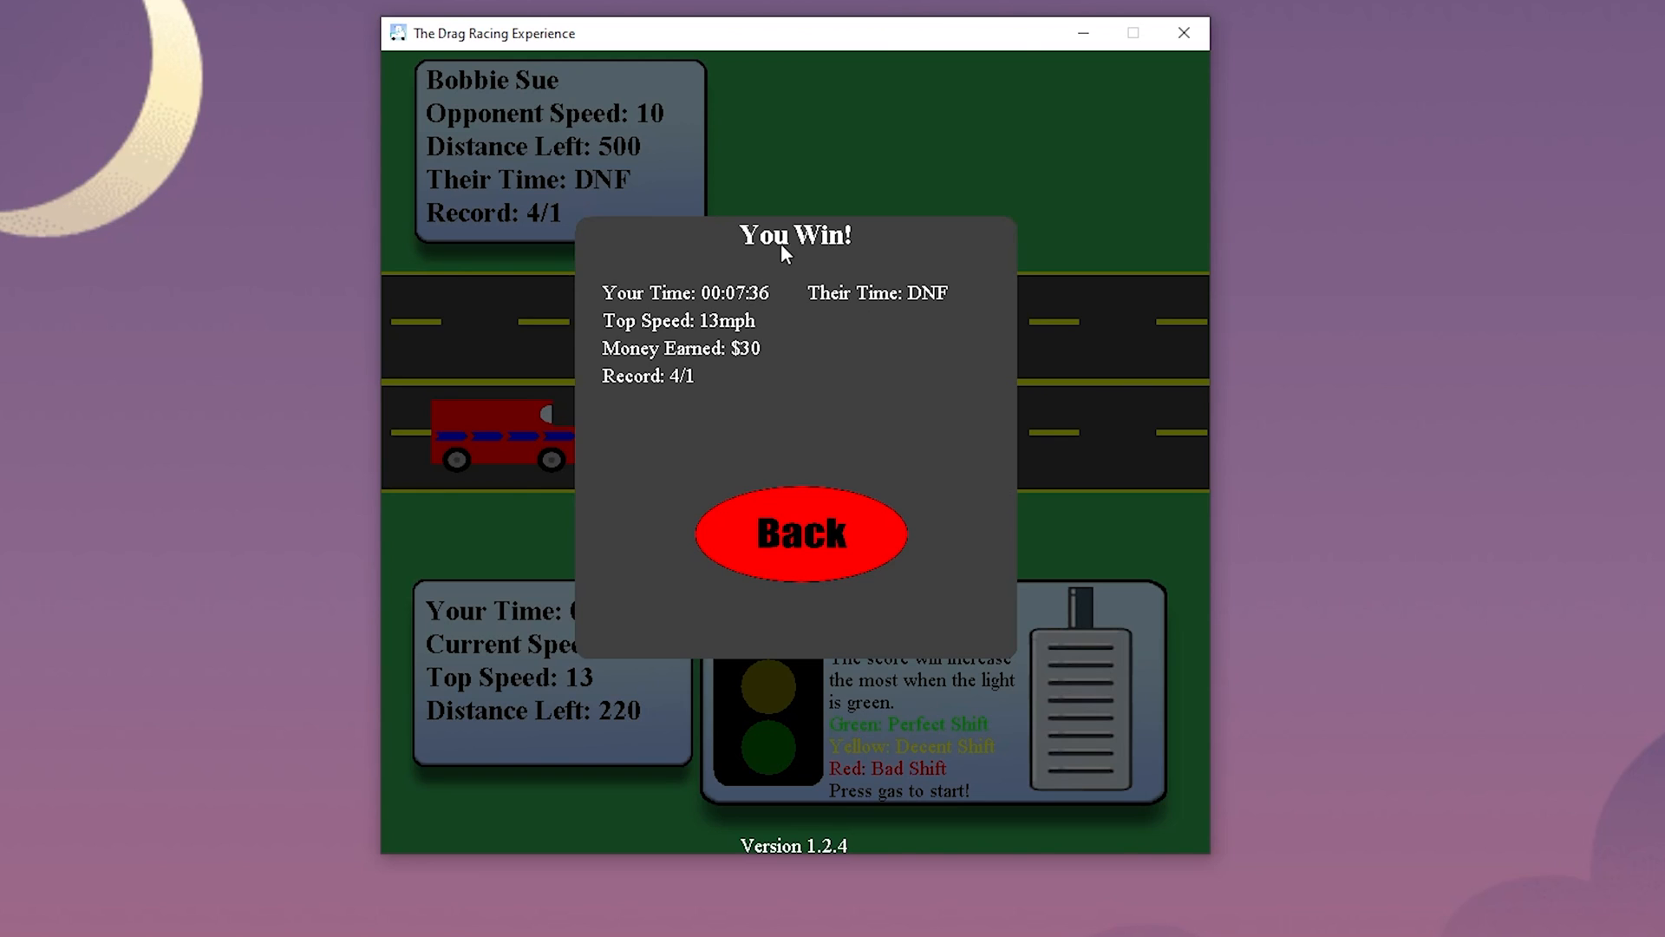
pyautogui.moveTo(723, 388)
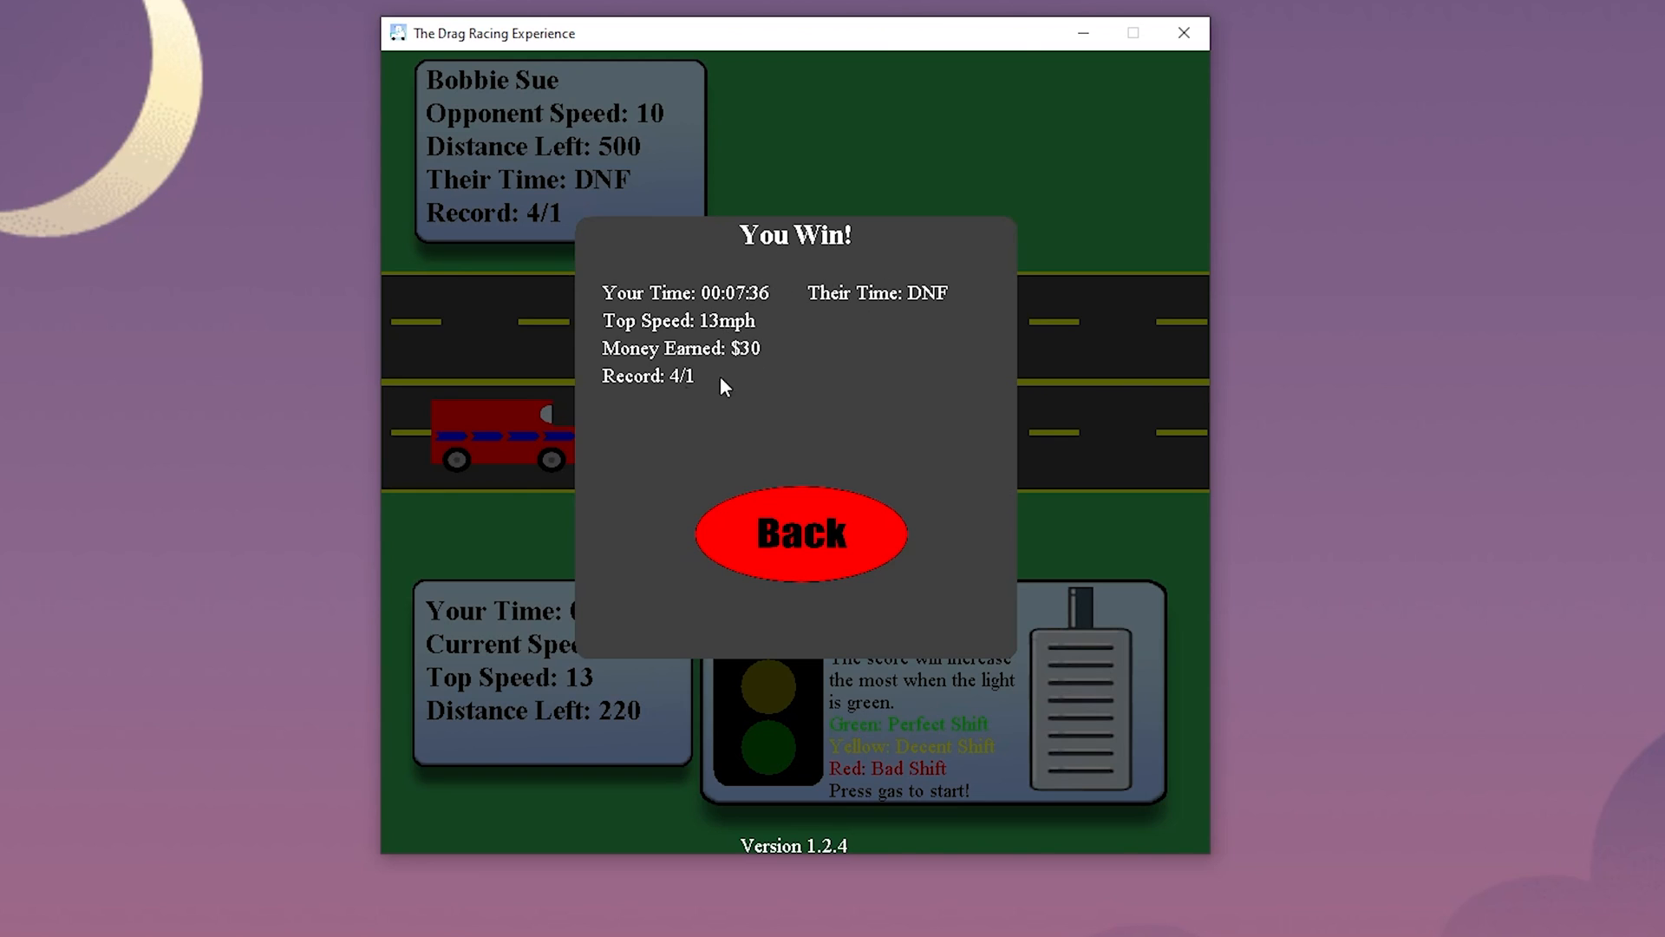
pyautogui.moveTo(842, 522)
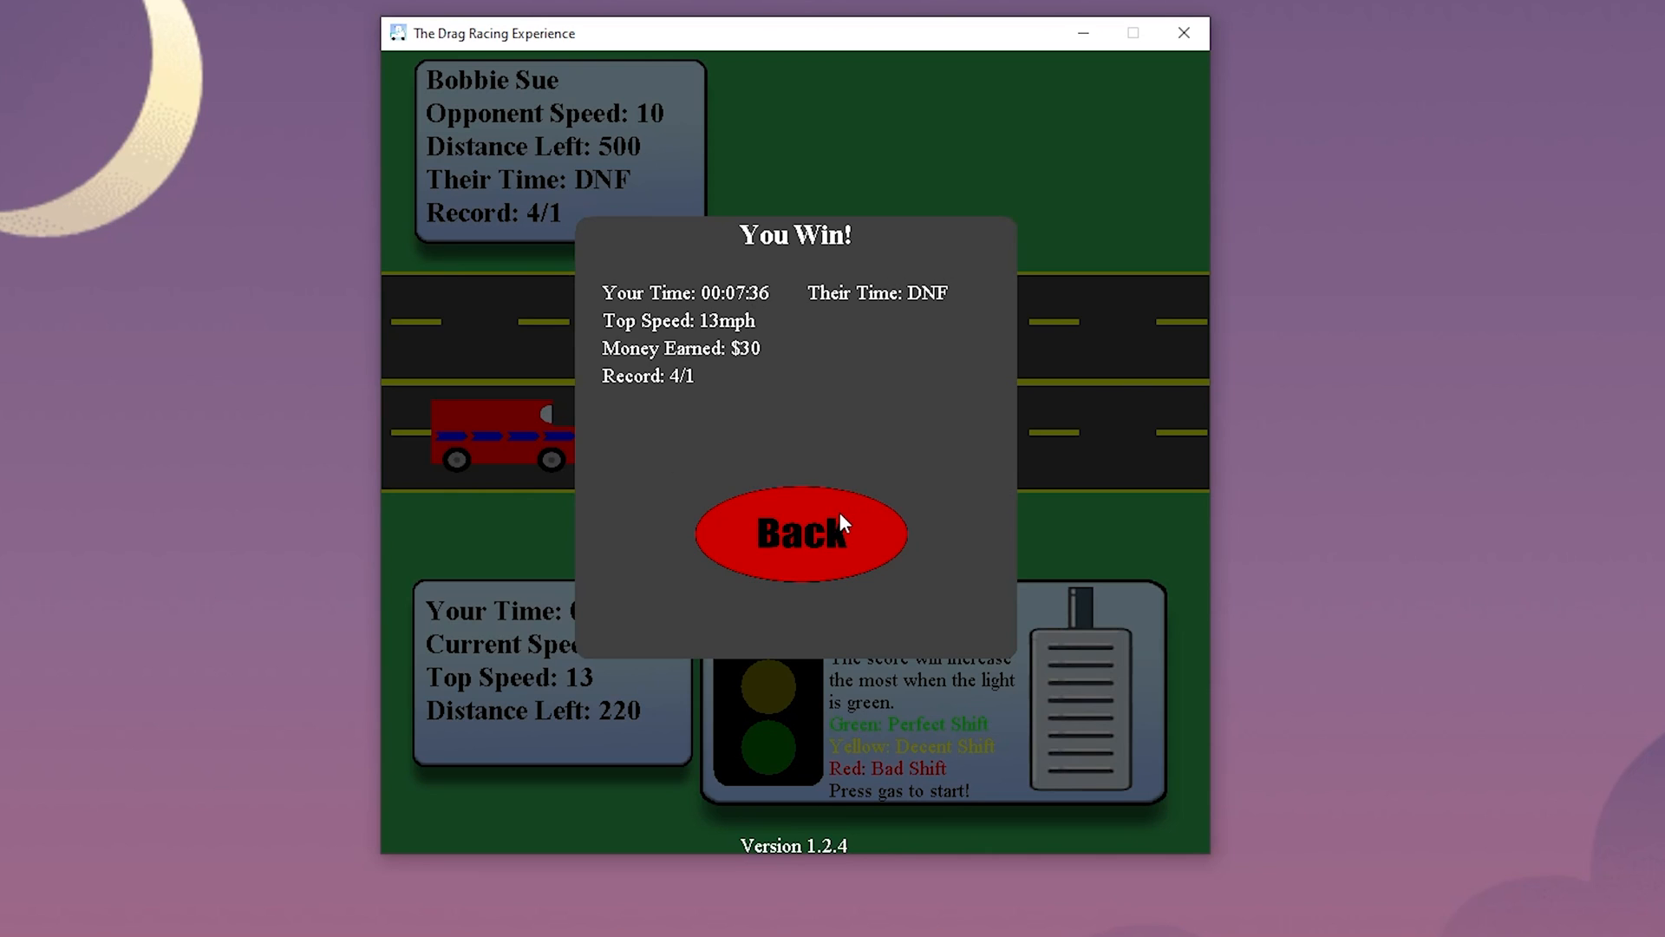
pyautogui.moveTo(908, 463)
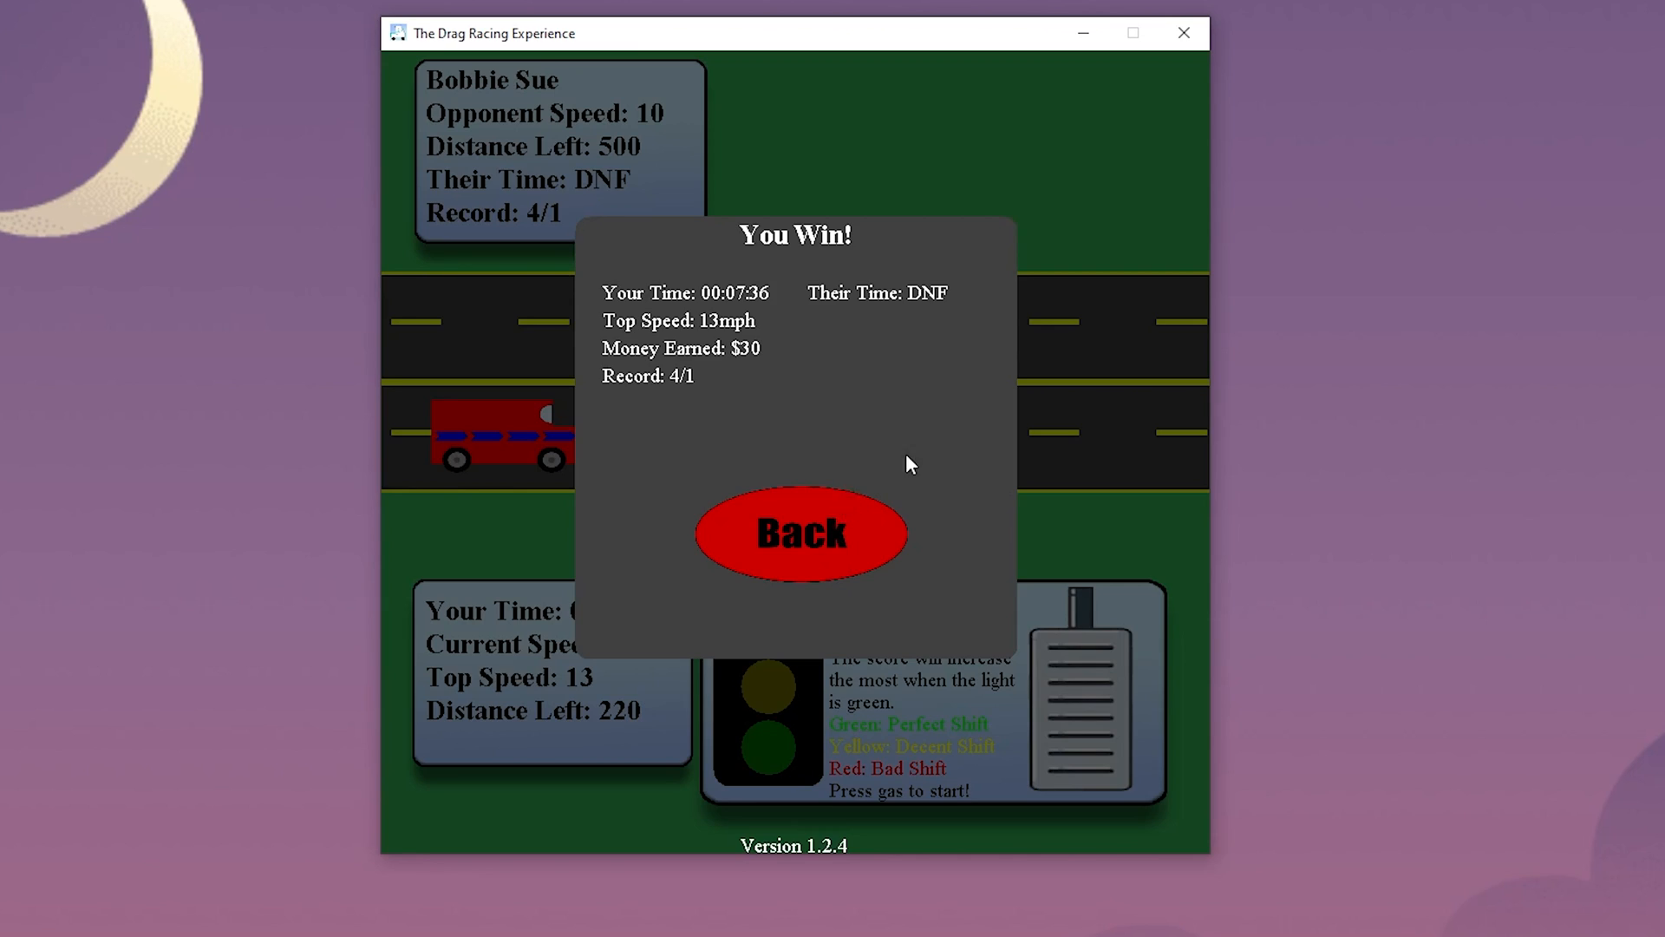
# Return through the garage to race Bobbie Sue again, then leave the results screen.
pyautogui.click(799, 533)
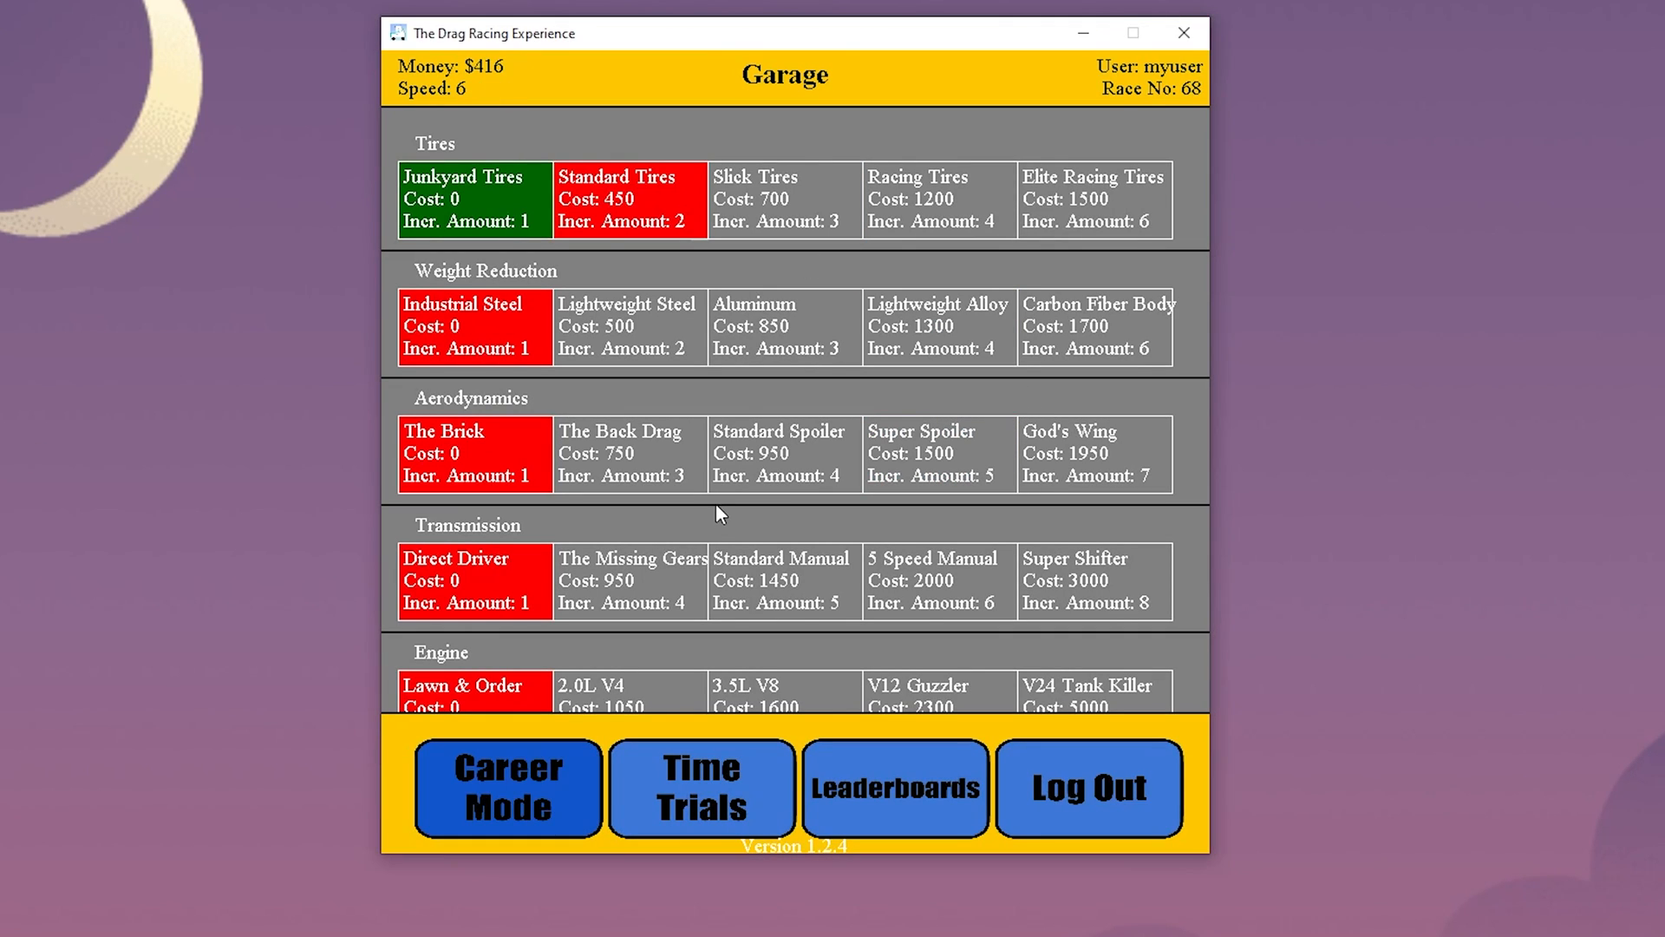
pyautogui.click(507, 788)
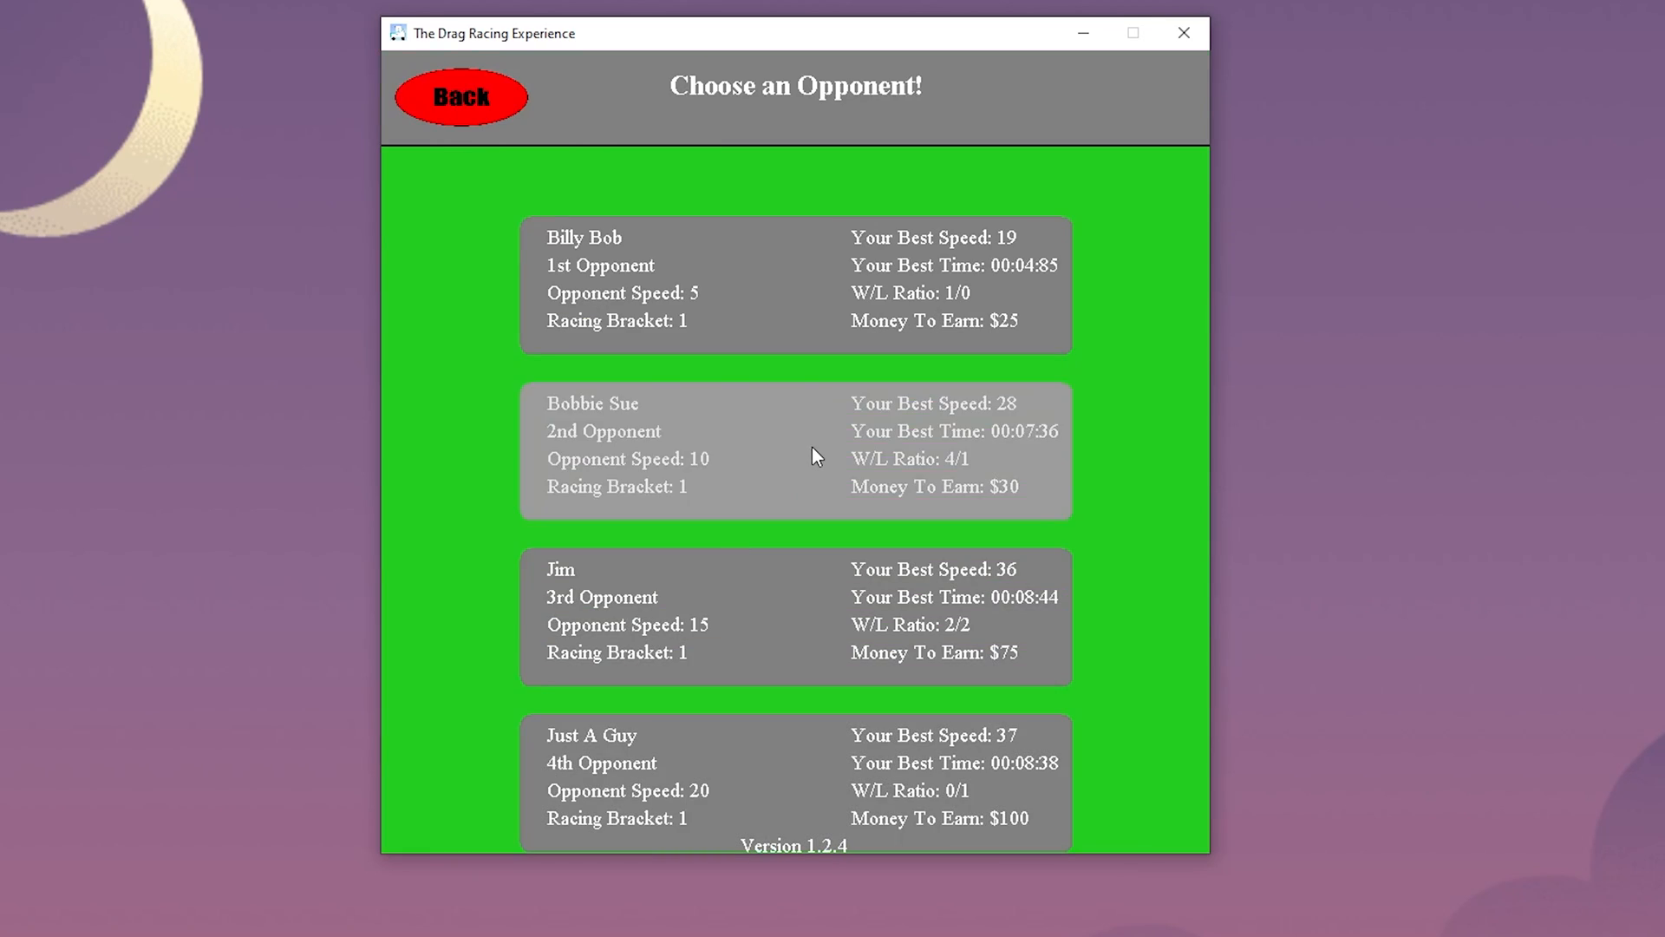
pyautogui.click(794, 448)
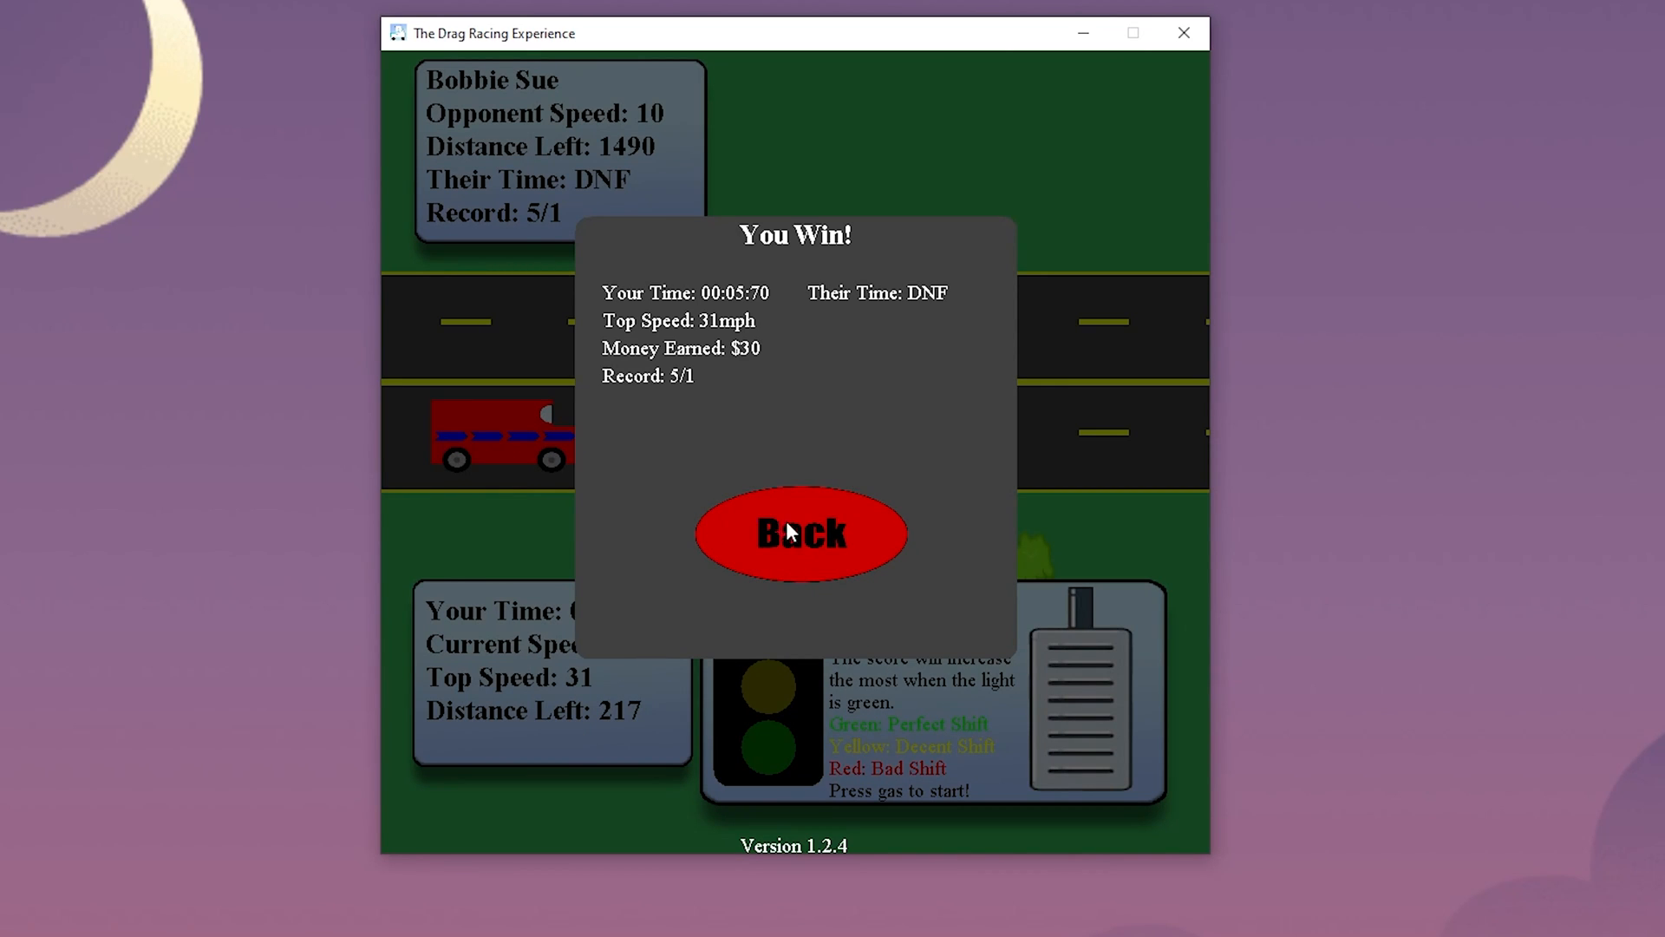
pyautogui.click(799, 533)
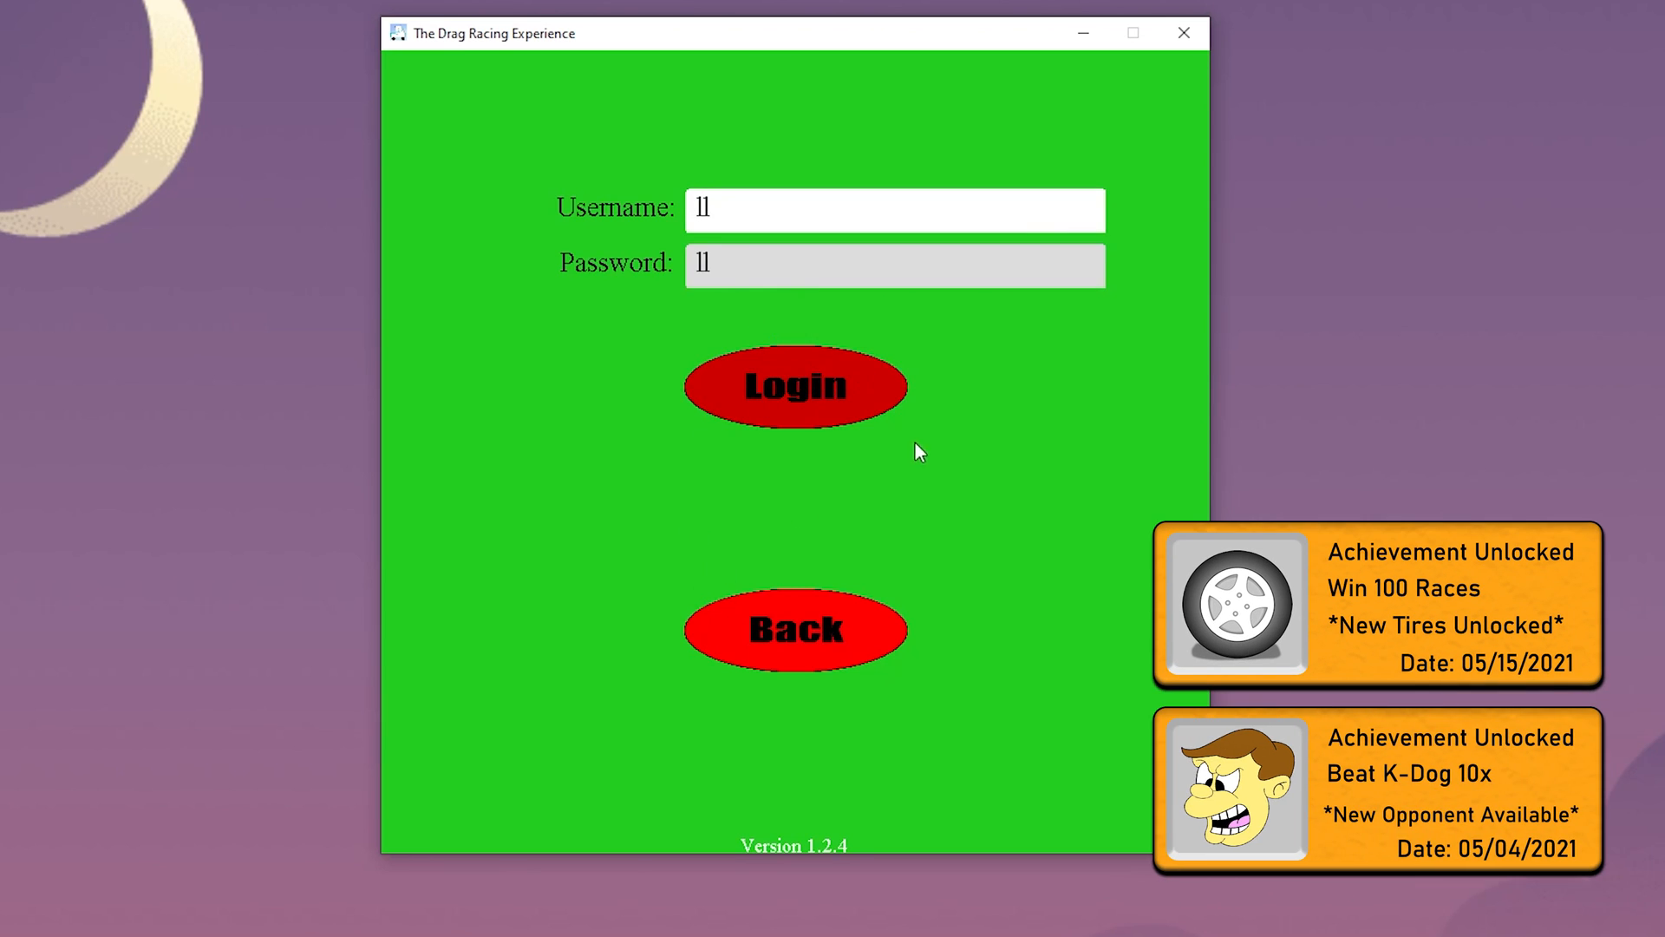
# Sign in as user ll and go from the opponent list back to the garage.
pyautogui.click(794, 385)
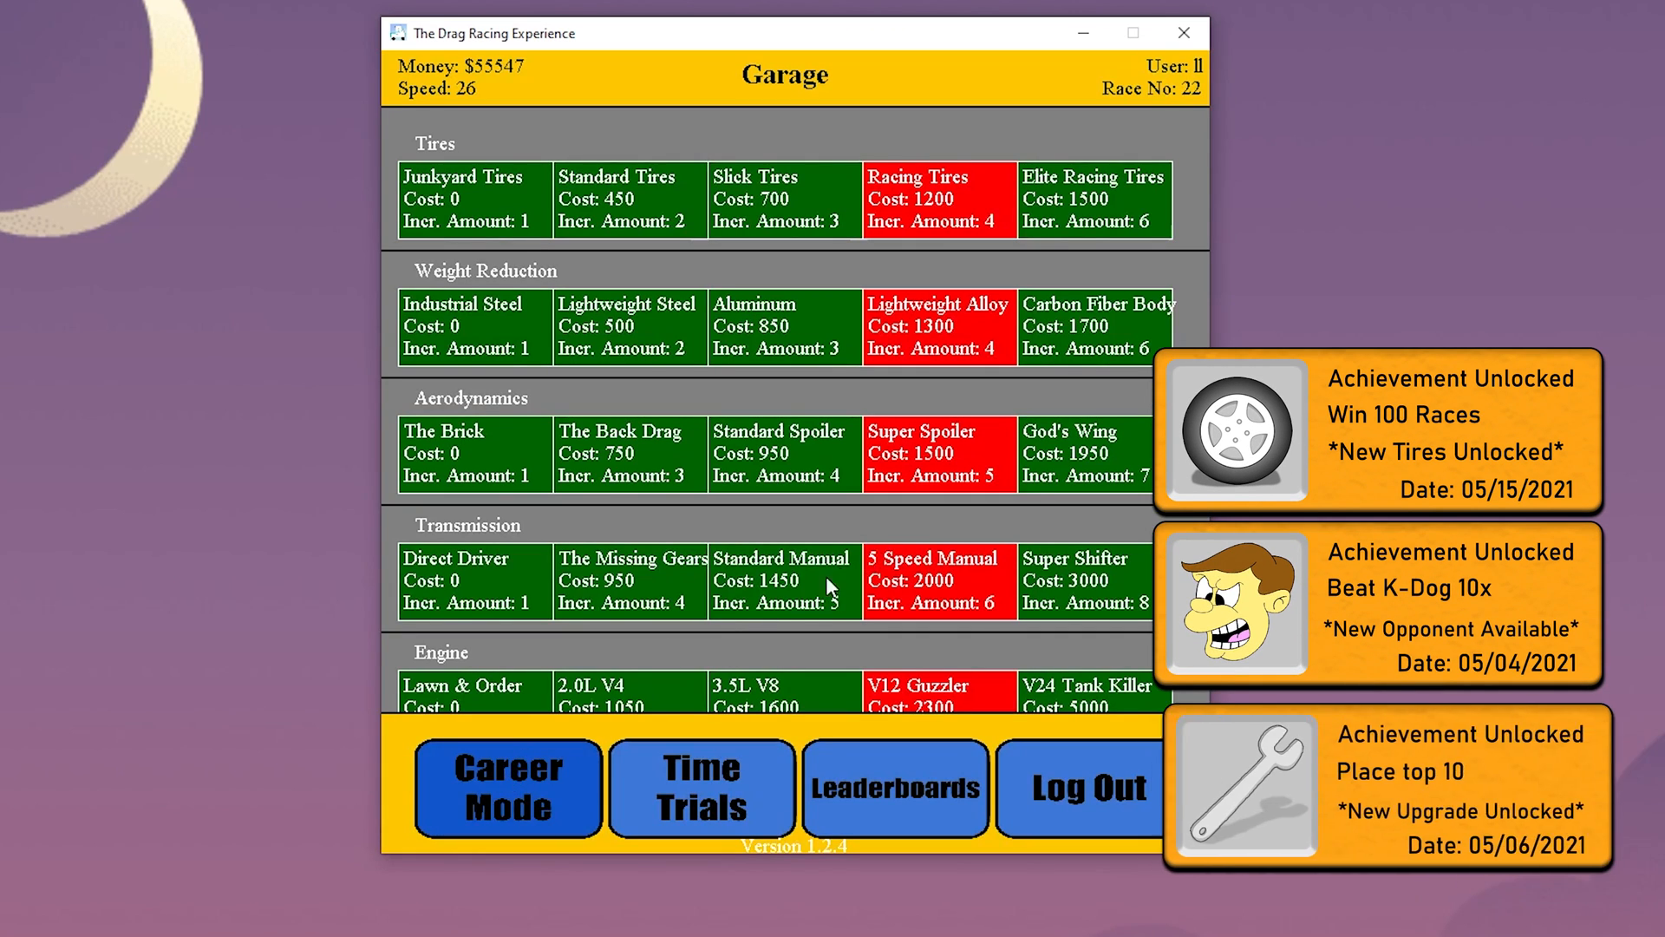
pyautogui.click(506, 786)
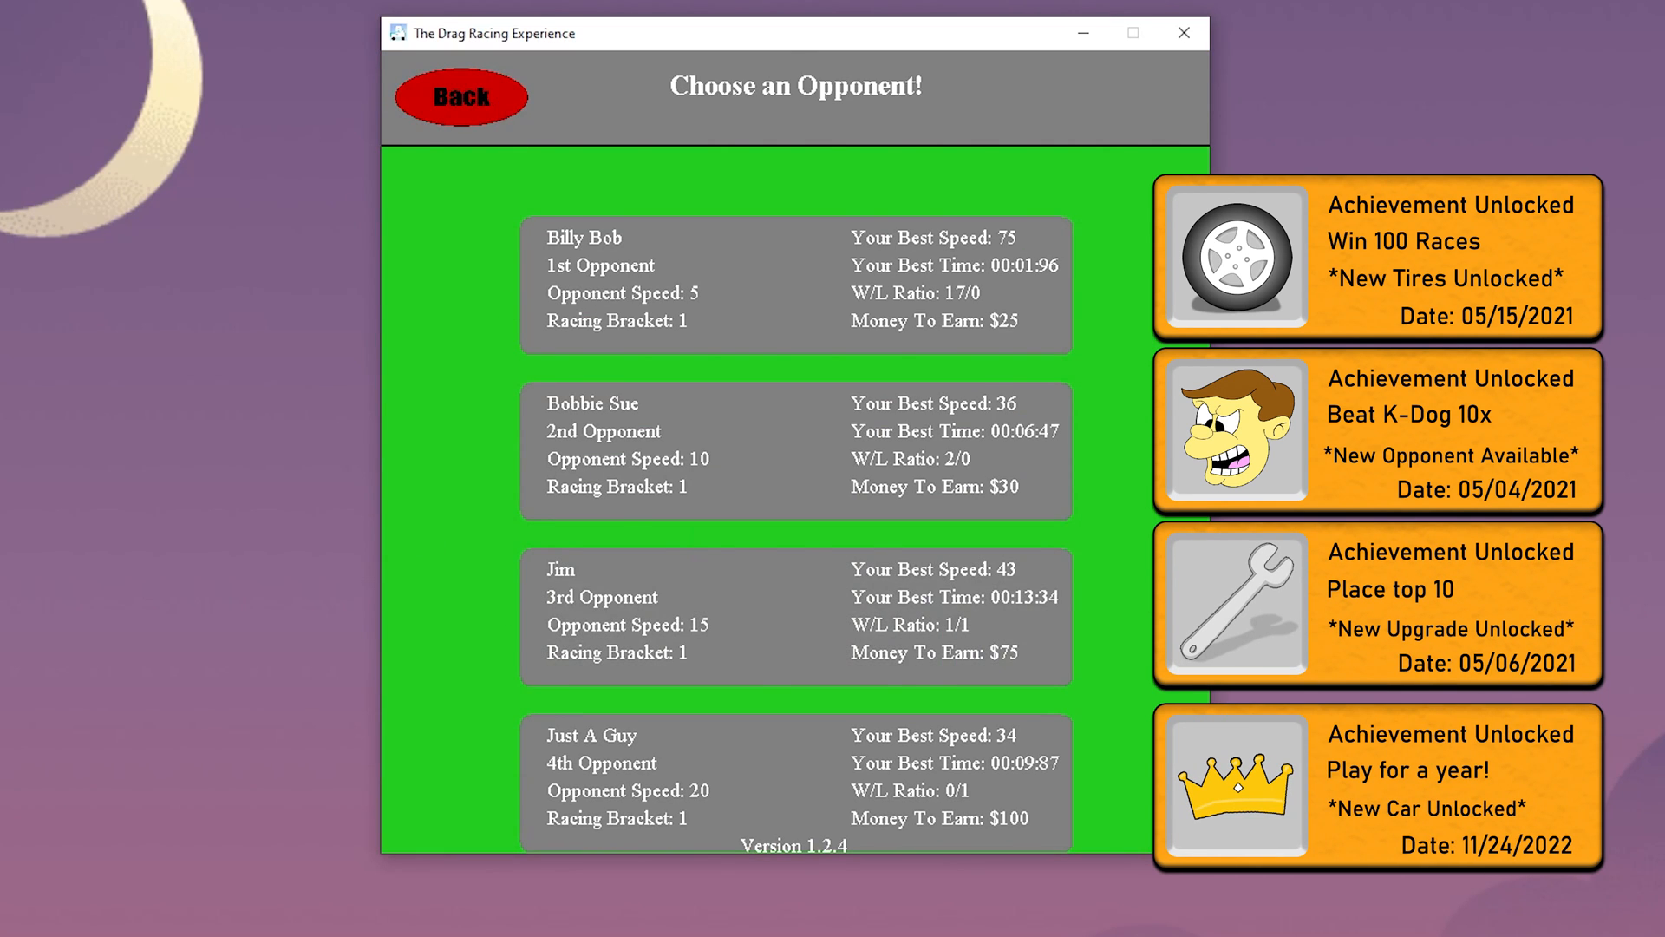
pyautogui.click(460, 96)
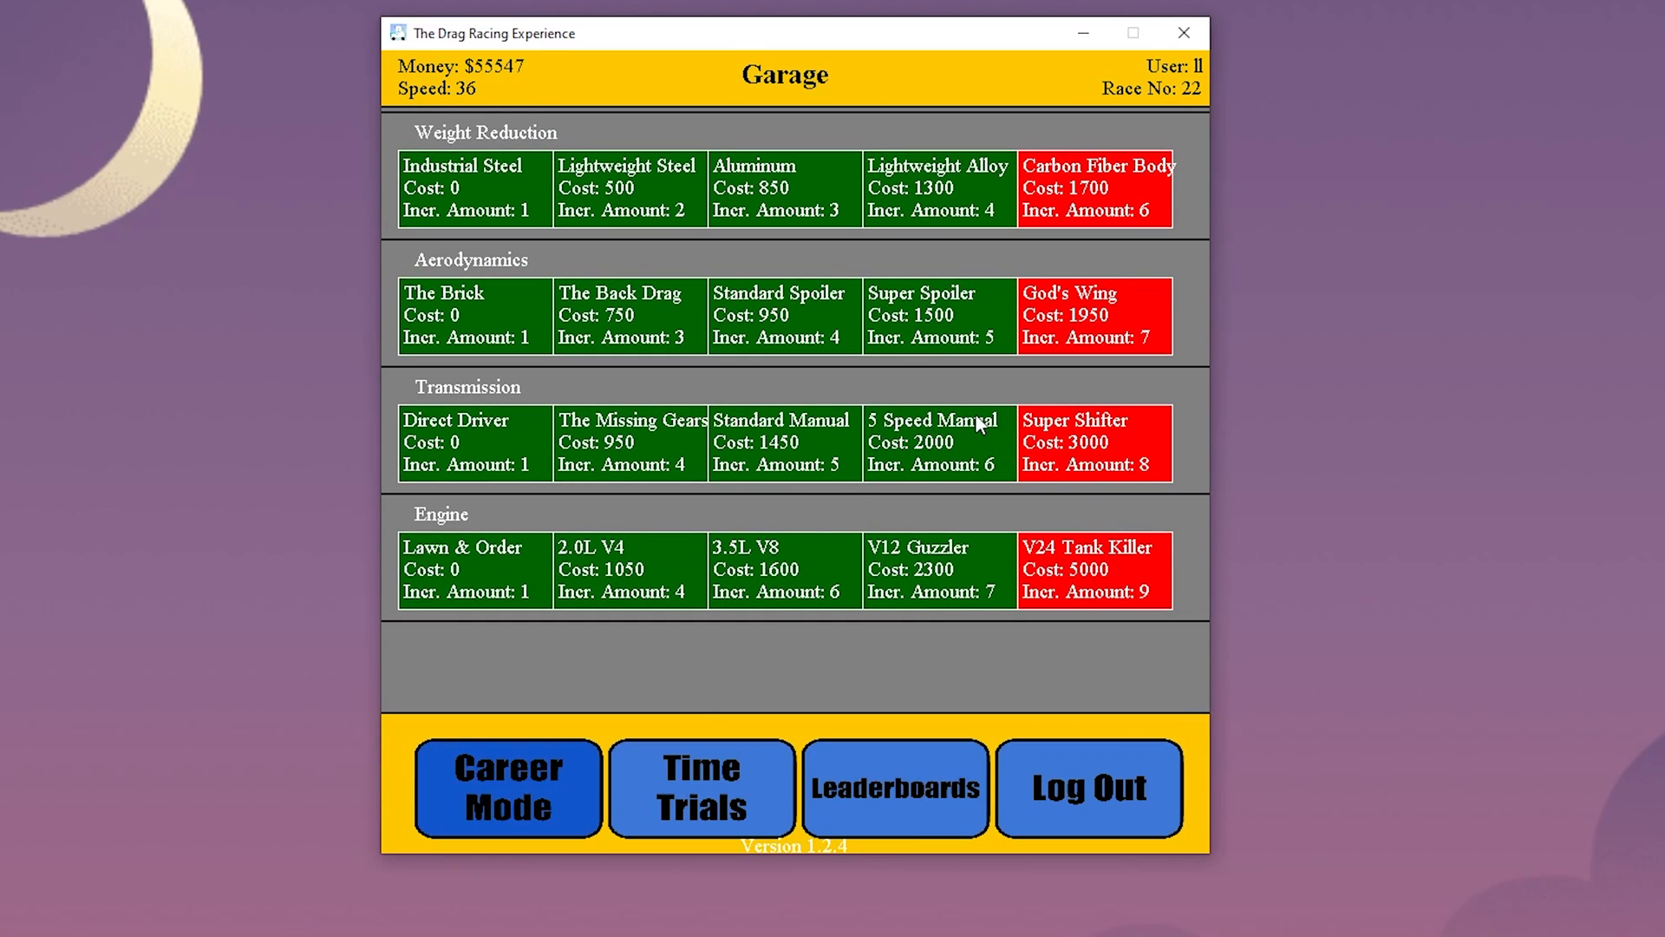
# Scroll the career opponents down to The Universal G.O.A.T. and start that race.
pyautogui.click(507, 789)
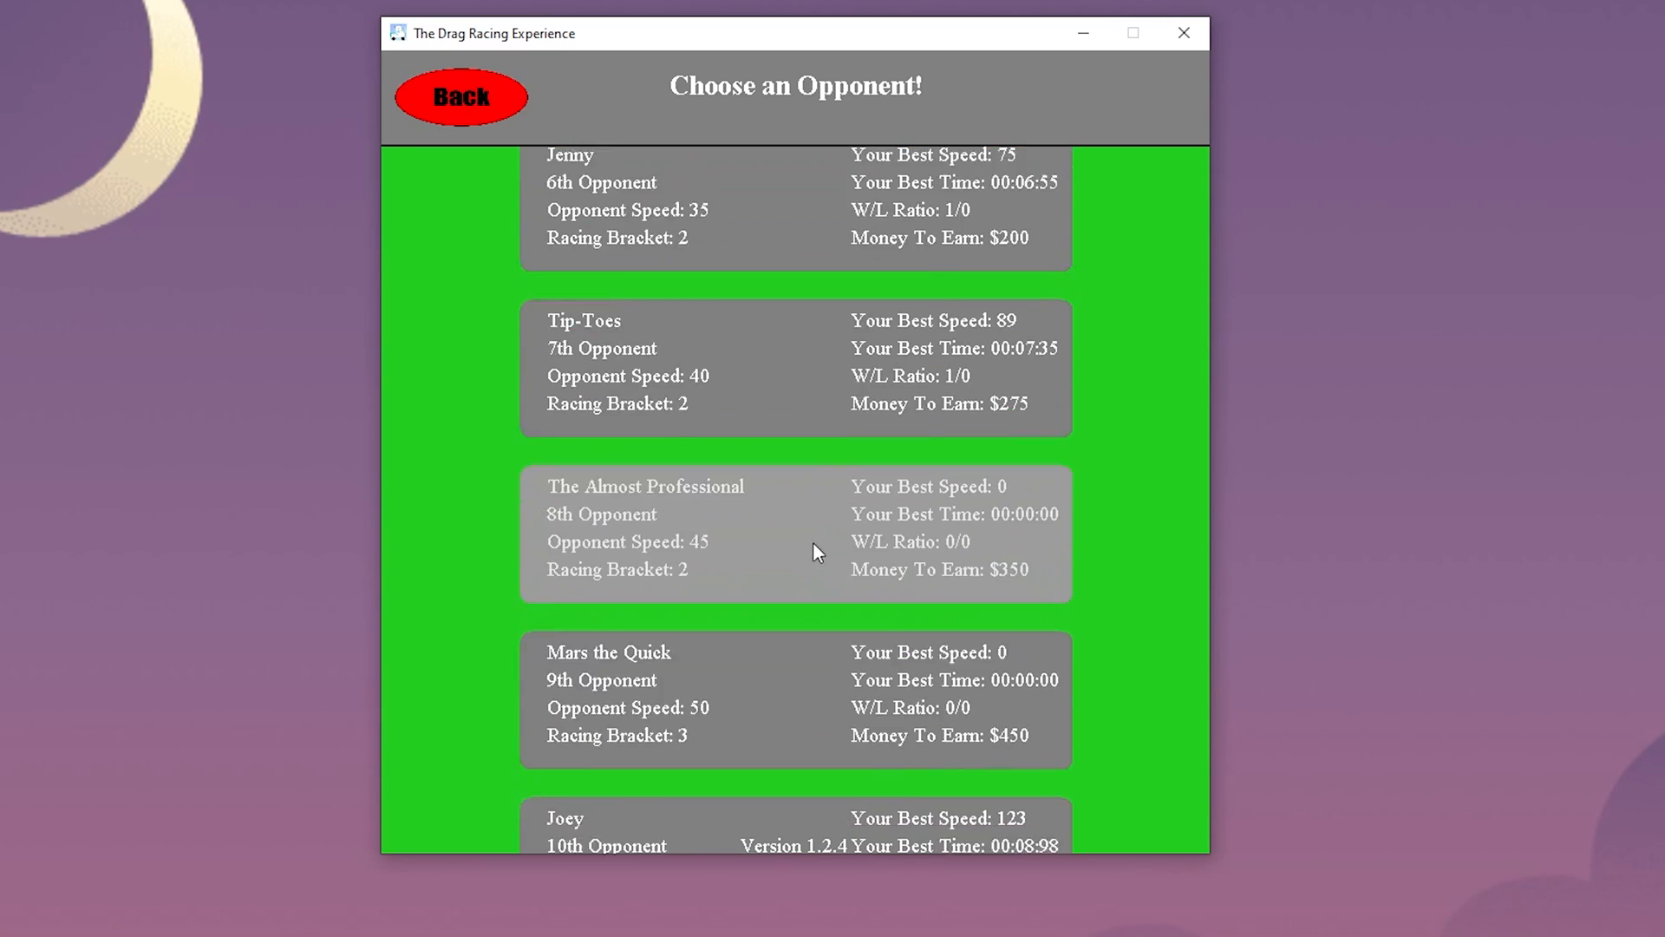
pyautogui.scroll(-3)
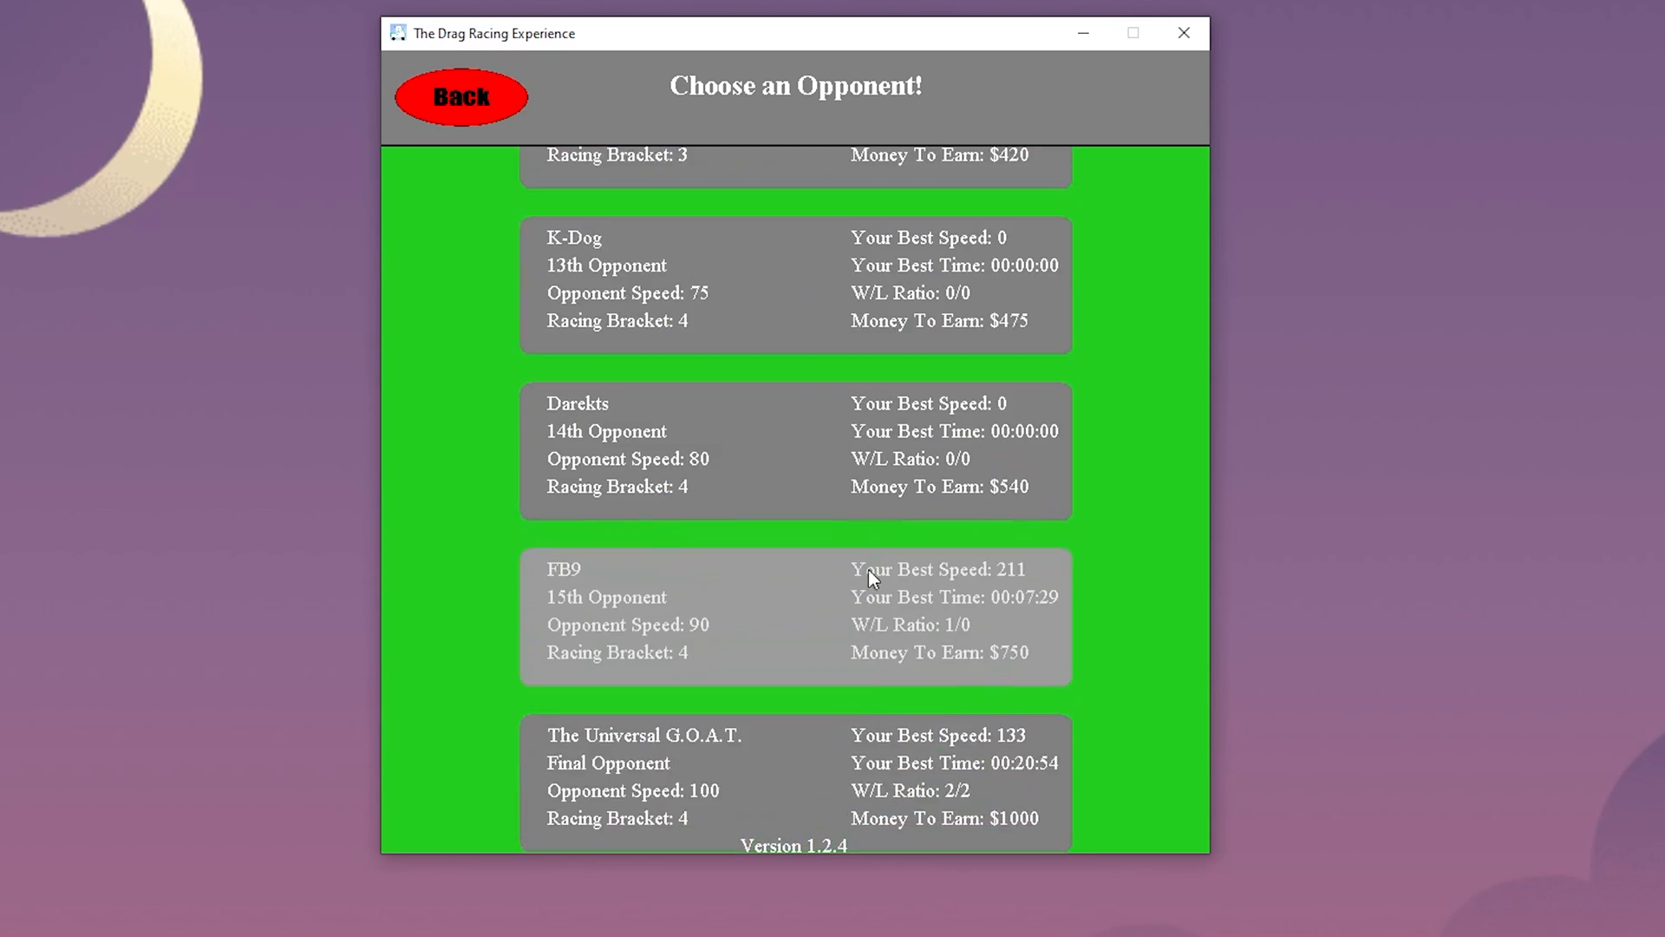
pyautogui.scroll(-3)
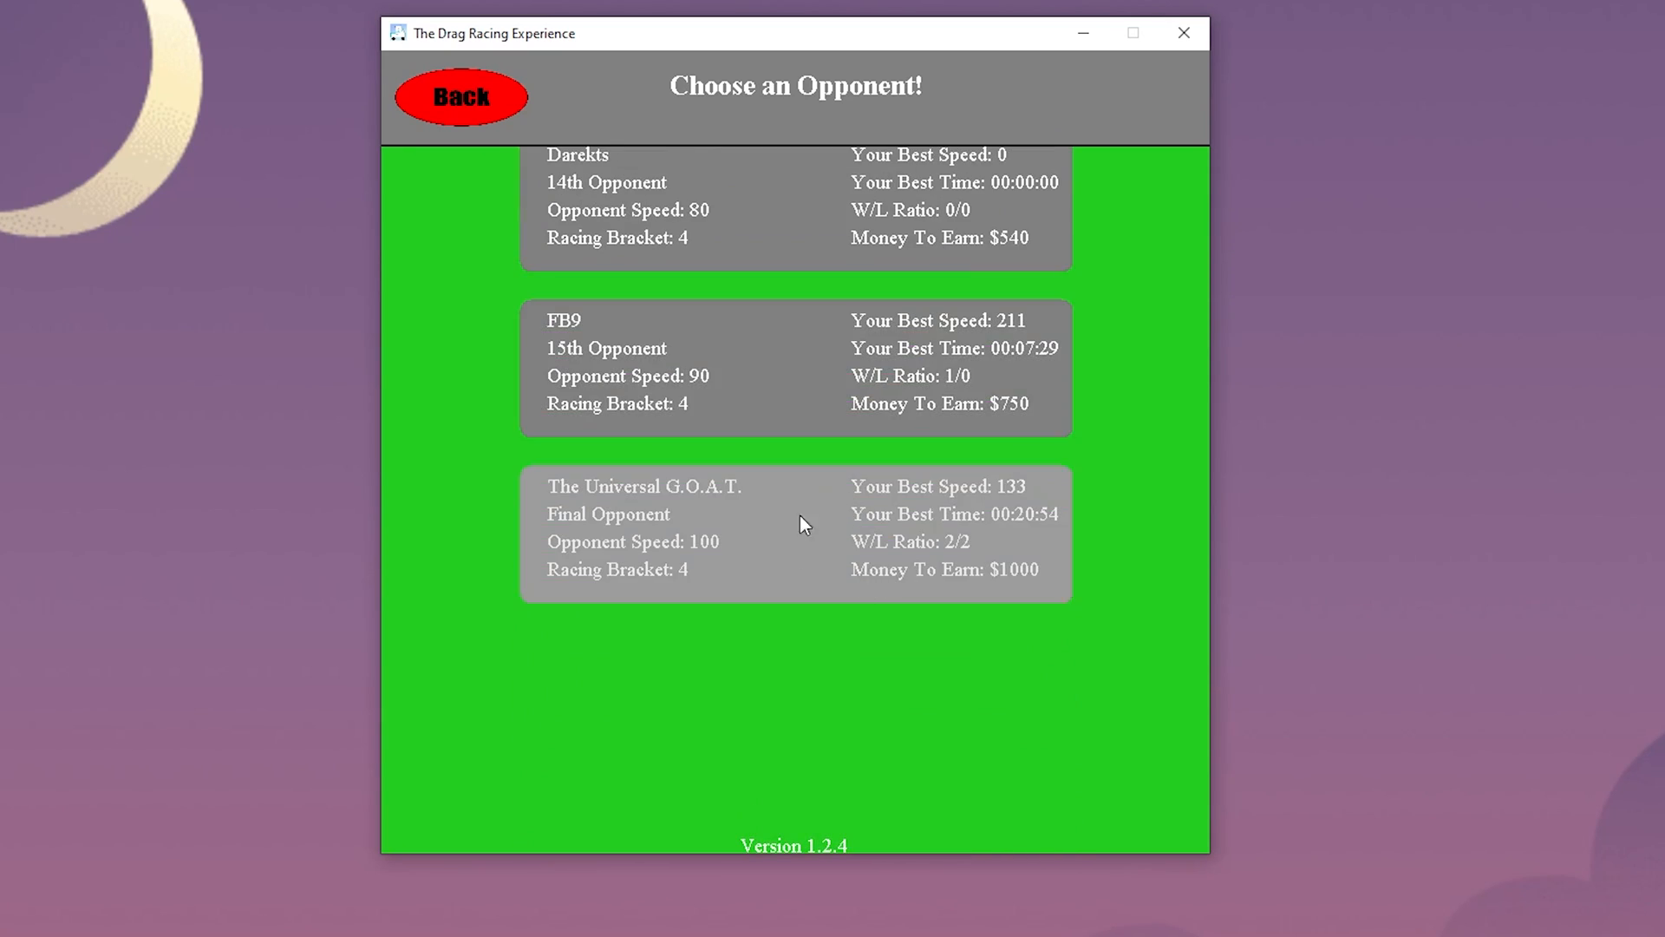
pyautogui.click(794, 531)
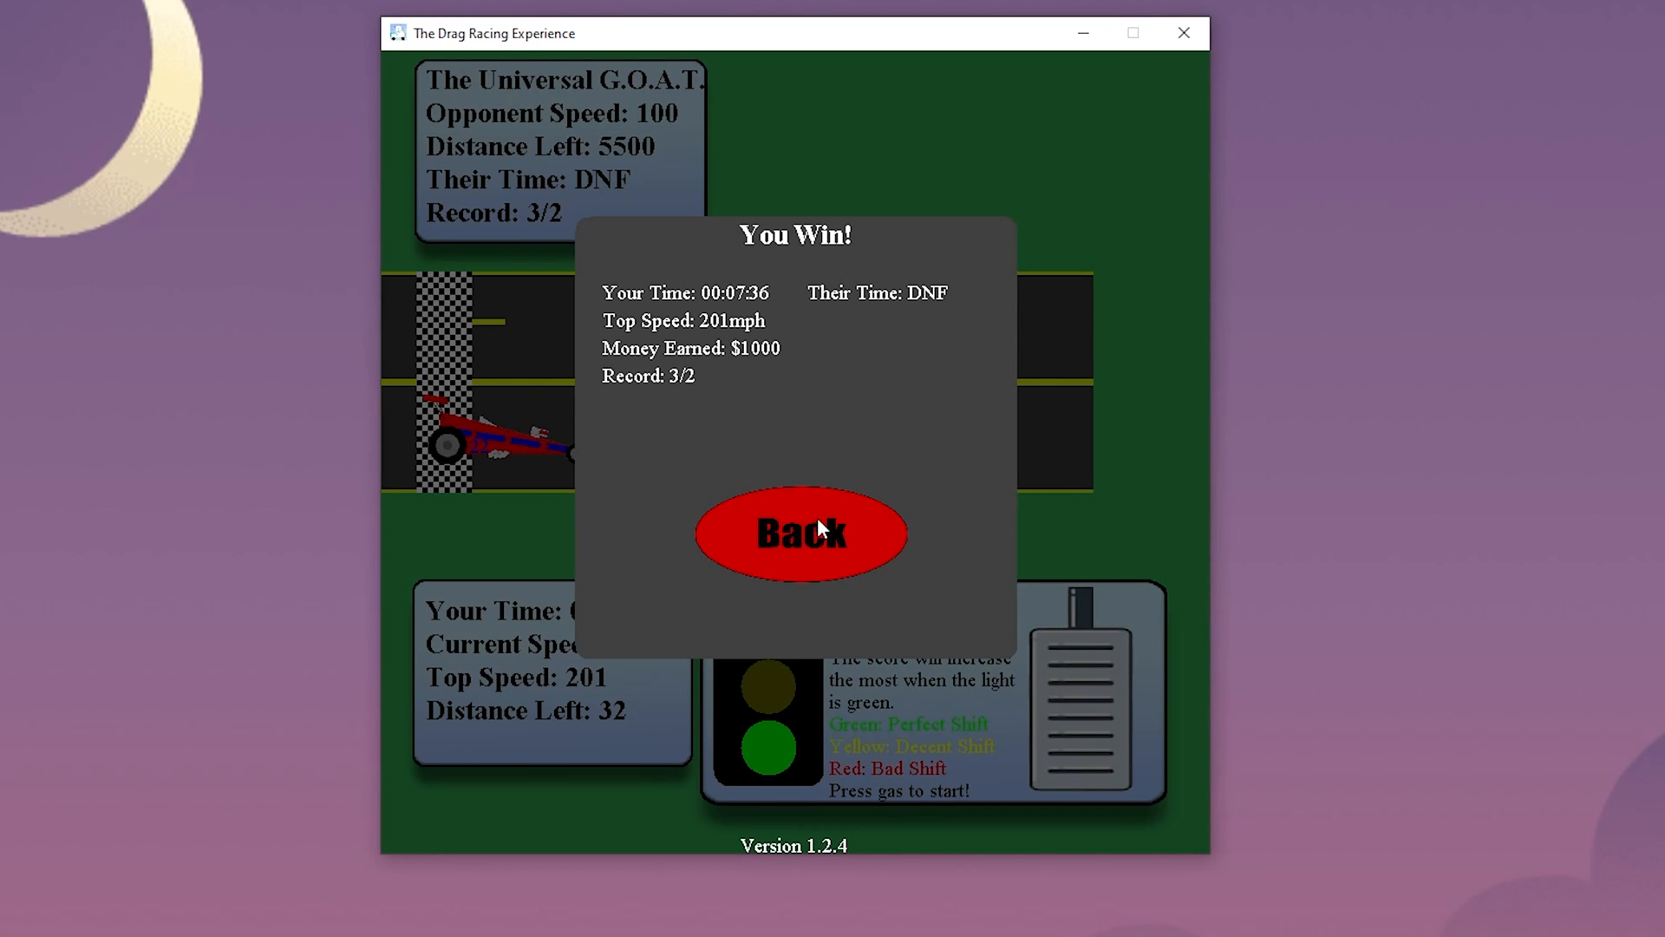
pyautogui.moveTo(916, 521)
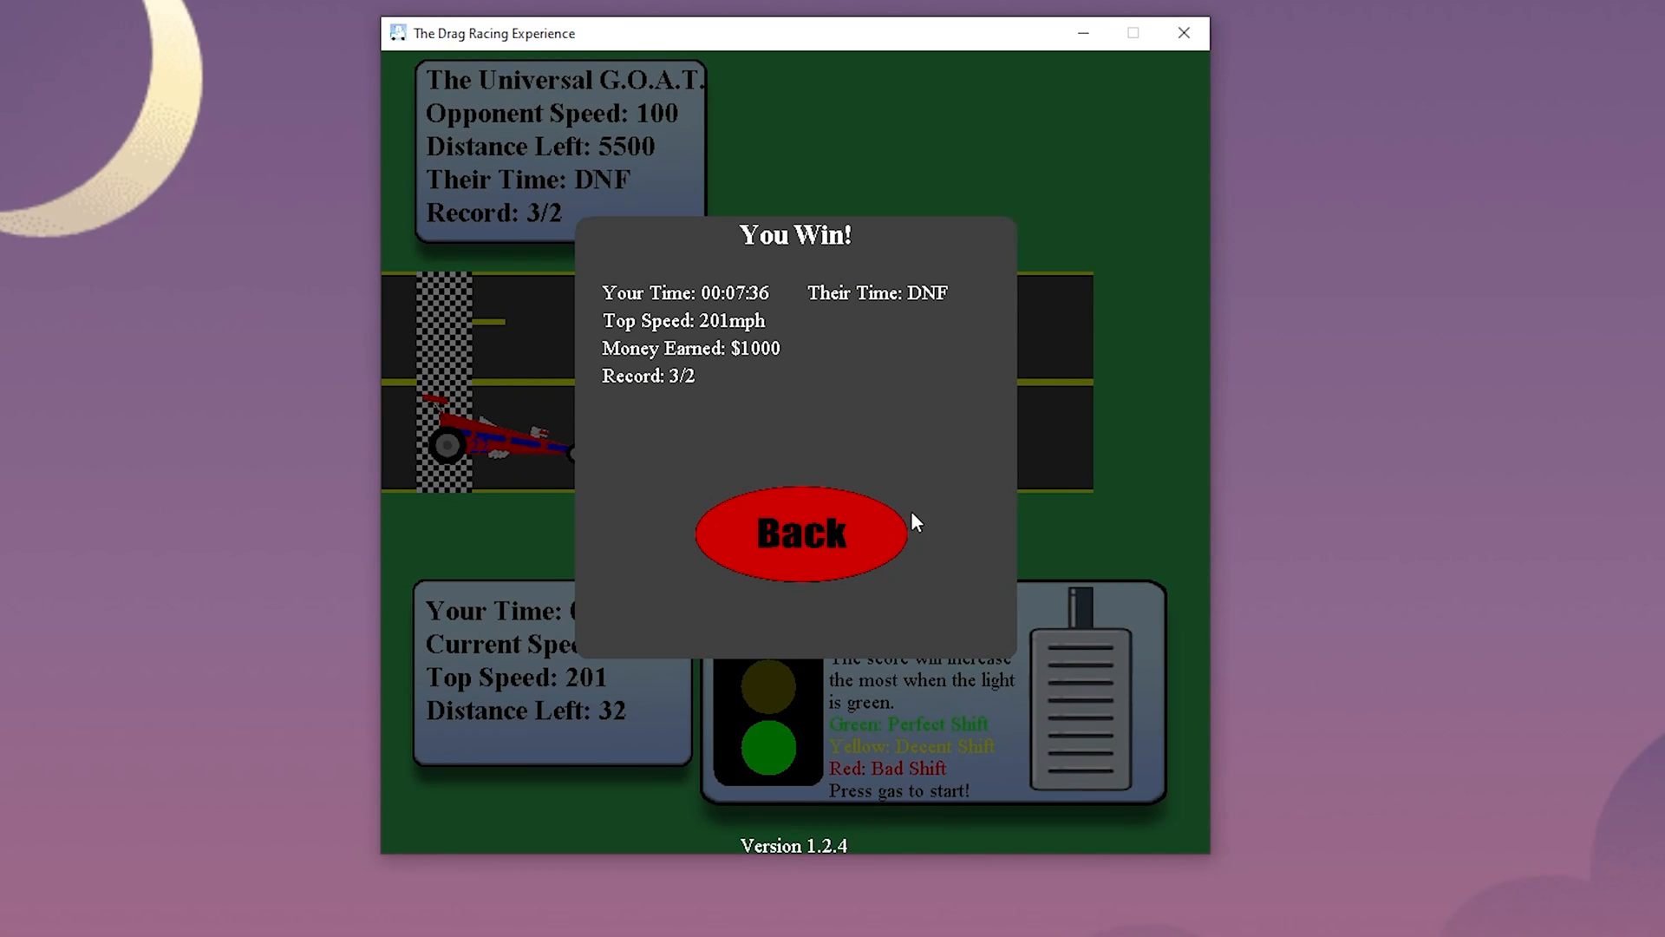
# Return to the garage, then reopen Career Mode and start a race against Joey.
pyautogui.click(800, 533)
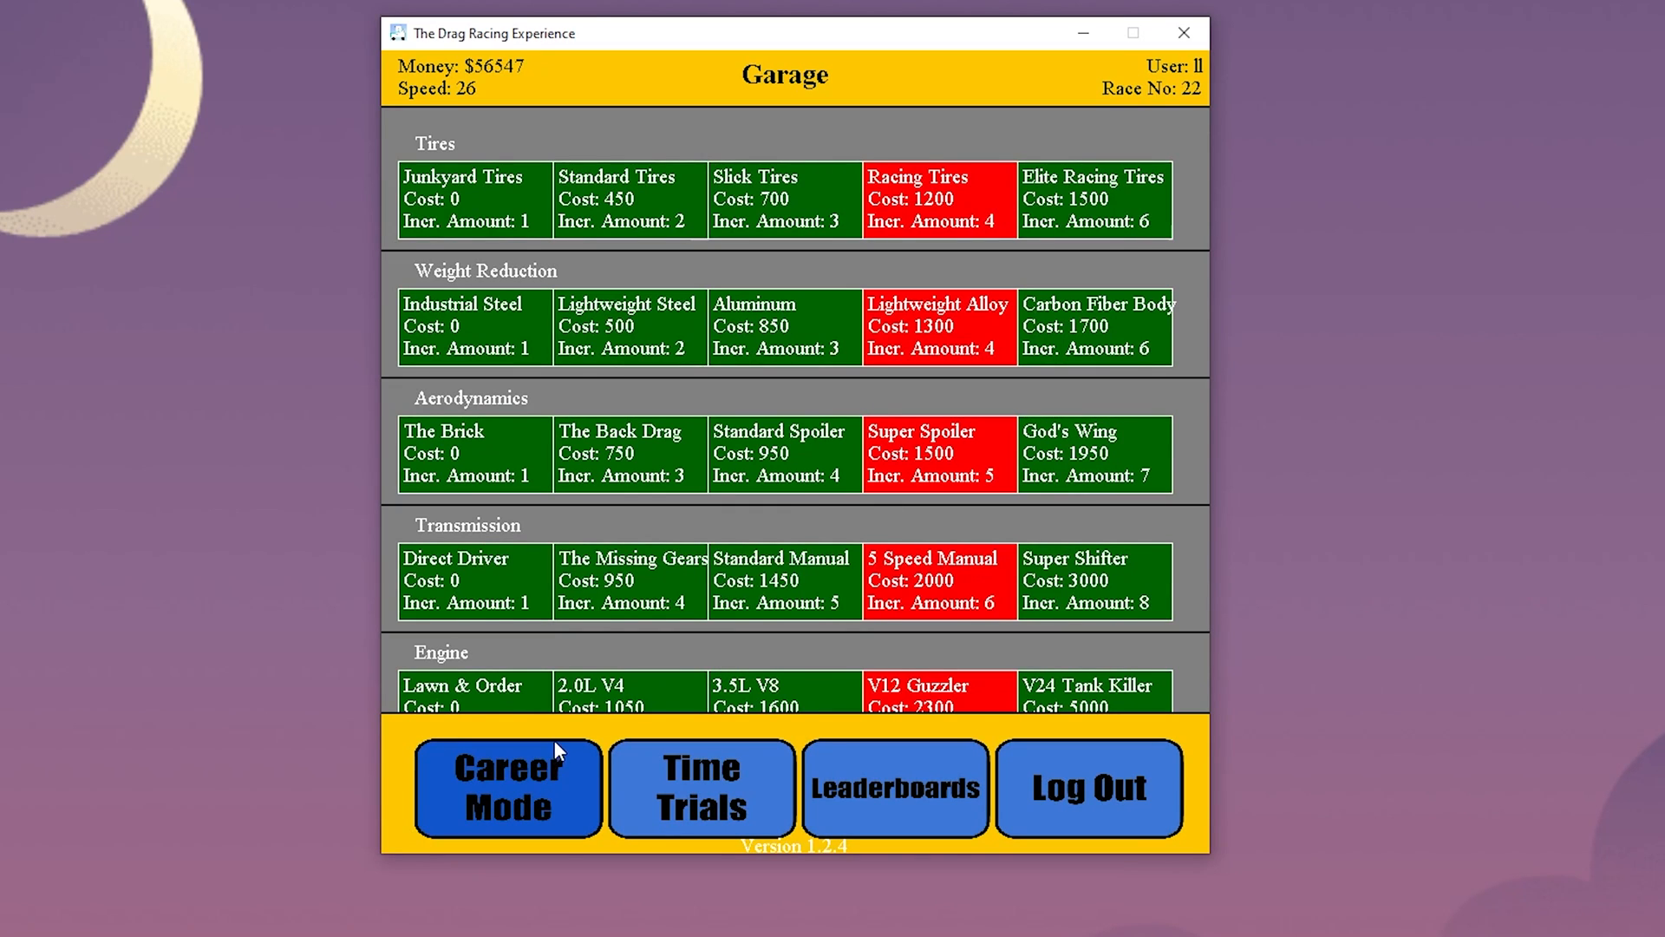
pyautogui.click(507, 787)
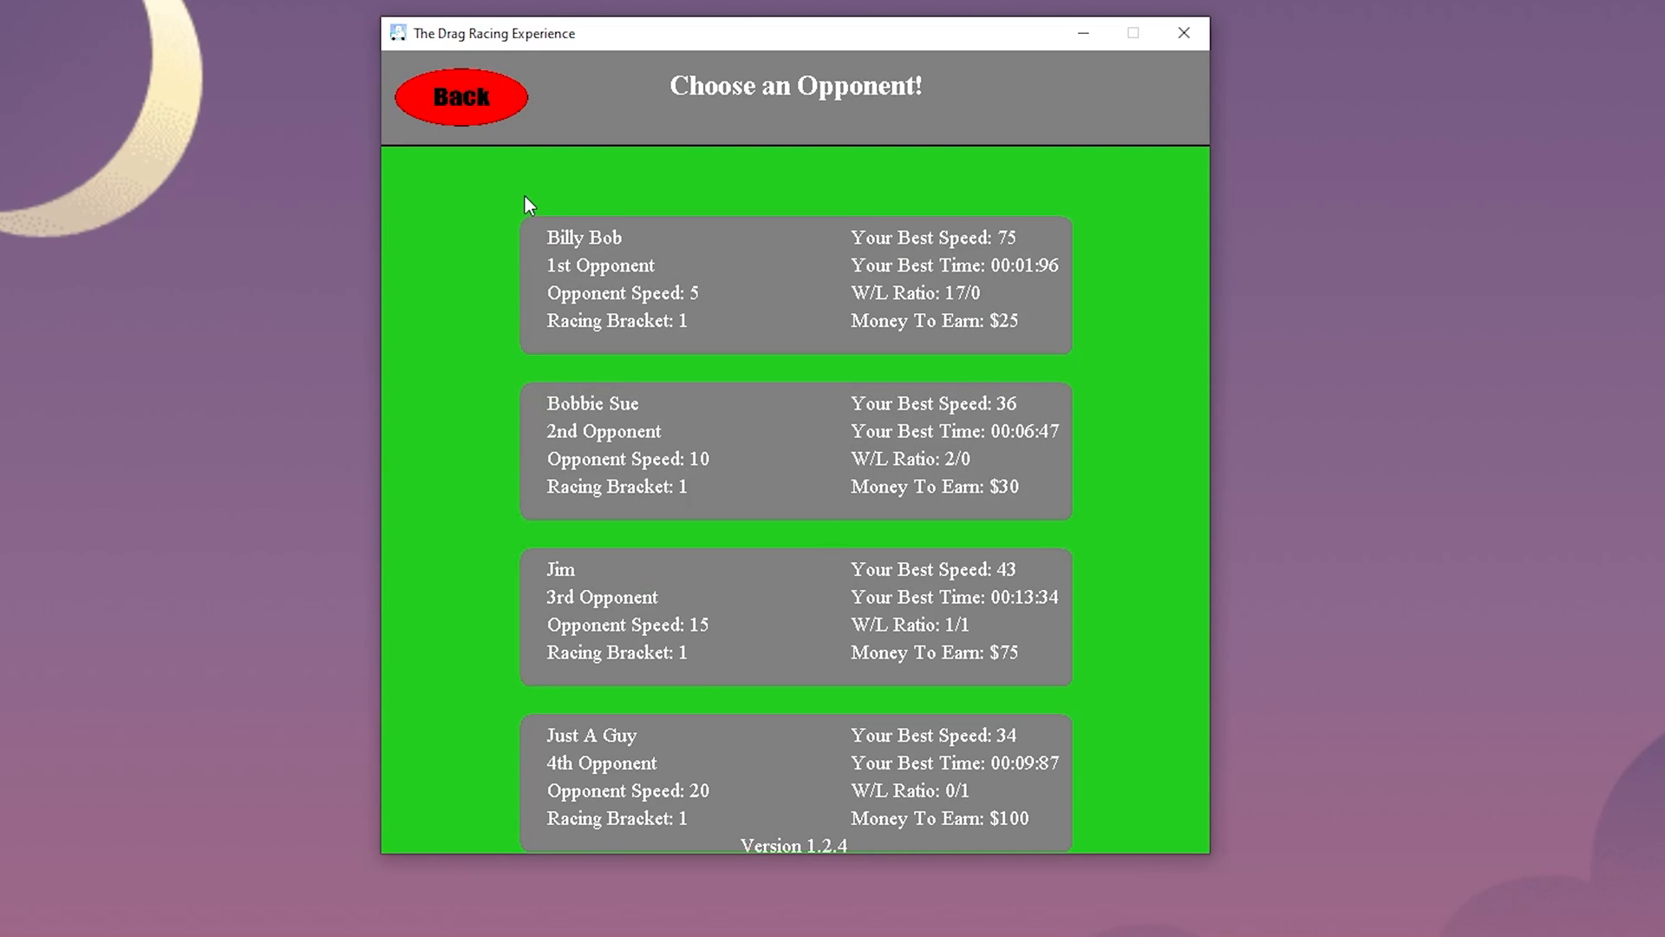
pyautogui.click(460, 97)
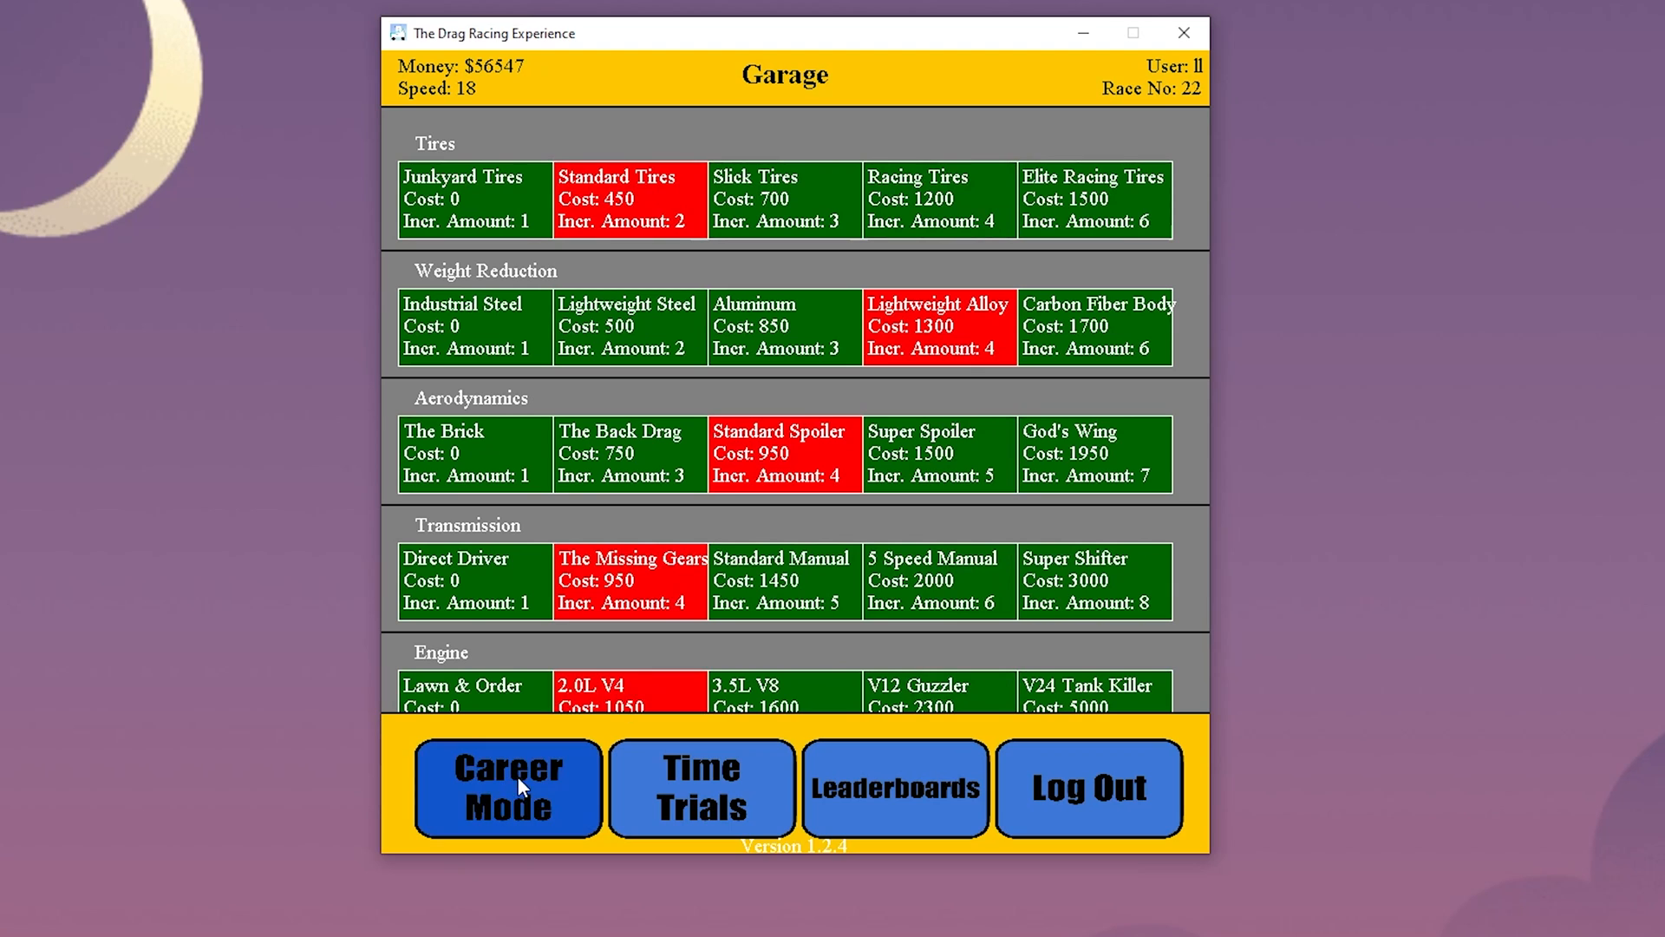
pyautogui.moveTo(512, 763)
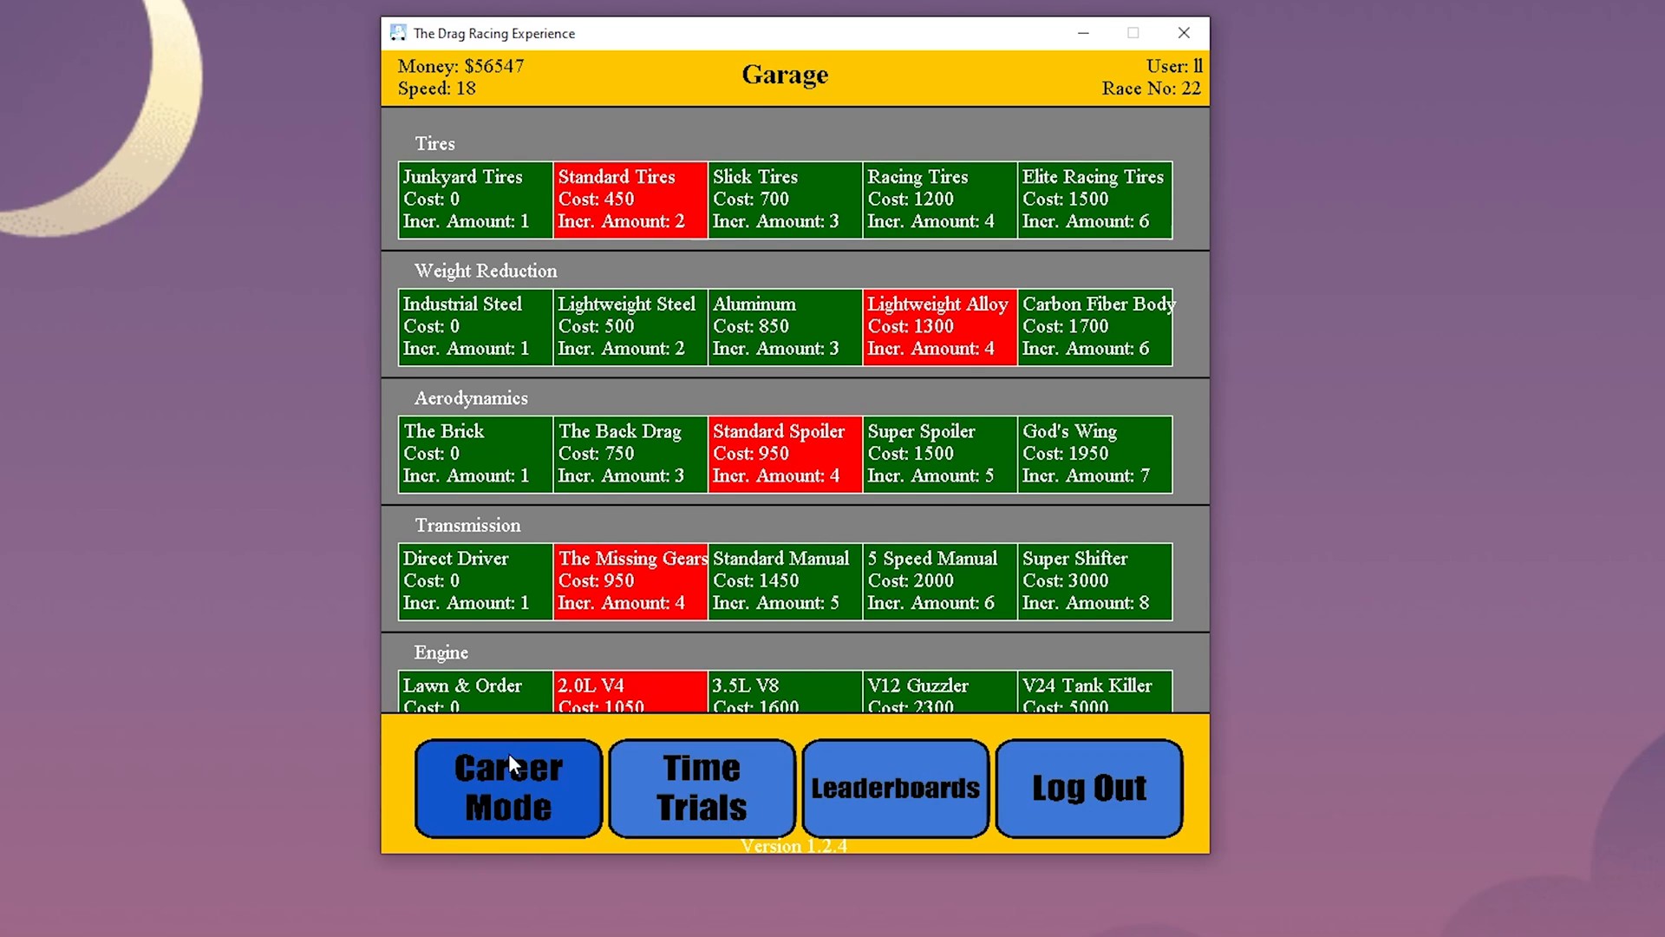
pyautogui.click(506, 788)
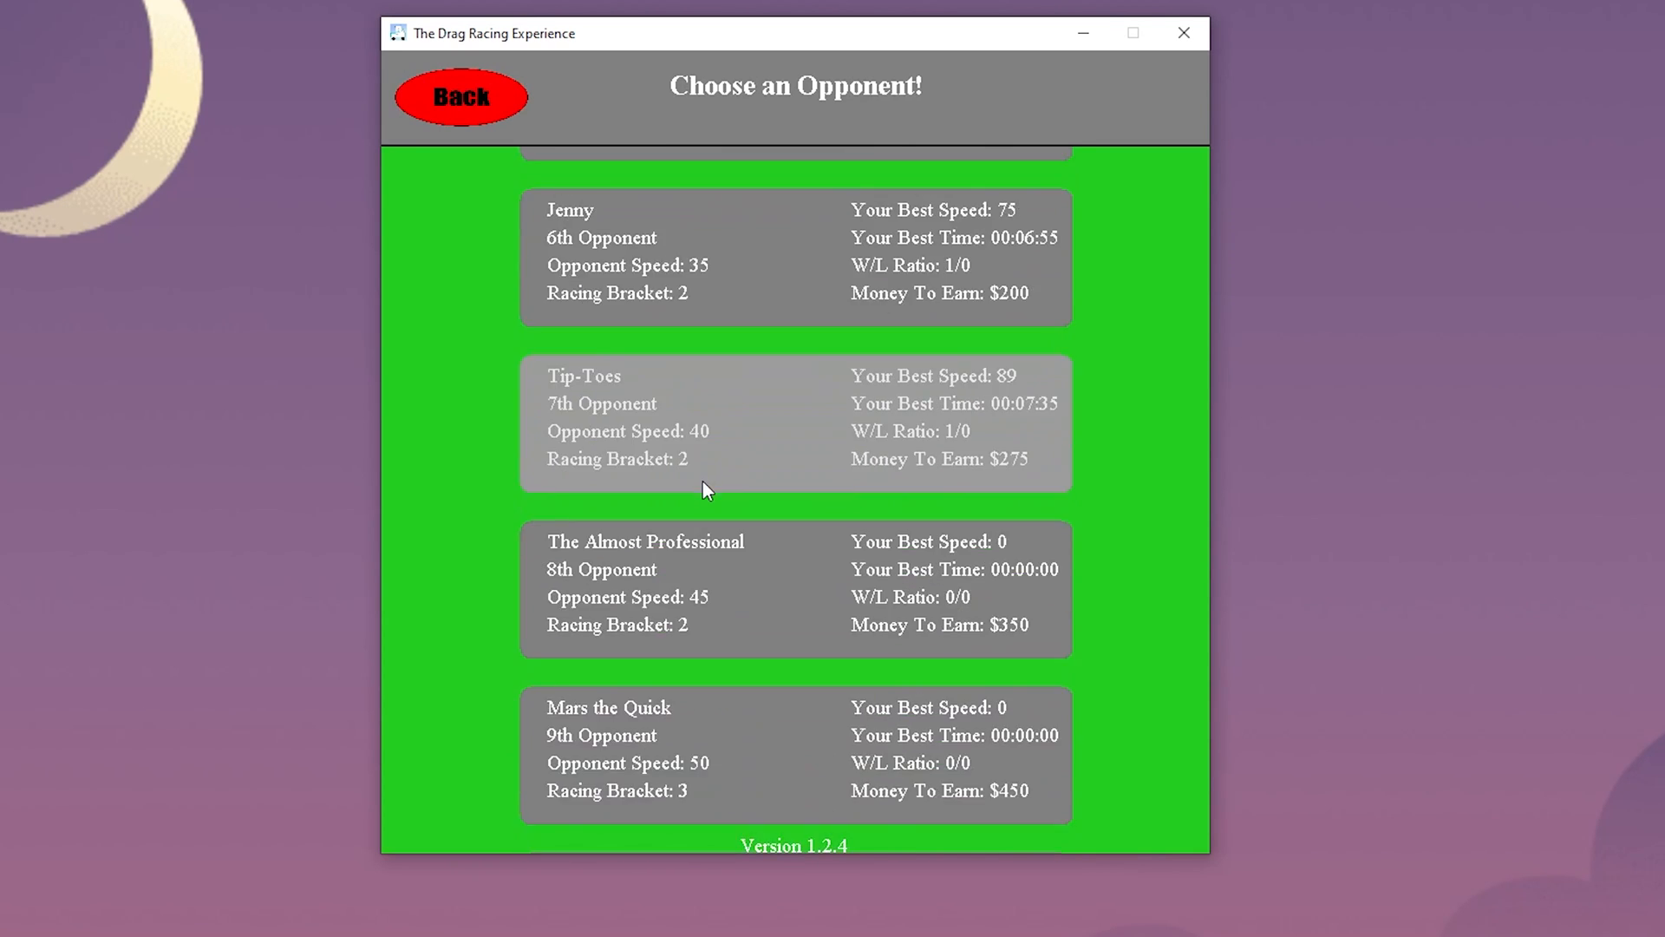
pyautogui.click(708, 489)
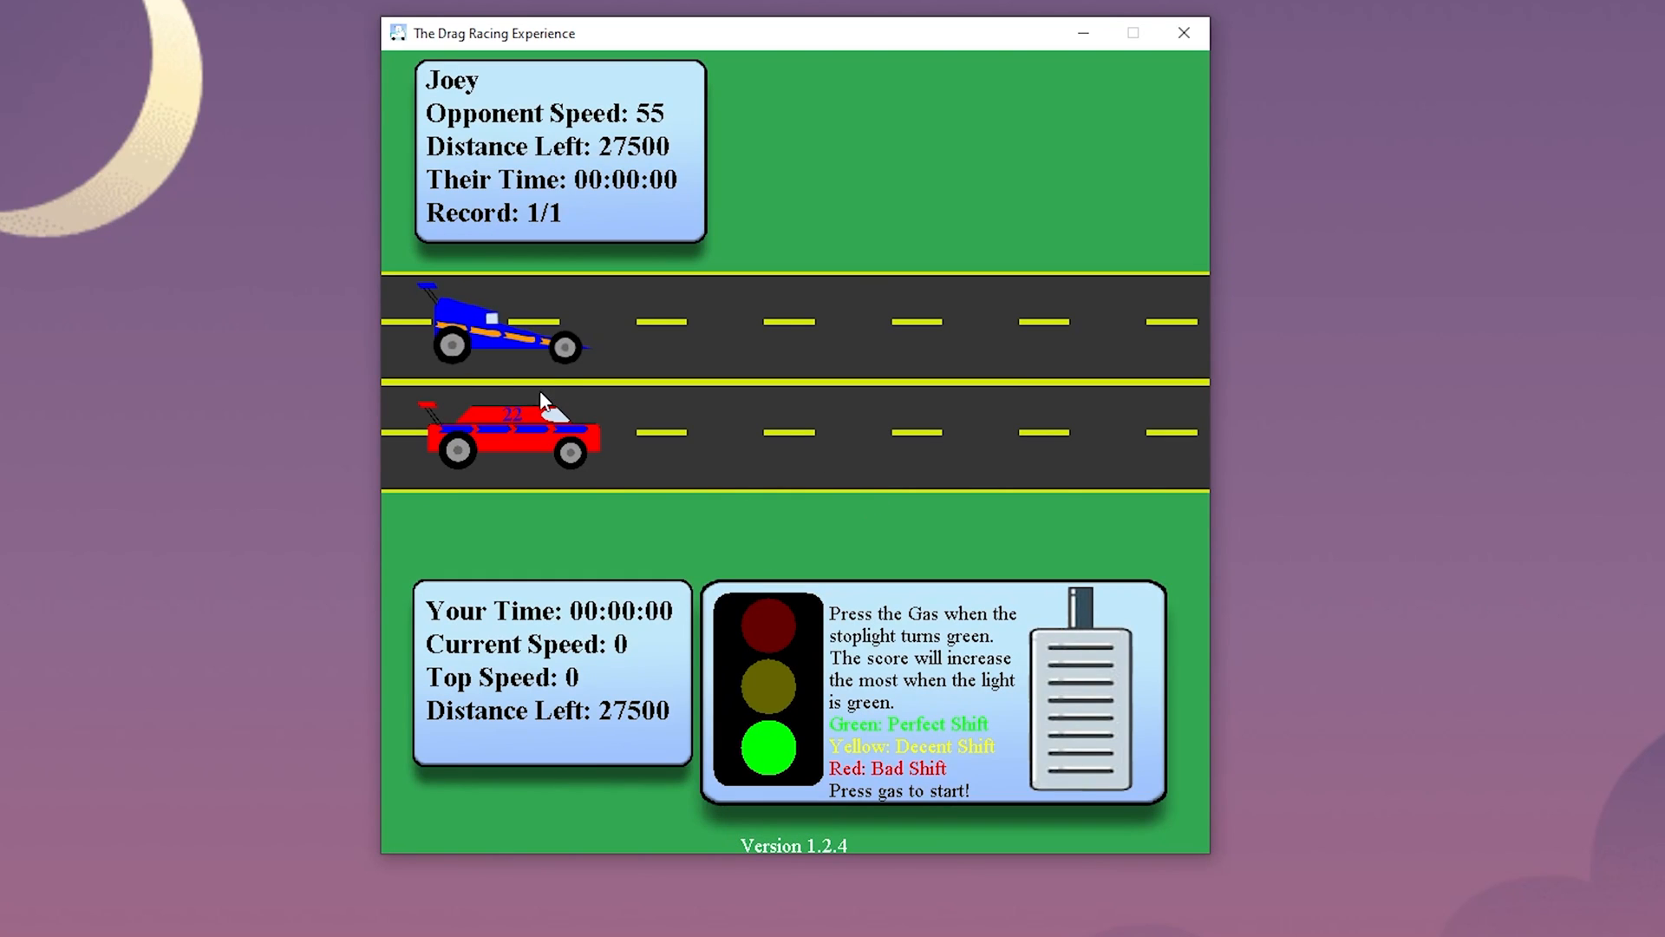